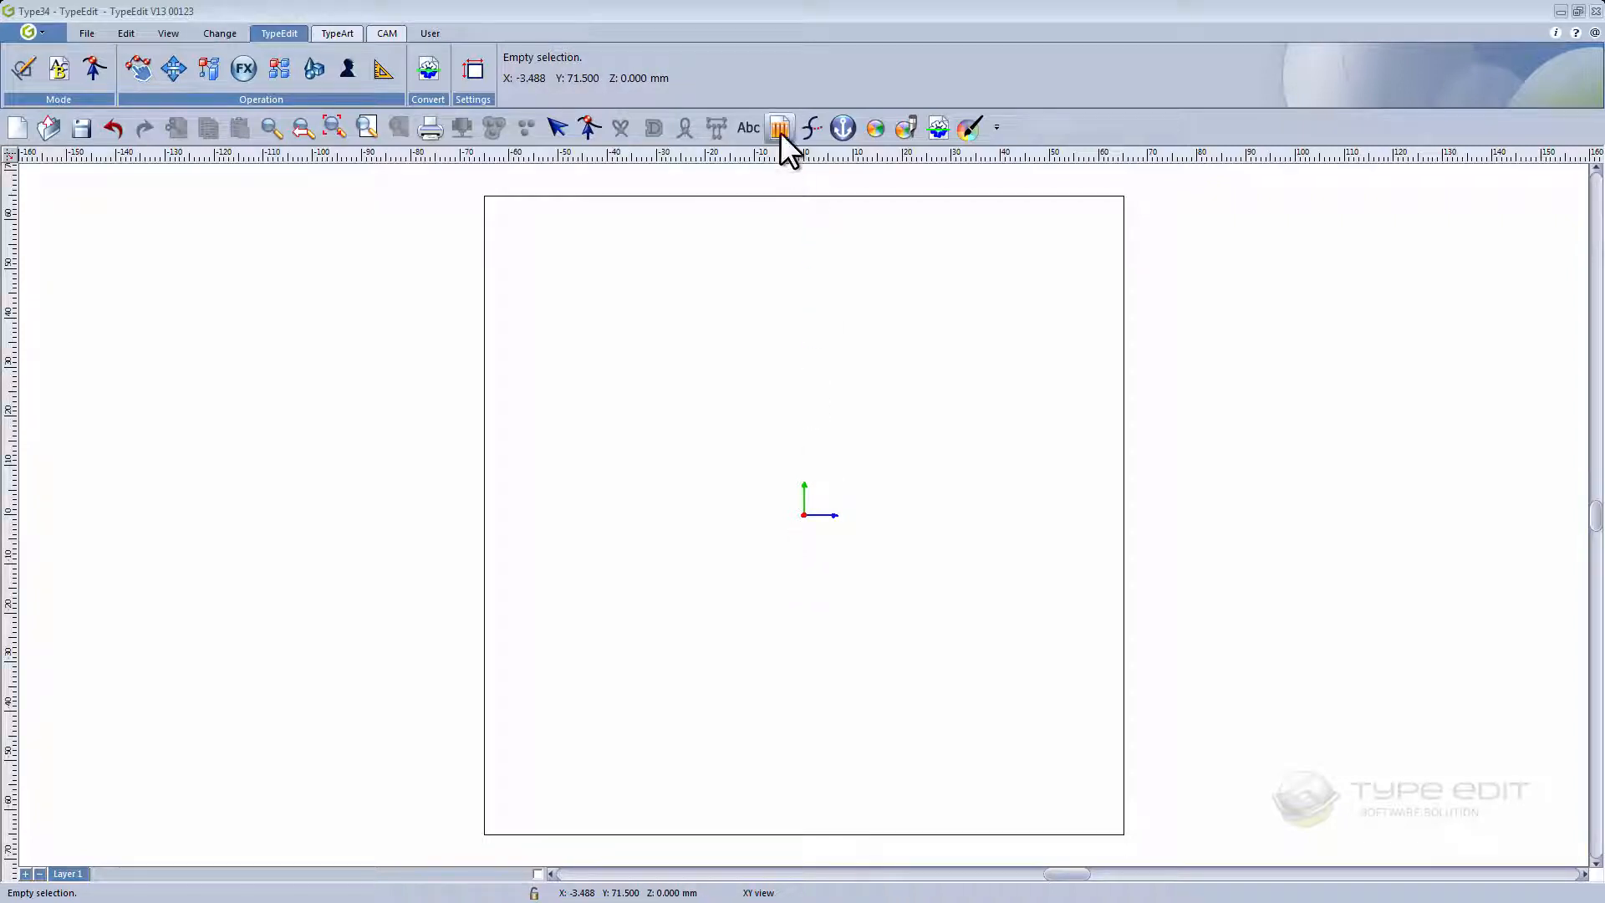
- Insert the Left arrow from the Symbols library and add the caption 'Left' beneath it
{"action": "left_click", "coordinate": [779, 127]}
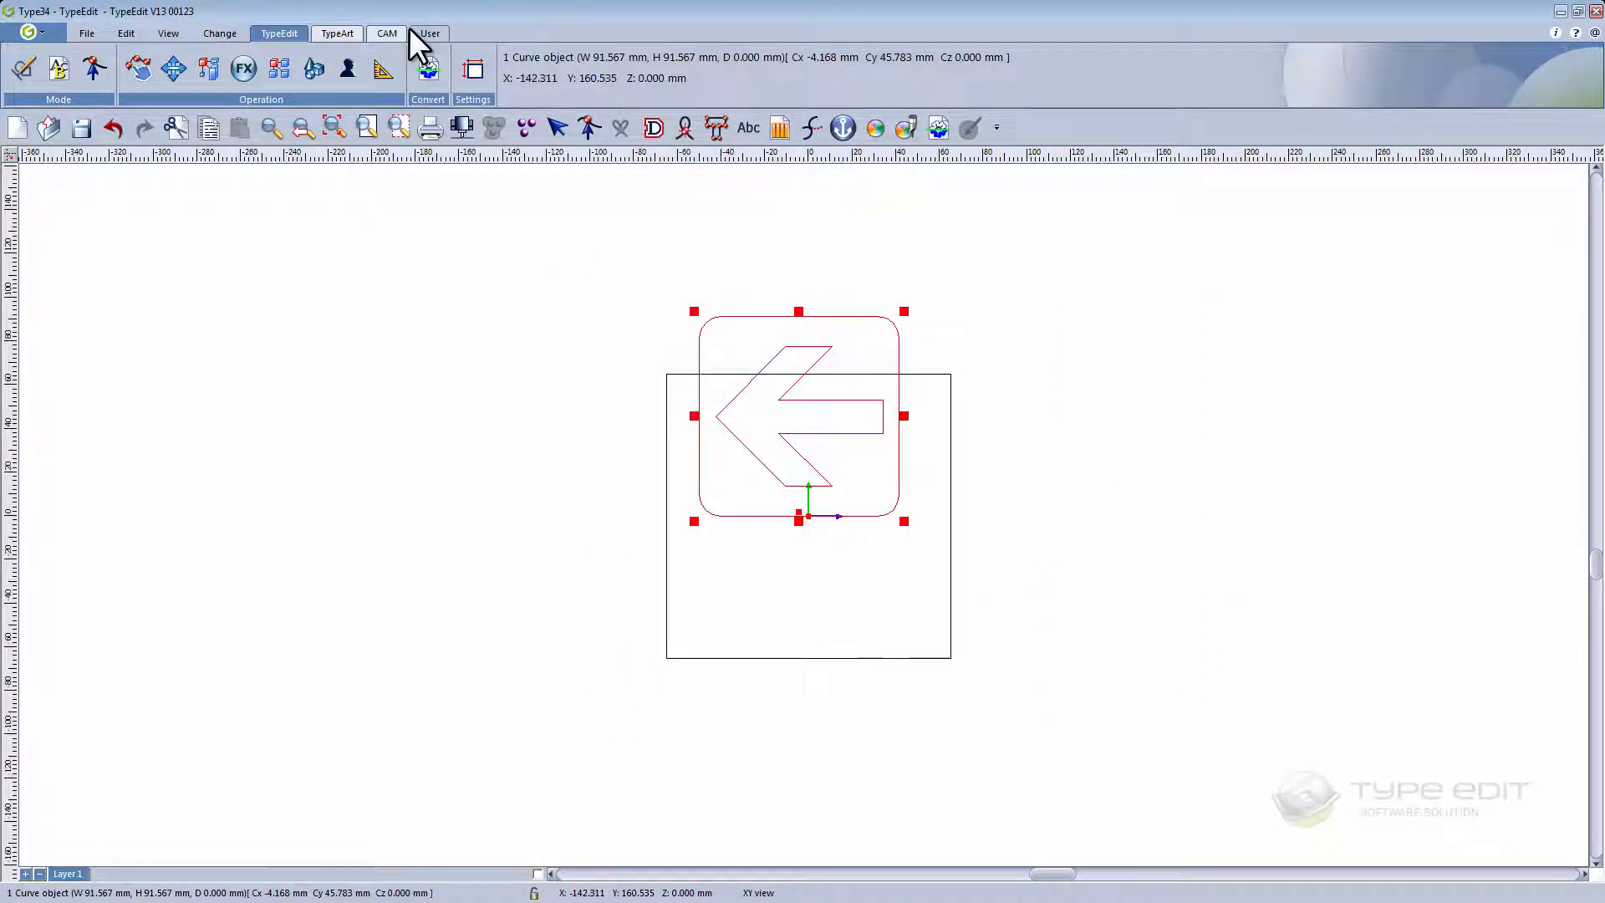
{"action": "left_click", "coordinate": [428, 33]}
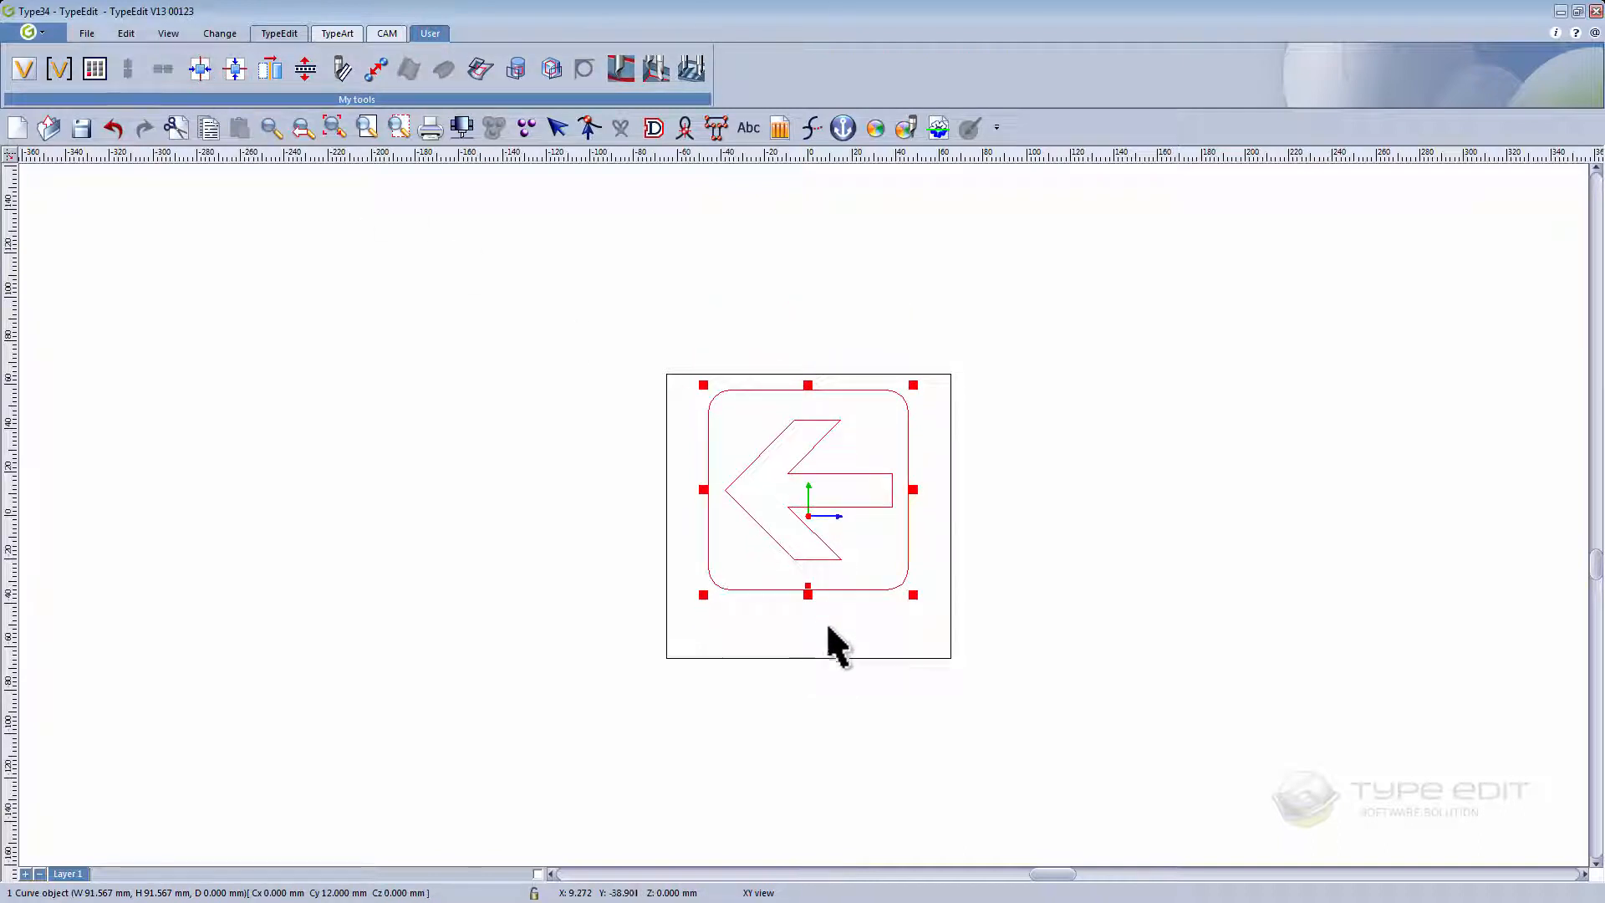
{"action": "left_click", "coordinate": [747, 127]}
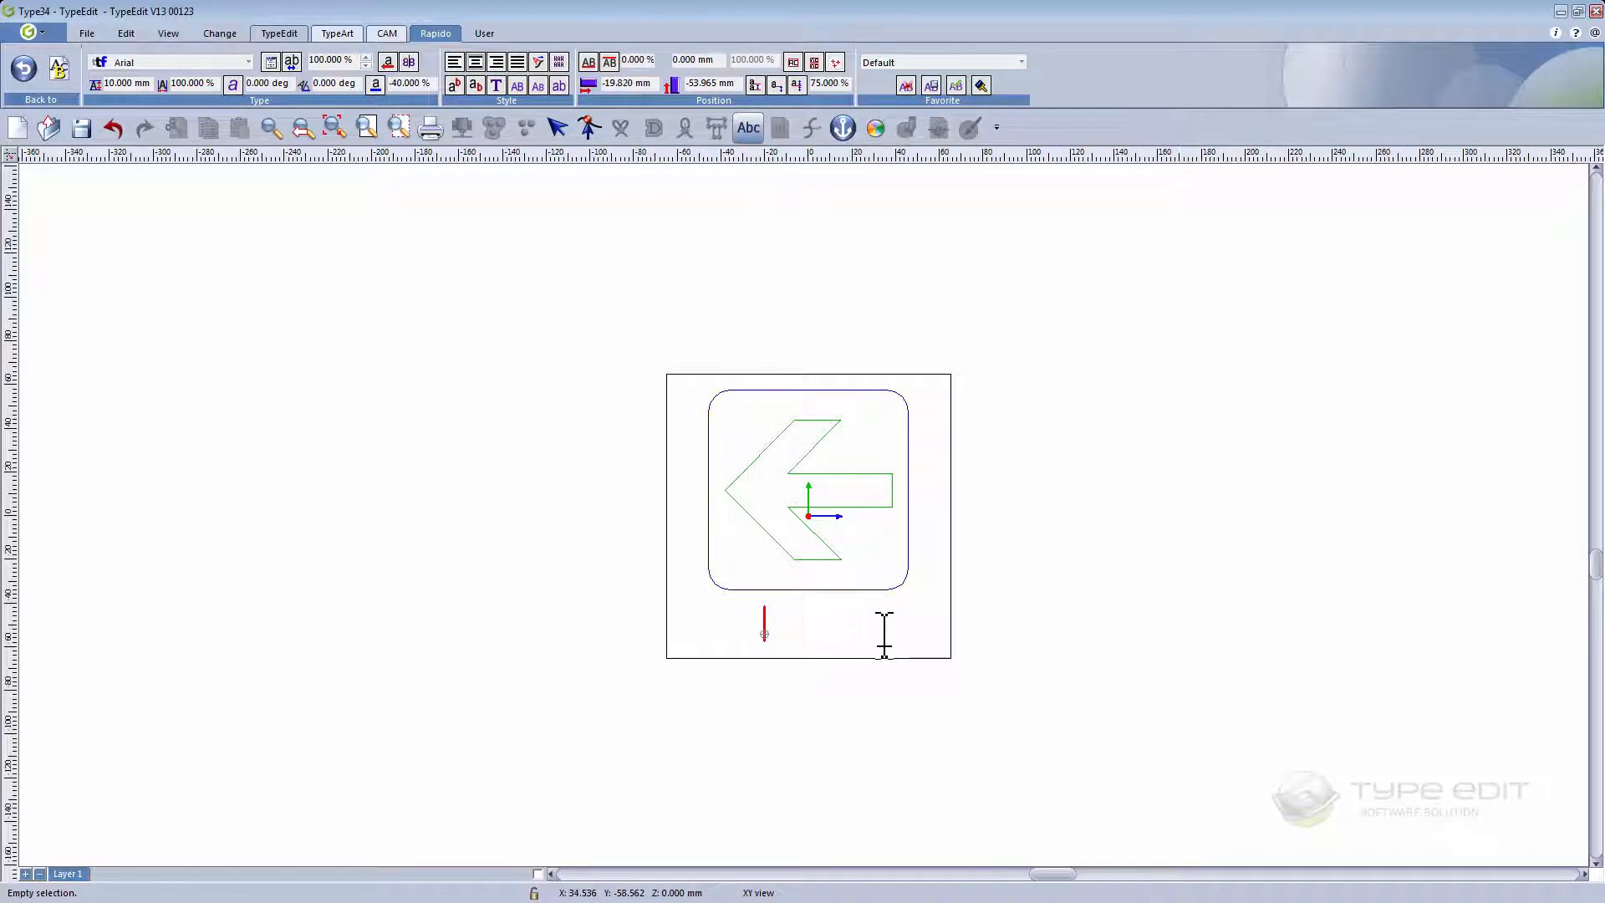
{"action": "type", "text": "Left"}
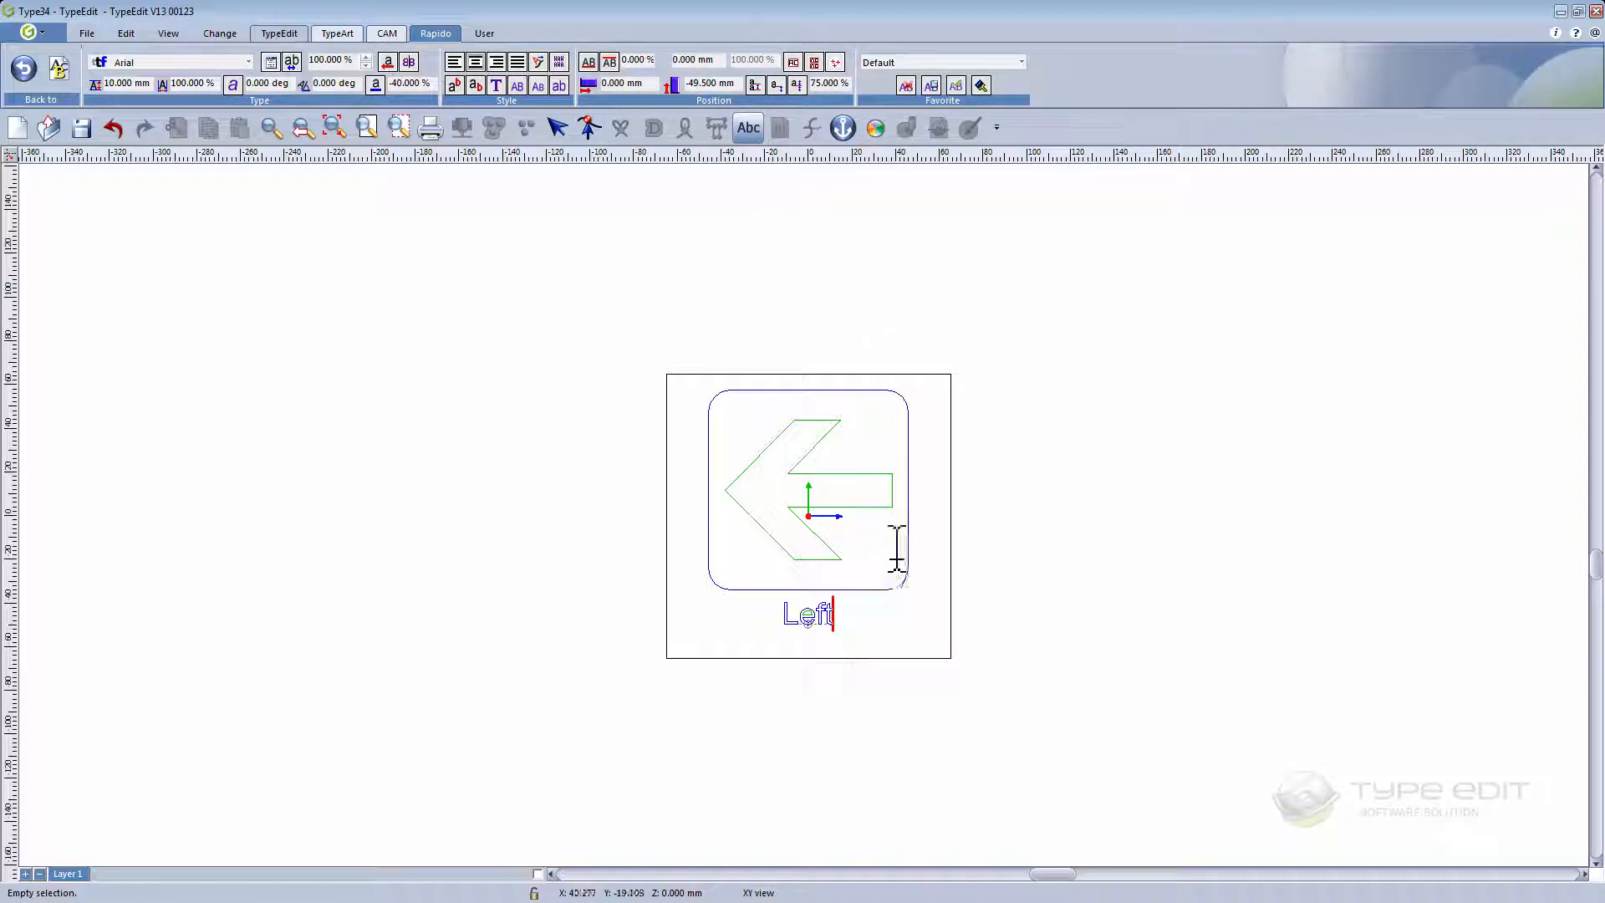
{"action": "left_click", "coordinate": [483, 34]}
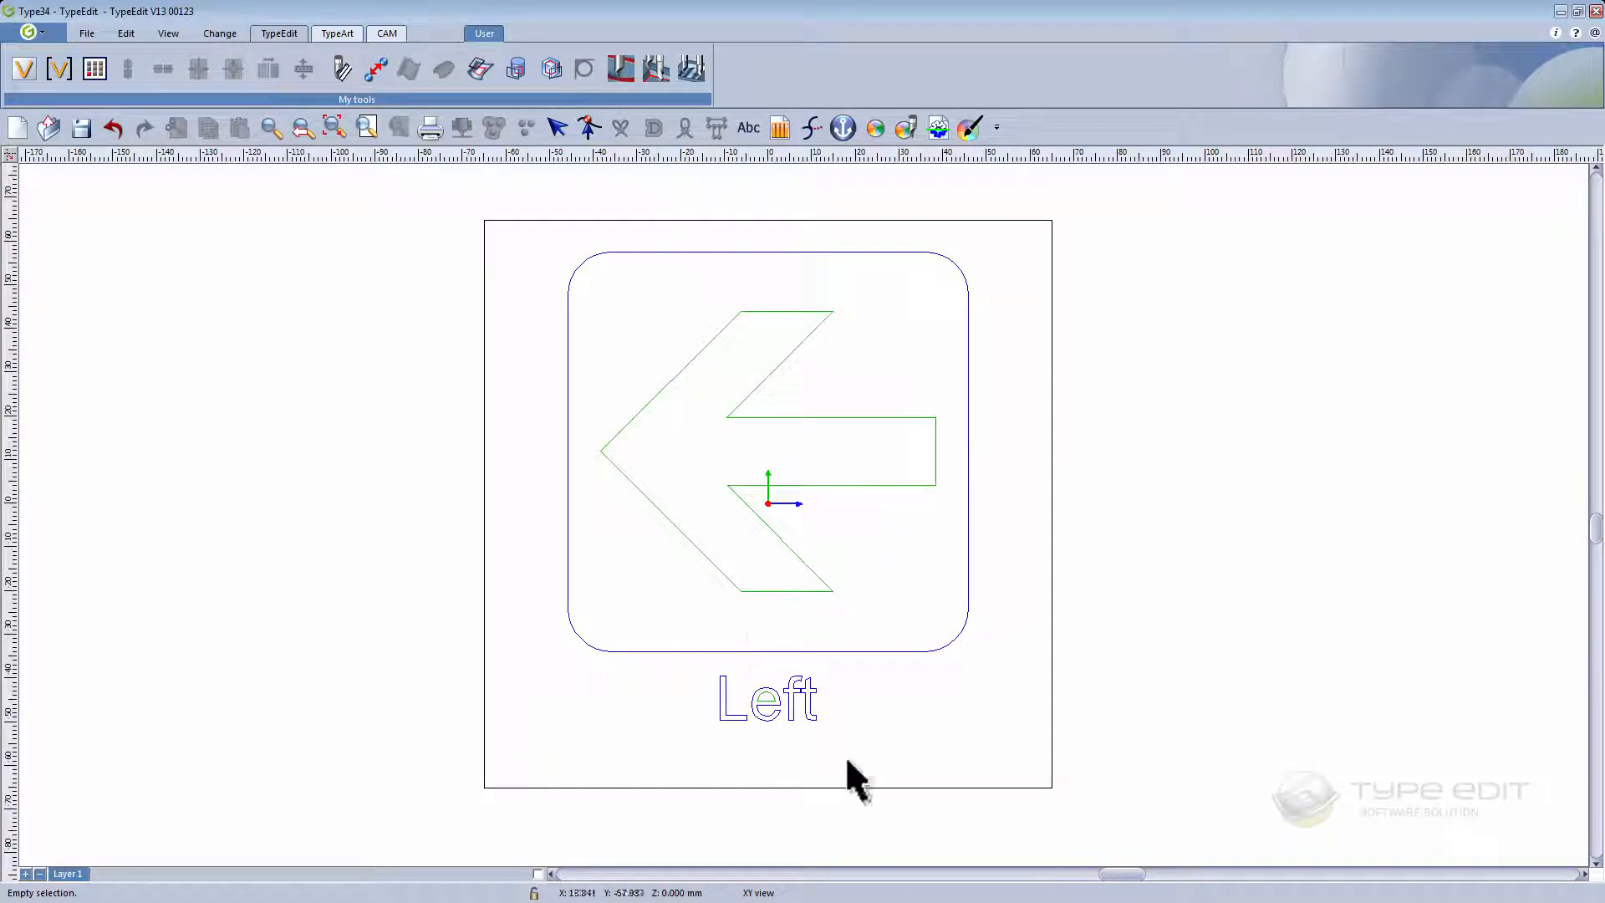
{"action": "mouse_move", "coordinate": [804, 717]}
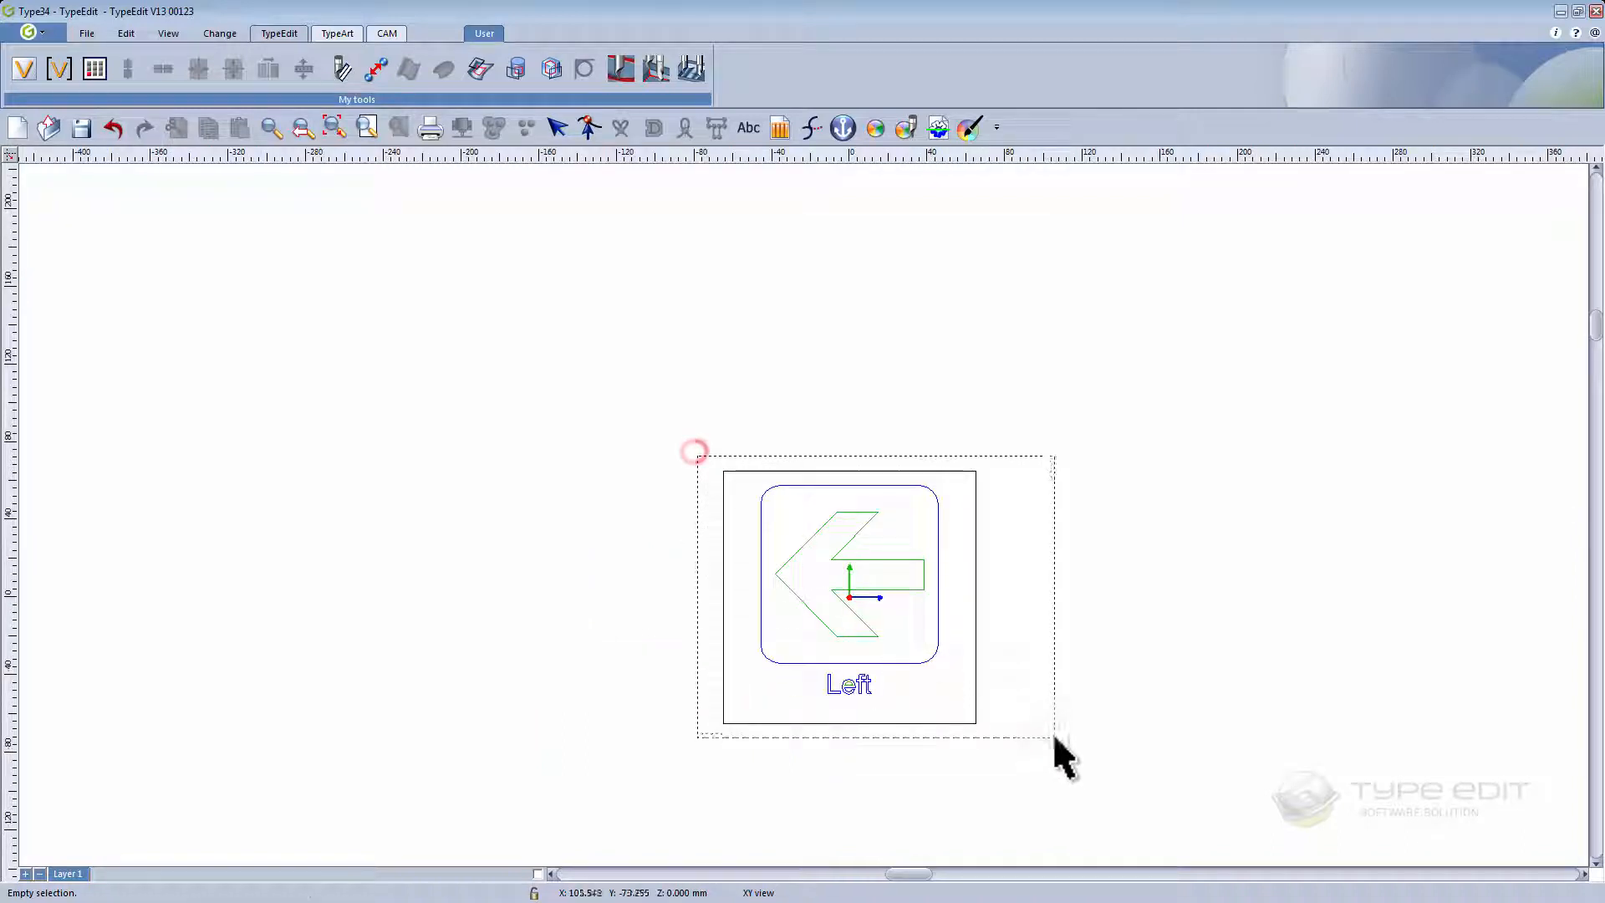
- Delete the selected arrow and Left caption, then dismiss the Symbols library
{"action": "key", "text": "Delete"}
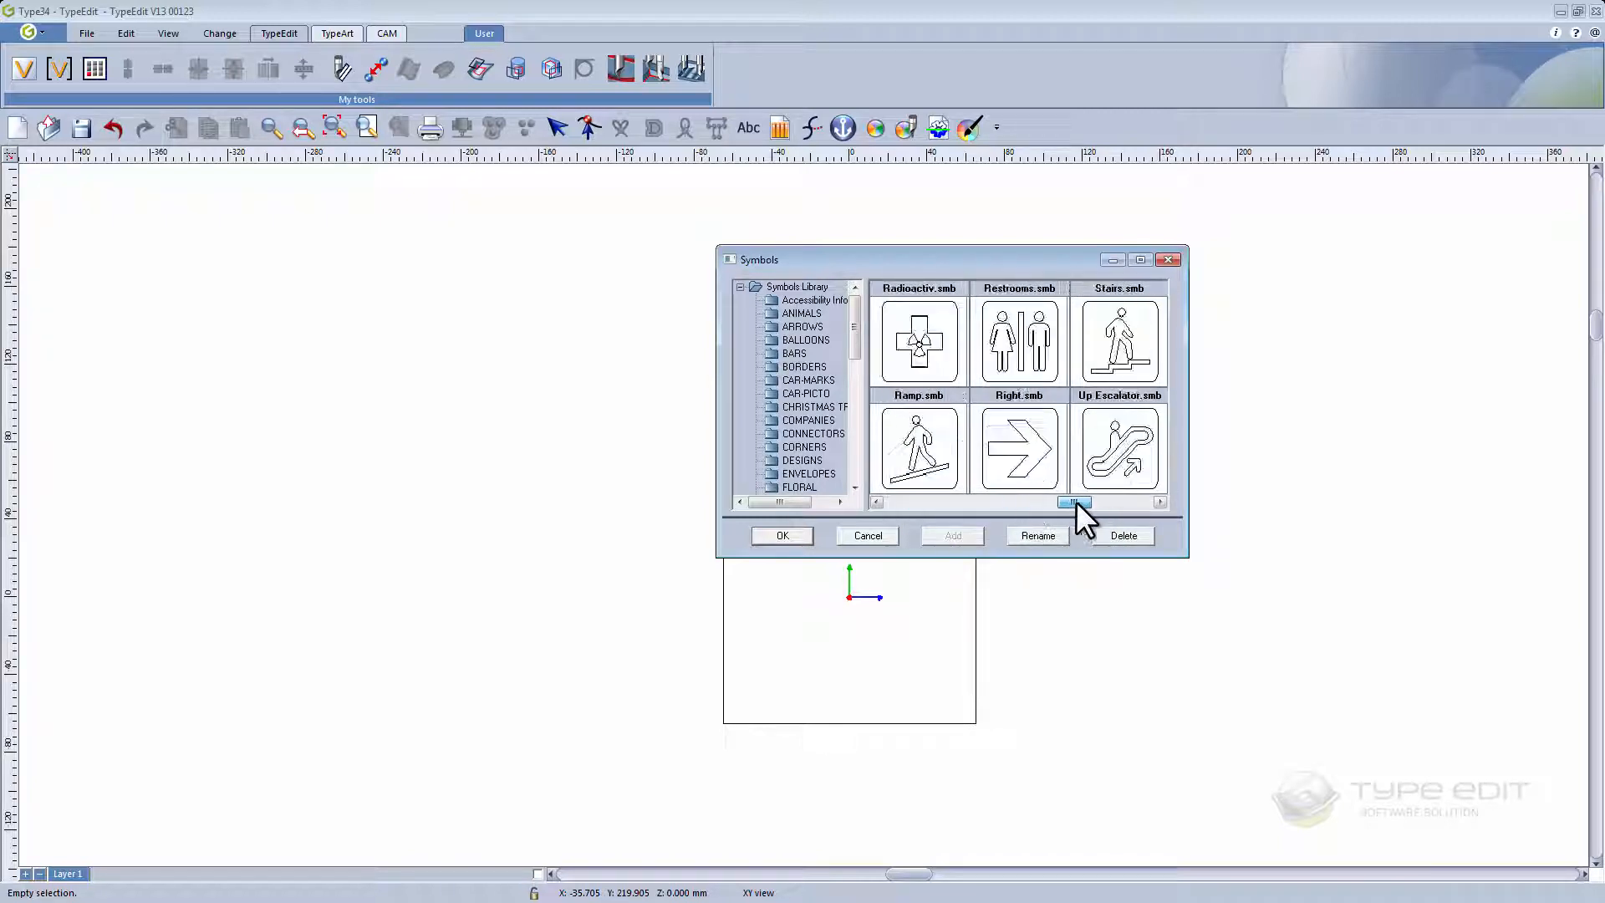
{"action": "left_click", "coordinate": [866, 535]}
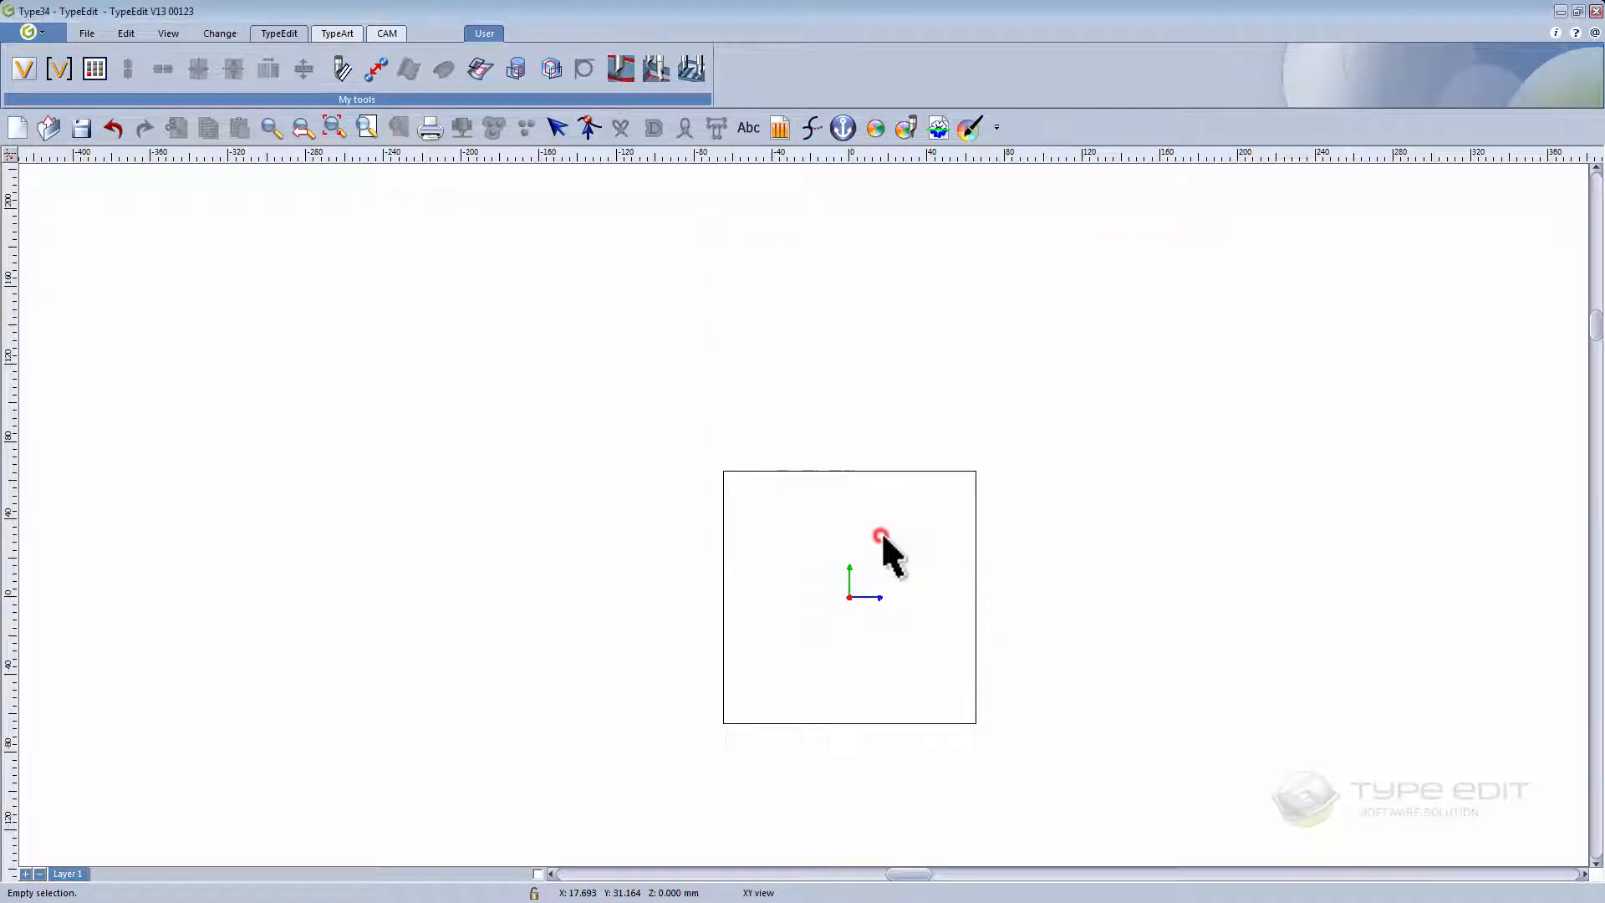
{"action": "mouse_move", "coordinate": [1060, 568]}
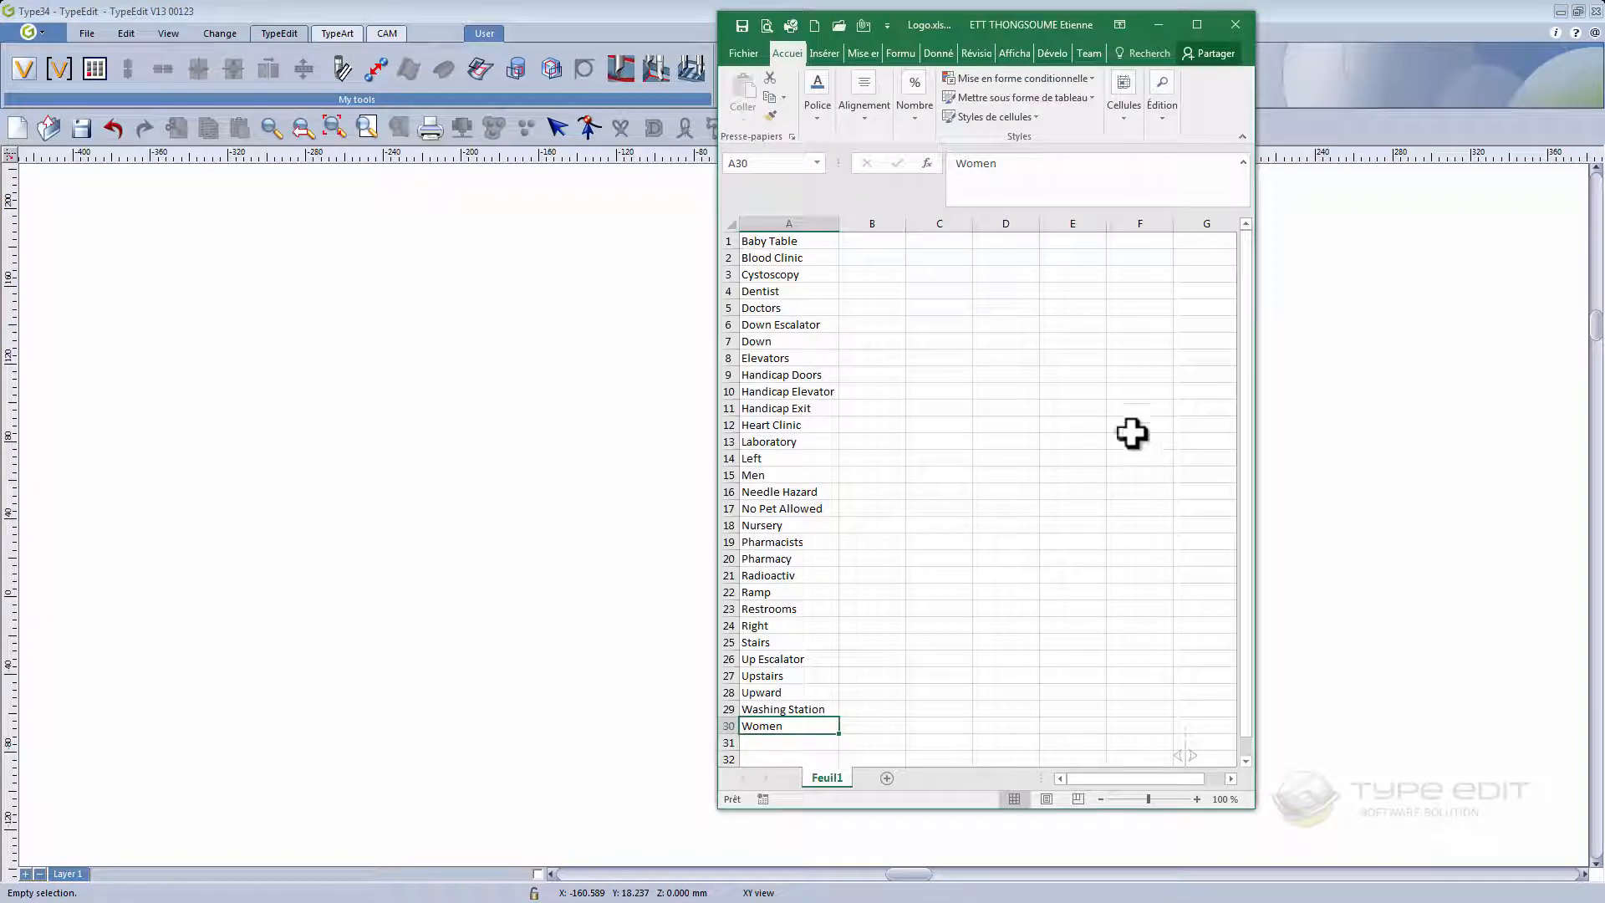
- Start Enregistrer sous and browse to the VIDEO V13 / VAR LOGO folder
{"action": "left_click", "coordinate": [938, 458]}
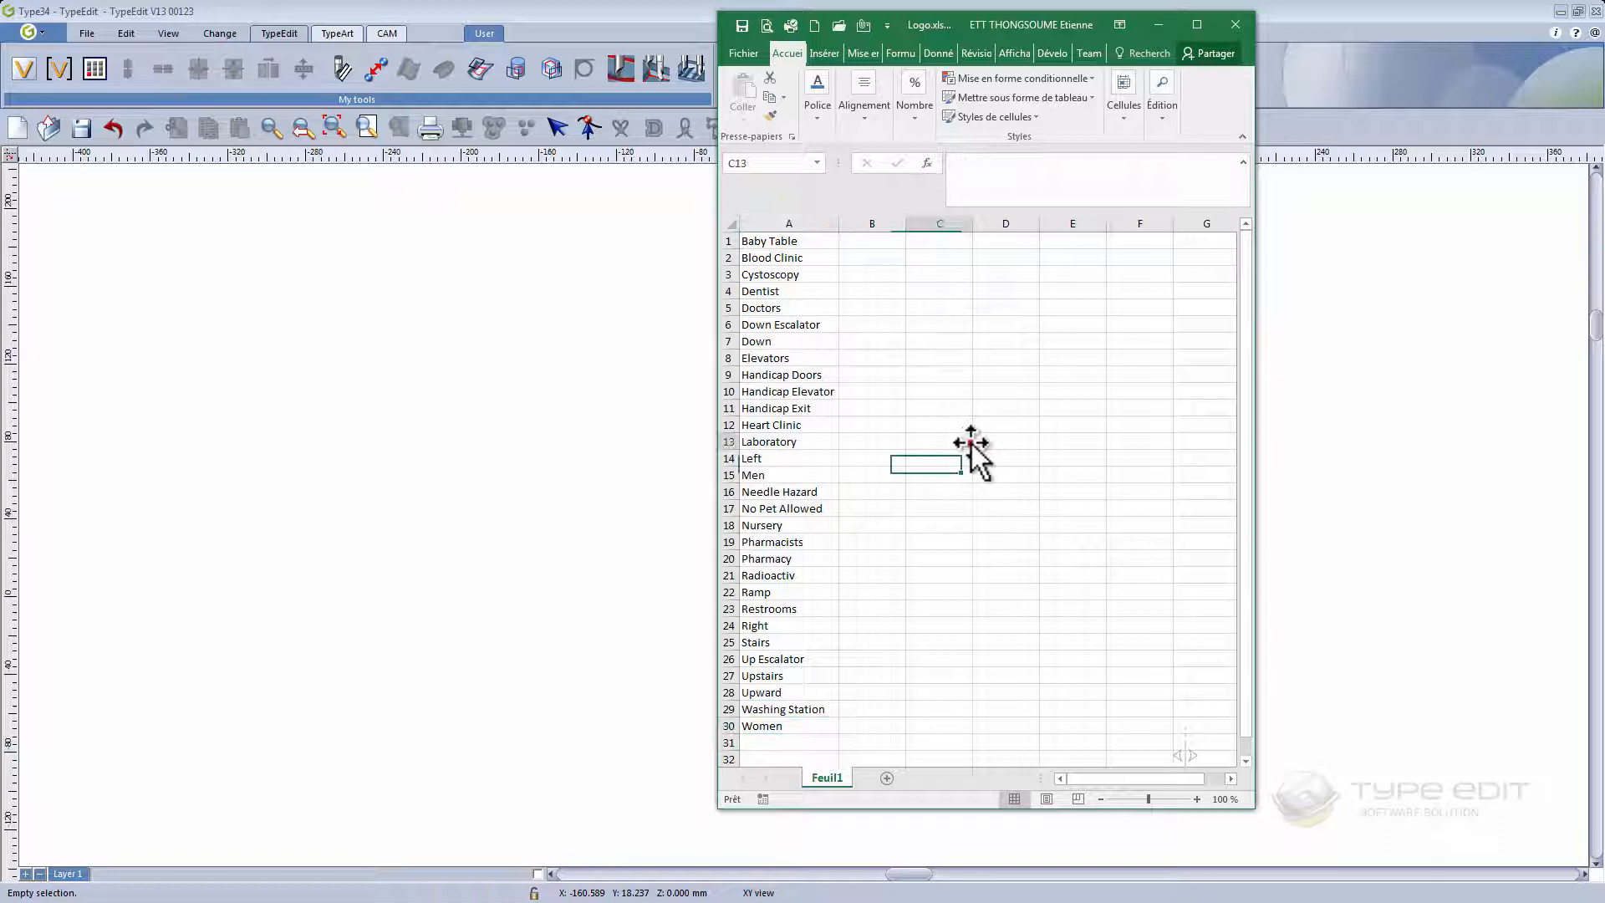
{"action": "left_click", "coordinate": [938, 441]}
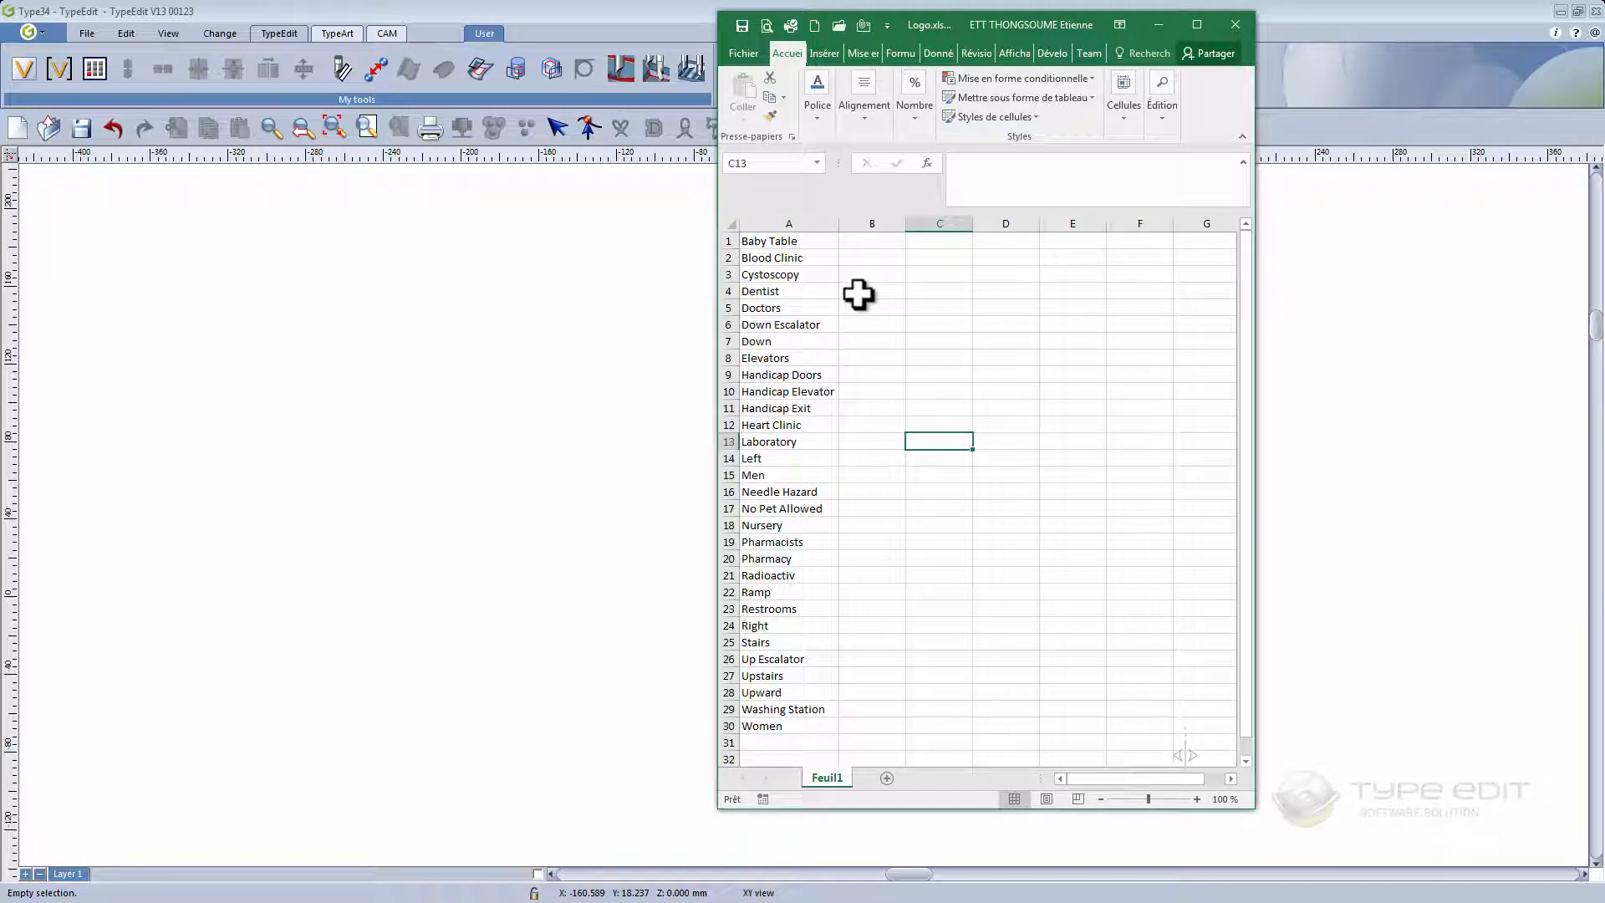
{"action": "mouse_move", "coordinate": [790, 537]}
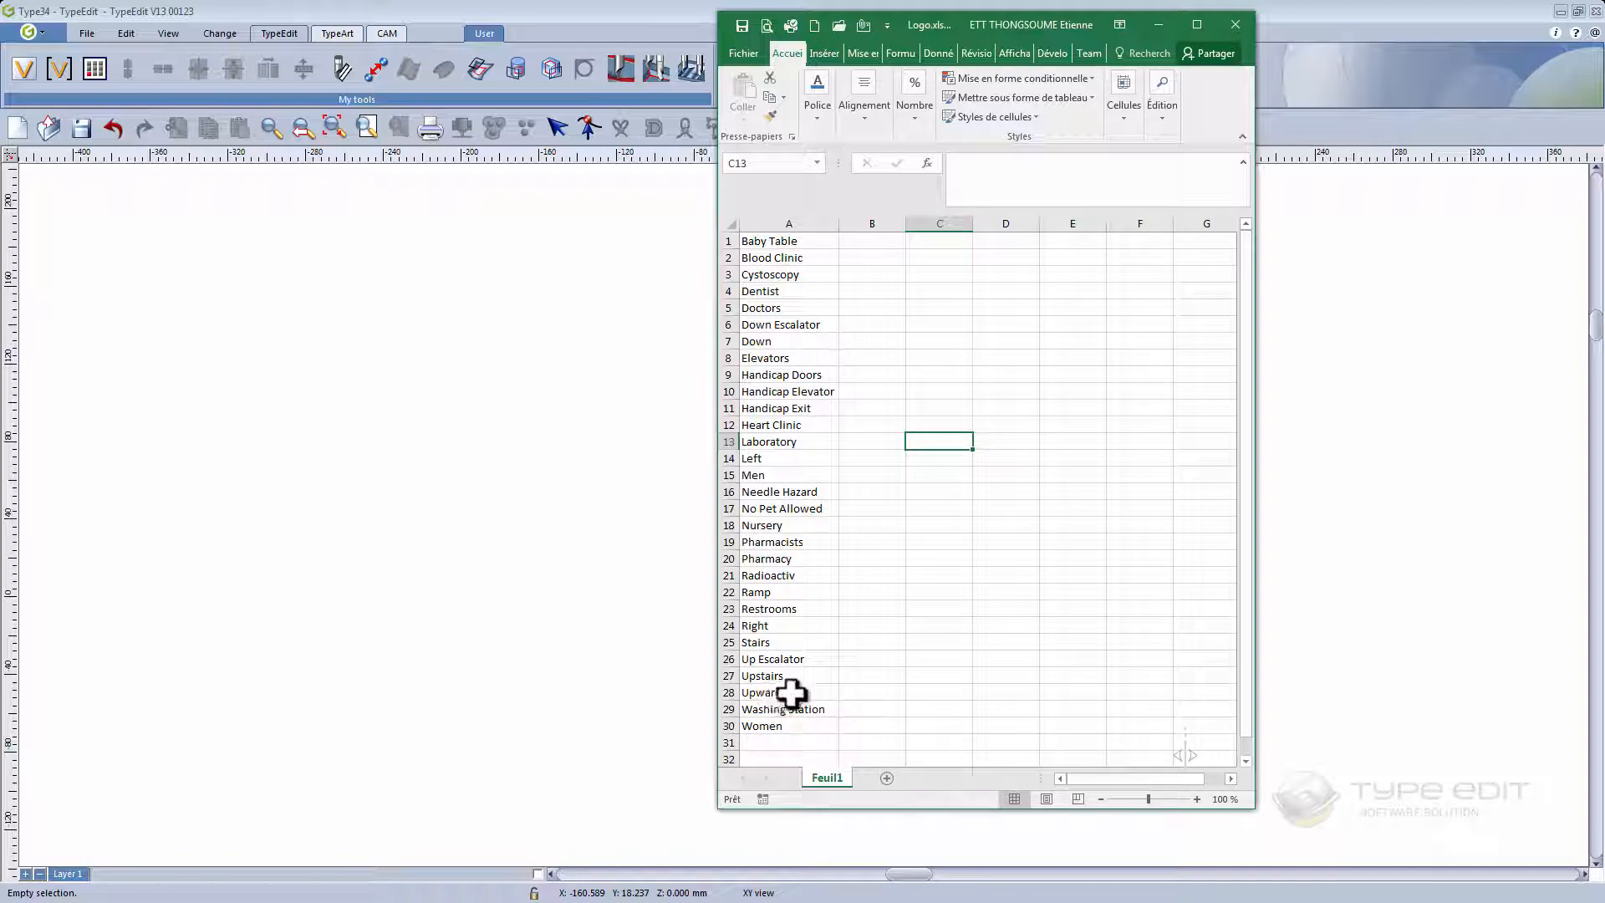
{"action": "left_click", "coordinate": [742, 54]}
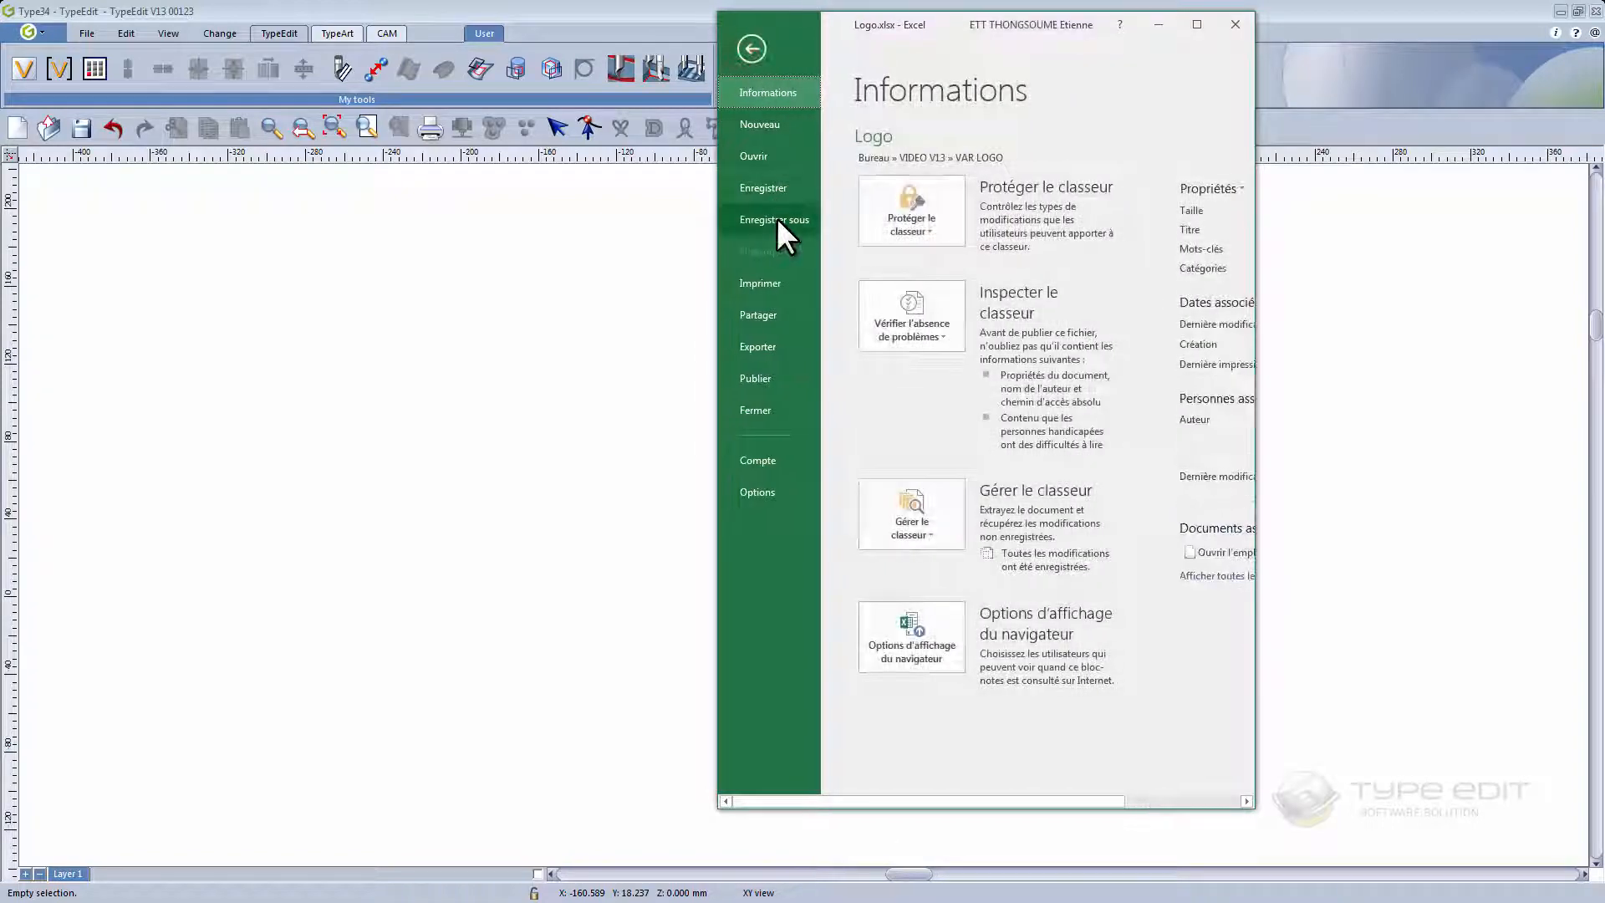
{"action": "left_click", "coordinate": [774, 219]}
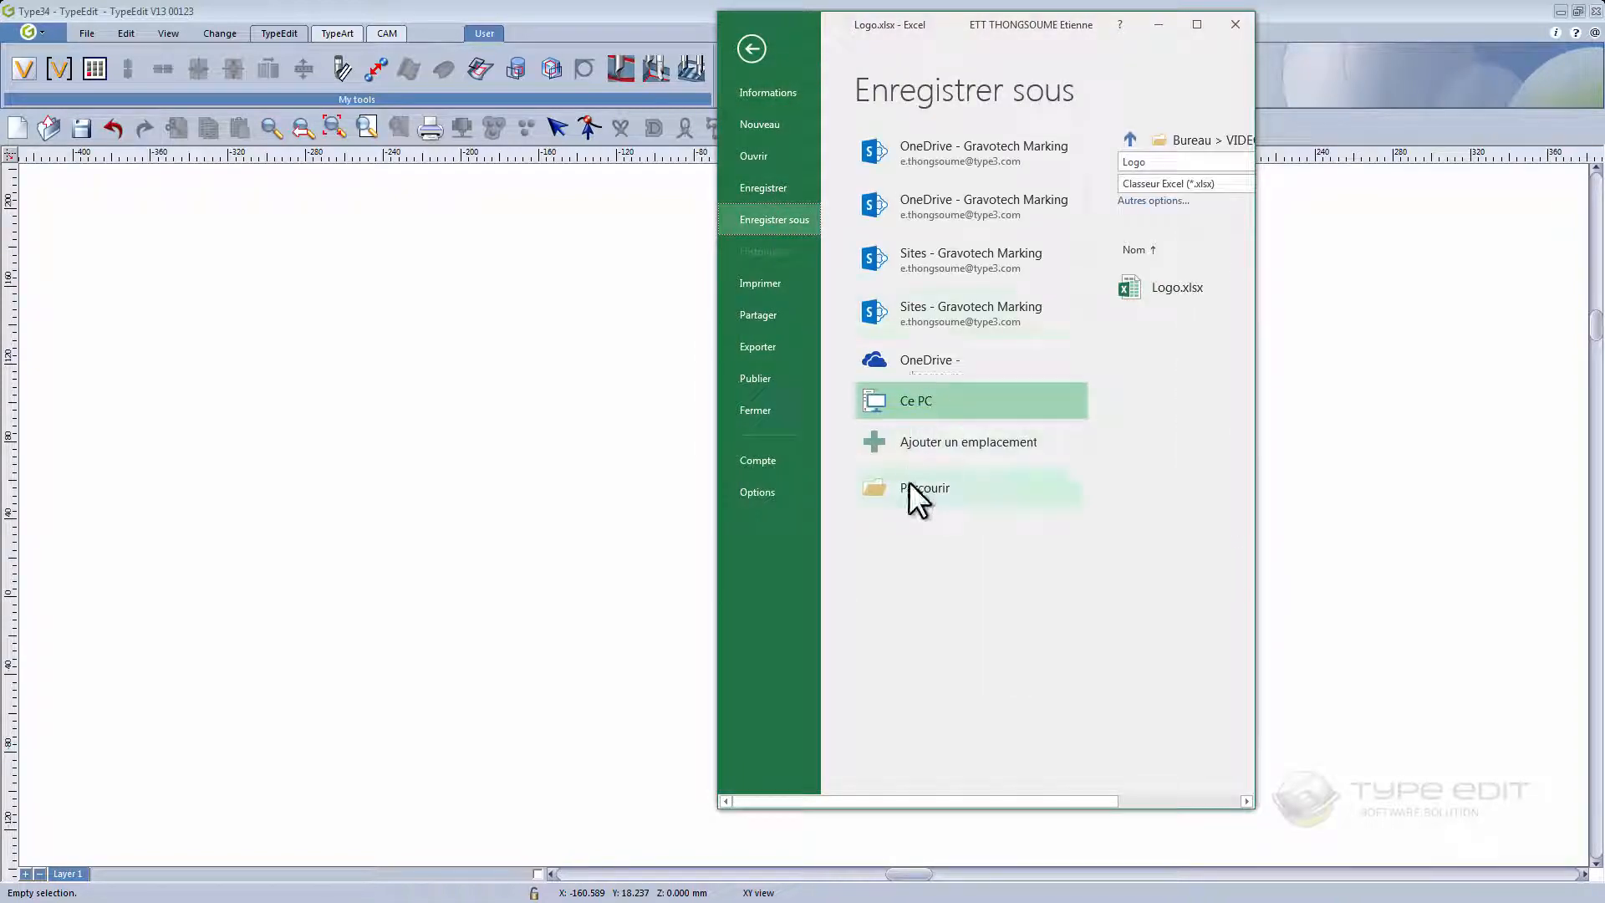
{"action": "left_click", "coordinate": [925, 488]}
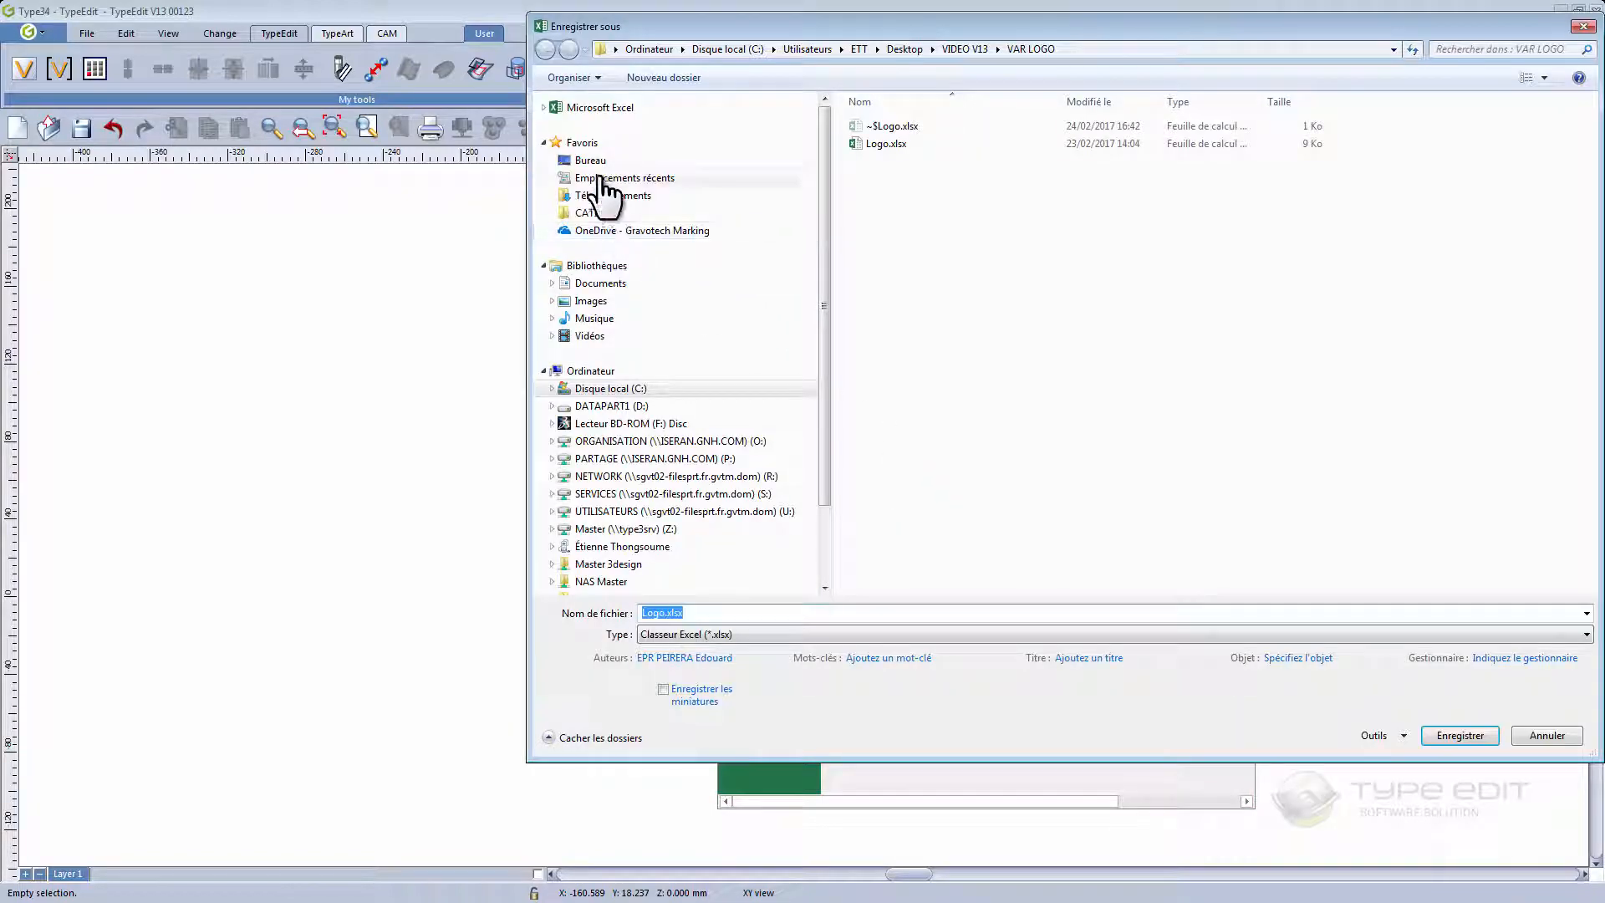
{"action": "left_click", "coordinate": [589, 160]}
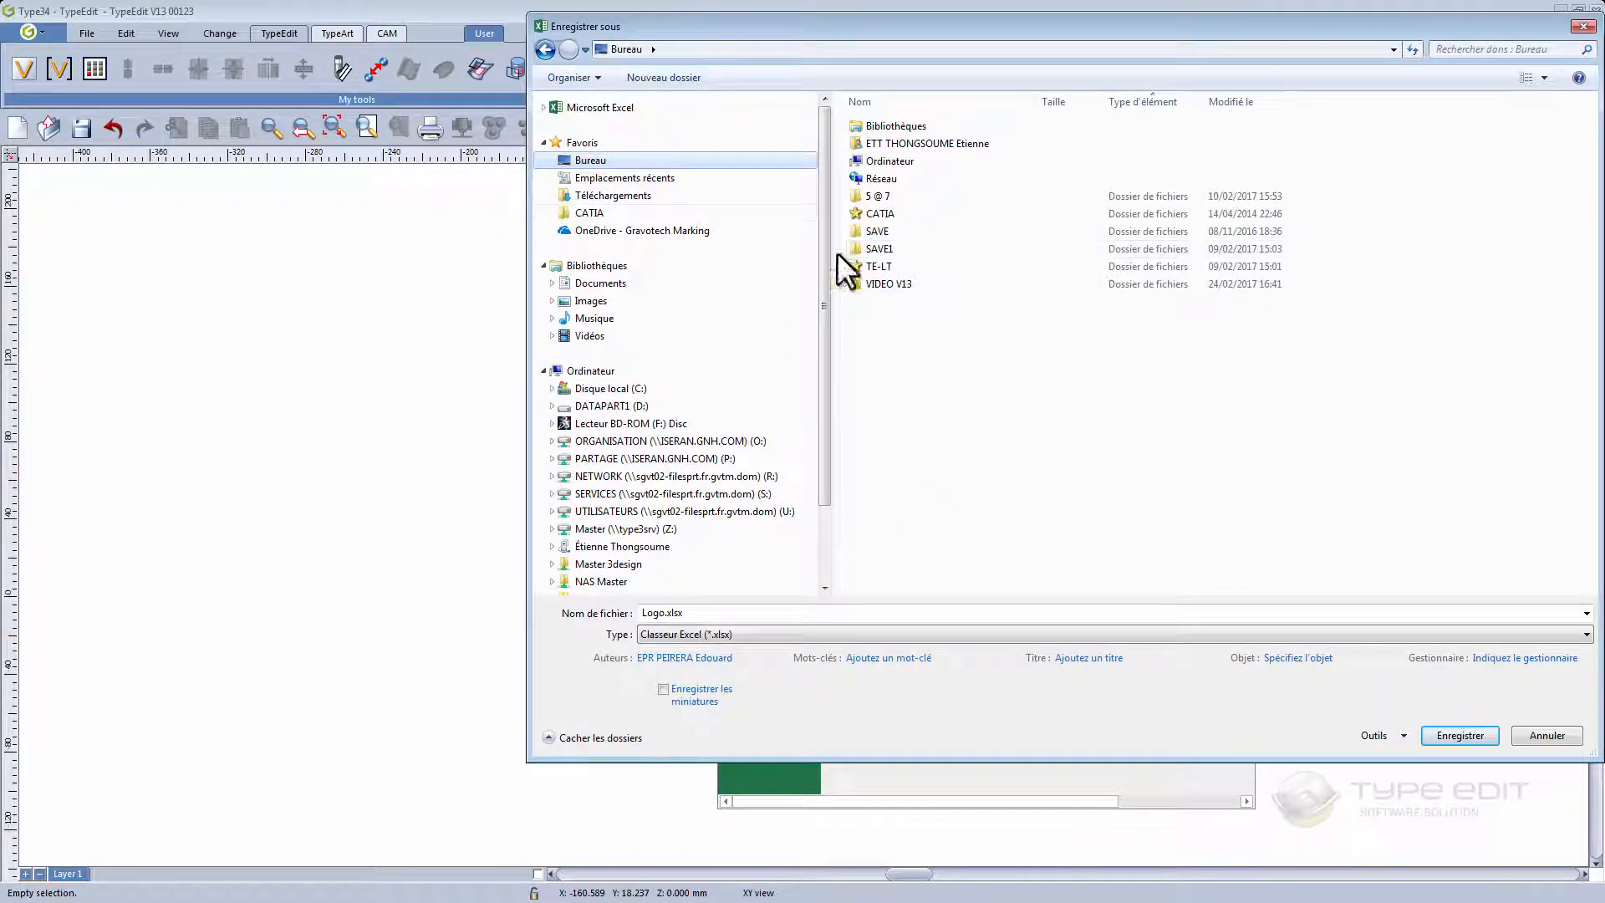
{"action": "double_click", "coordinate": [888, 284]}
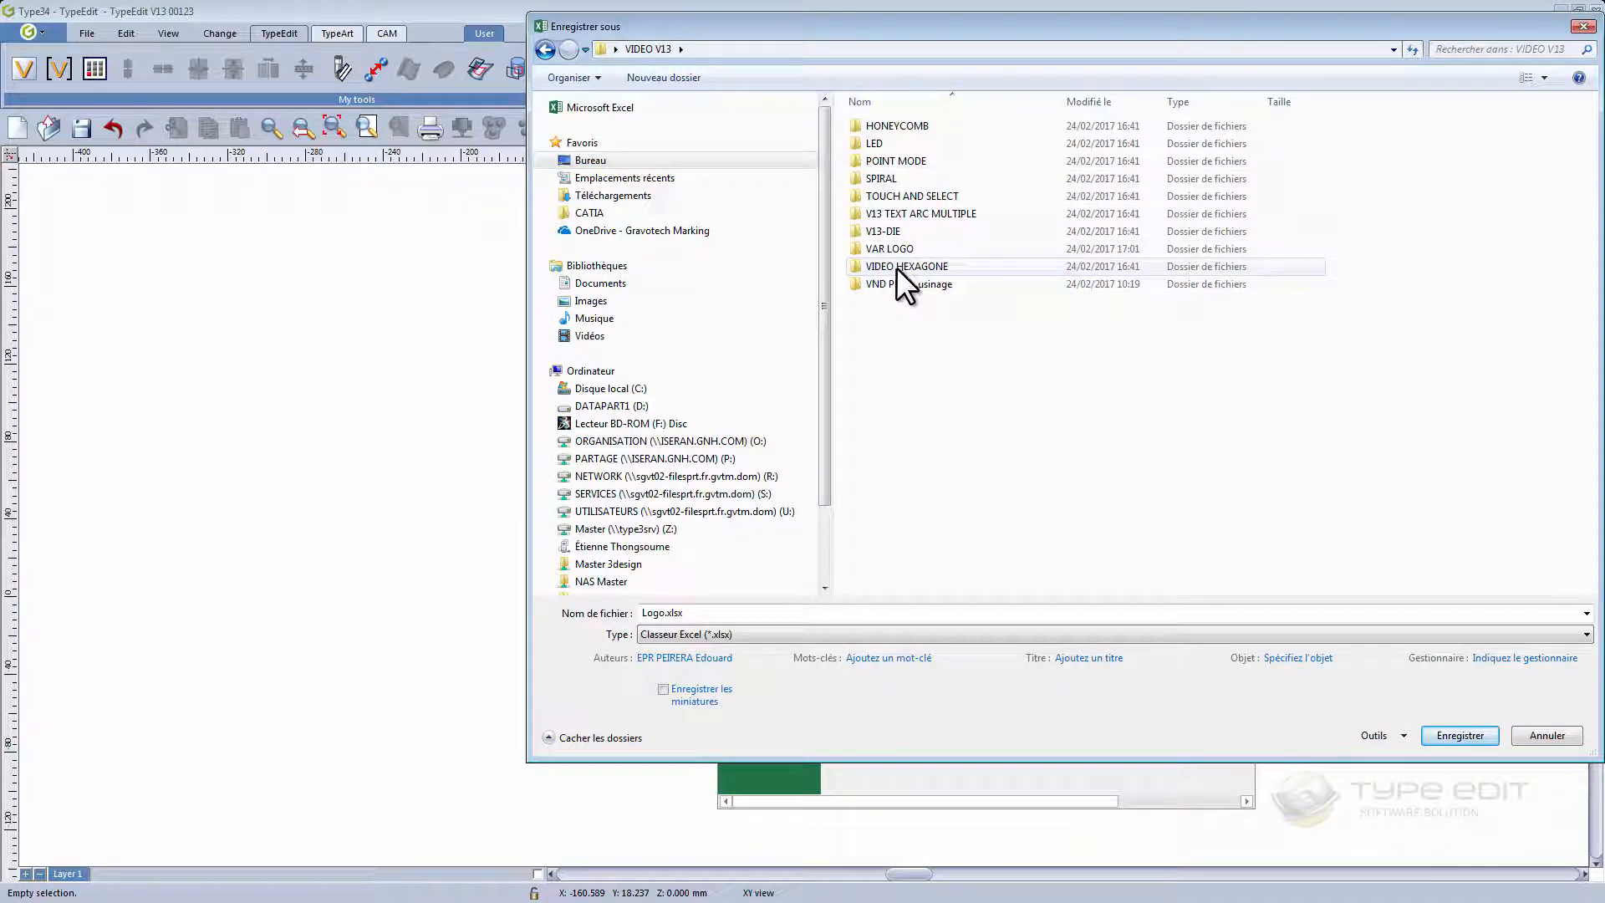
{"action": "mouse_move", "coordinate": [908, 285]}
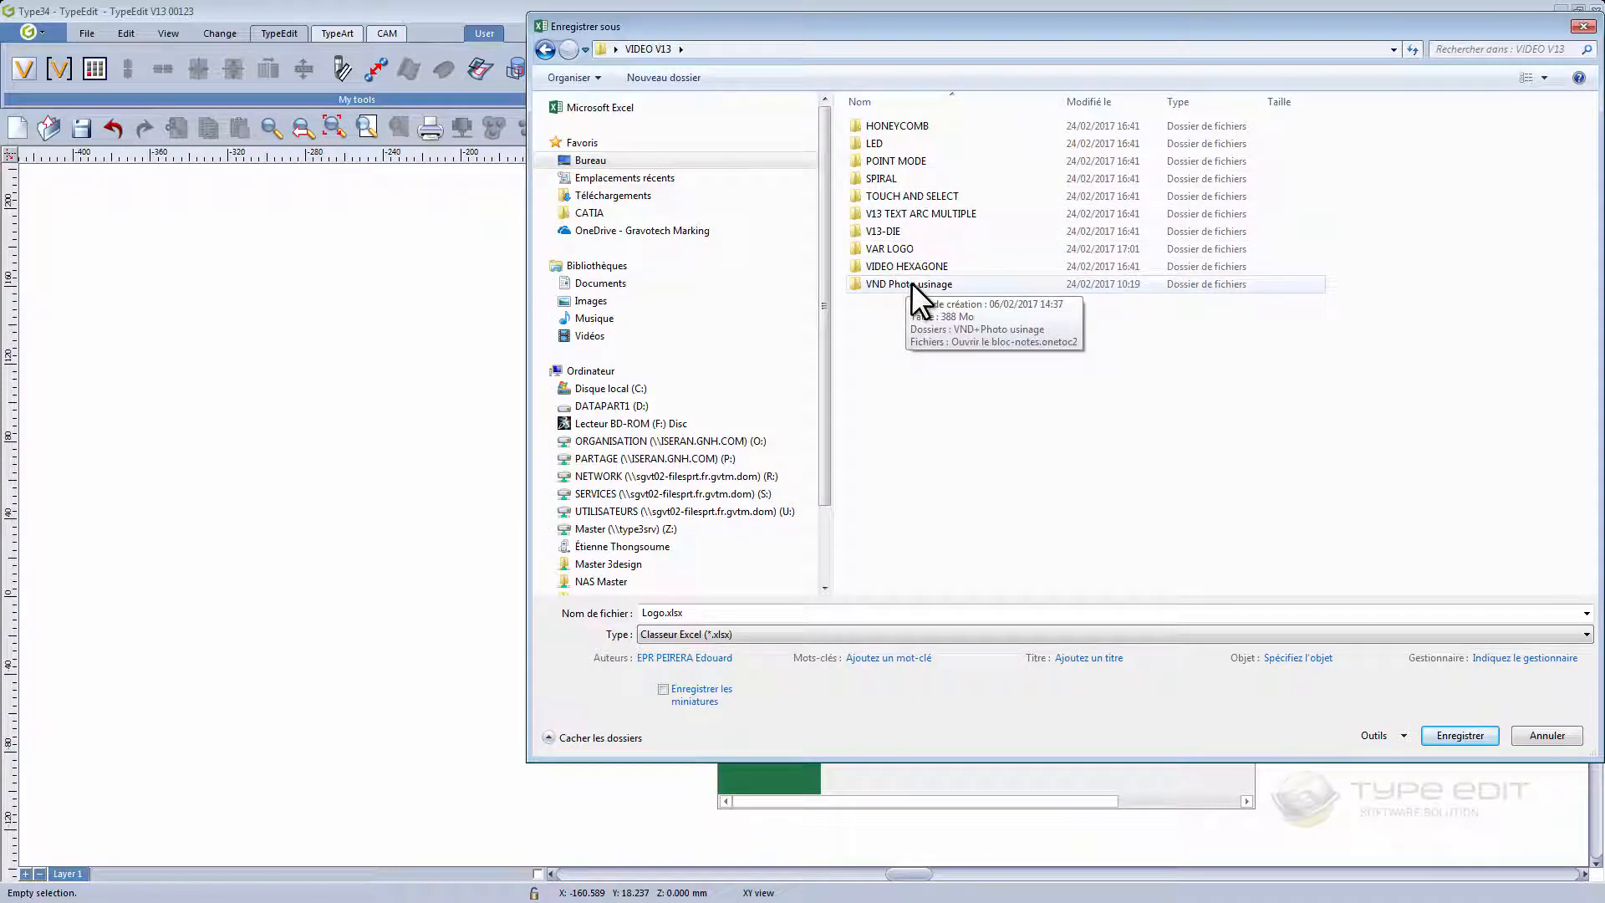
{"action": "double_click", "coordinate": [888, 247]}
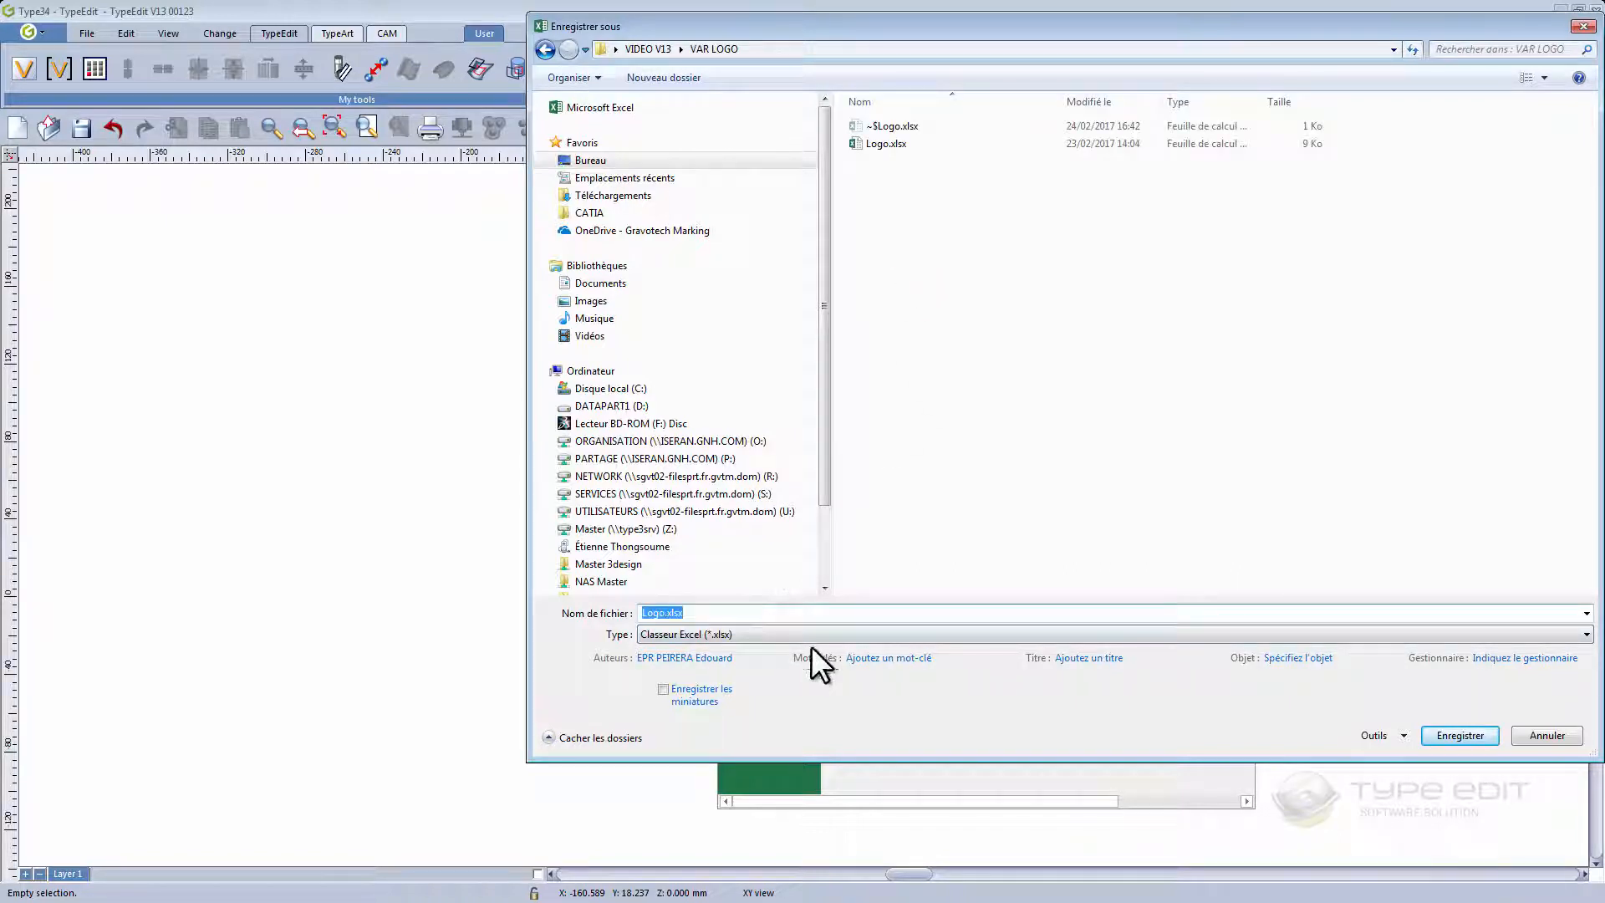
- Choose the Texte (DOS) (*.txt) format, keep it, and close the workbook saving changes
{"action": "left_click", "coordinate": [1585, 633]}
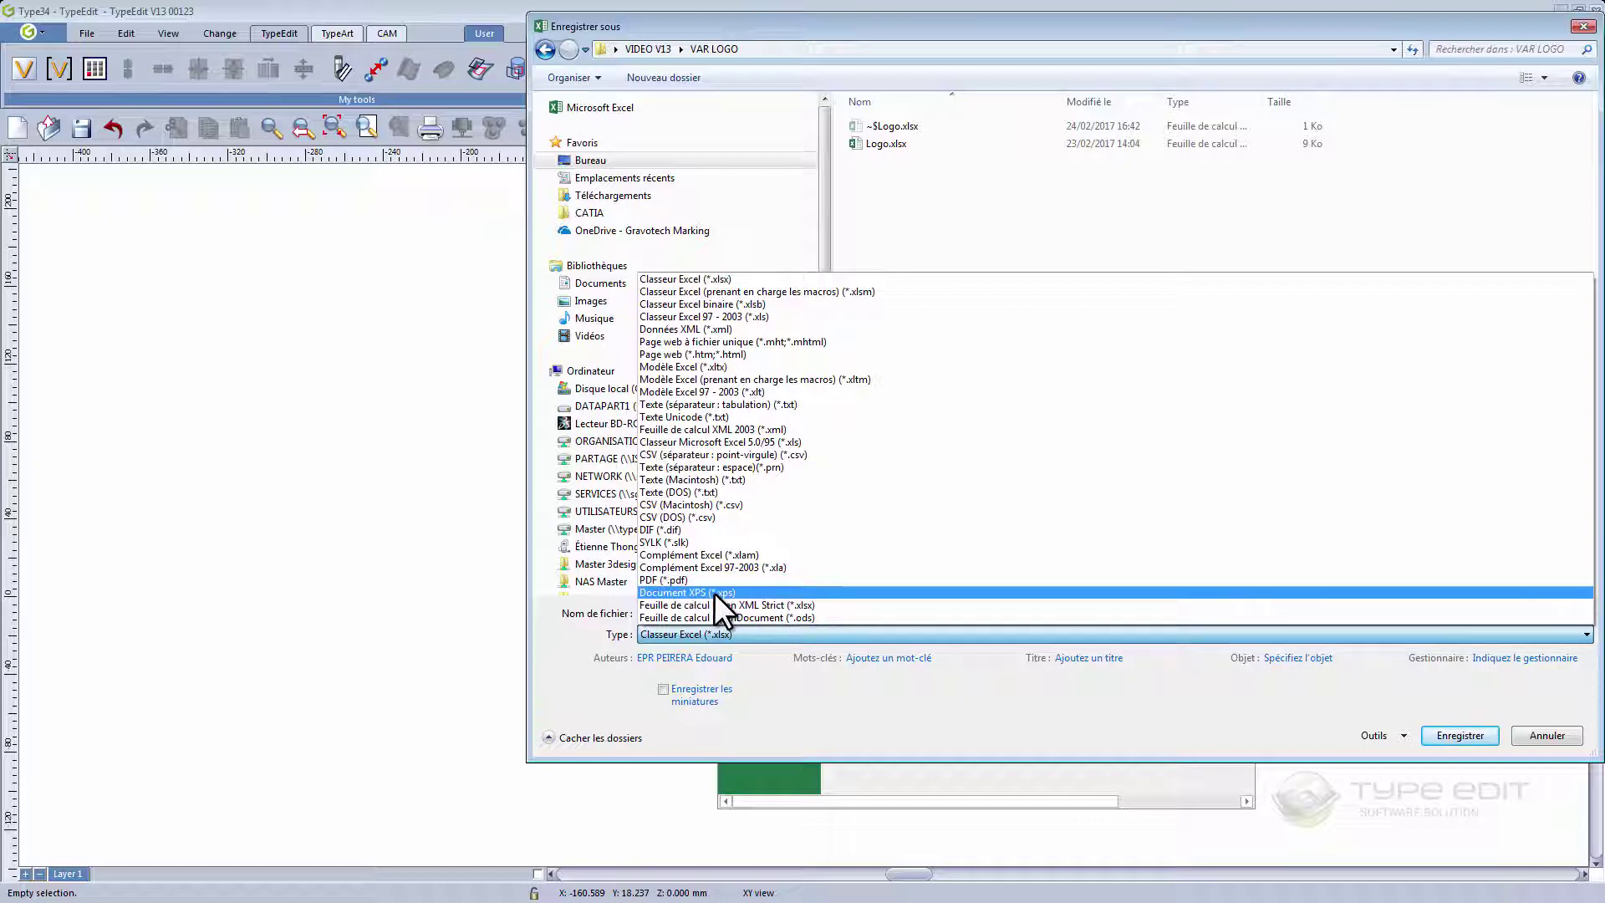
{"action": "mouse_move", "coordinate": [724, 491]}
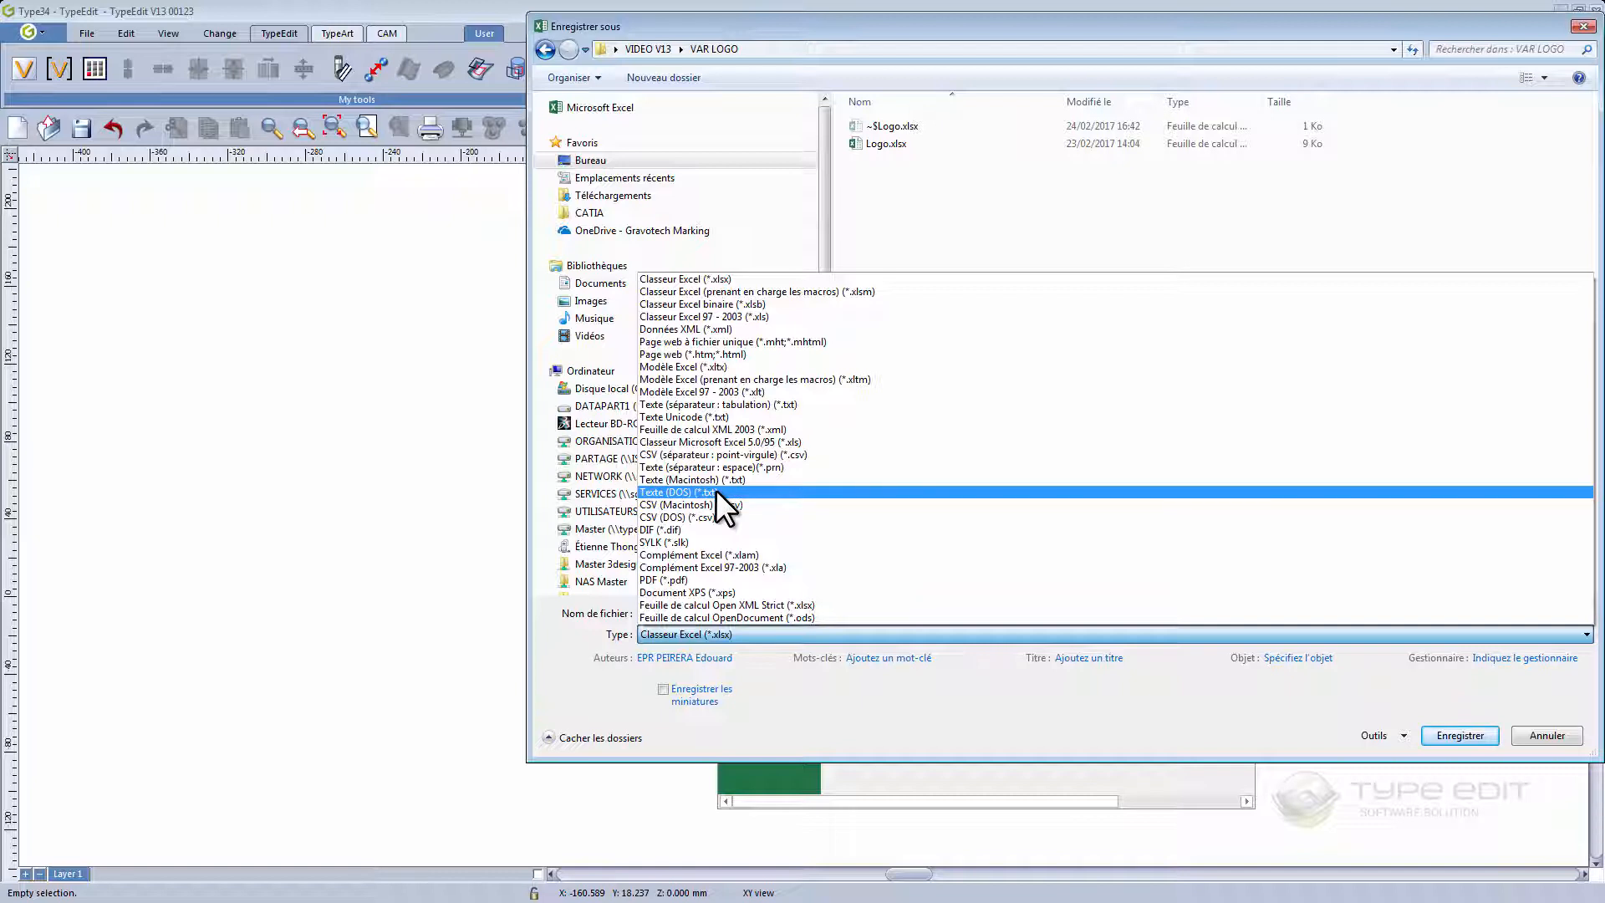
{"action": "left_click", "coordinate": [676, 492]}
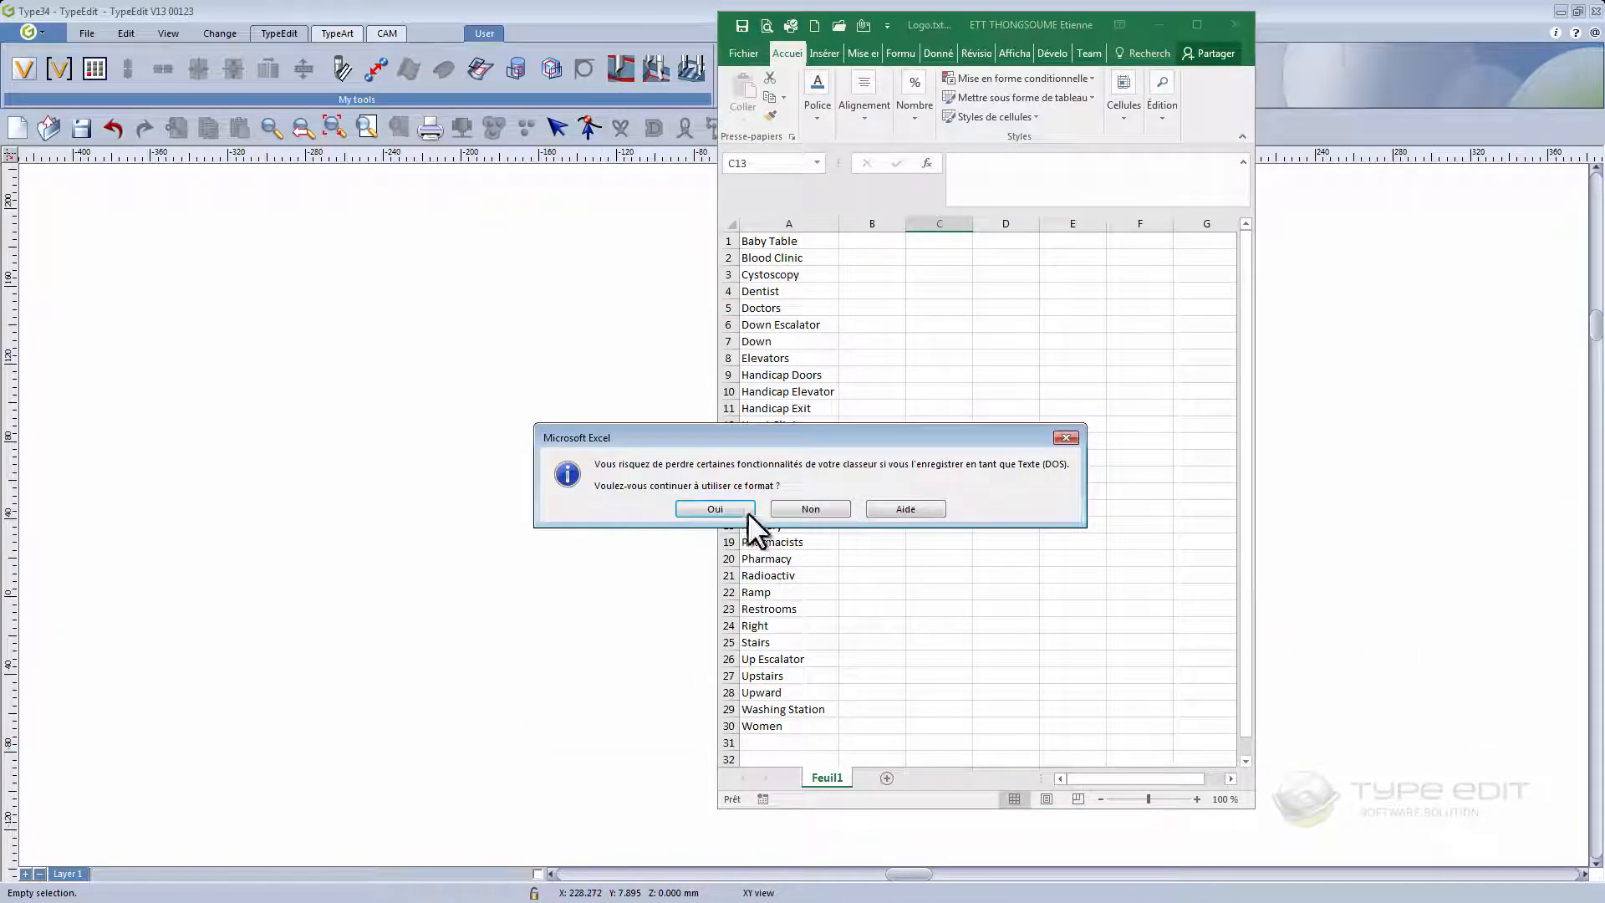
{"action": "left_click", "coordinate": [714, 508]}
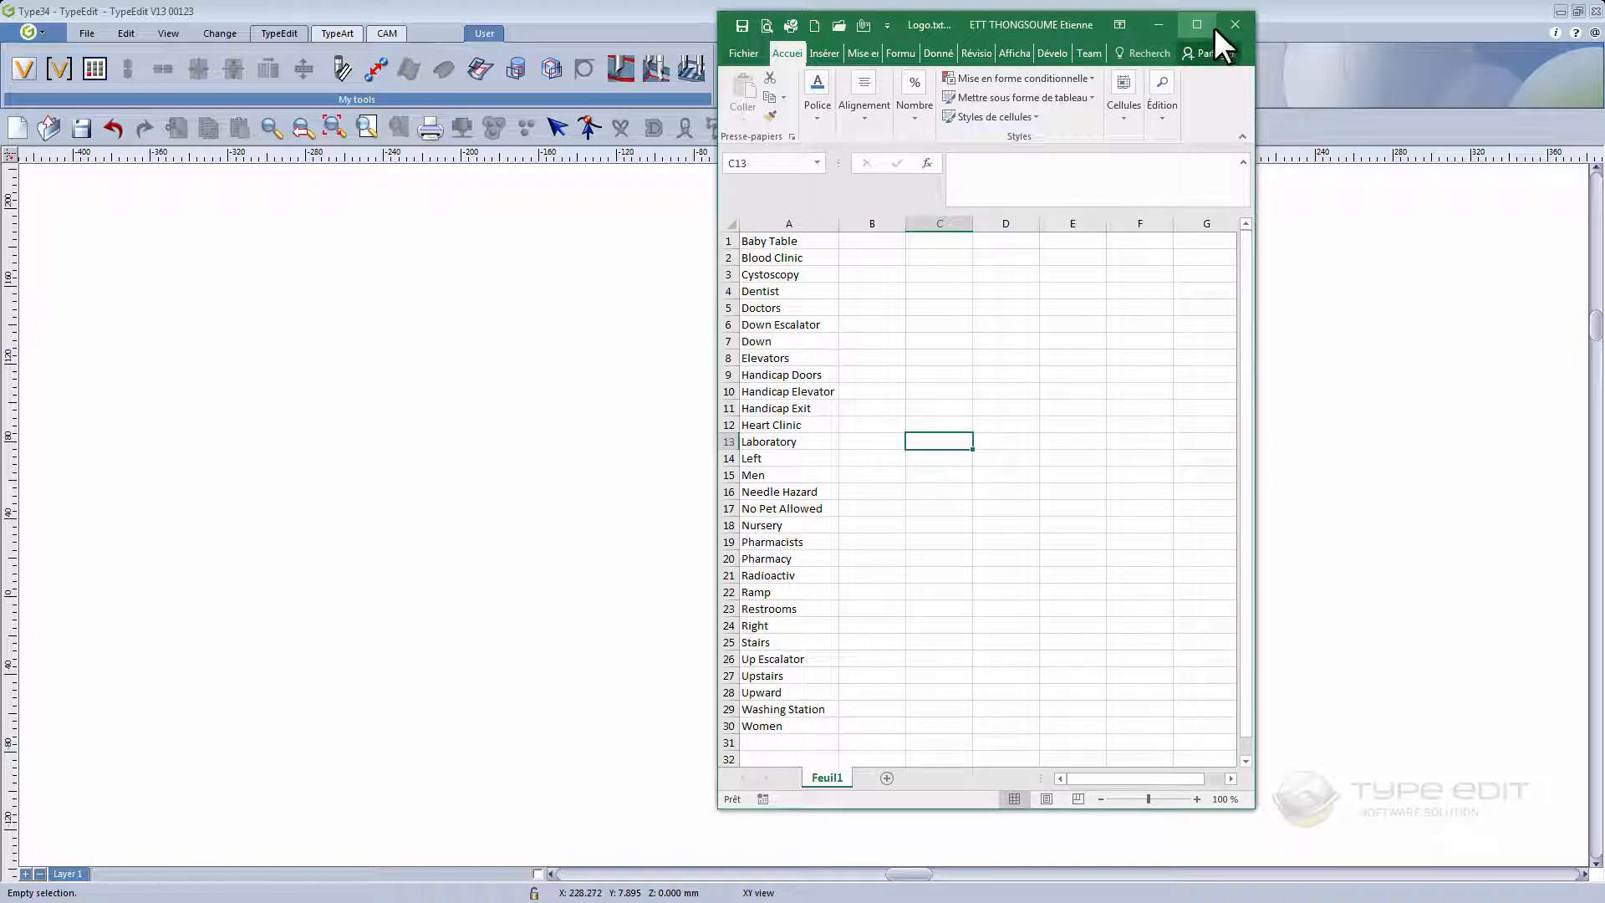
{"action": "left_click", "coordinate": [1233, 23]}
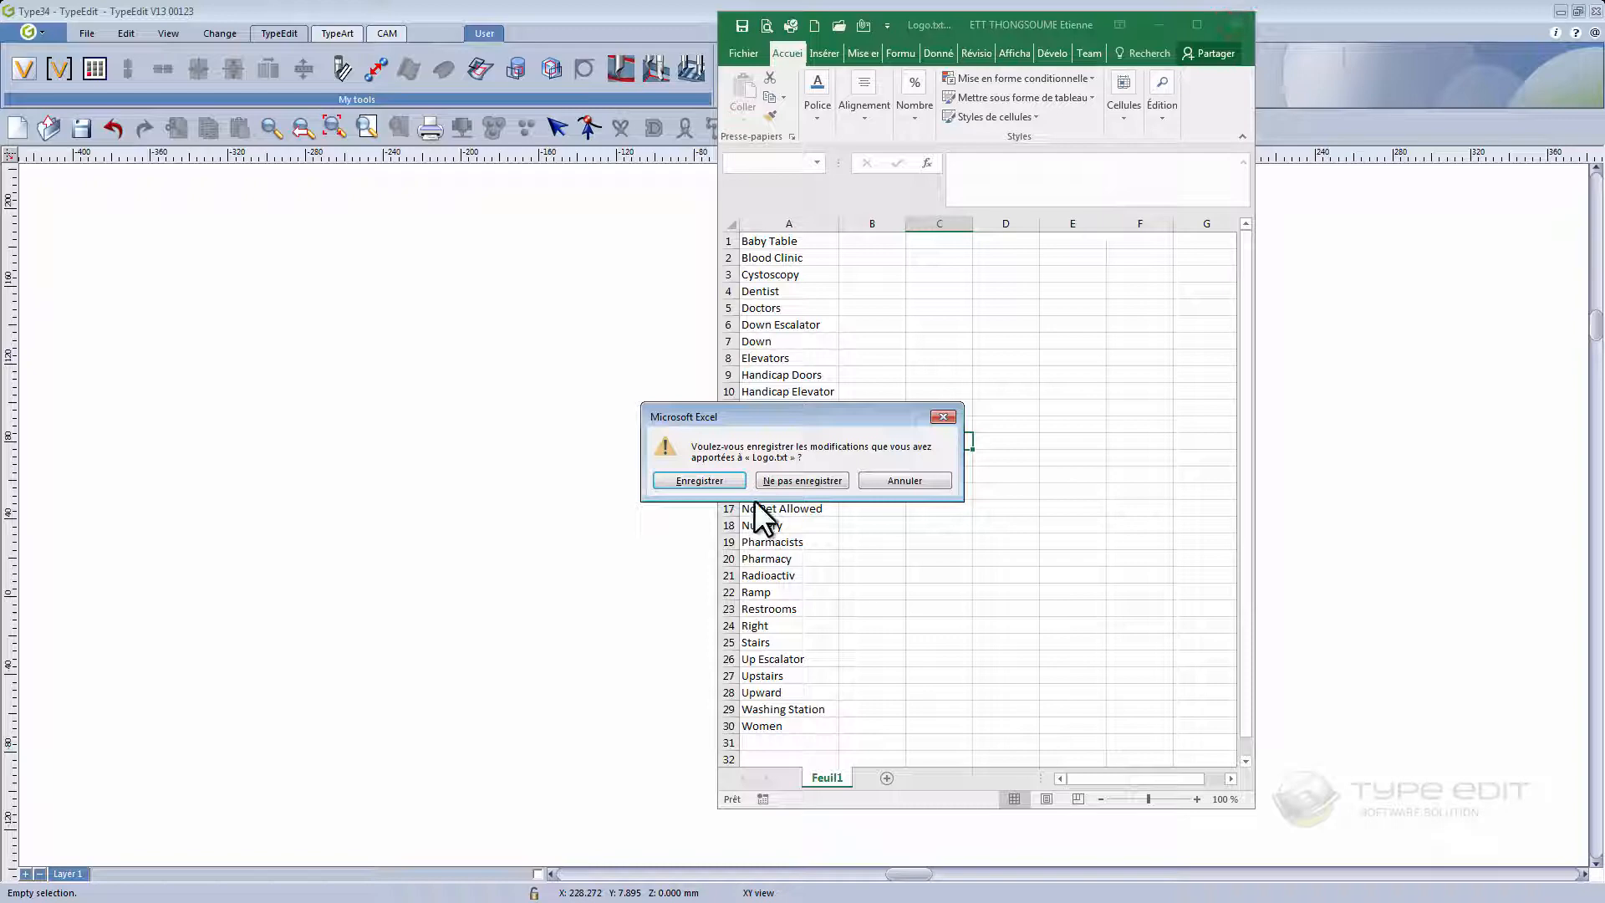
{"action": "left_click", "coordinate": [697, 480]}
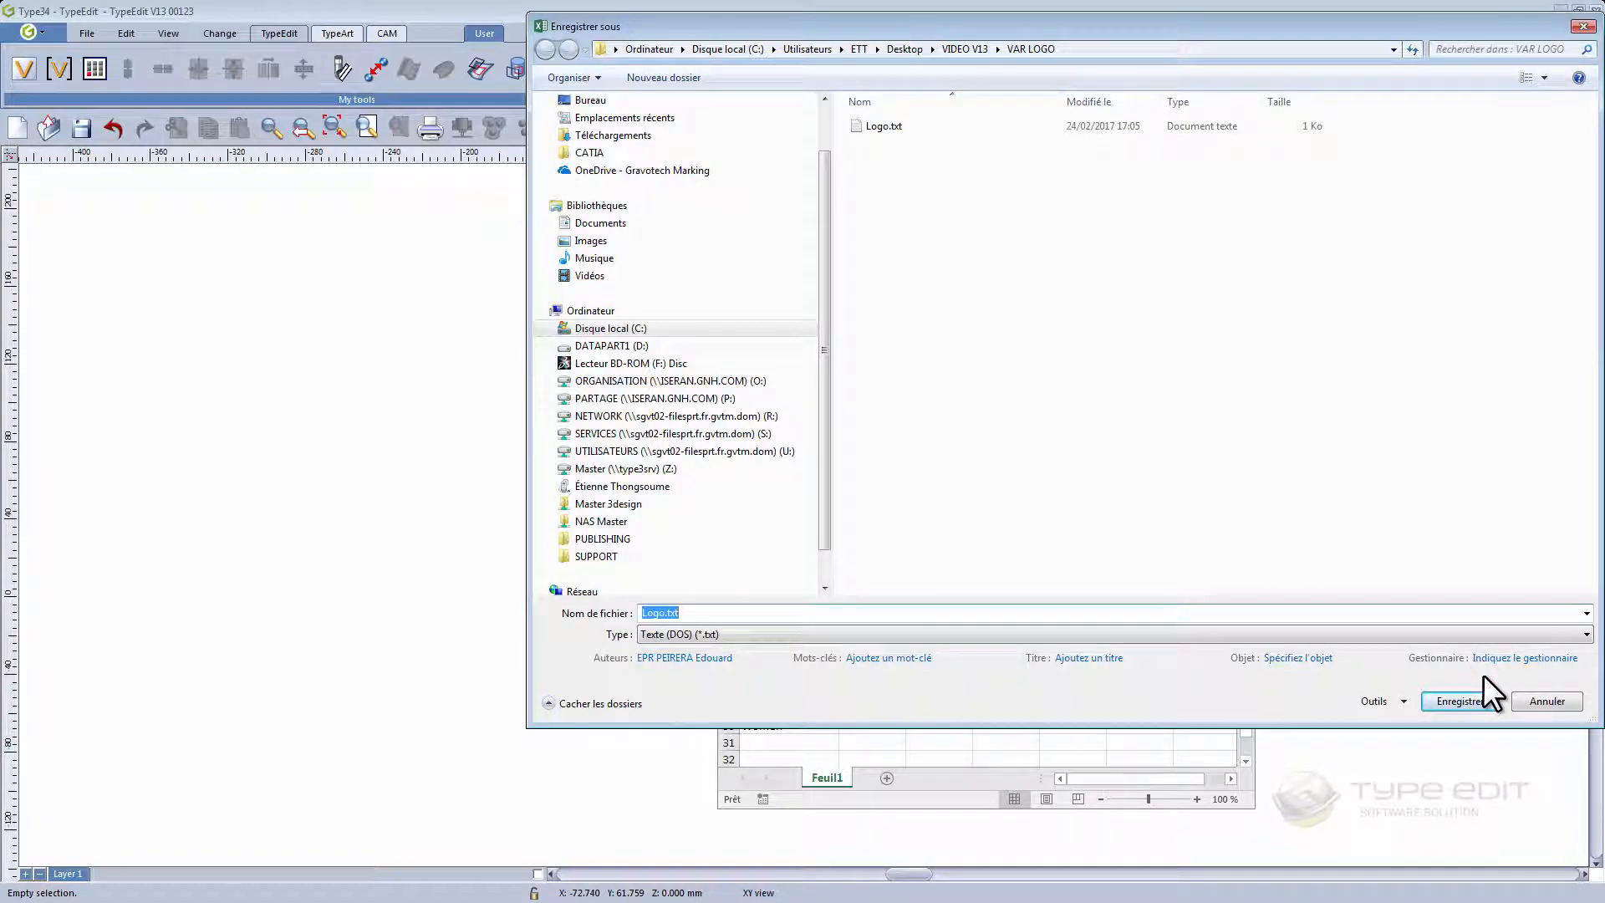
- Confirm saving Logo.txt, review it in Notepad, then close Notepad and the folder window
{"action": "left_click", "coordinate": [1459, 700]}
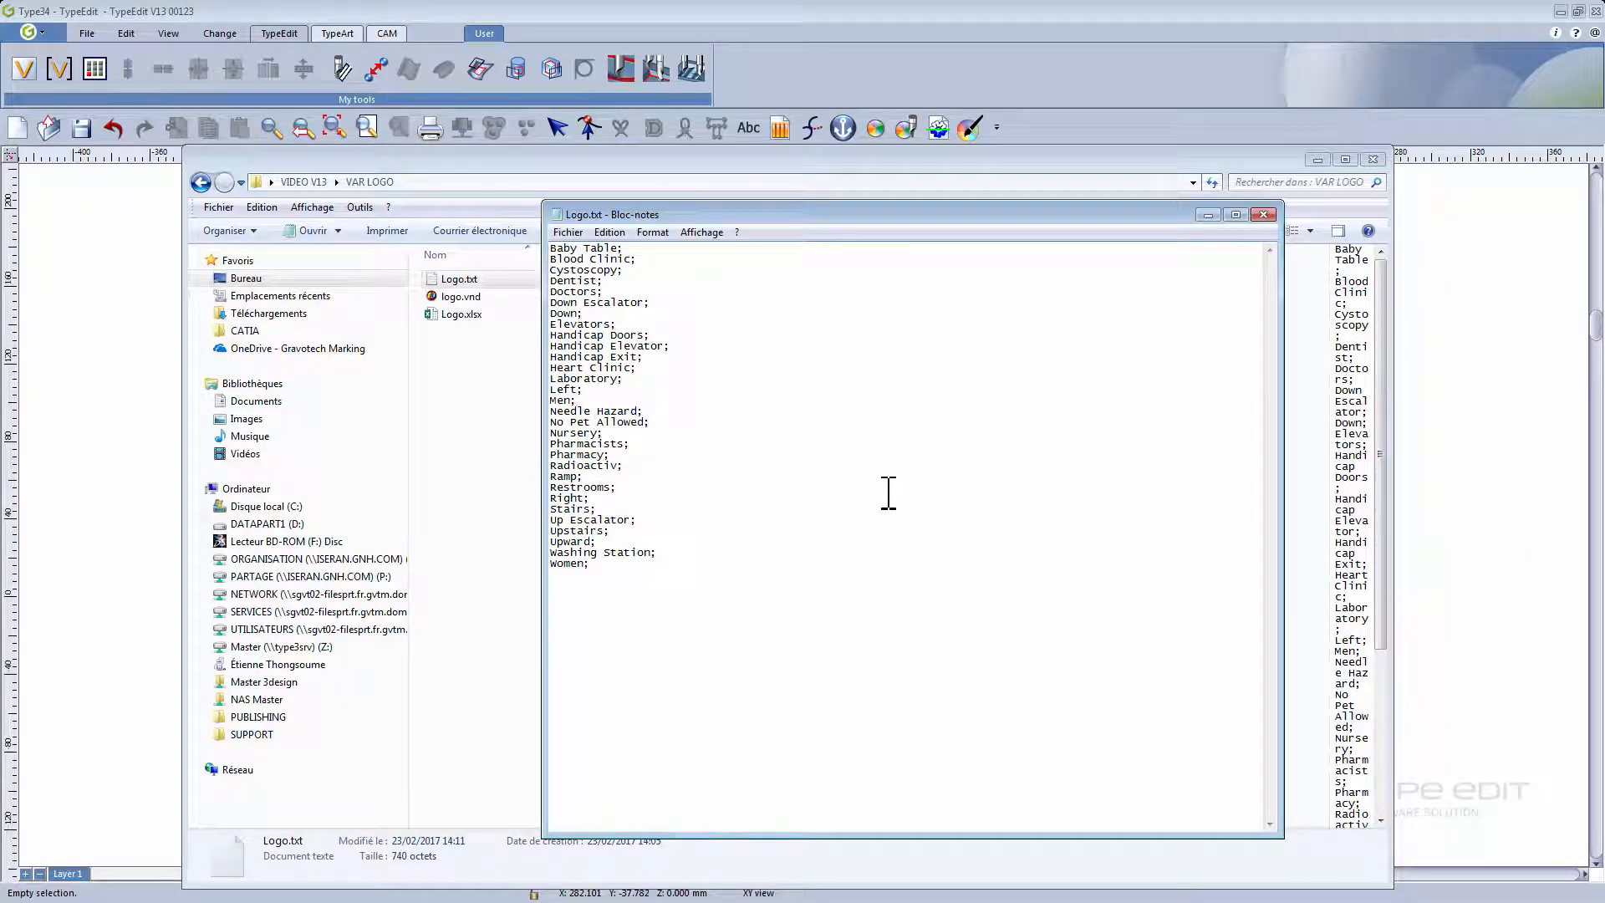
{"action": "mouse_move", "coordinate": [774, 453]}
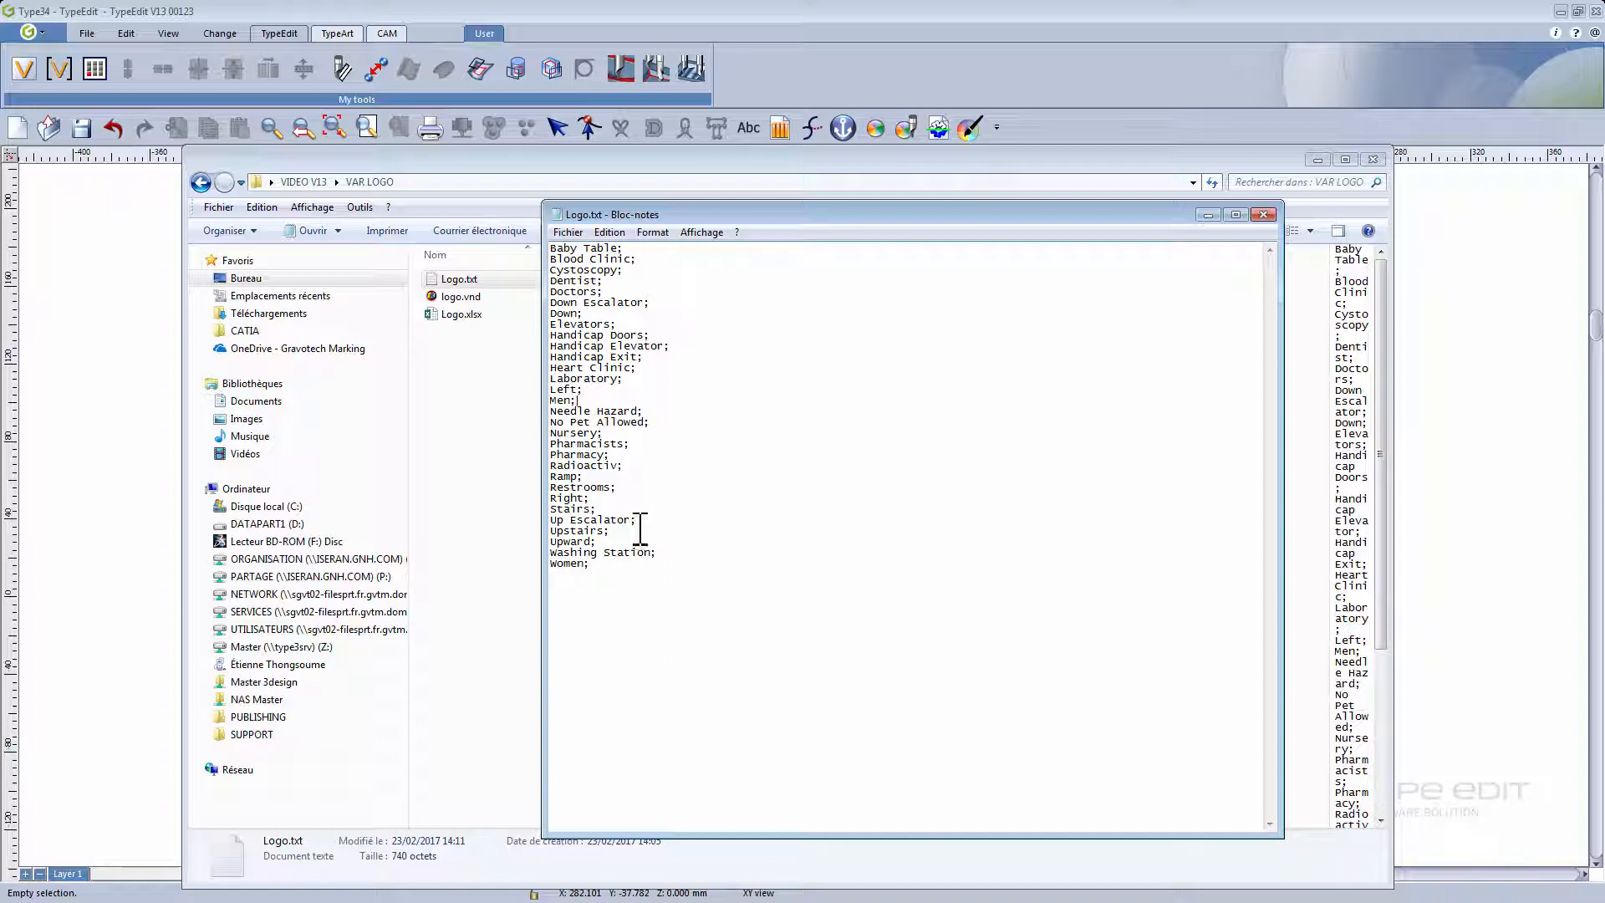
{"action": "left_click", "coordinate": [1263, 214]}
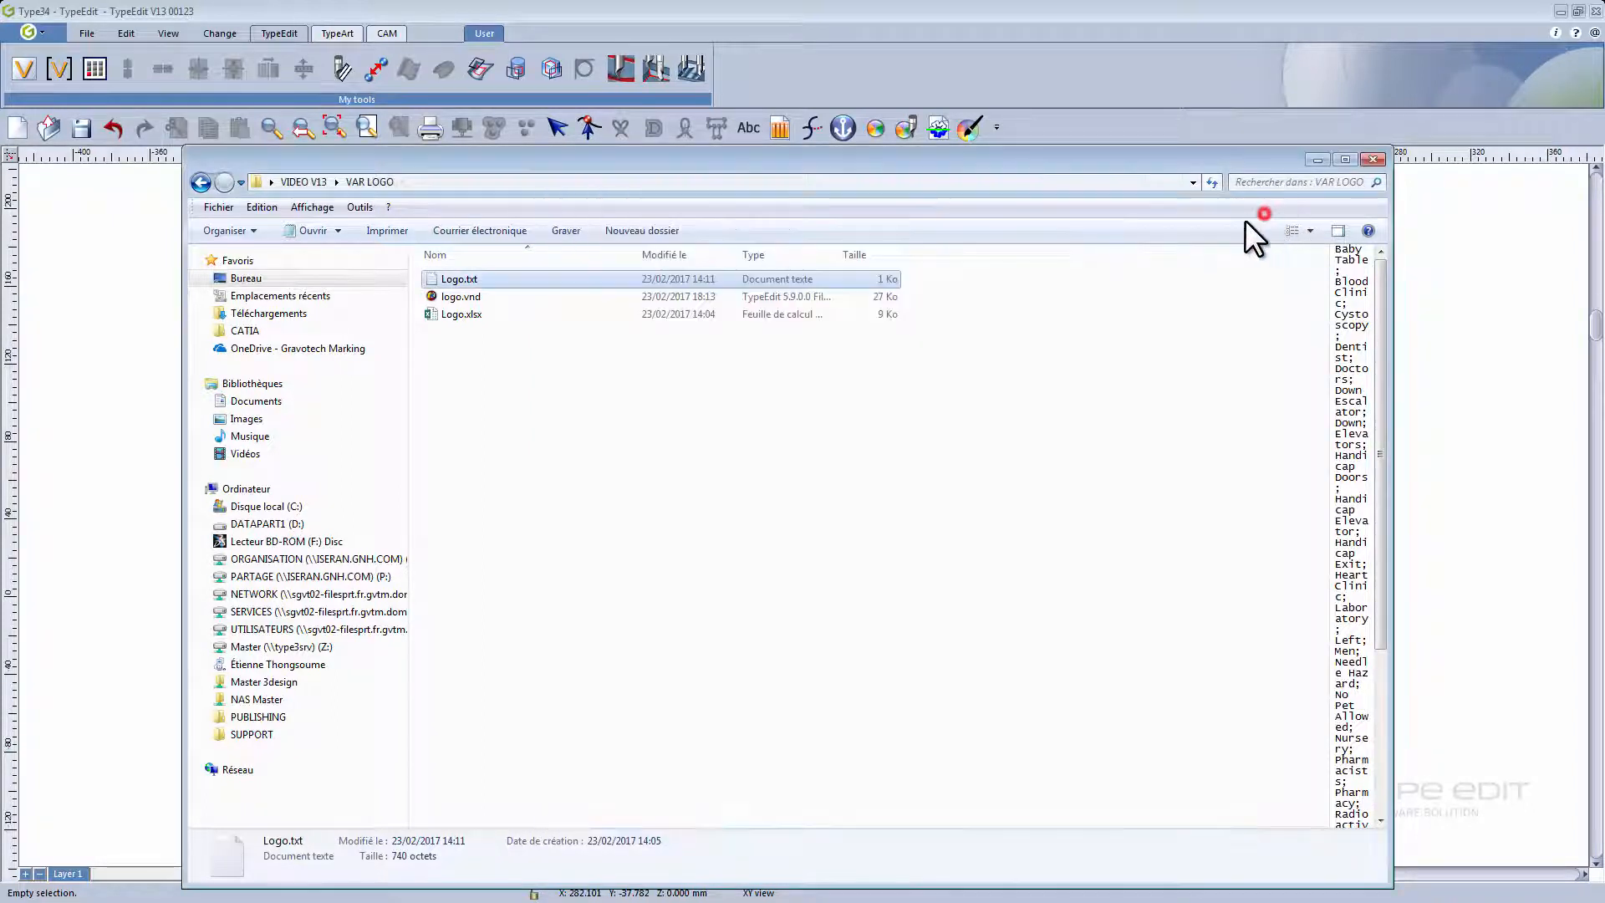
{"action": "left_click", "coordinate": [1373, 160]}
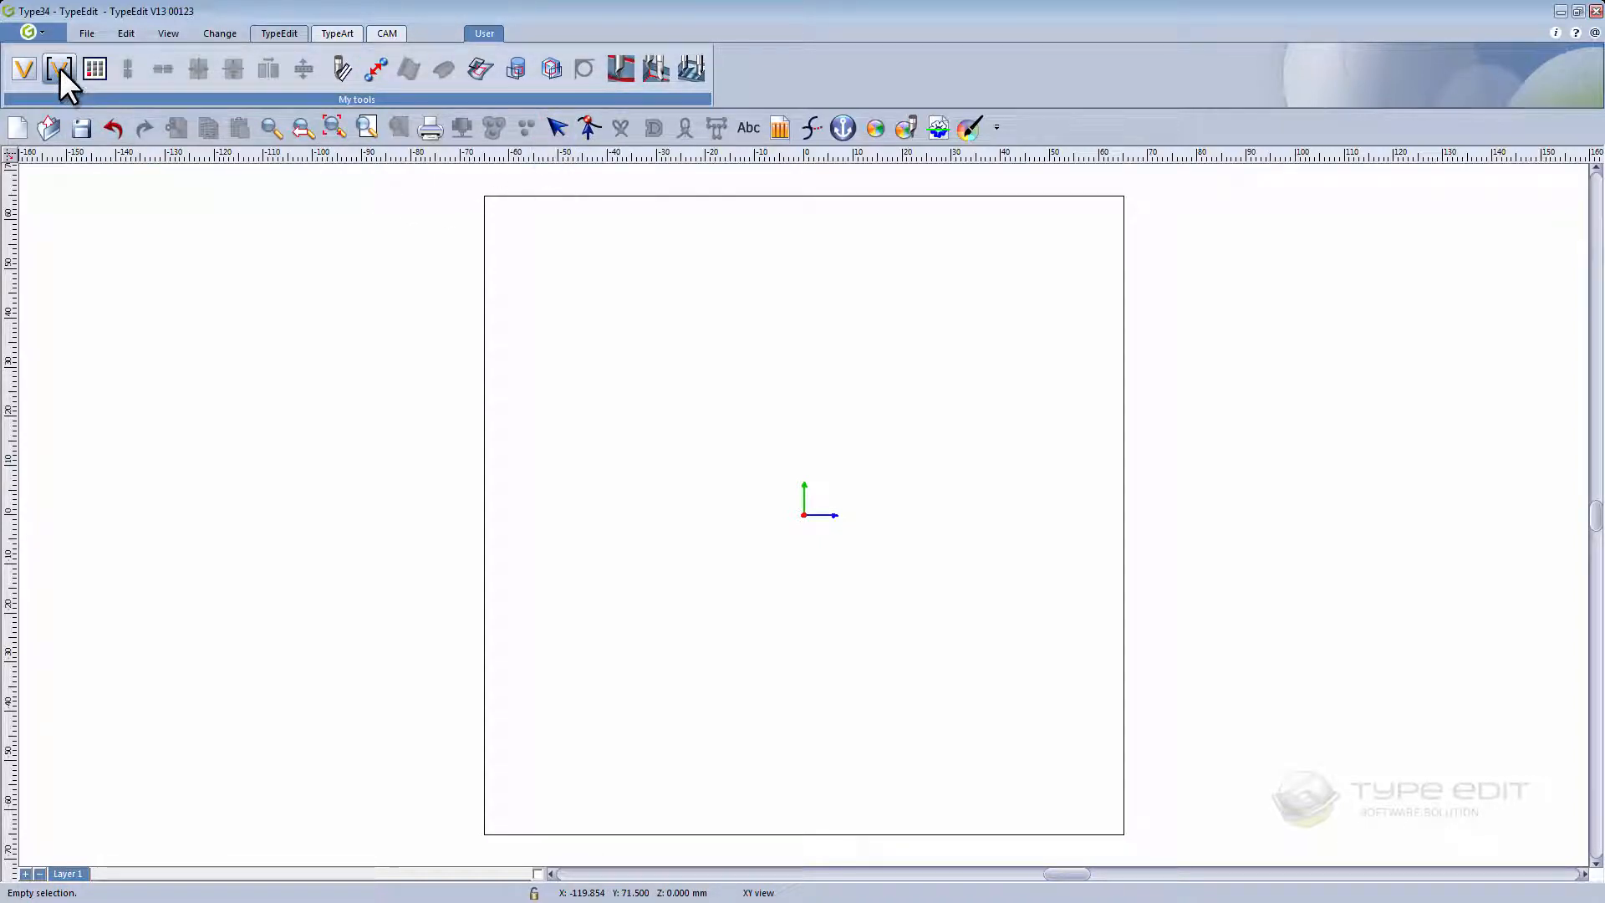
- Insert a Logo1 variable placeholder and scale it proportionally to 92 mm wide
{"action": "left_click", "coordinate": [58, 68]}
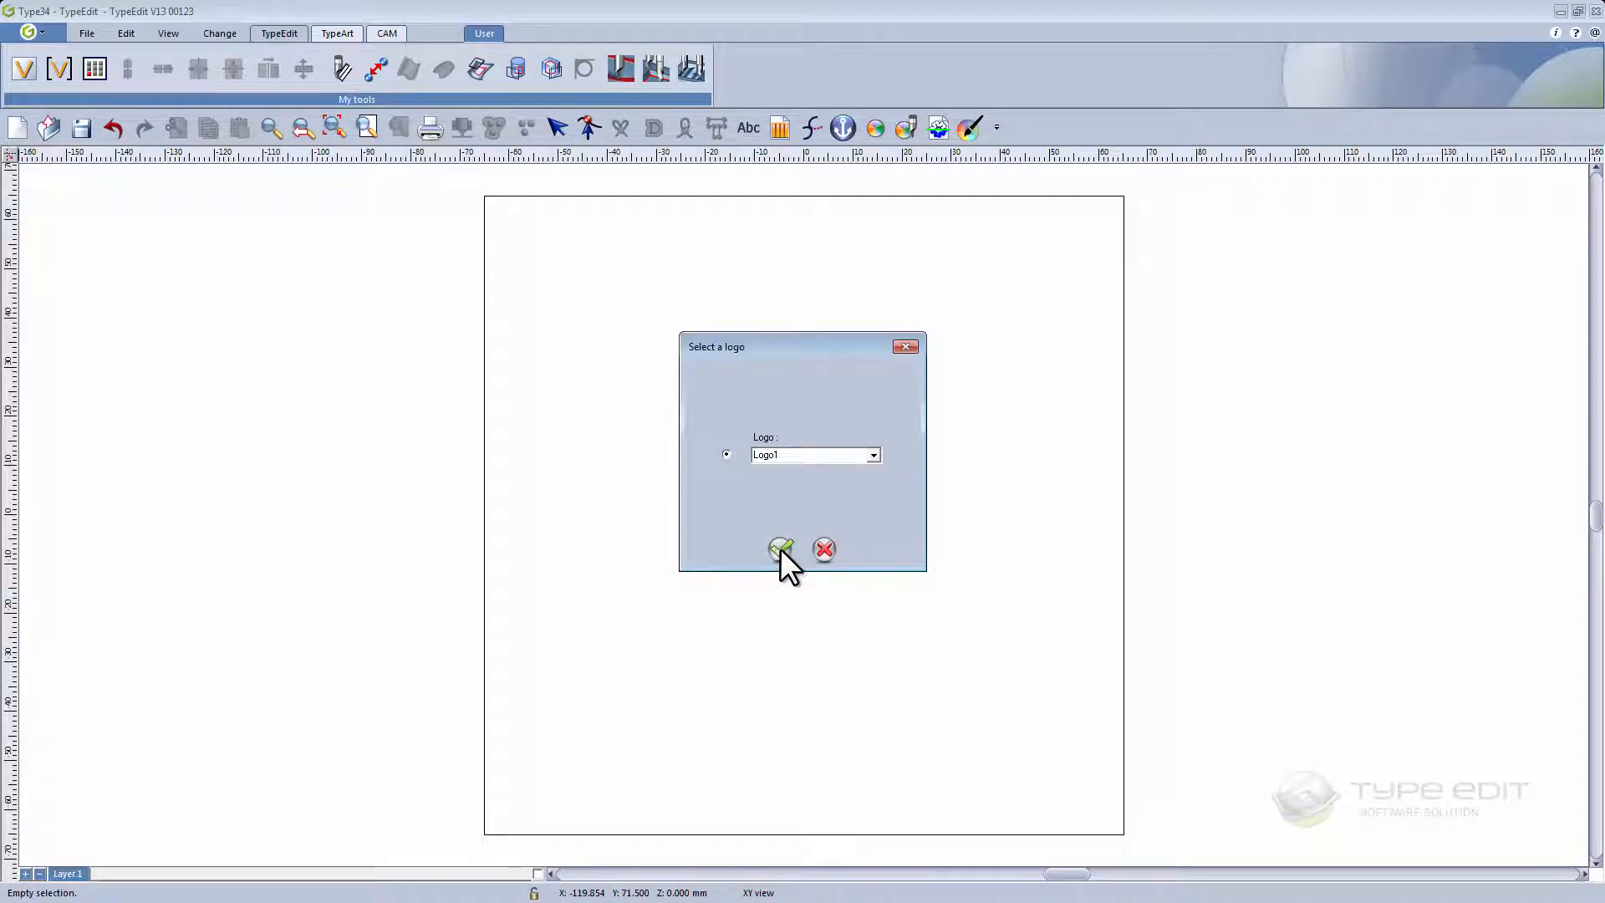
{"action": "left_click", "coordinate": [780, 550]}
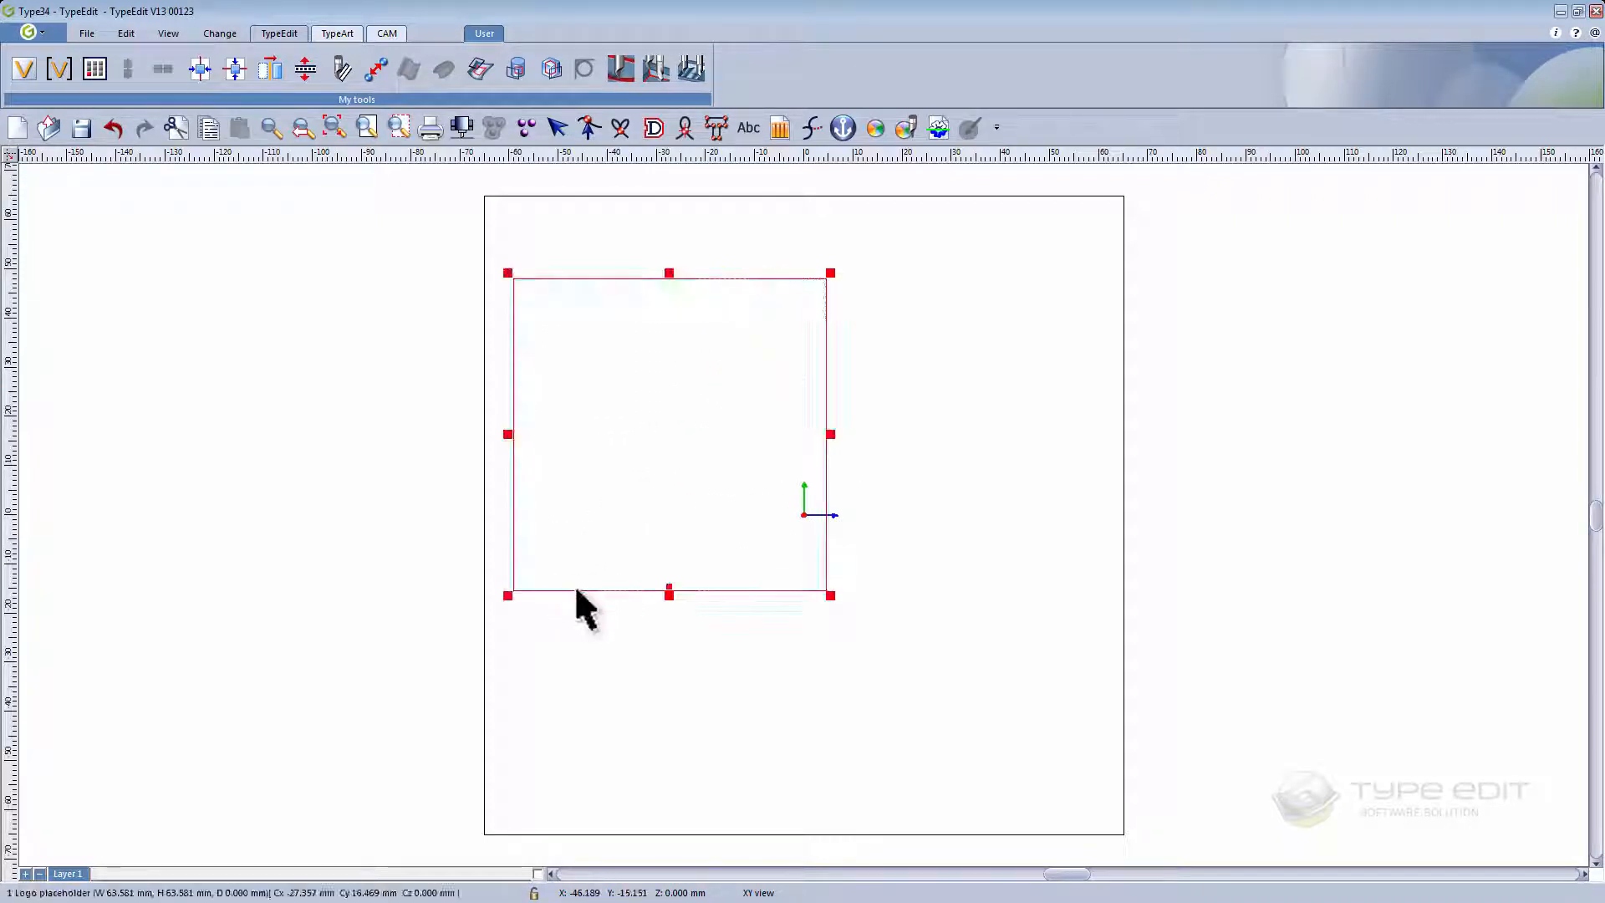
{"action": "mouse_move", "coordinate": [553, 609]}
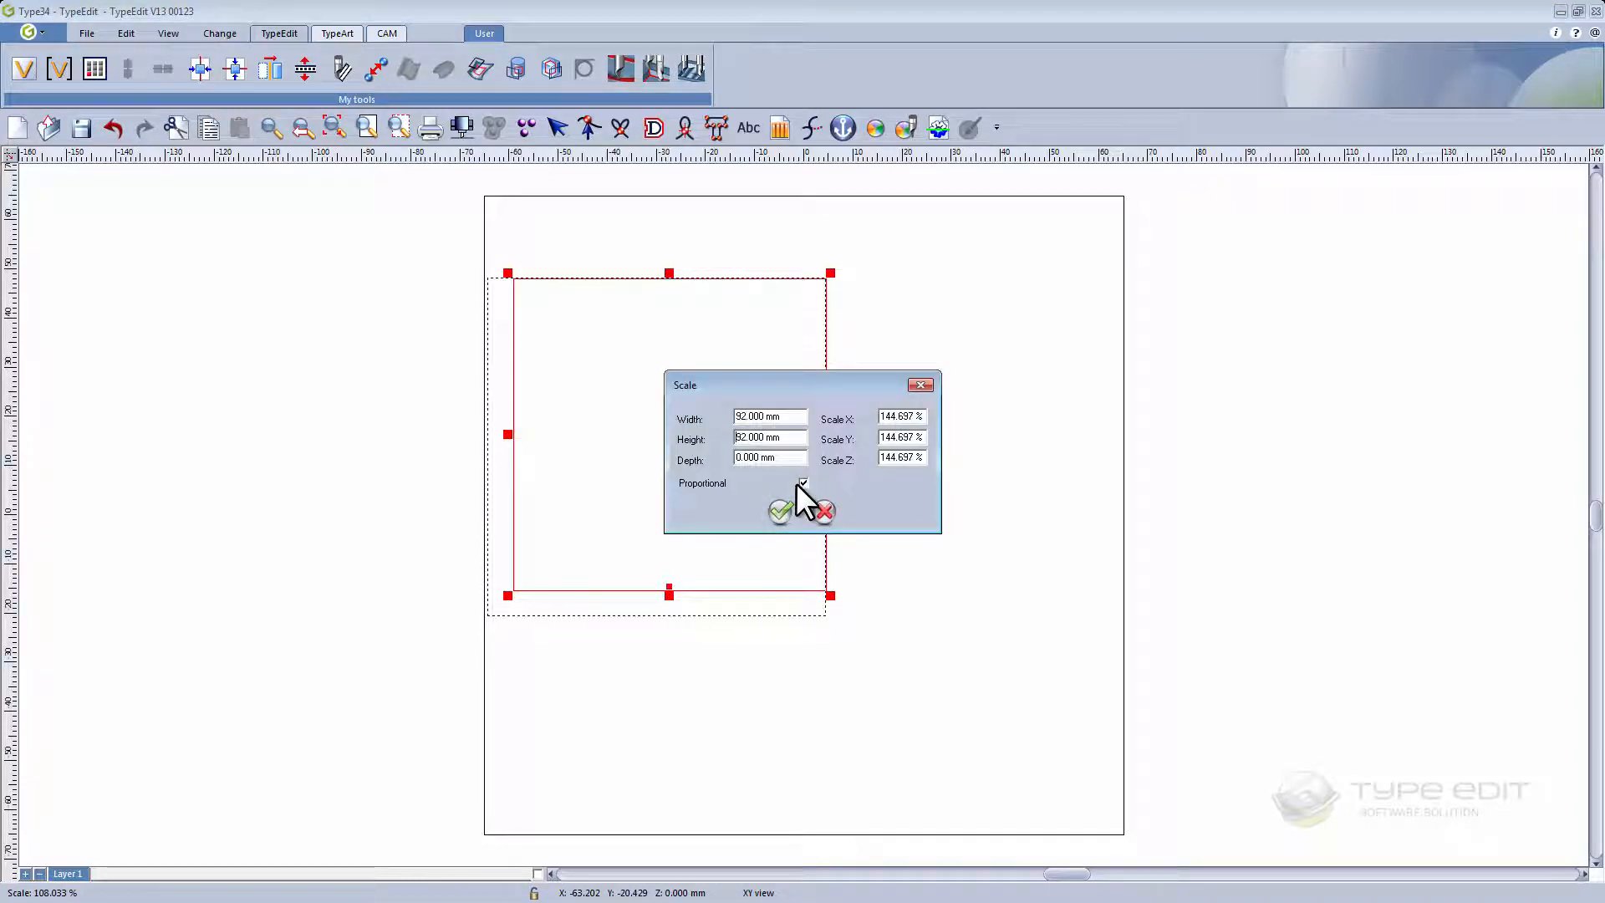
{"action": "left_click", "coordinate": [802, 482]}
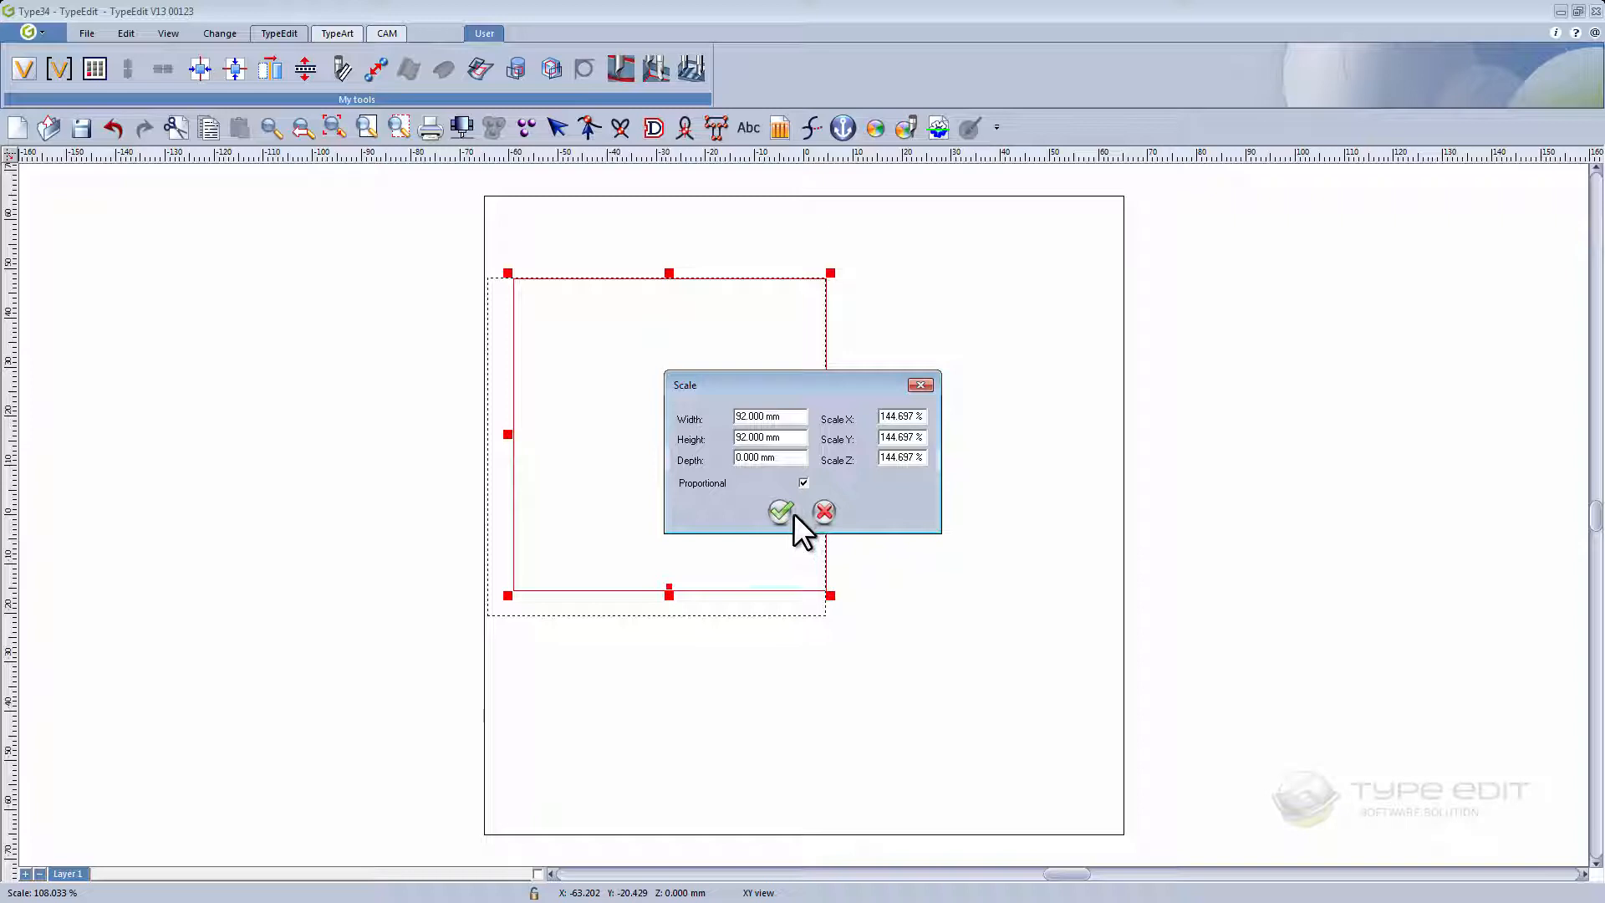
{"action": "left_click", "coordinate": [781, 511]}
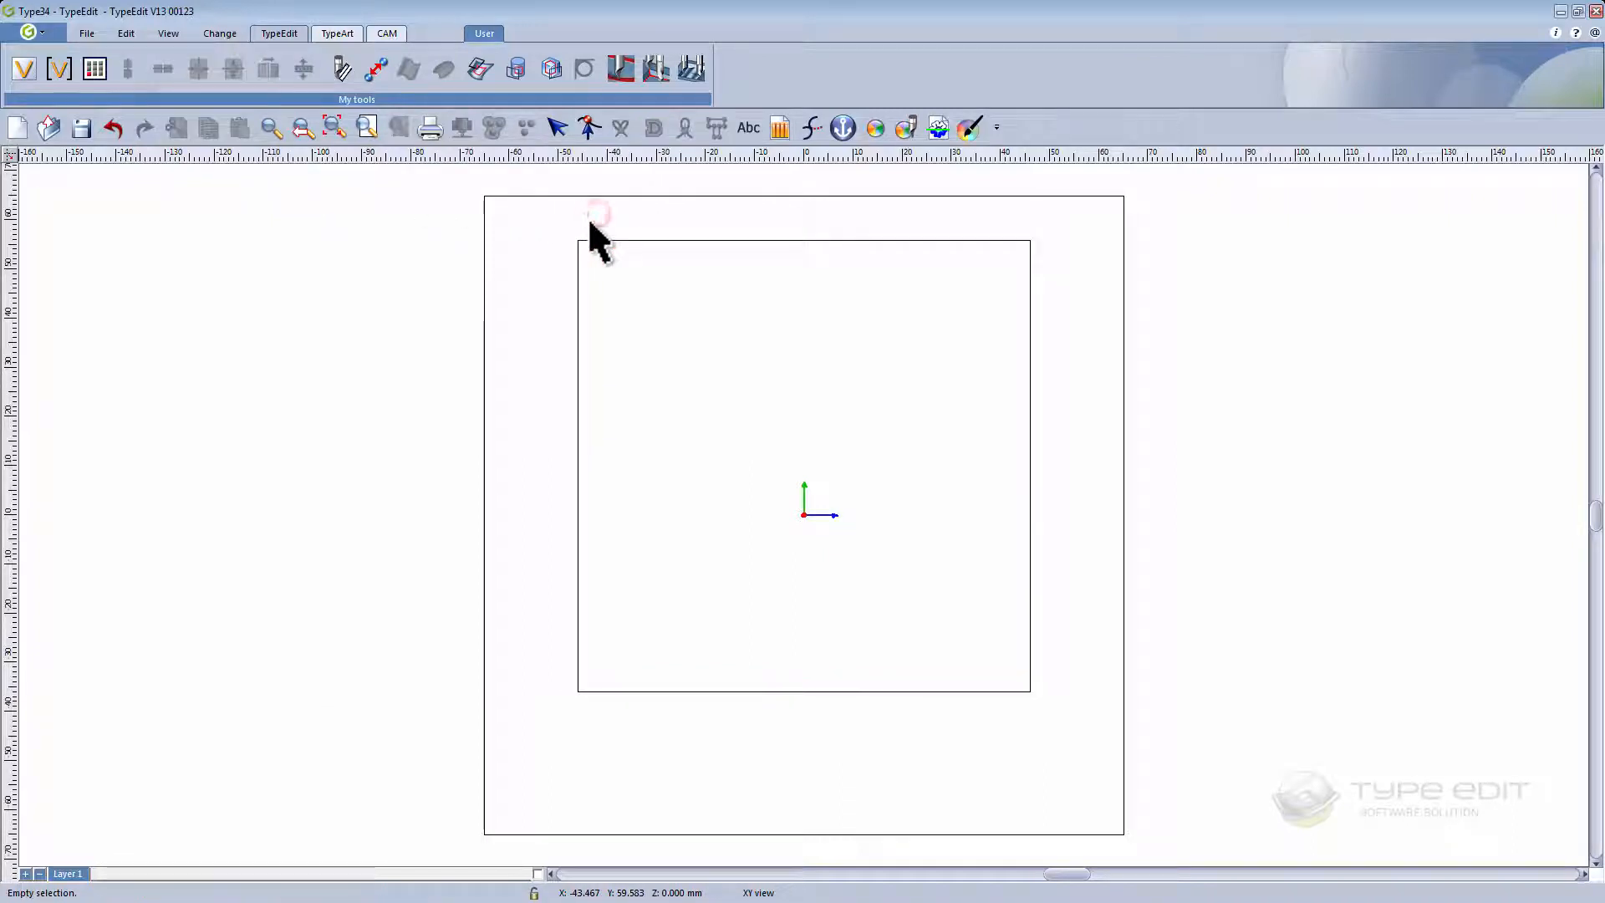
- Add the variable text NAME below the logo frame and centre it via the text properties bar
{"action": "left_click", "coordinate": [749, 127]}
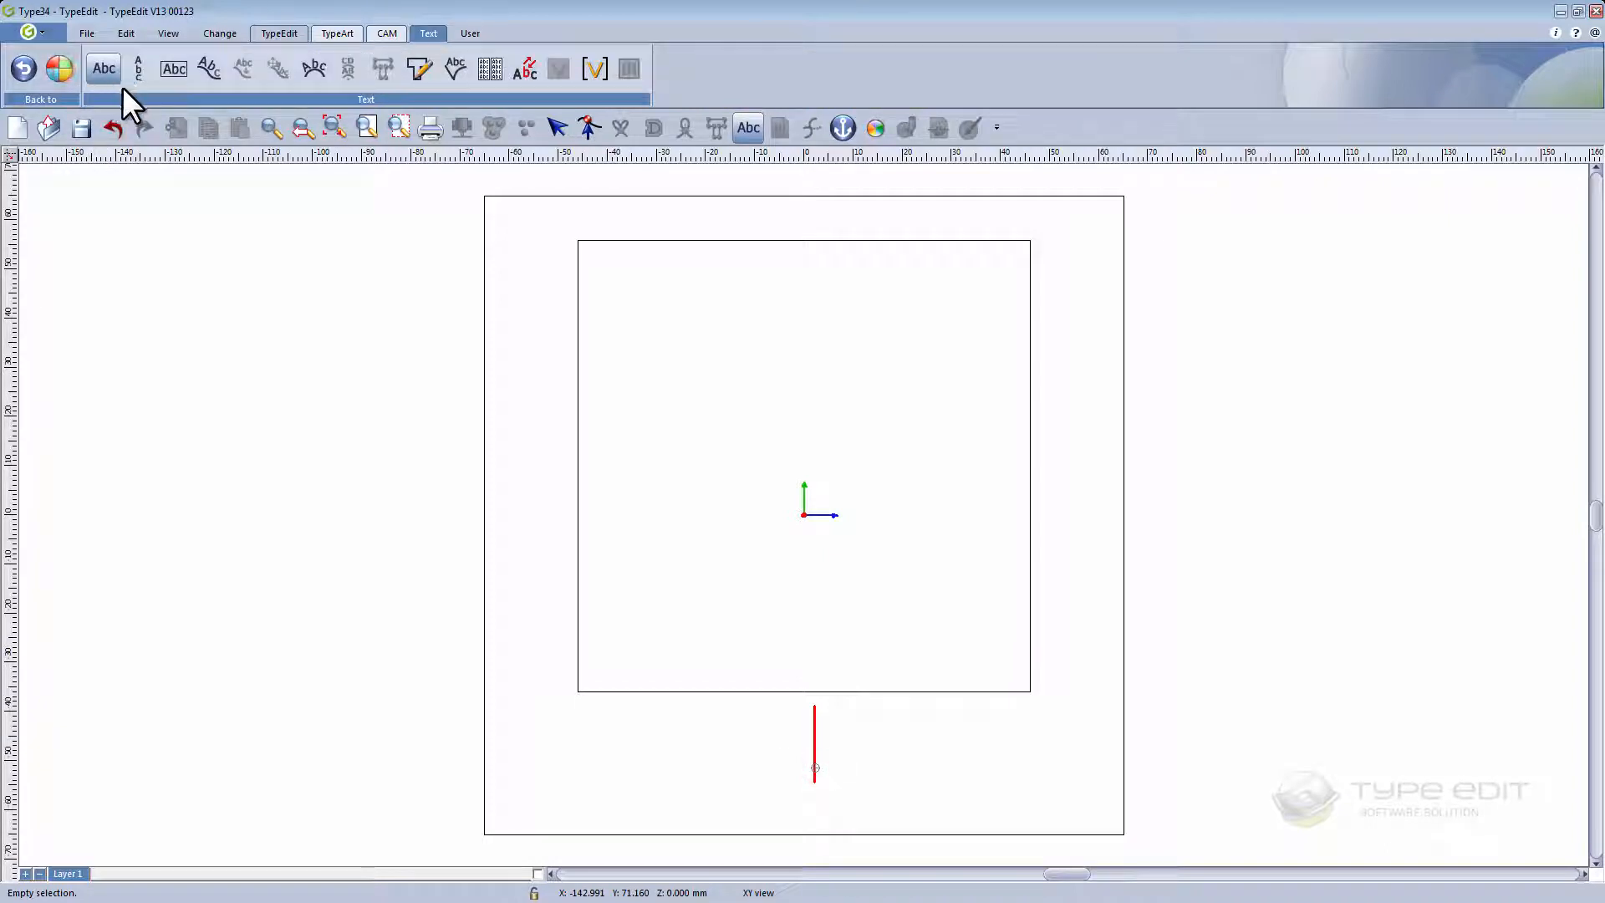
{"action": "left_click", "coordinate": [595, 68]}
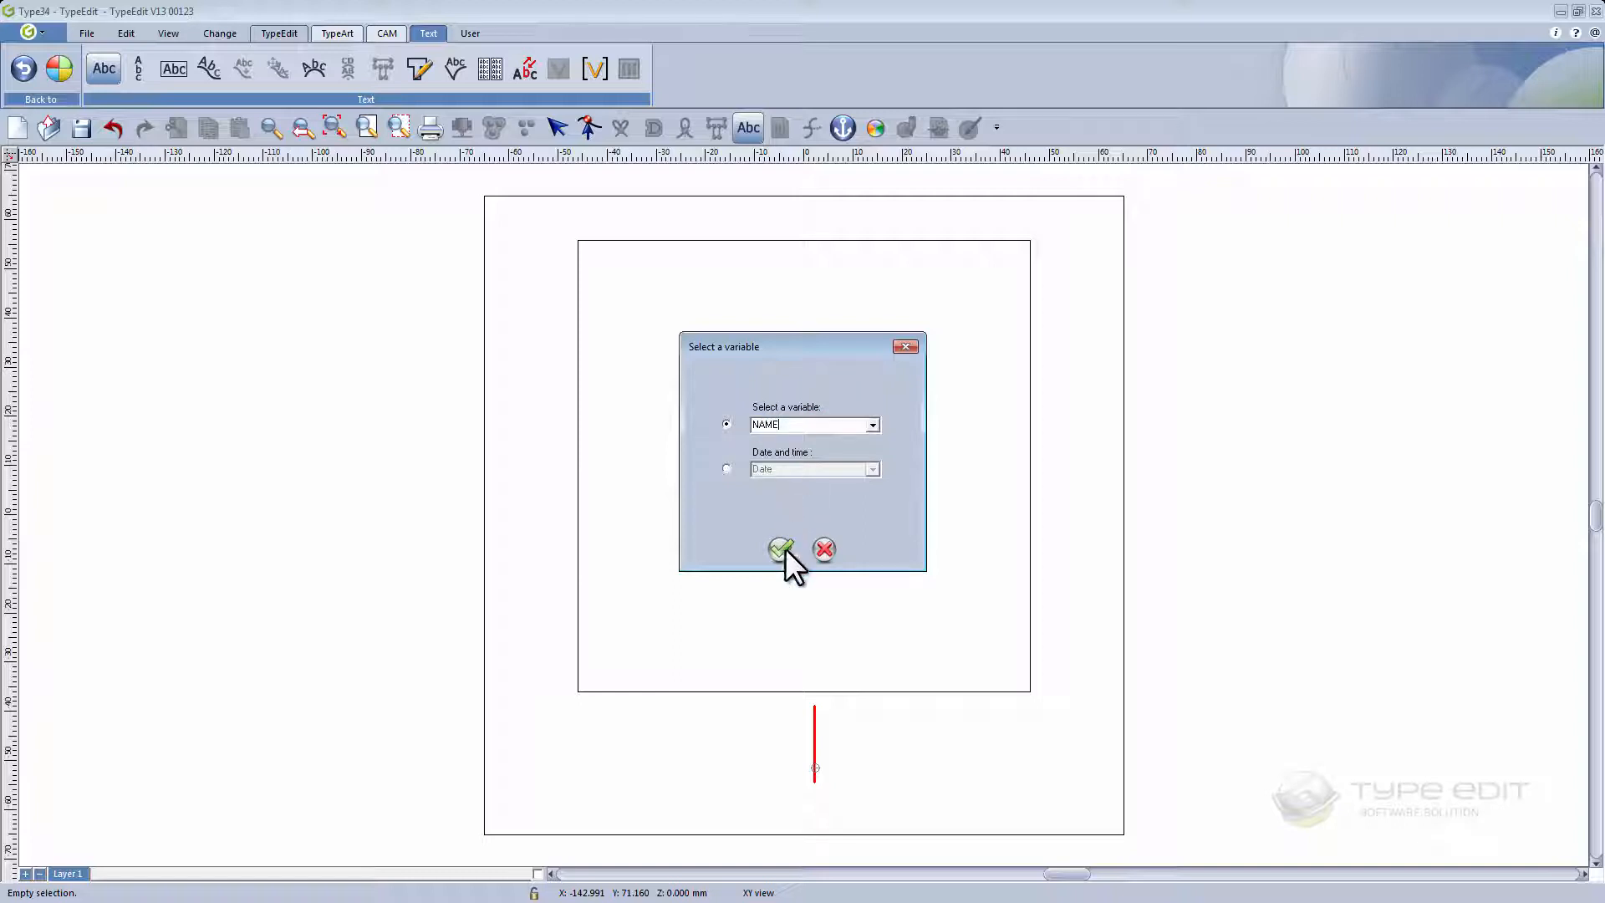
{"action": "left_click", "coordinate": [781, 548]}
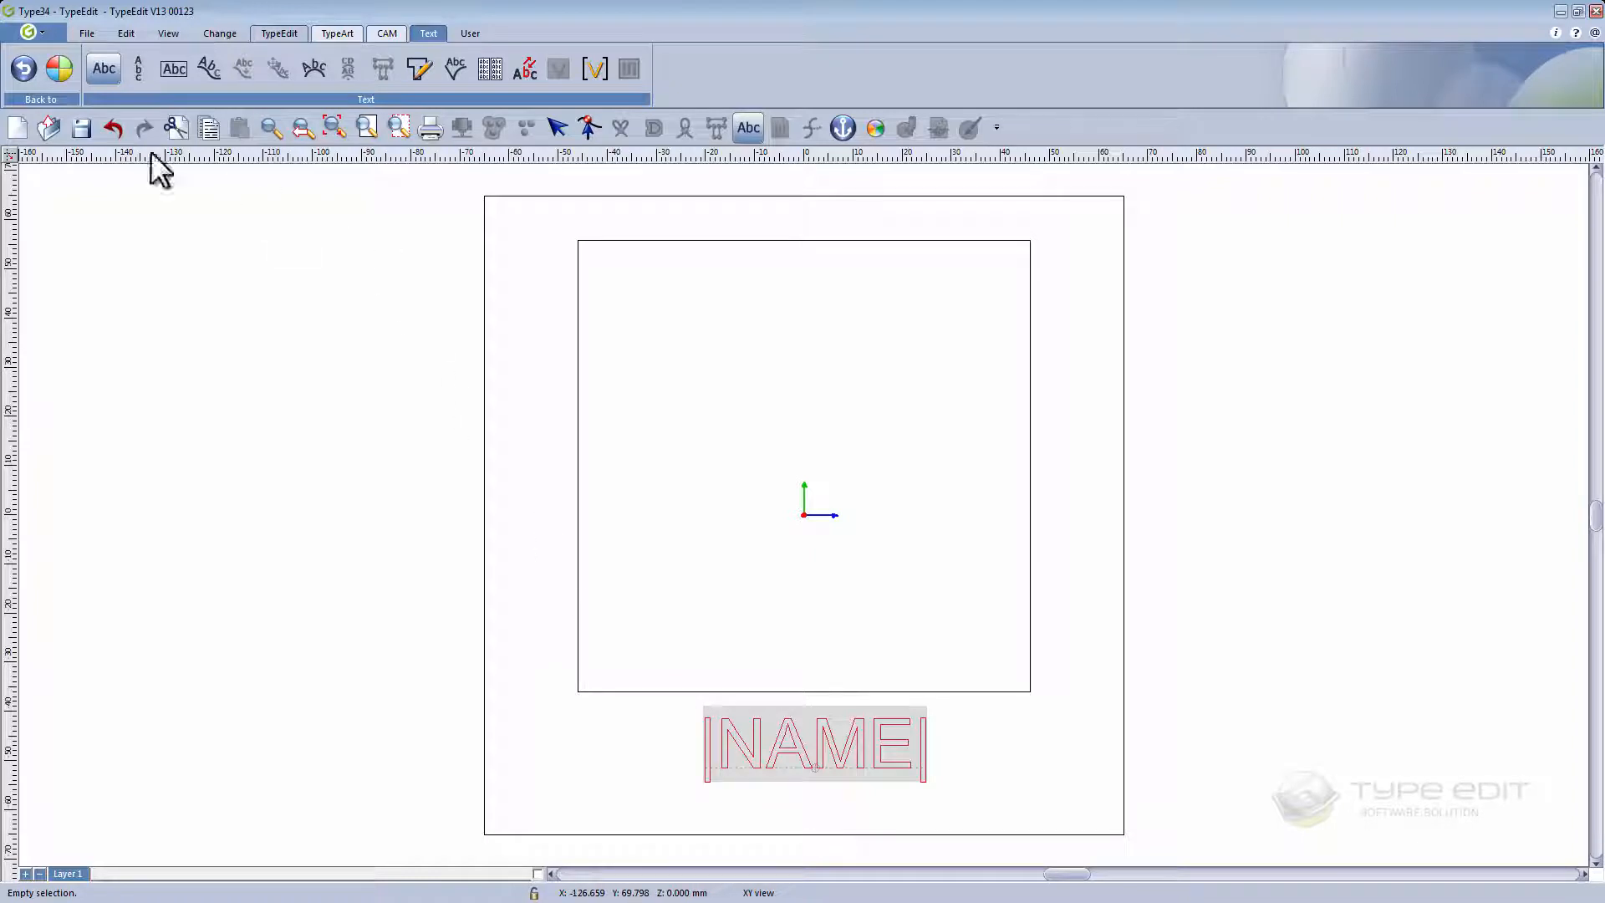
{"action": "left_click", "coordinate": [435, 33]}
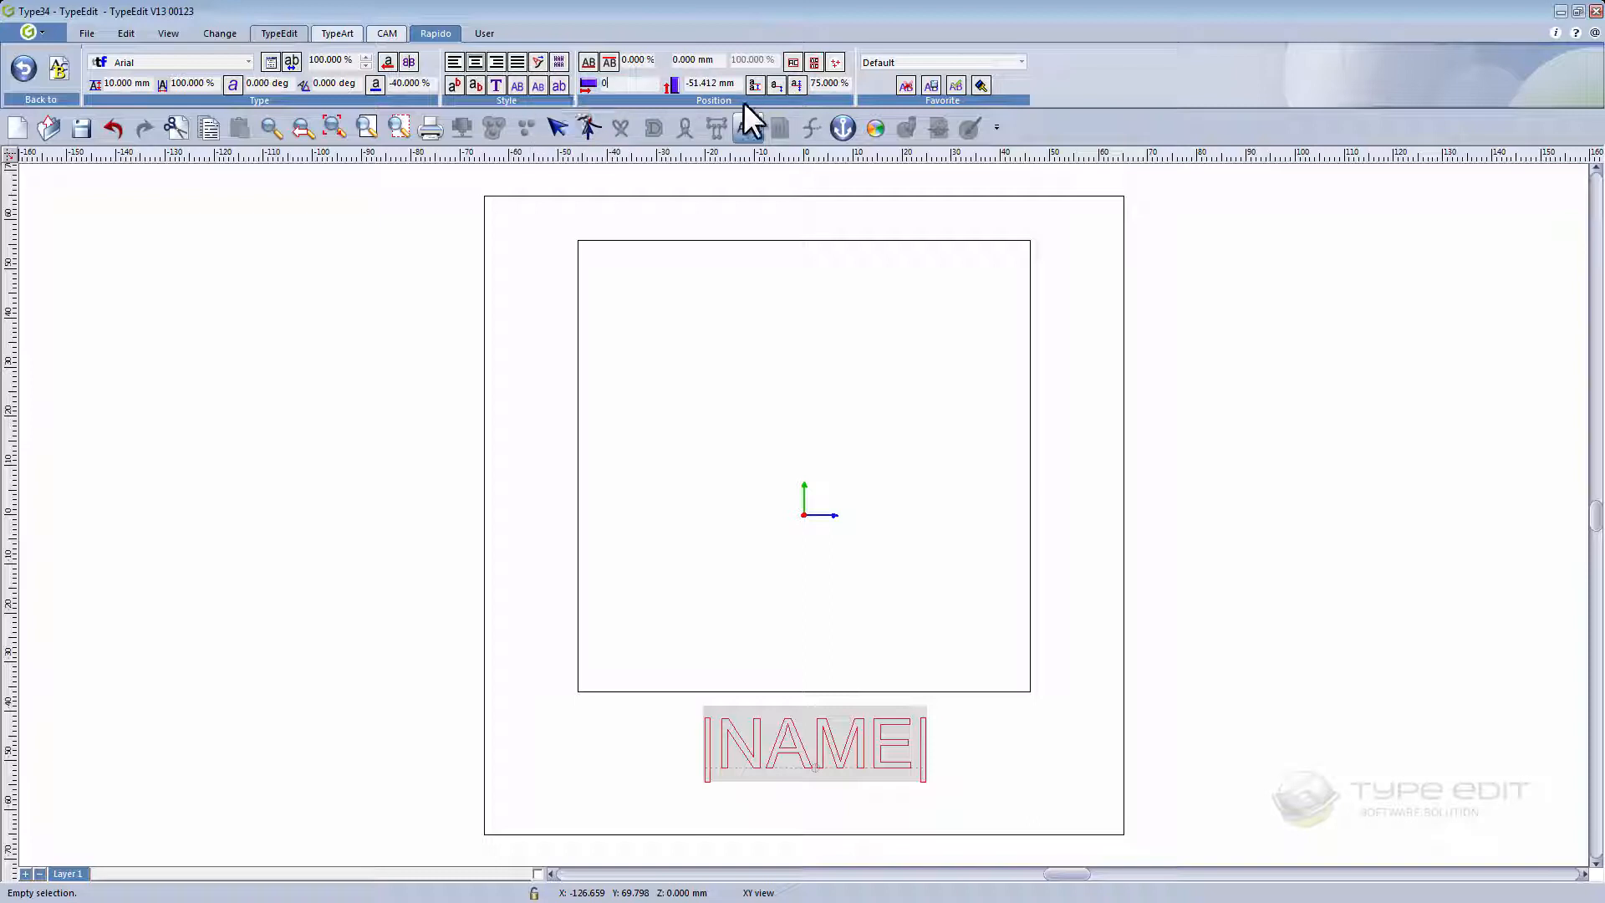
{"action": "left_click", "coordinate": [749, 127]}
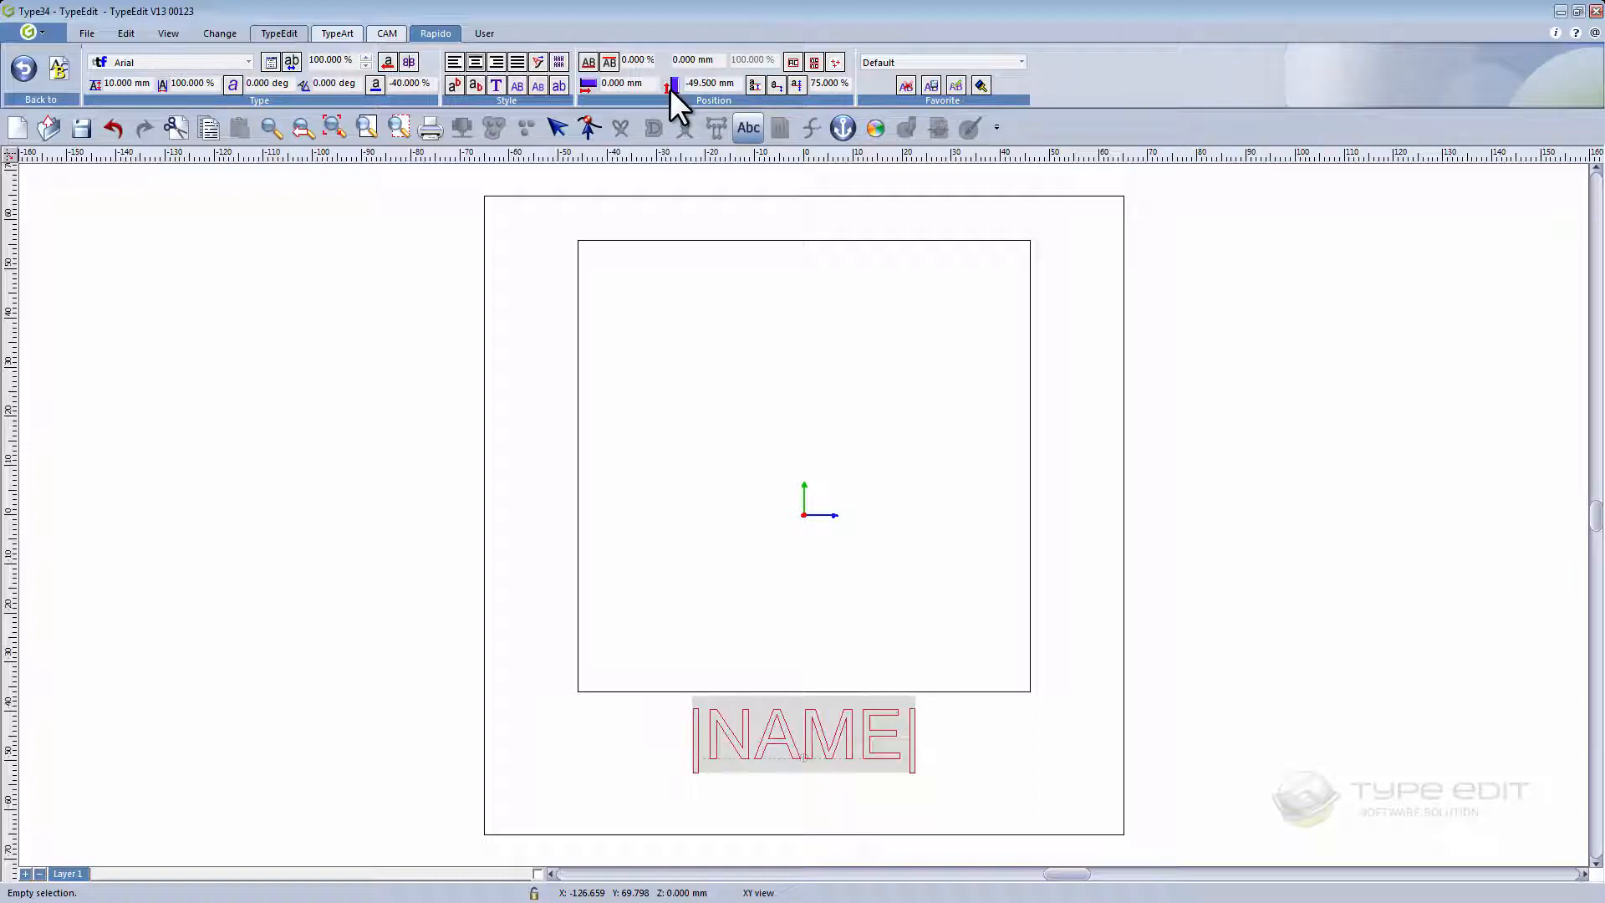
{"action": "left_click", "coordinate": [483, 34]}
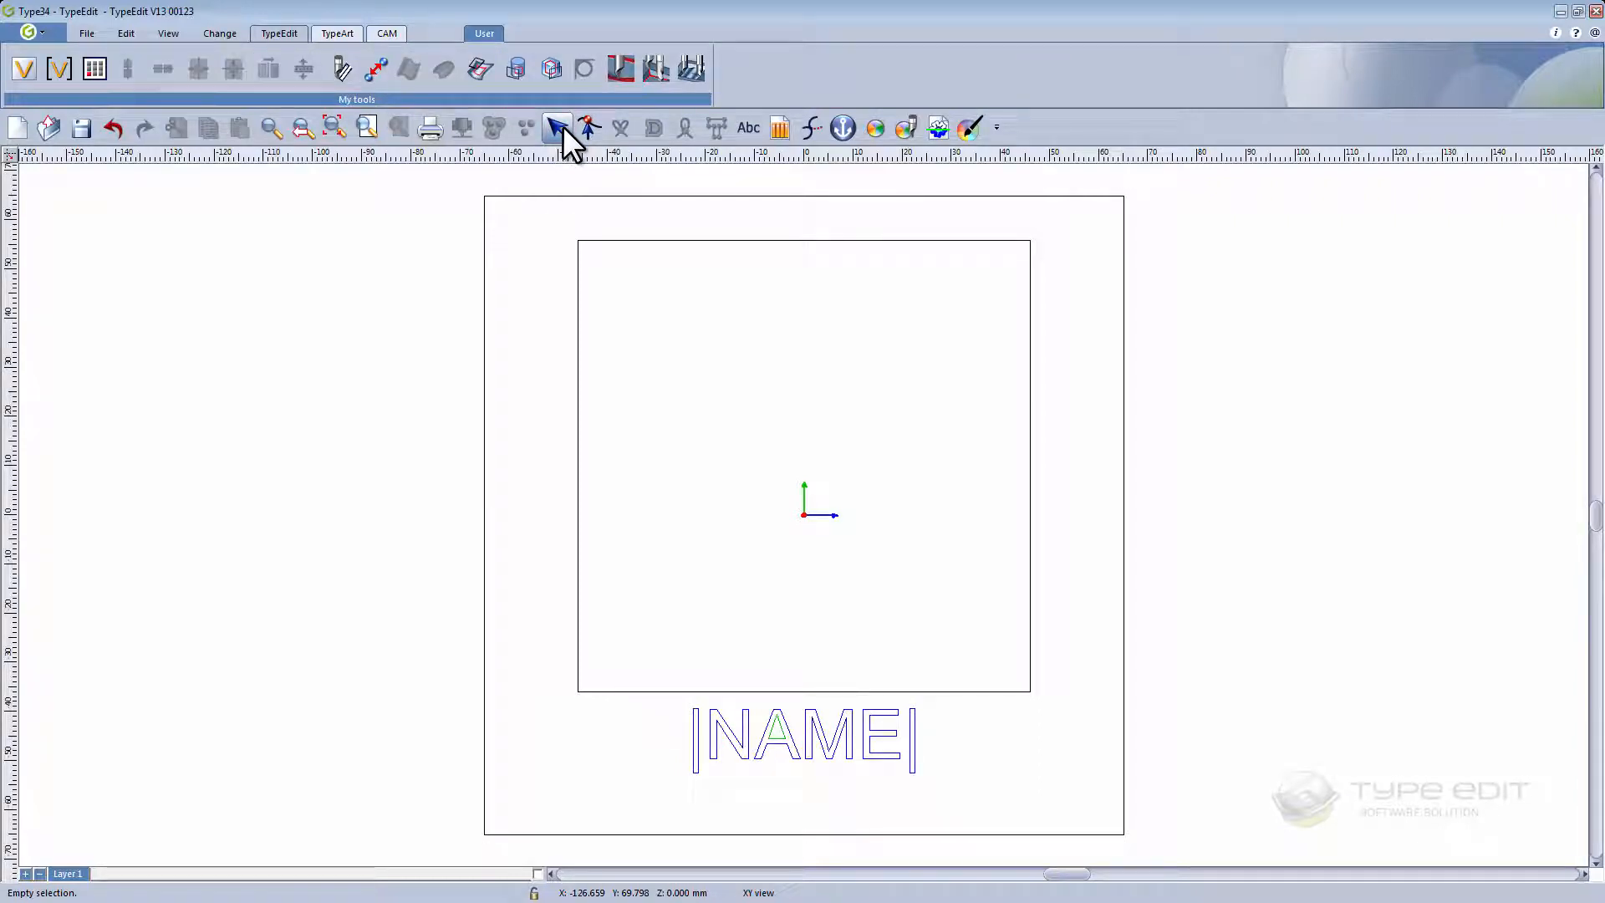
{"action": "mouse_move", "coordinate": [703, 368]}
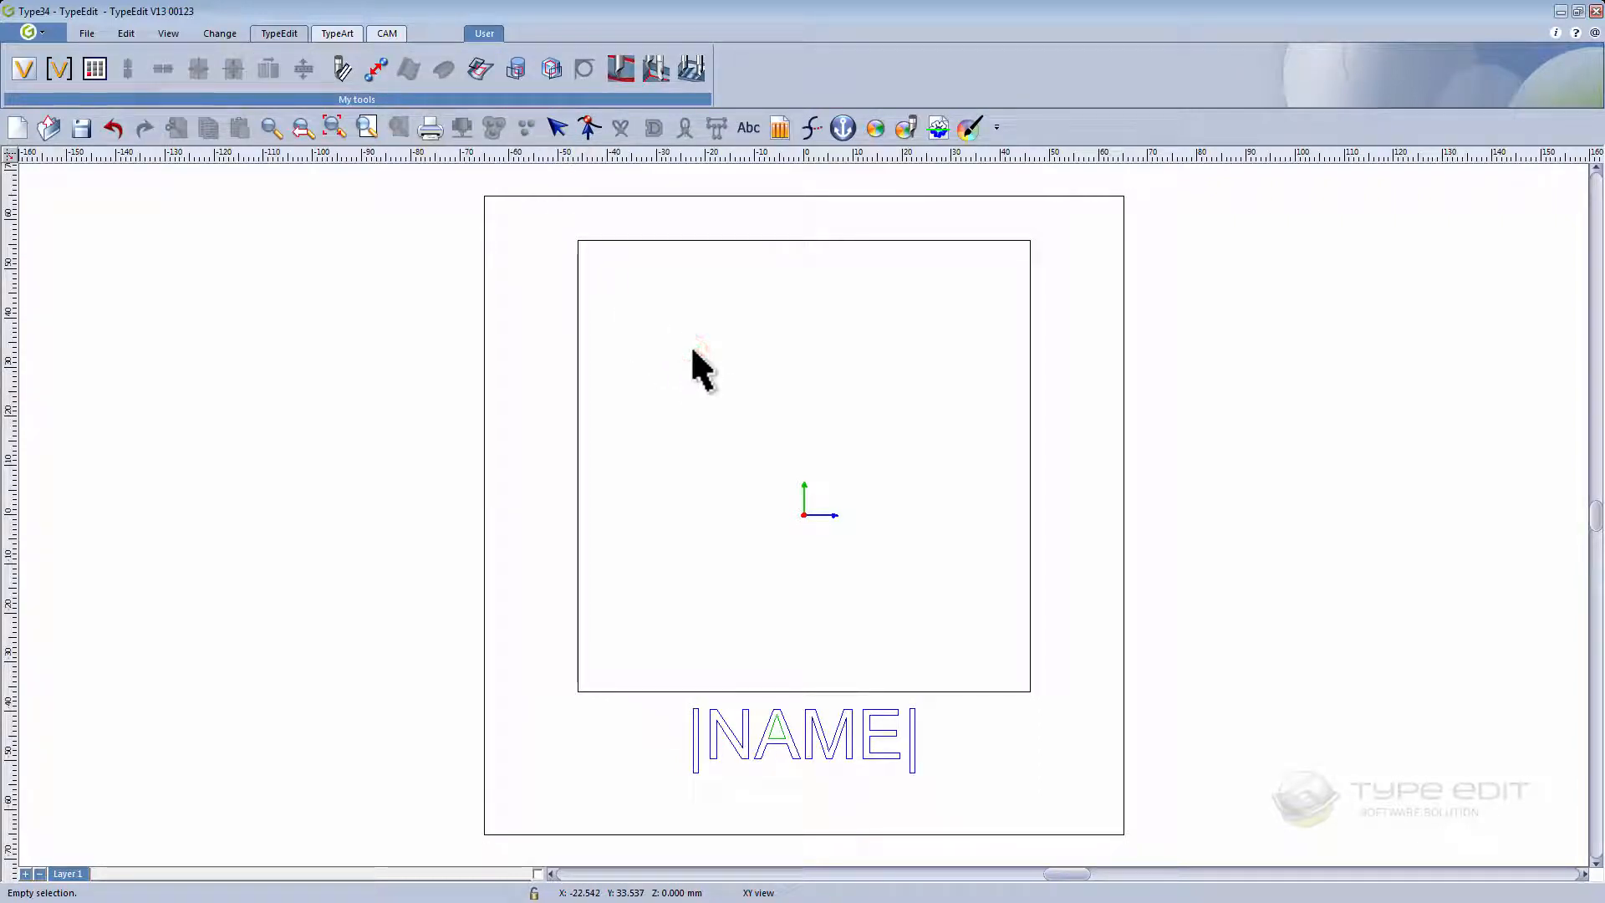
{"action": "mouse_move", "coordinate": [573, 256]}
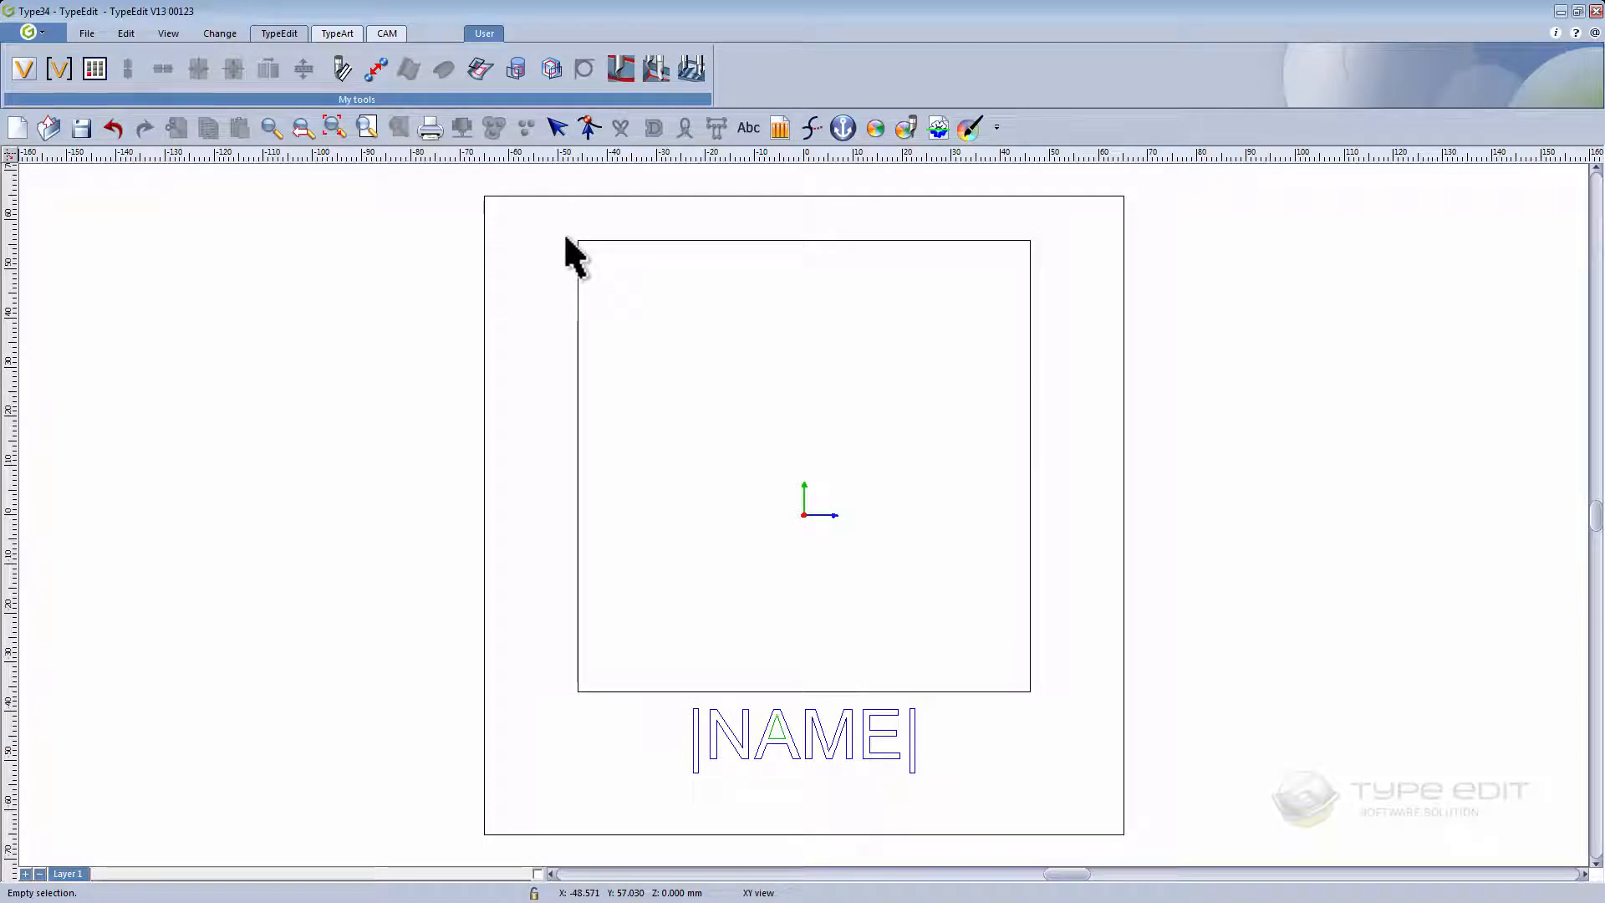
{"action": "mouse_move", "coordinate": [44, 122]}
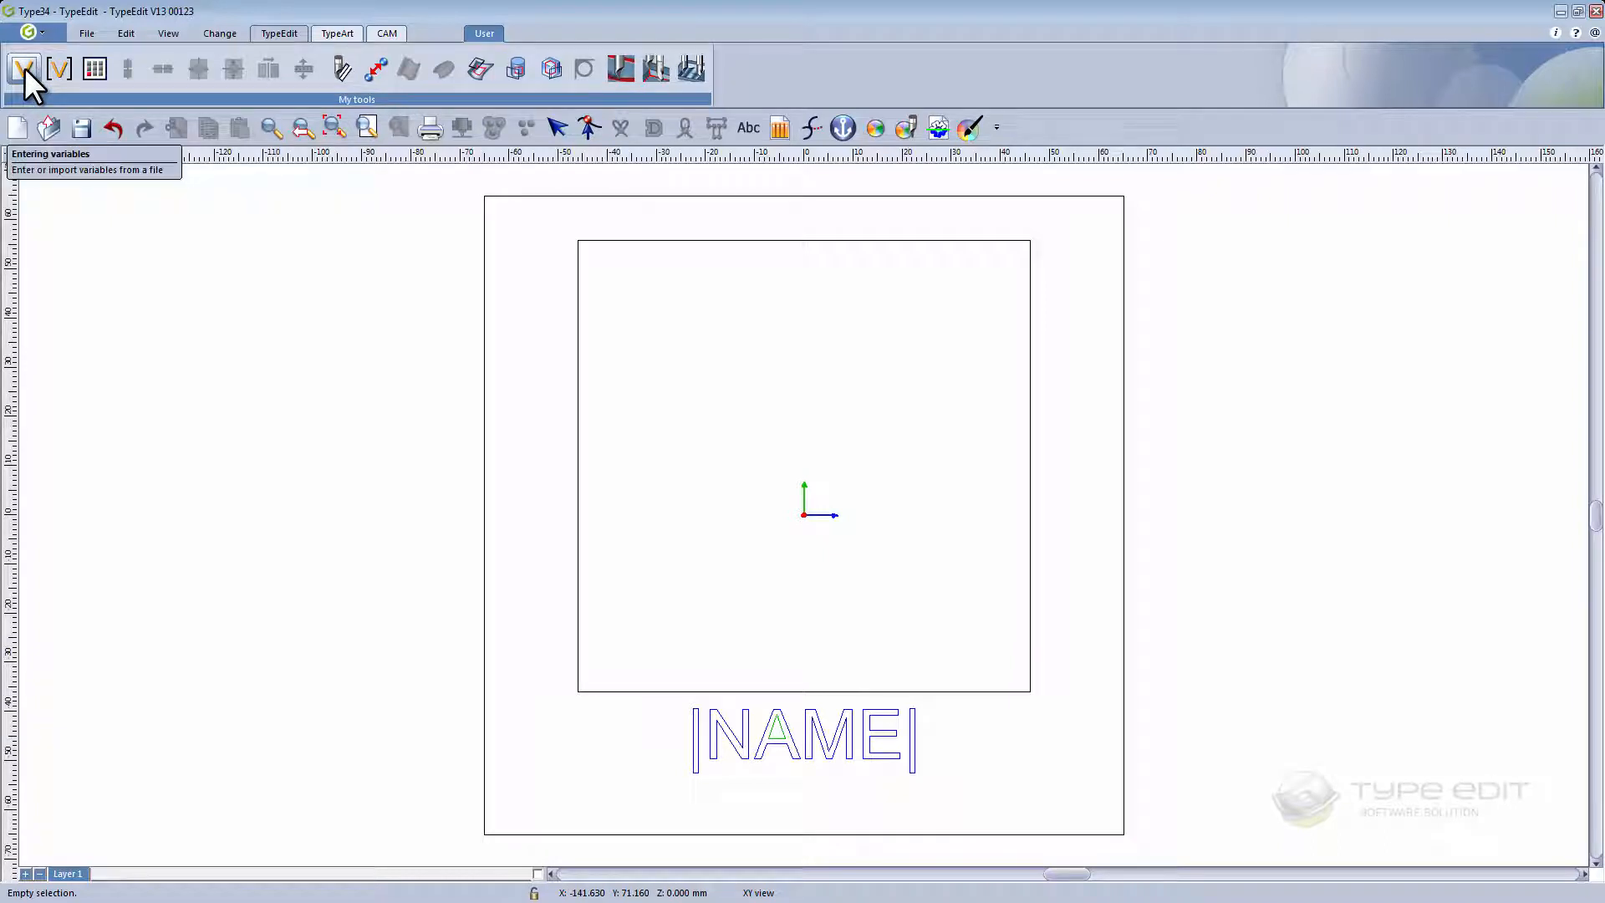
{"action": "left_click", "coordinate": [25, 67]}
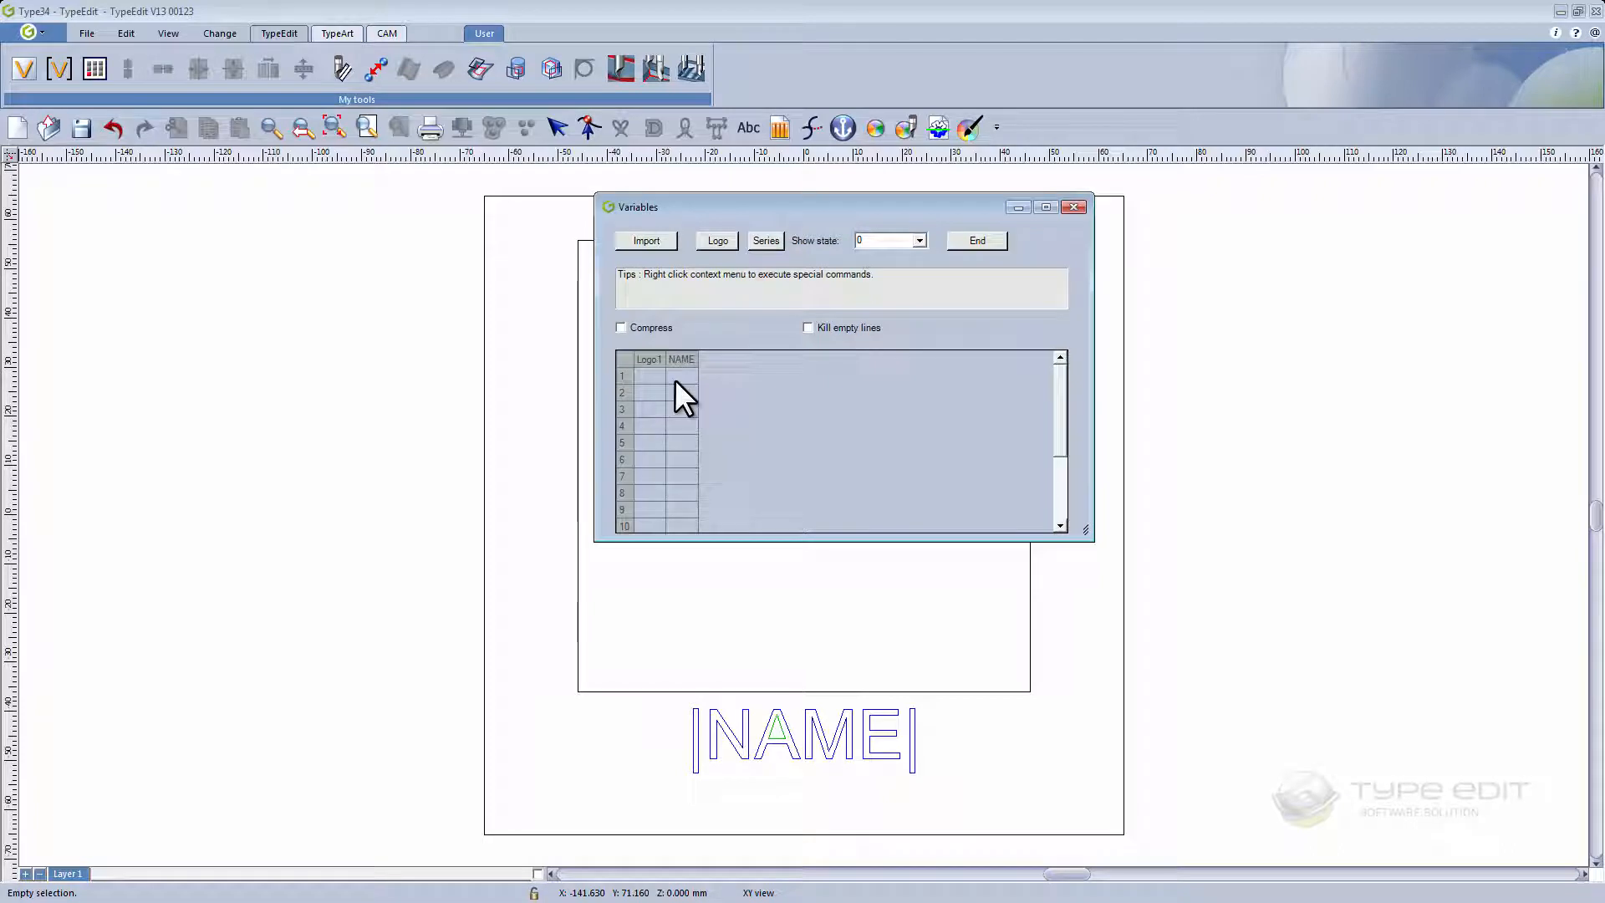
{"action": "mouse_move", "coordinate": [665, 384]}
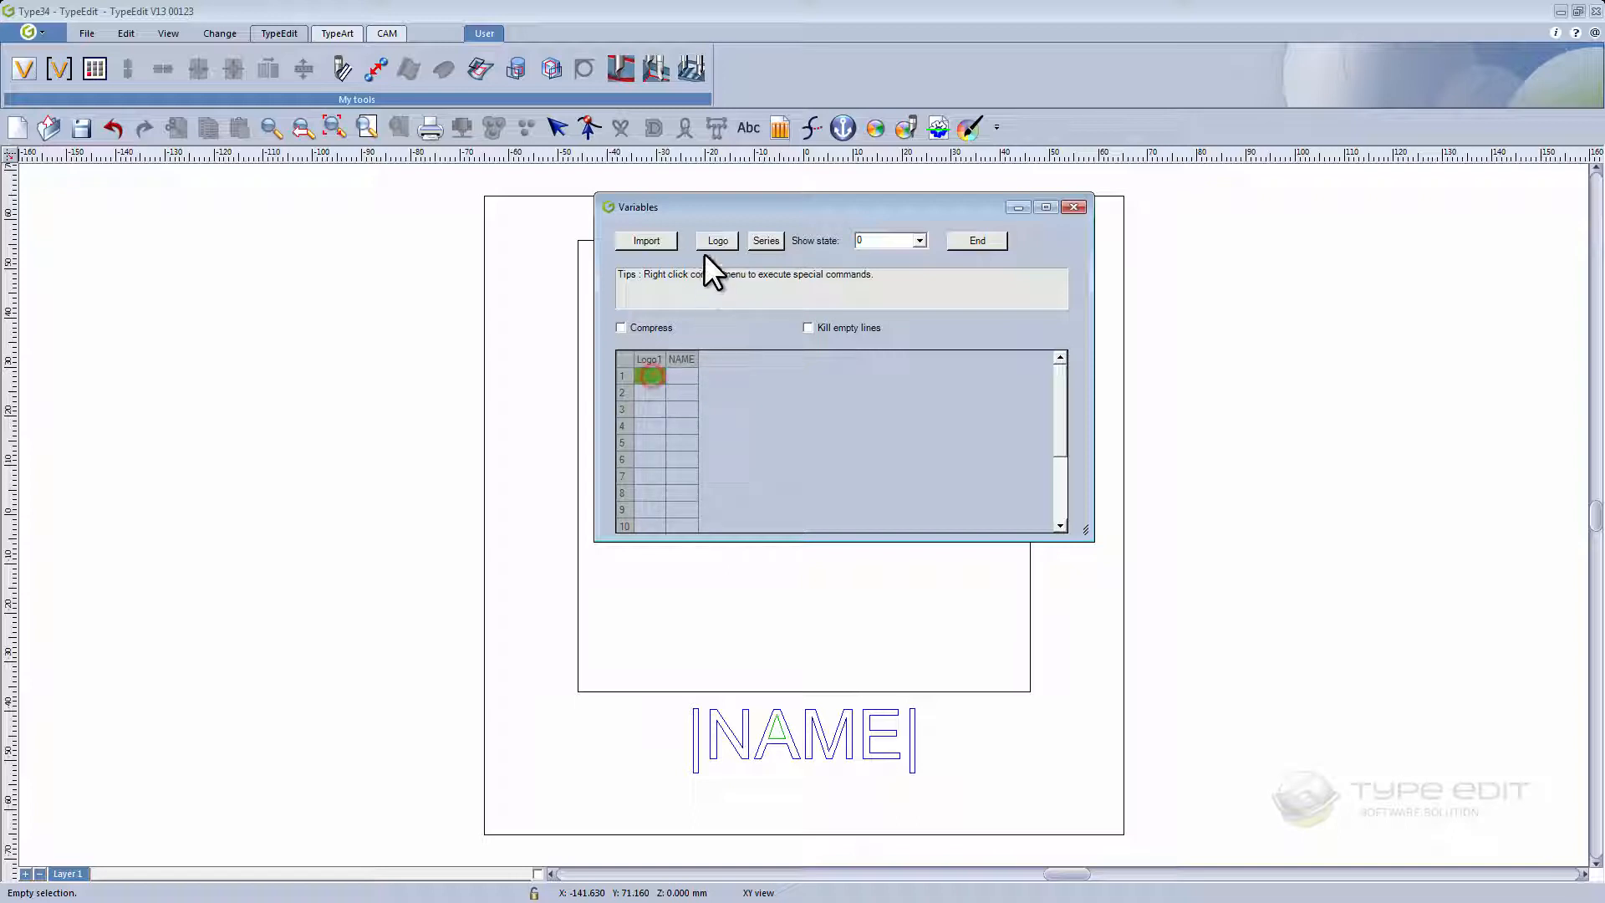
- Fill the Logo1 column with symbols from a chosen library category such as baby table.smb
{"action": "left_click", "coordinate": [717, 241]}
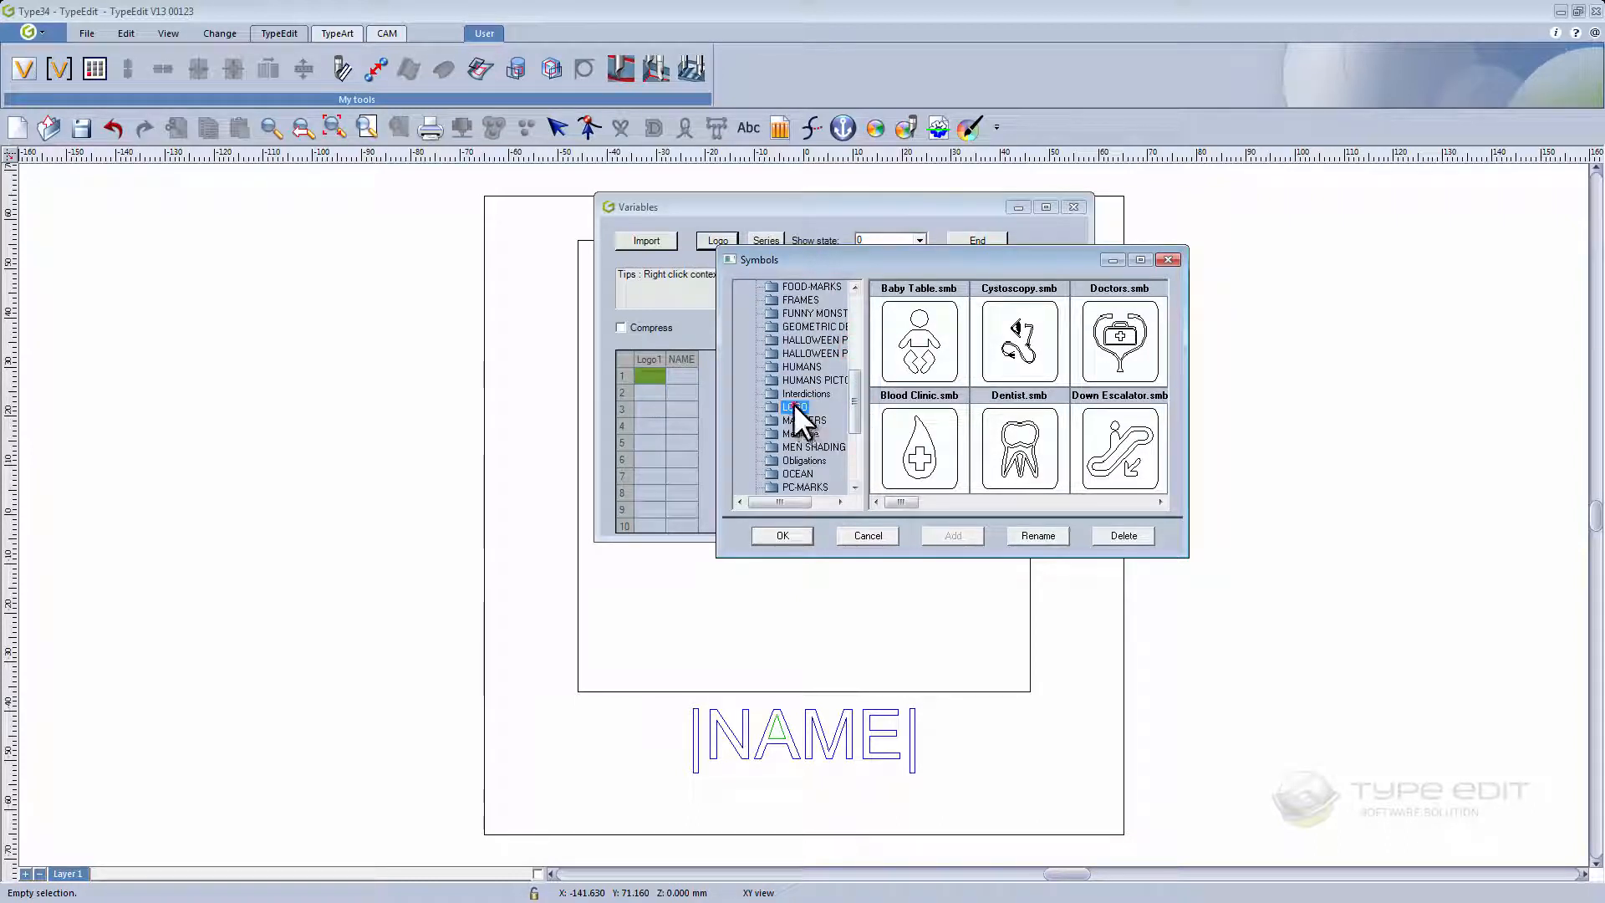
{"action": "left_click", "coordinate": [916, 340]}
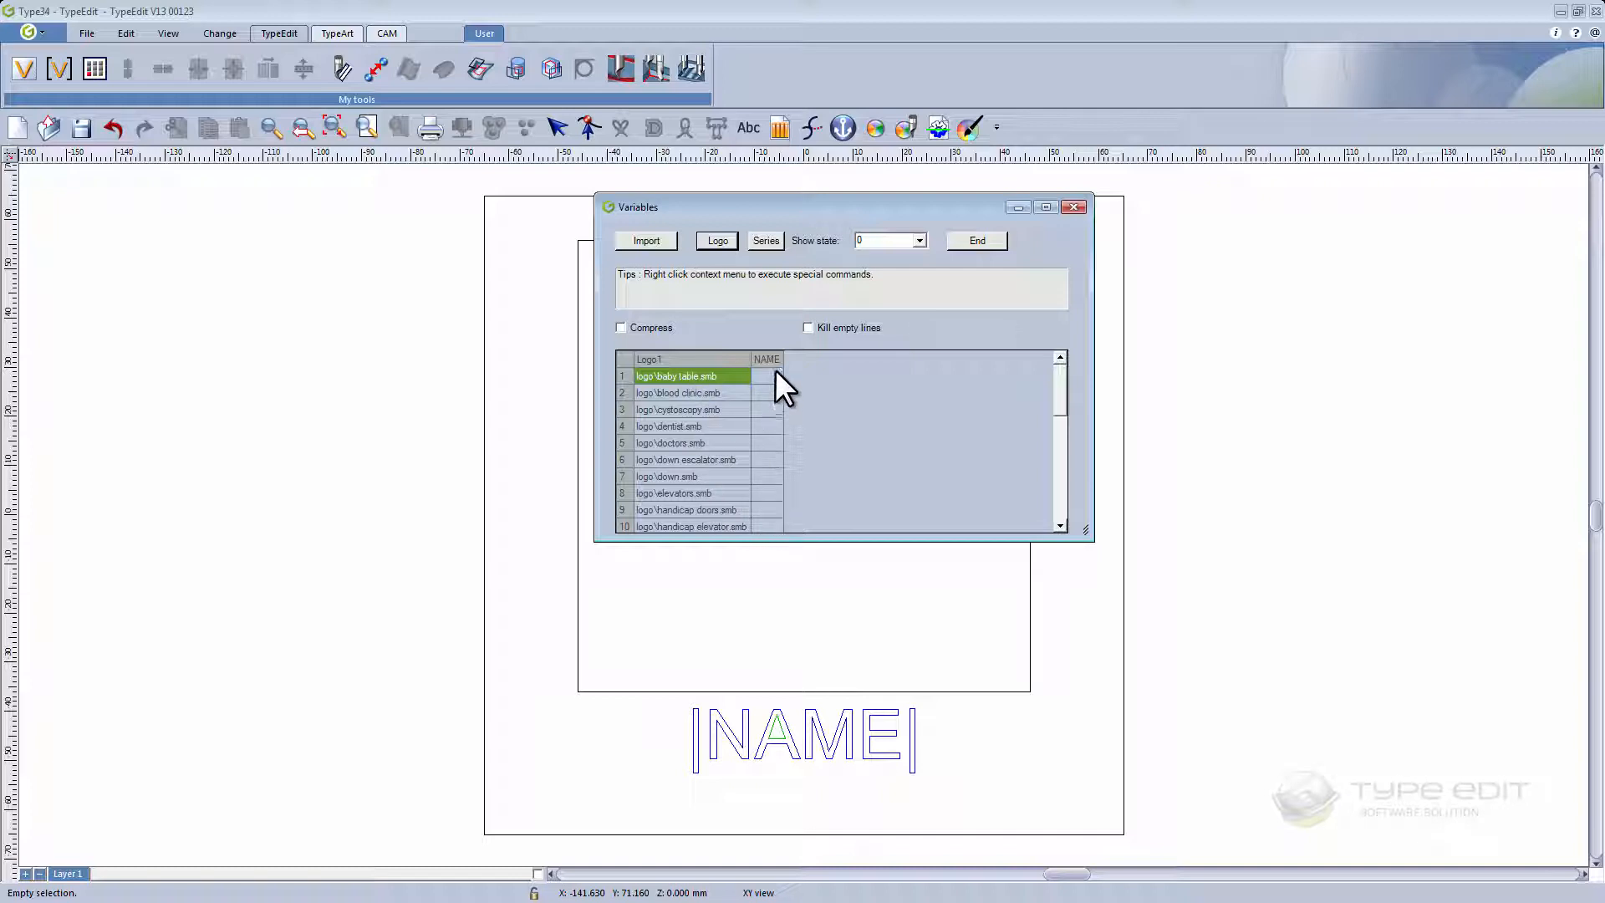
{"action": "left_click", "coordinate": [766, 376]}
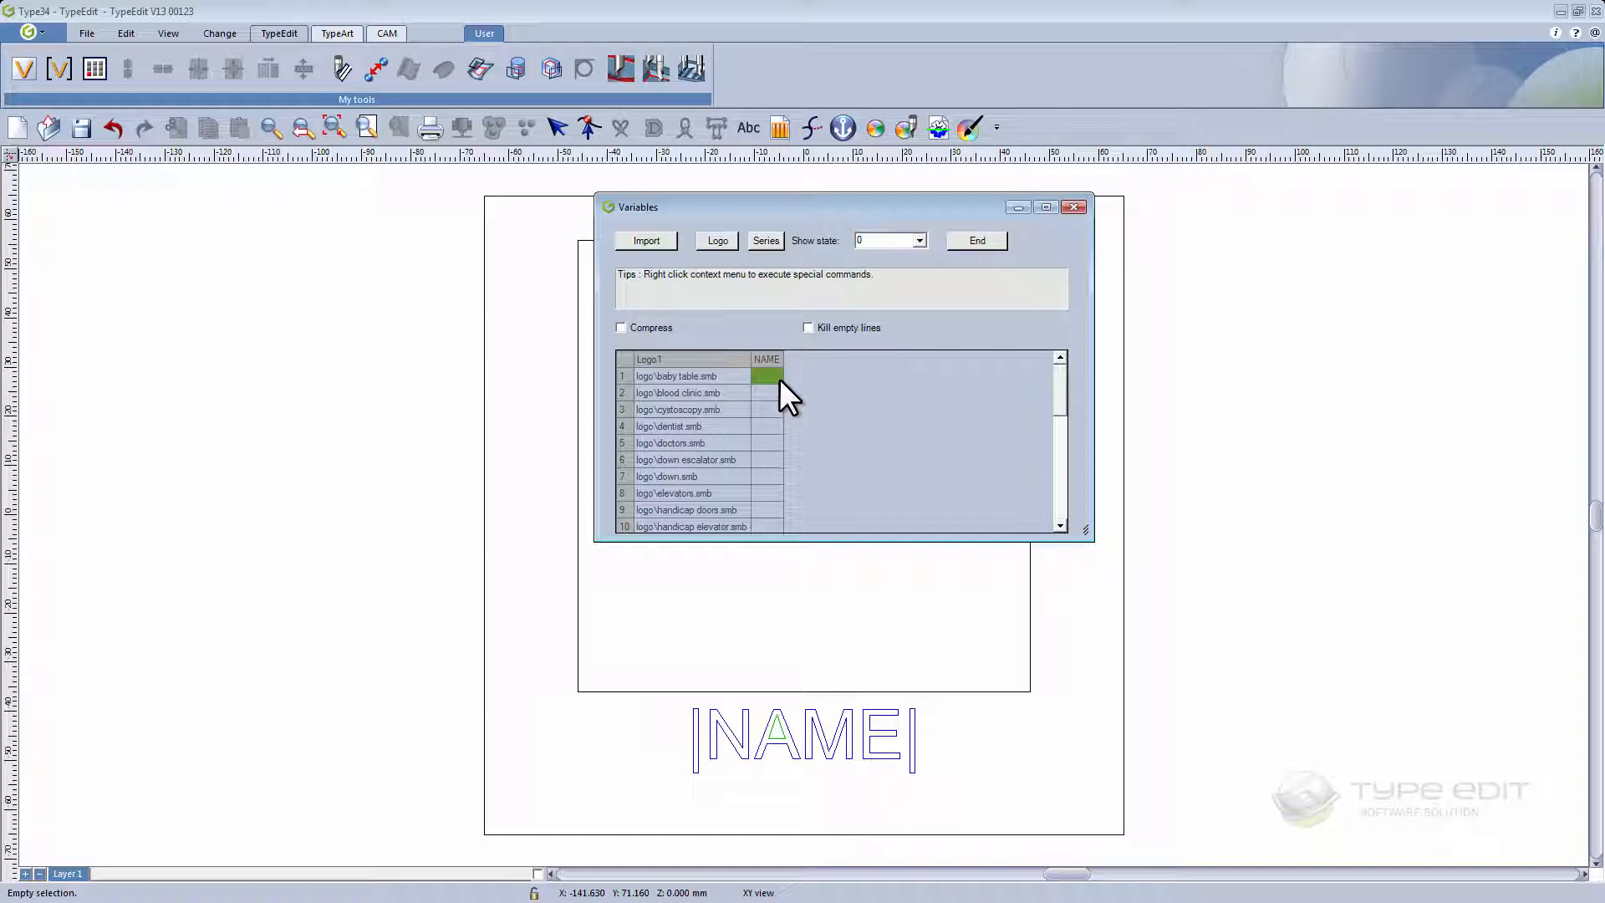
- Import Logo.txt from VIDEO V13 / VAR LOGO, previewing then filling the NAME column
{"action": "left_click", "coordinate": [646, 241]}
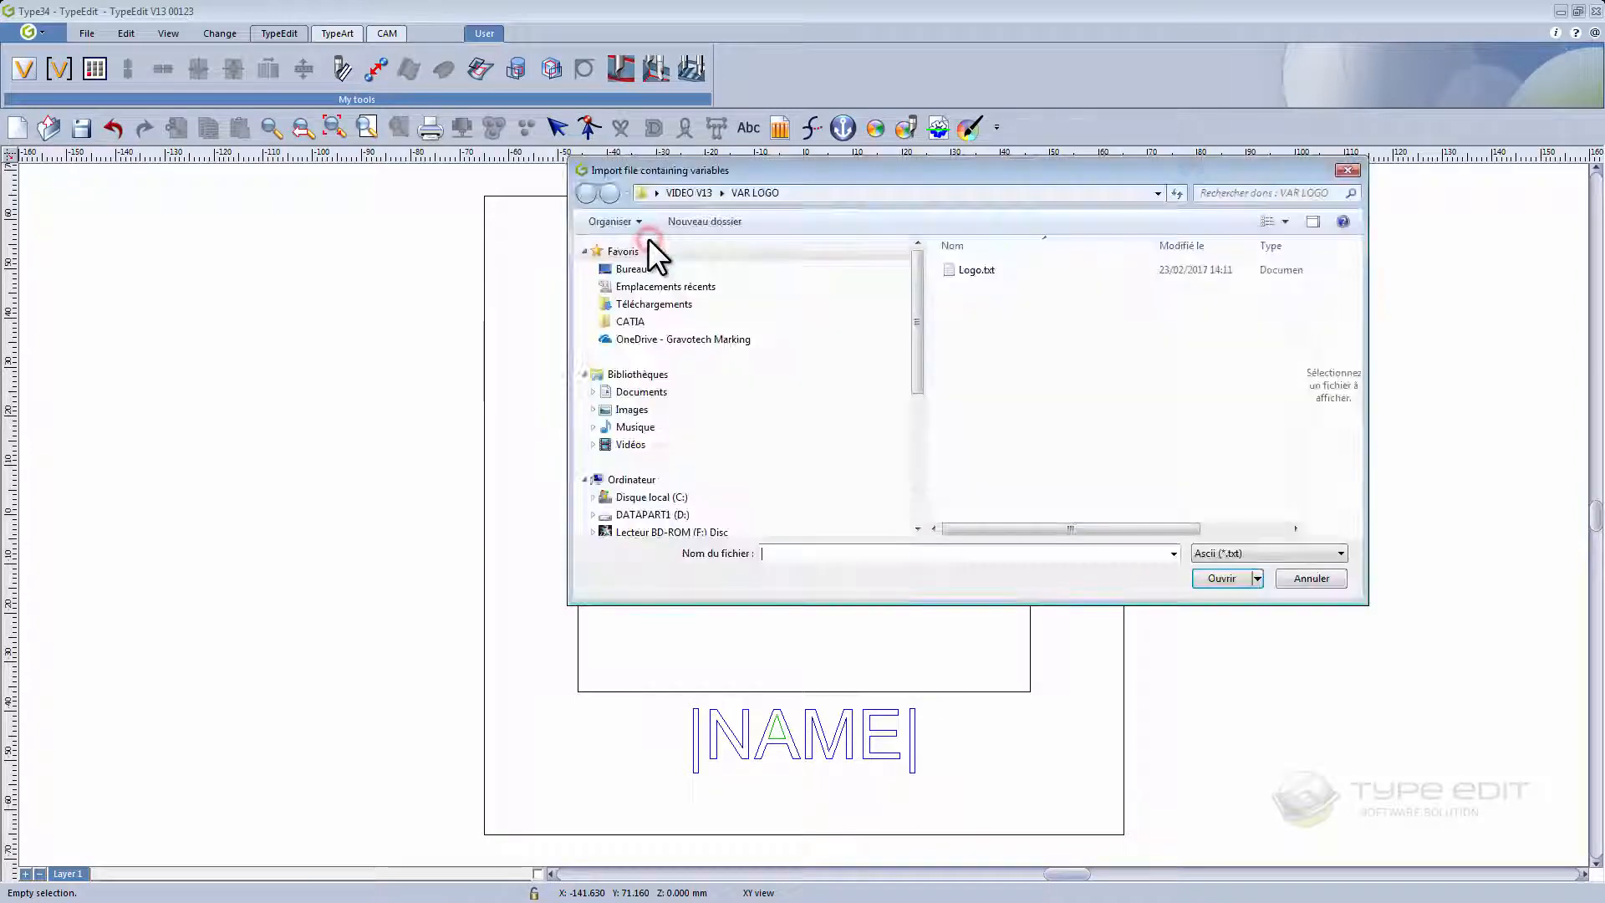
{"action": "left_click", "coordinate": [631, 267]}
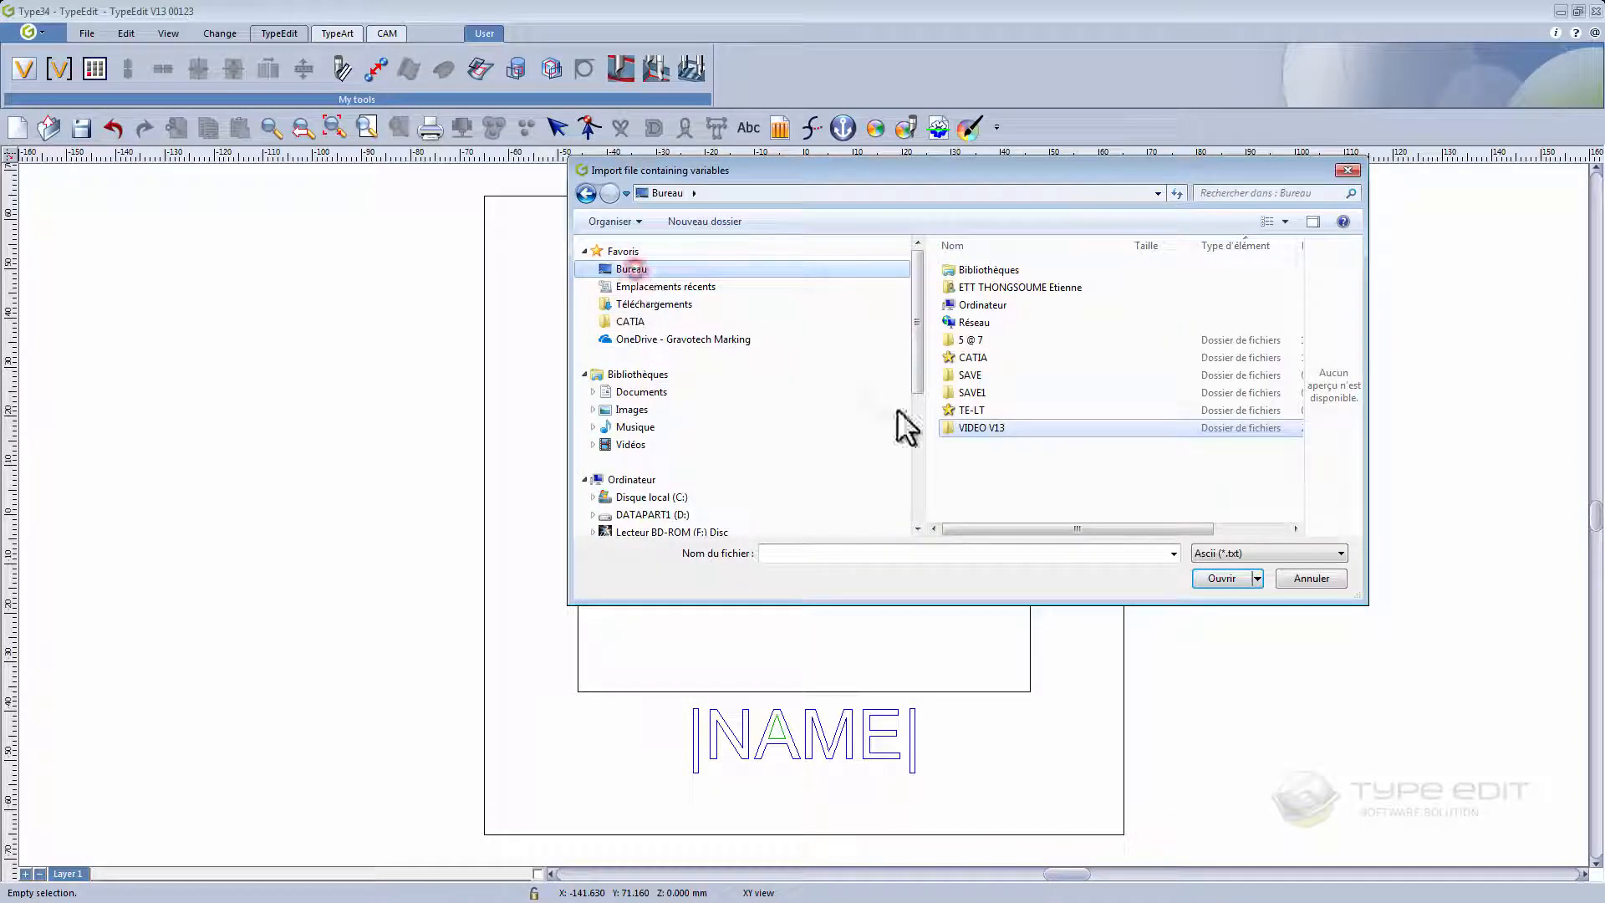
{"action": "double_click", "coordinate": [981, 426]}
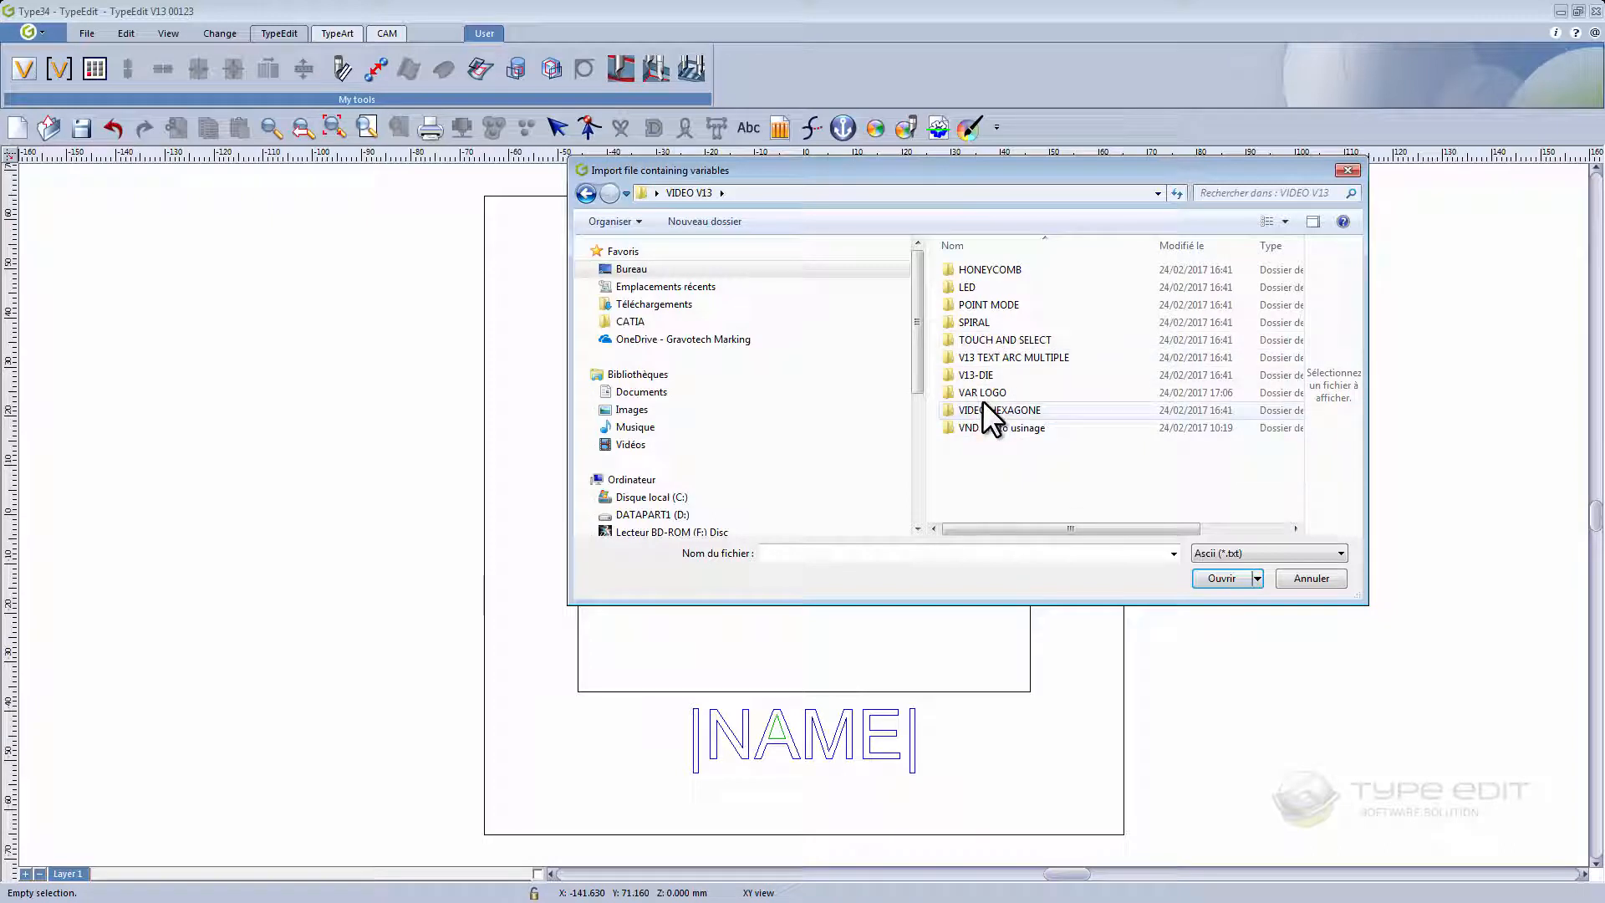
{"action": "double_click", "coordinate": [981, 391]}
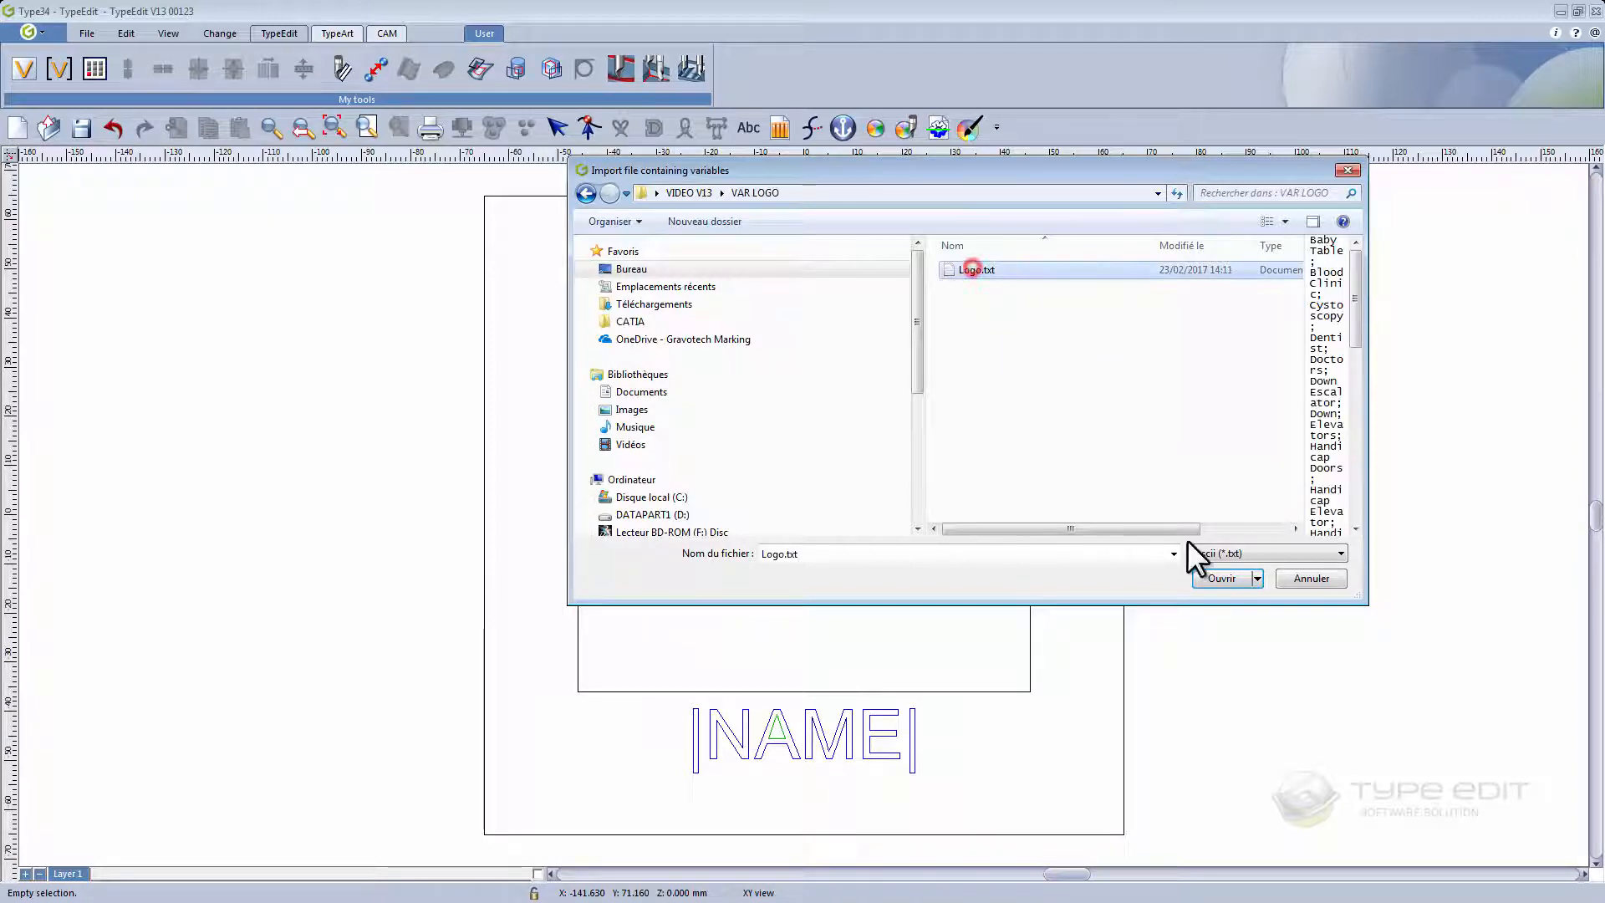
{"action": "left_click", "coordinate": [1221, 579]}
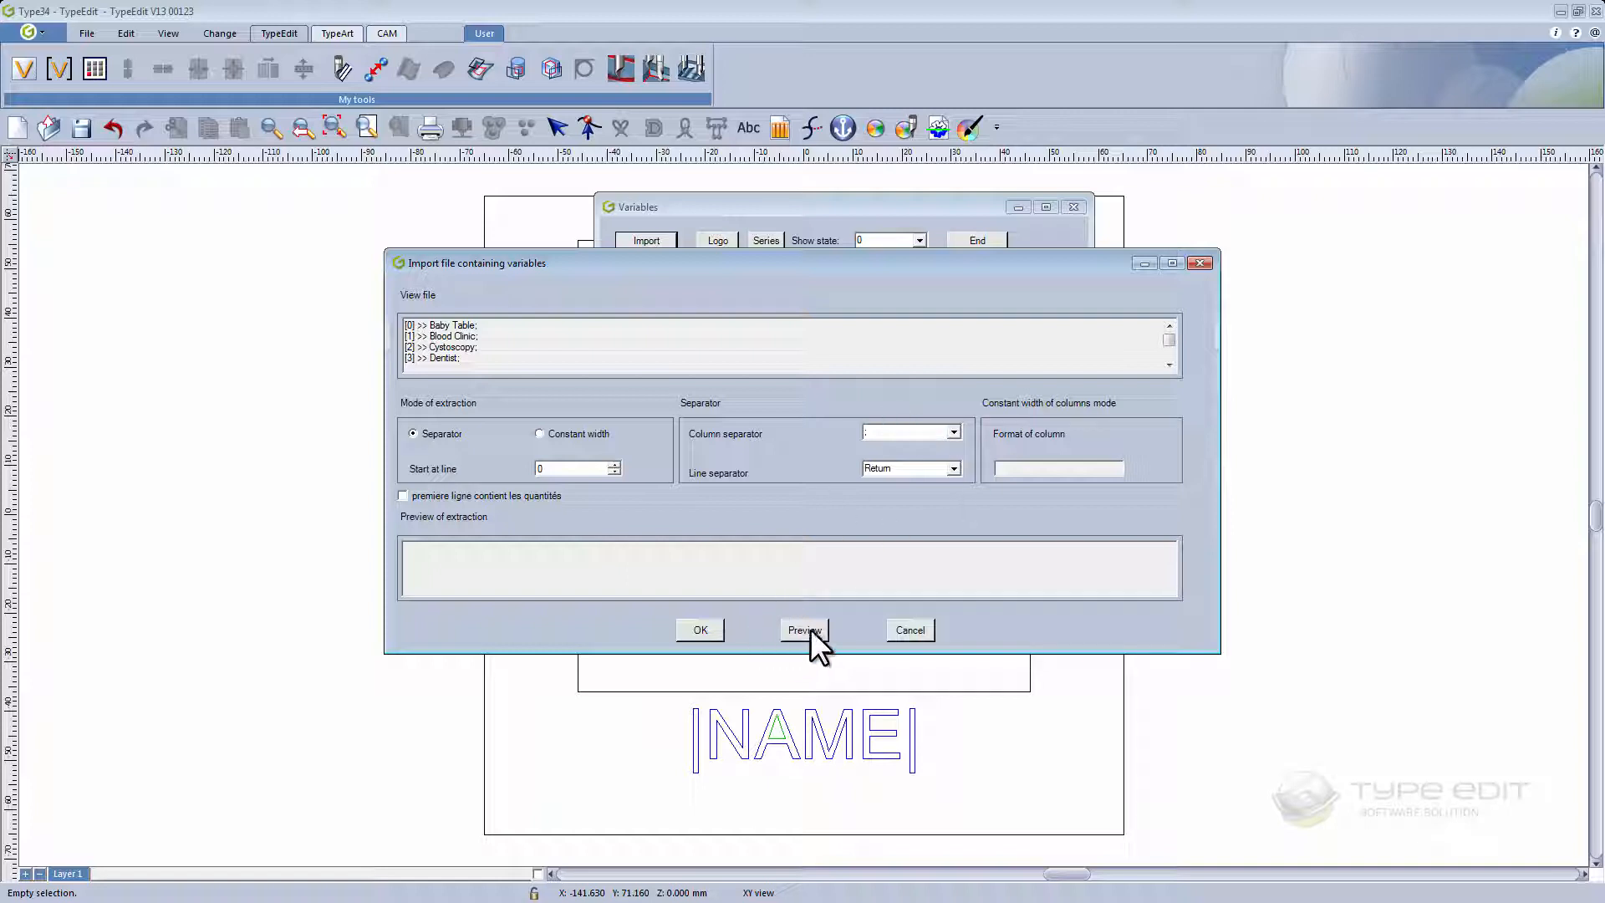
{"action": "left_click", "coordinate": [804, 628]}
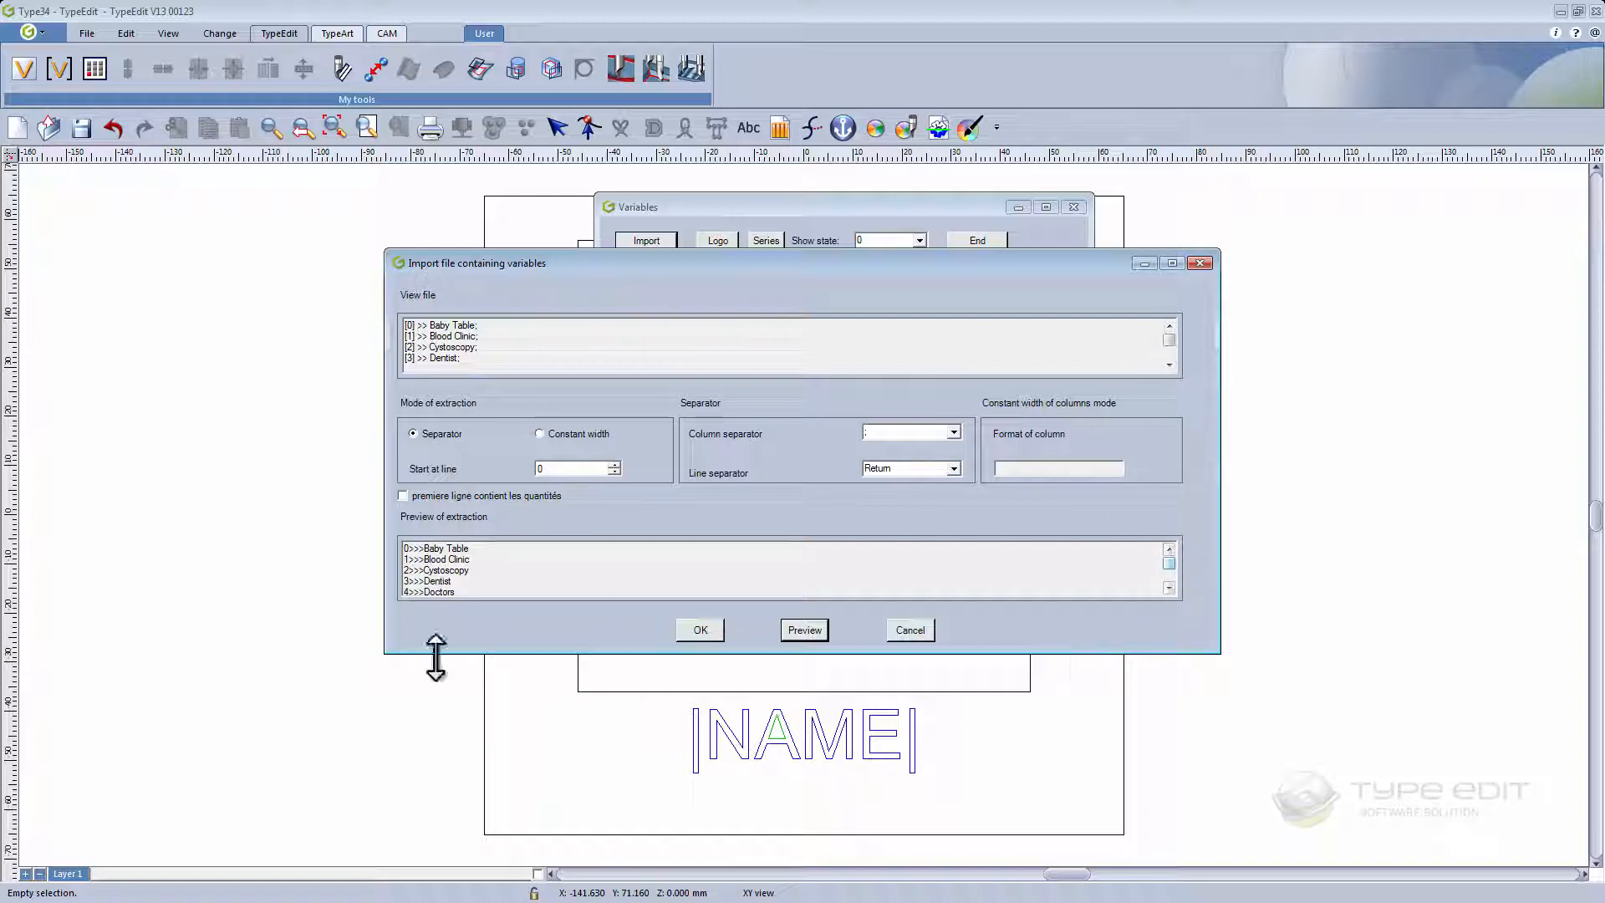
{"action": "left_click", "coordinate": [699, 628]}
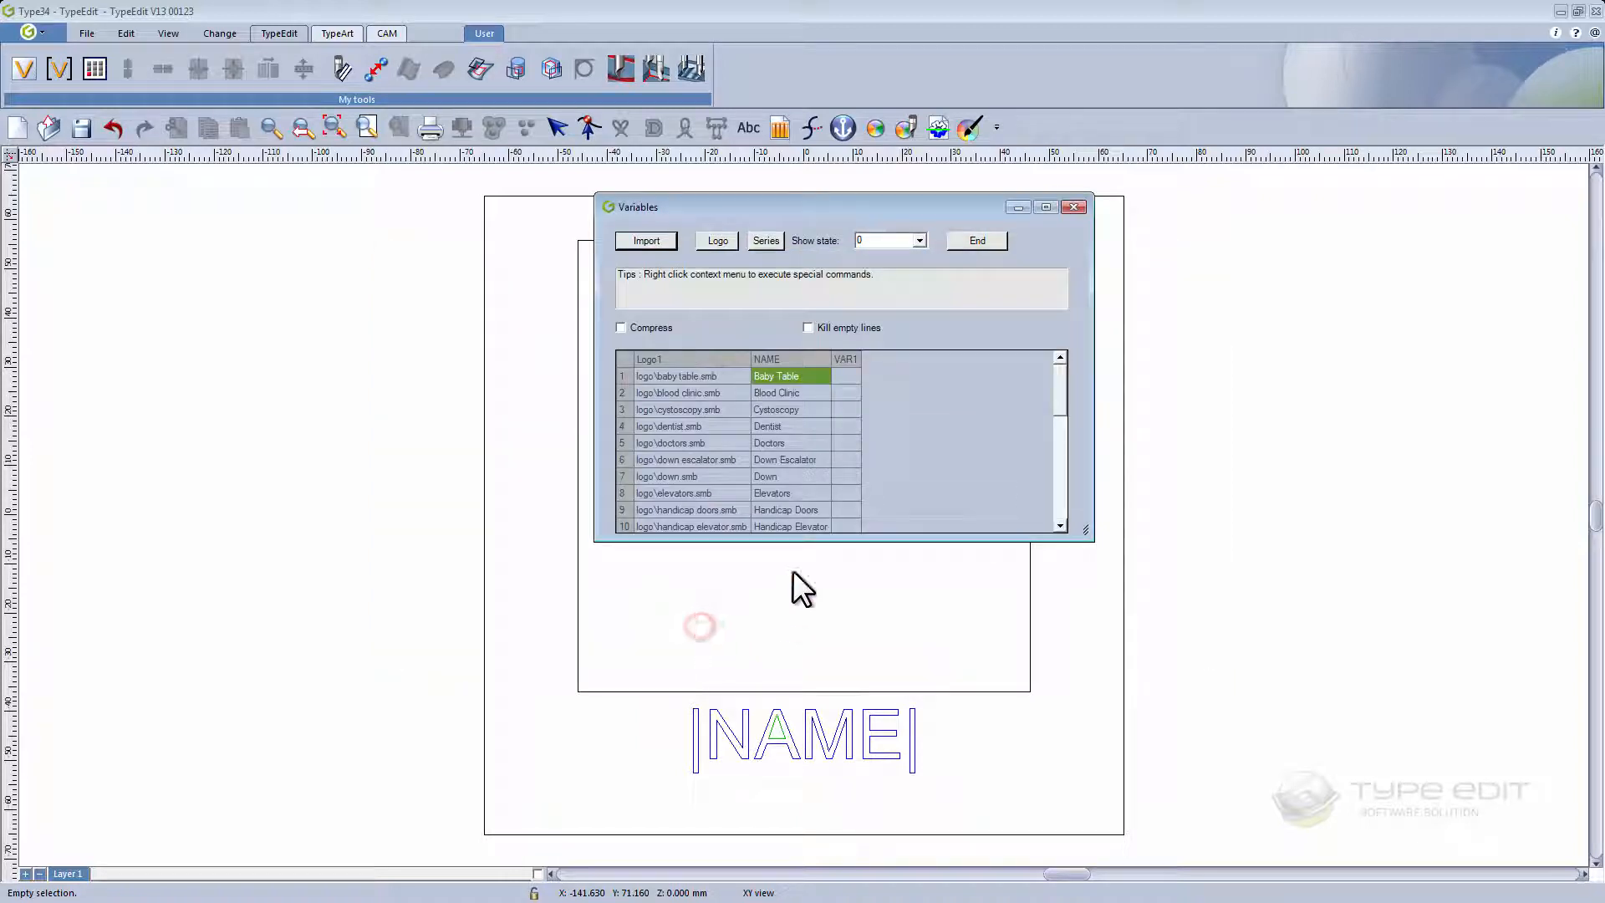
{"action": "mouse_move", "coordinate": [804, 419]}
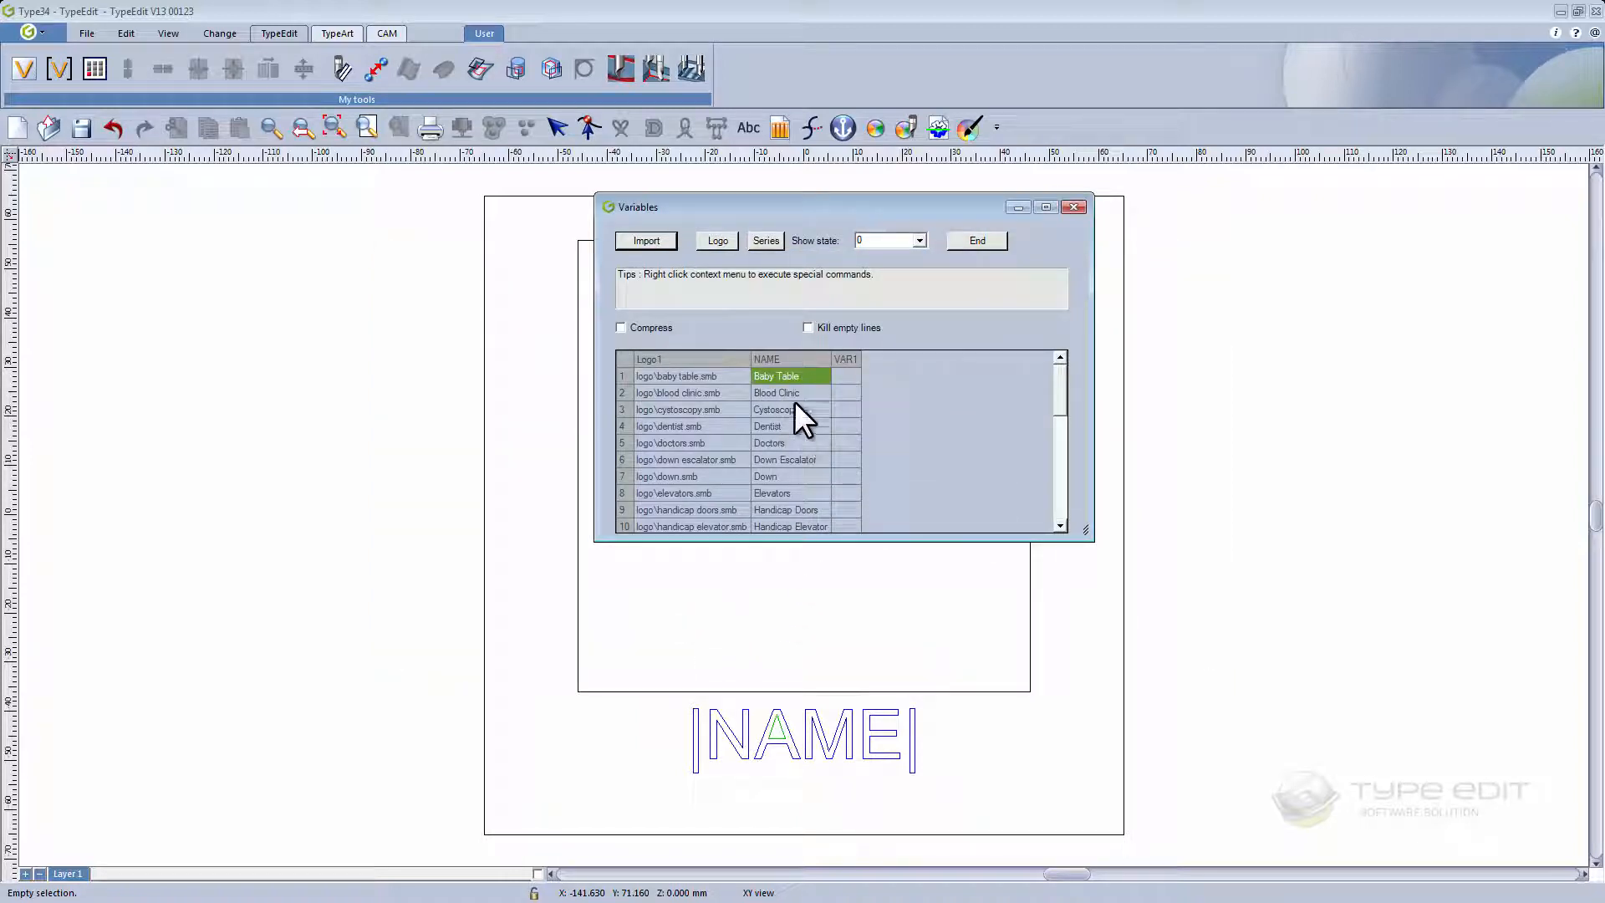
{"action": "scroll", "scroll_direction": "down", "scroll_amount": 3}
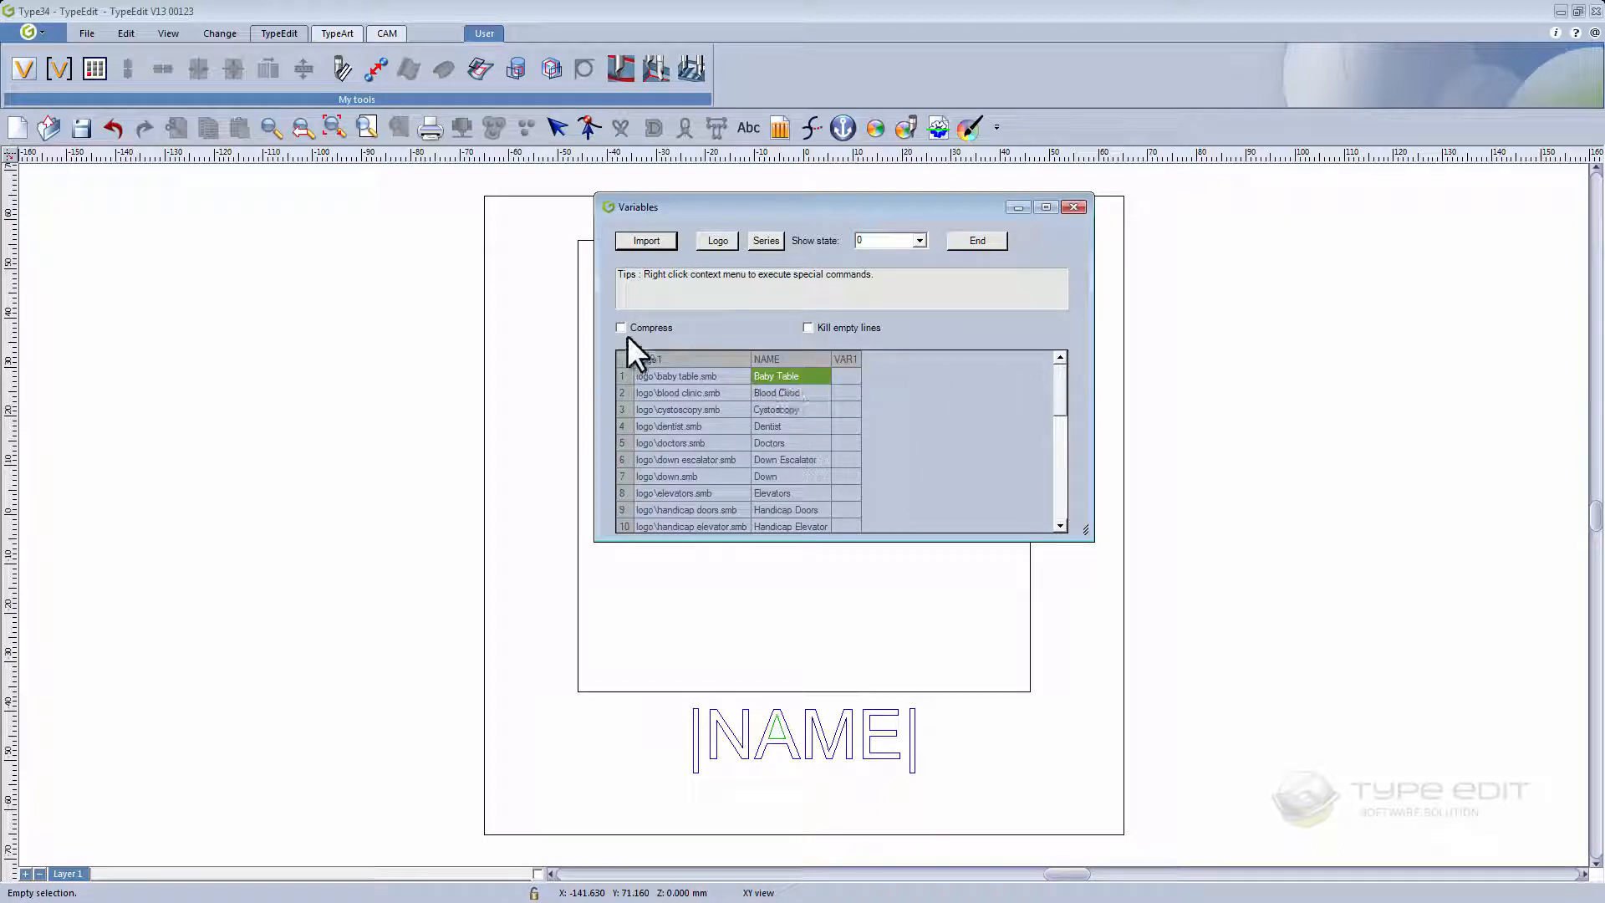
- Compress the variable series and edit per-row quantities, e.g. 3 for Down and 5 for Left
{"action": "left_click", "coordinate": [620, 328]}
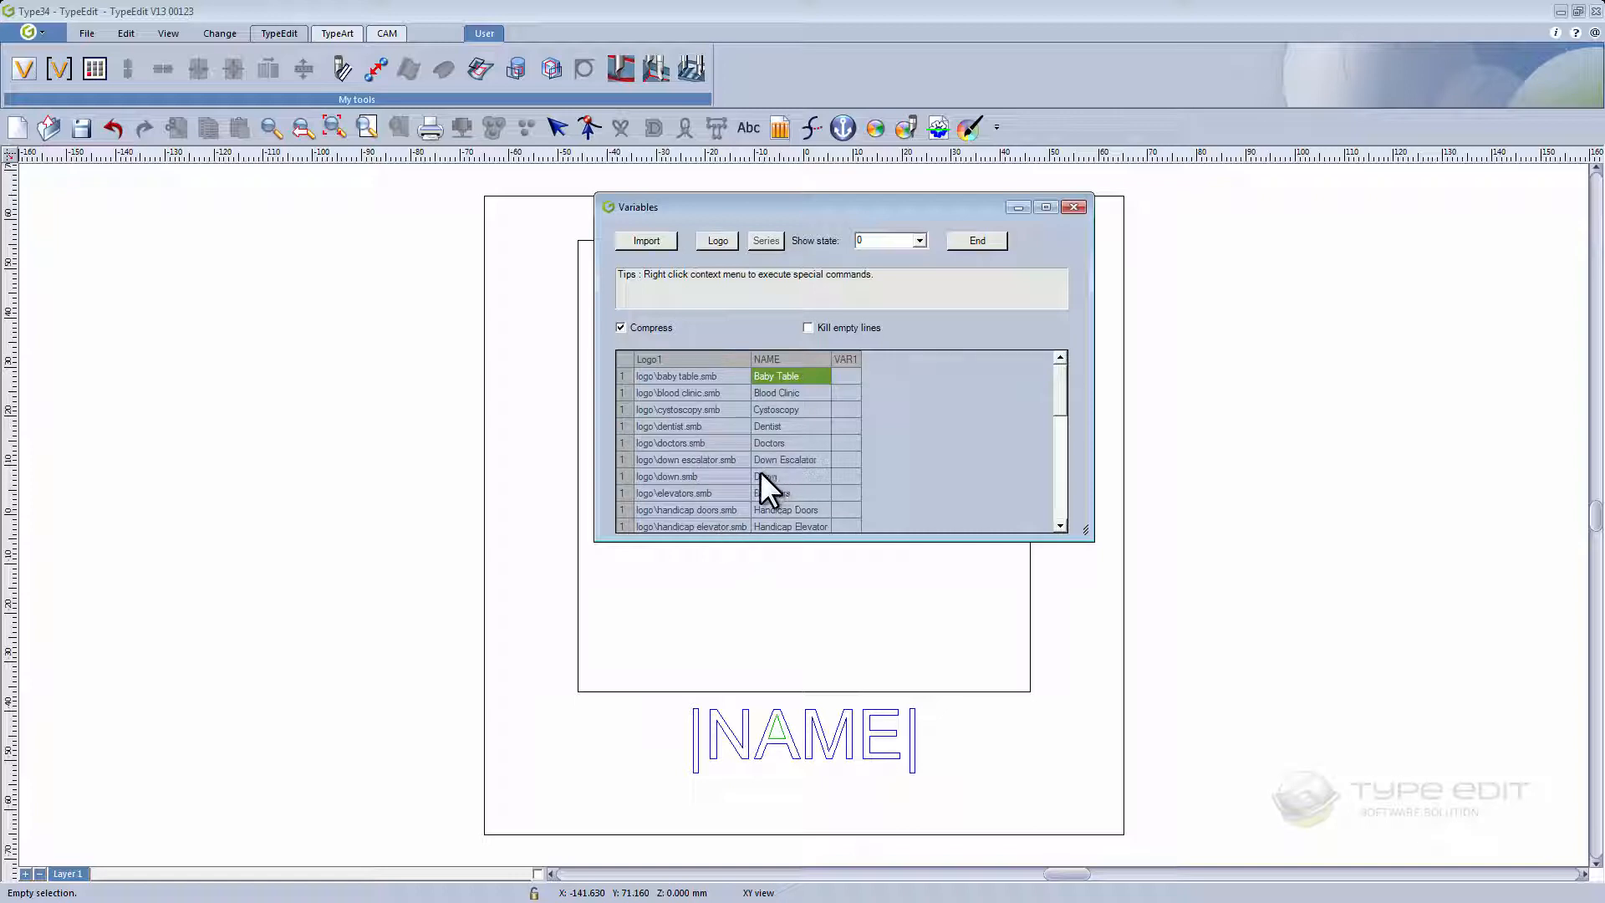
{"action": "mouse_move", "coordinate": [630, 492]}
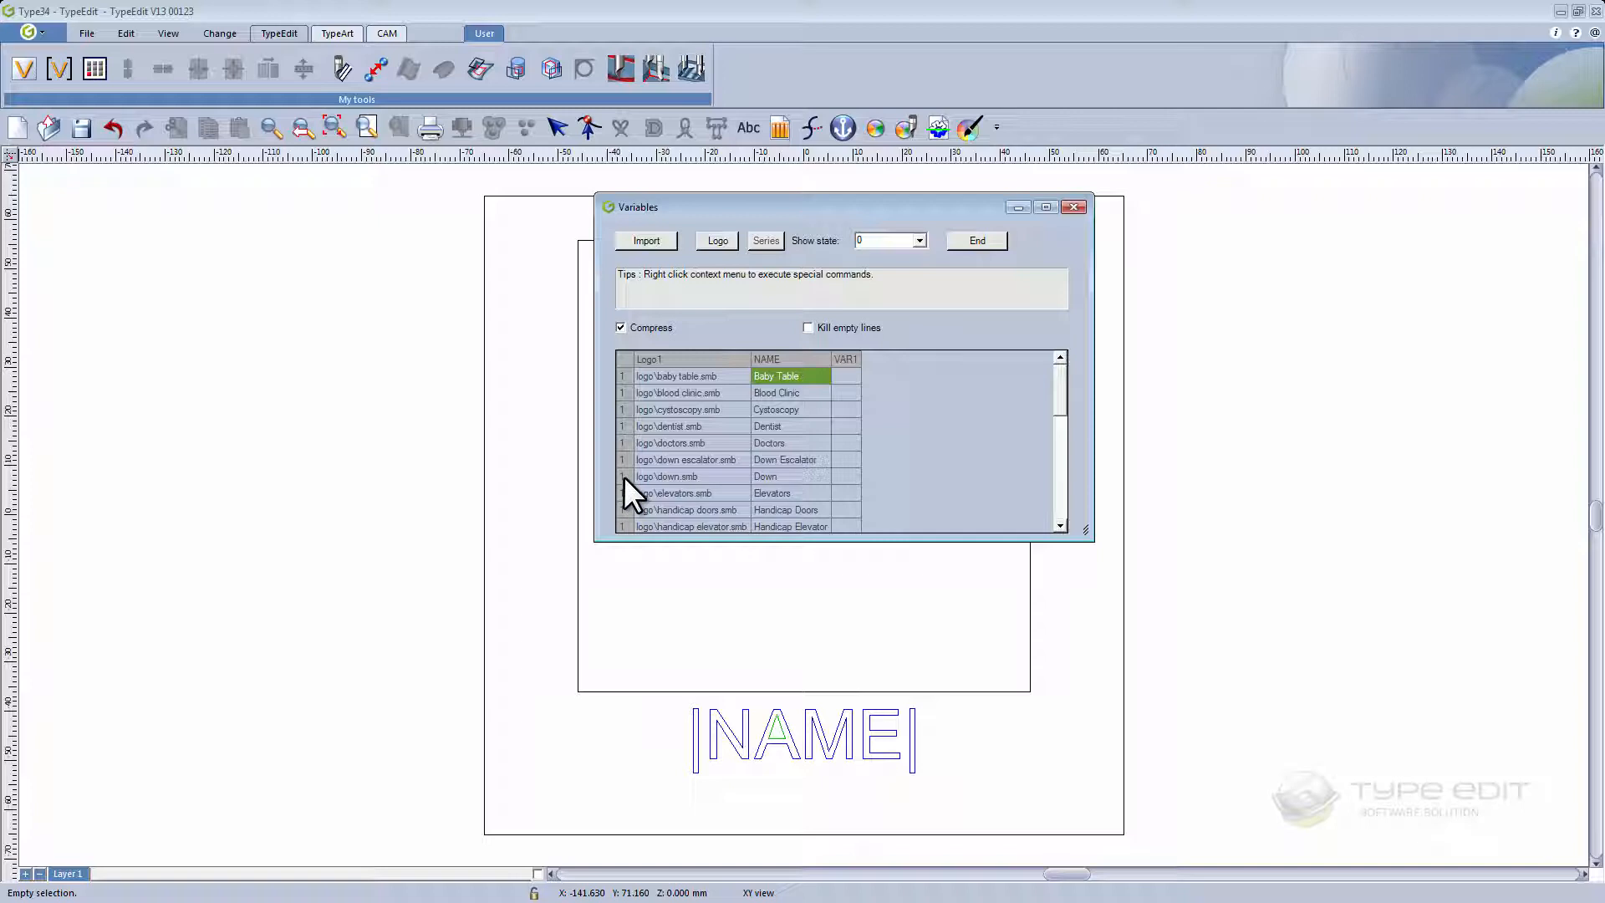
{"action": "mouse_move", "coordinate": [768, 502]}
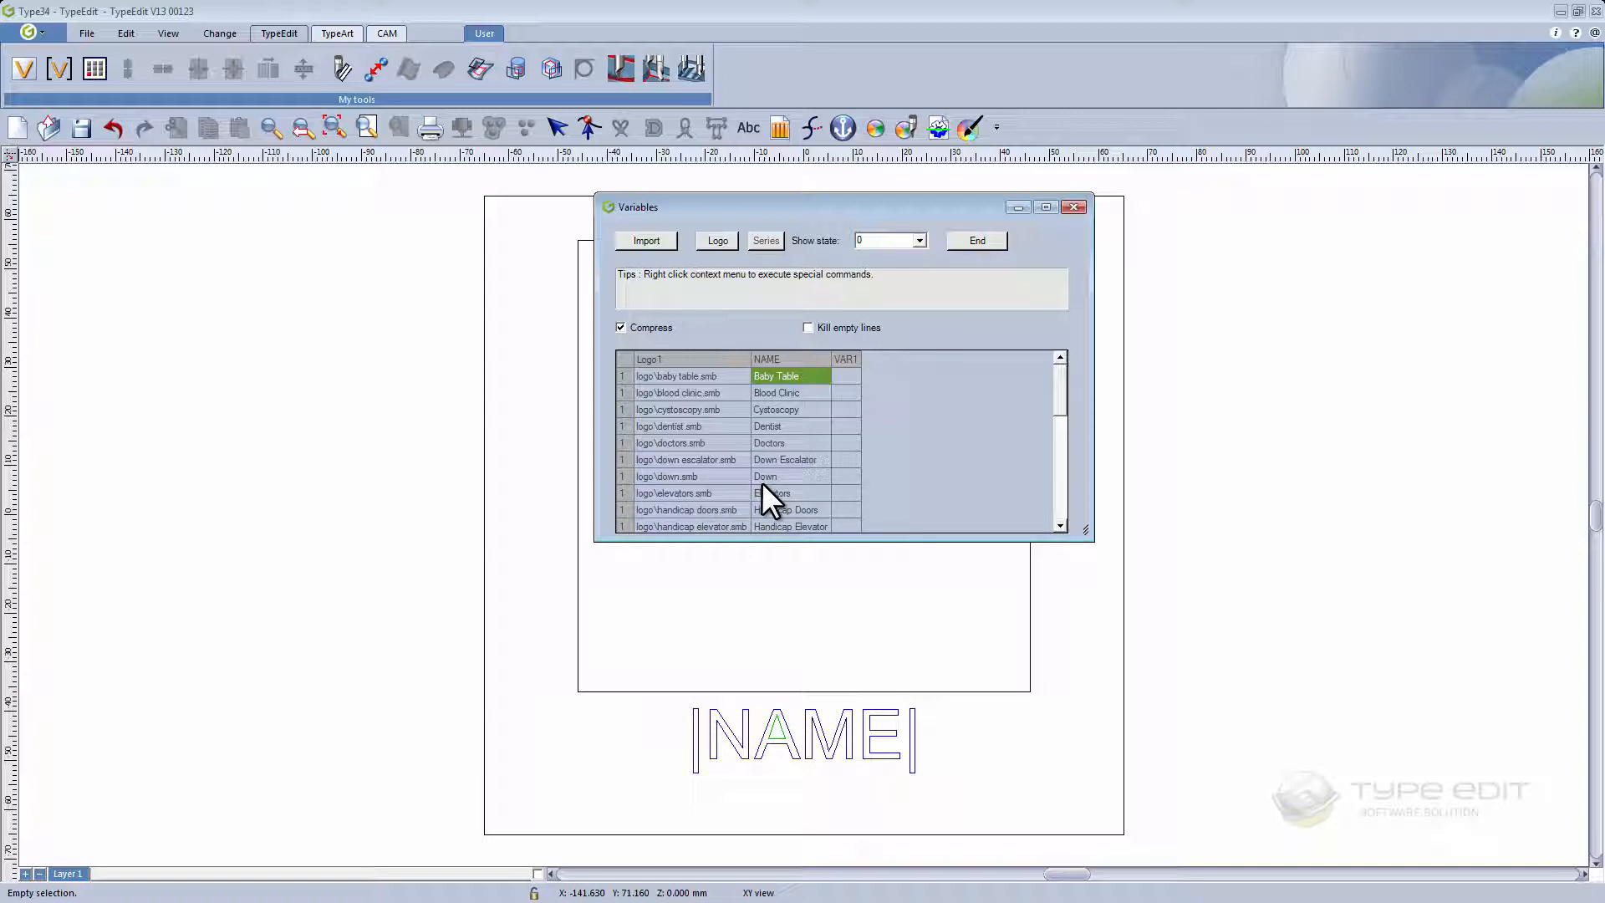
{"action": "mouse_move", "coordinate": [770, 501]}
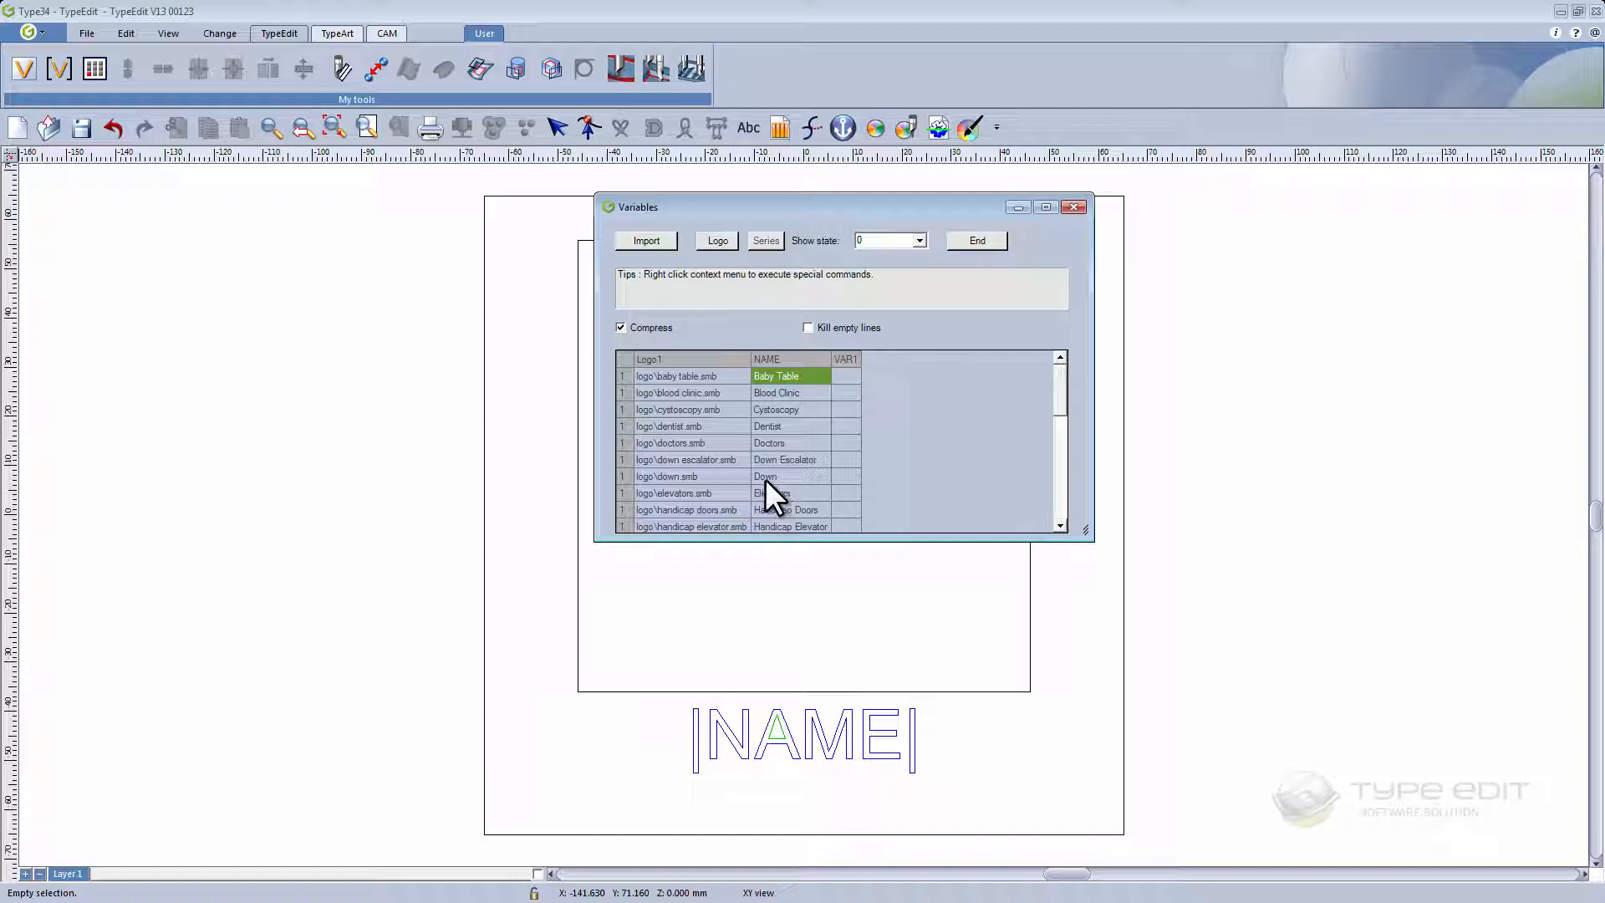
{"action": "mouse_move", "coordinate": [732, 503]}
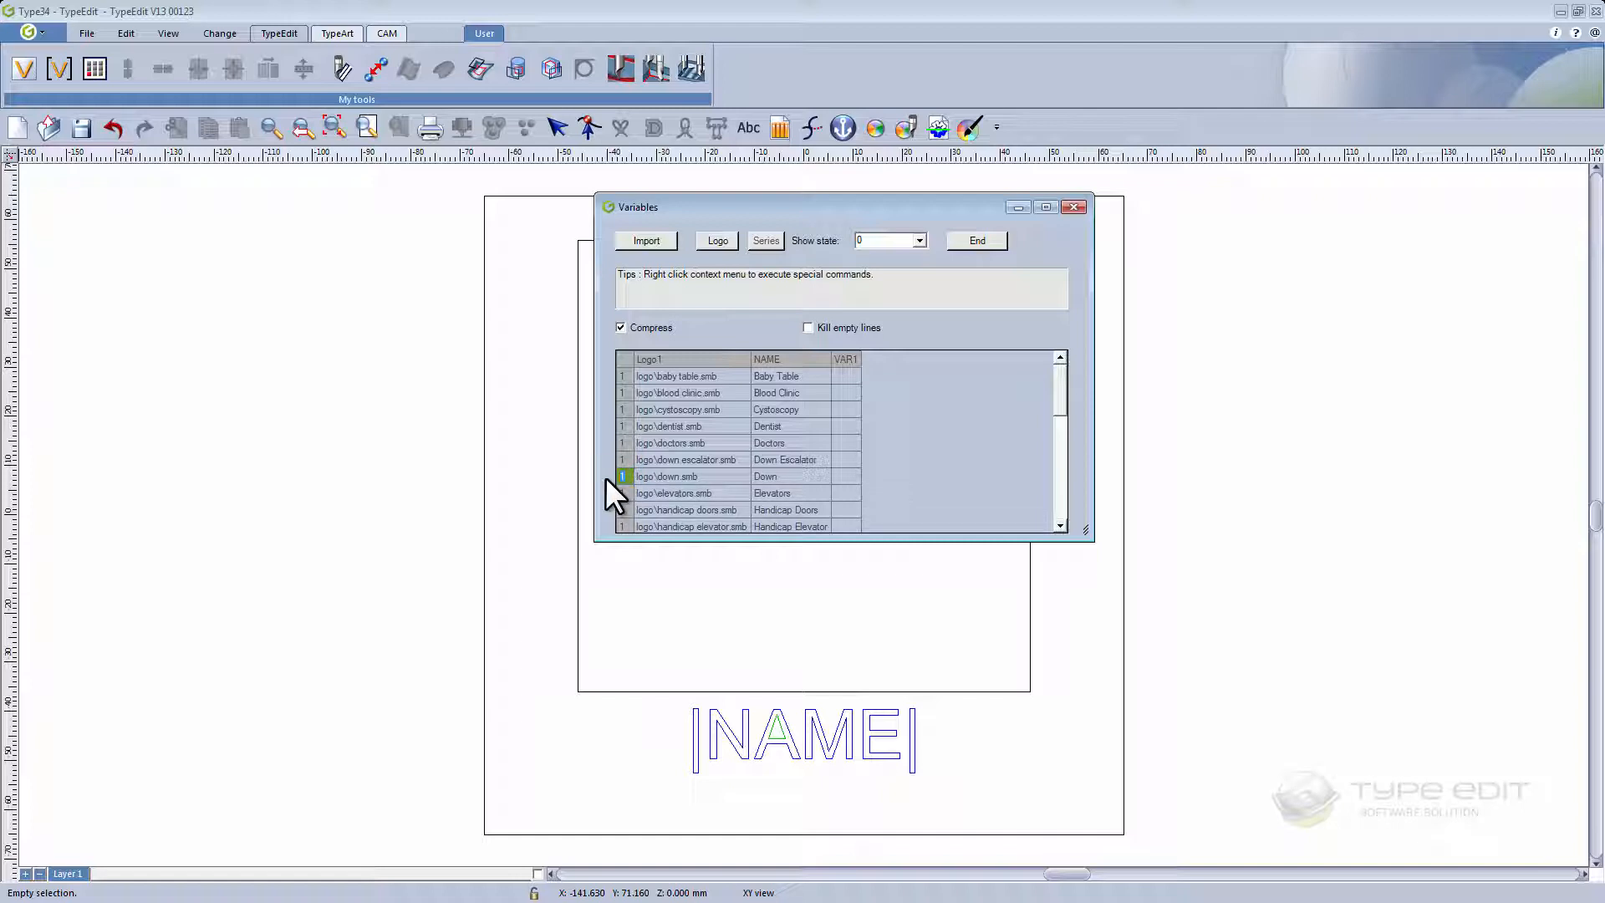
{"action": "mouse_move", "coordinate": [1027, 568]}
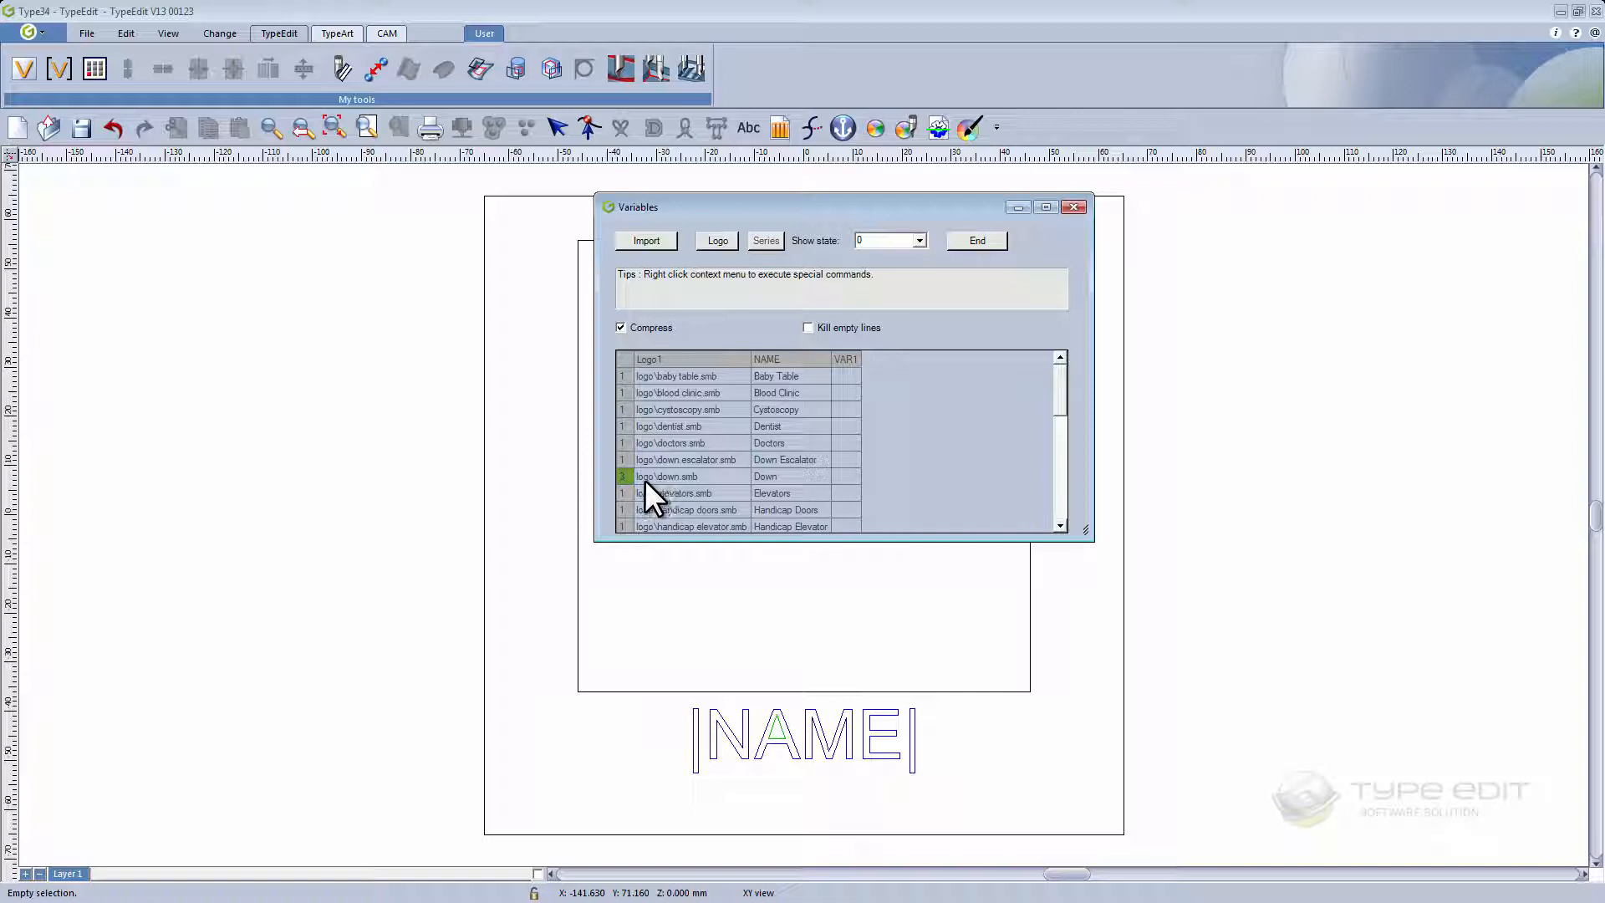
{"action": "mouse_move", "coordinate": [1068, 540]}
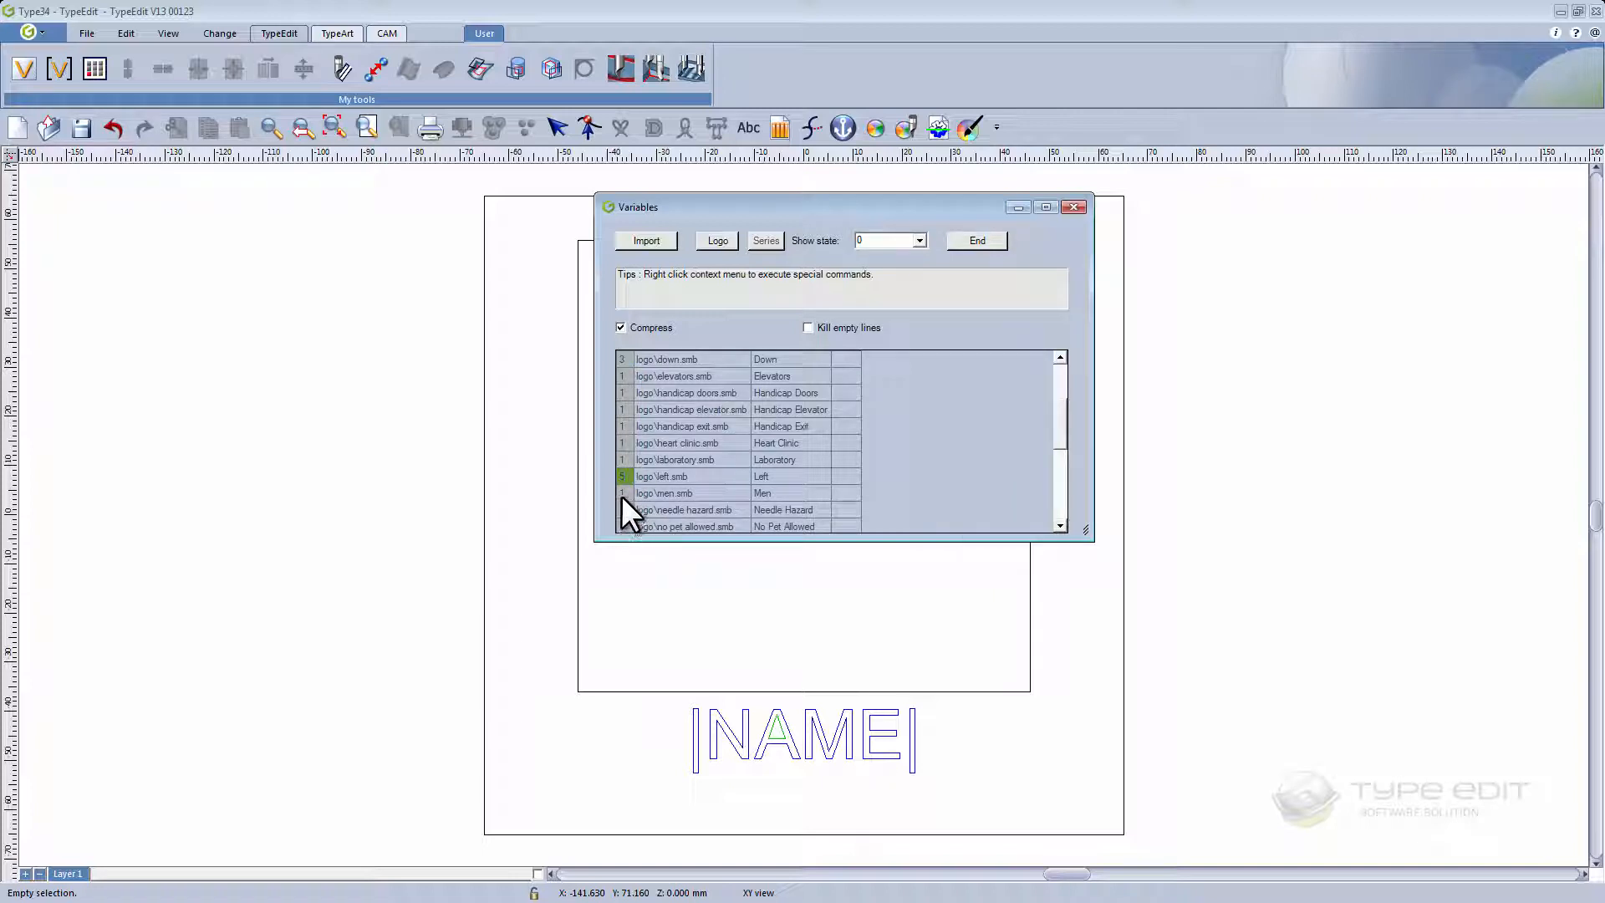
{"action": "left_click", "coordinate": [622, 492]}
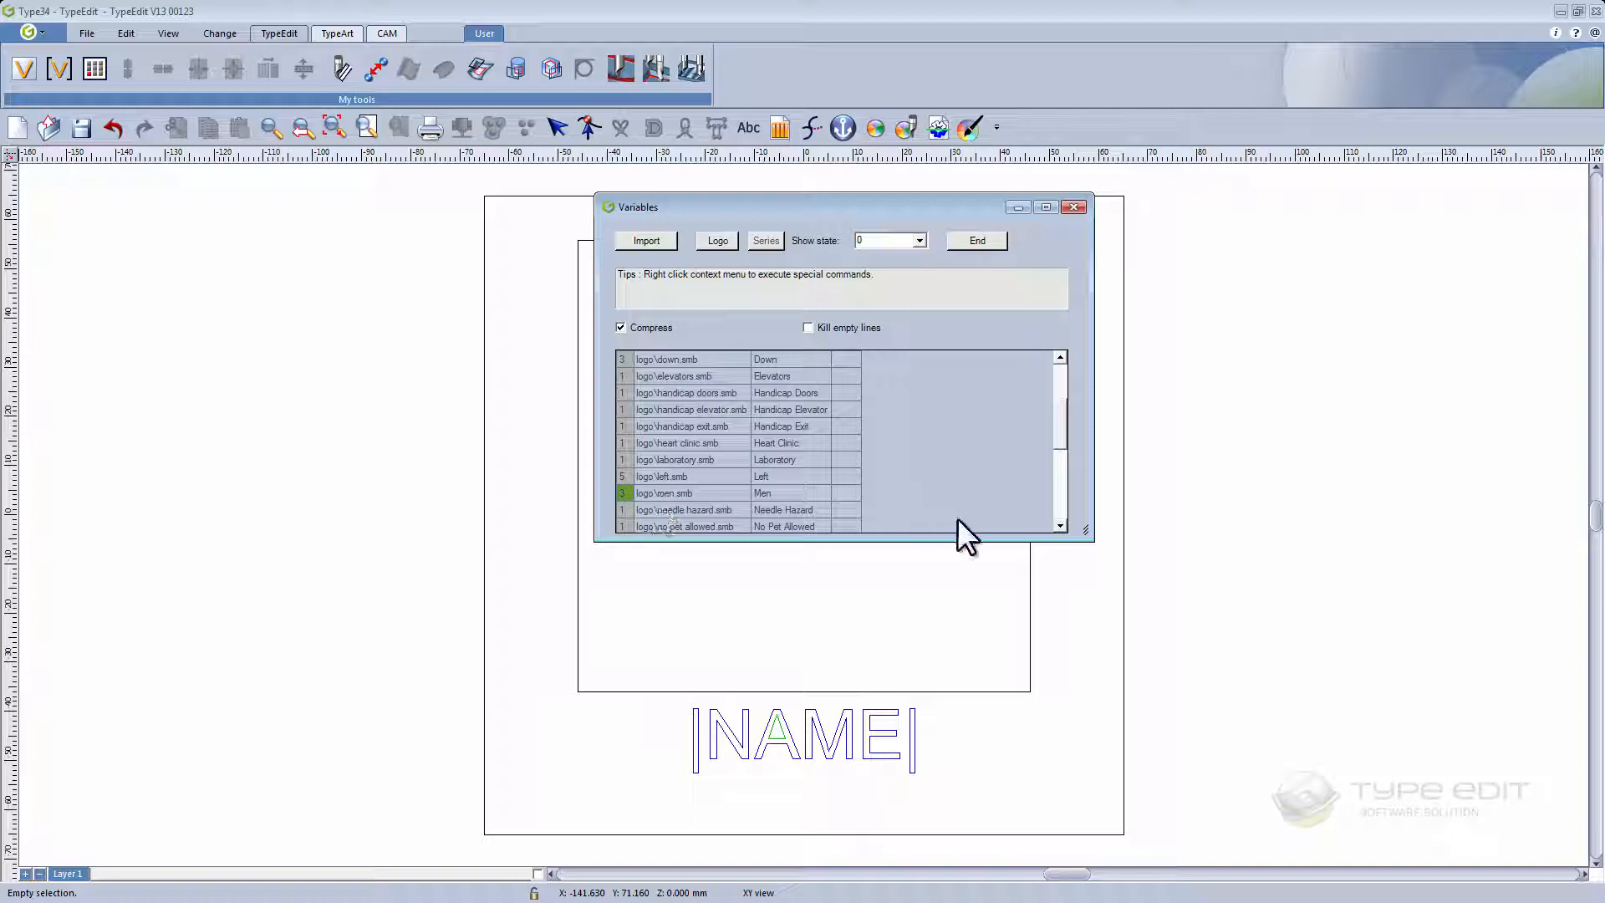
{"action": "scroll", "scroll_direction": "down", "scroll_amount": 3}
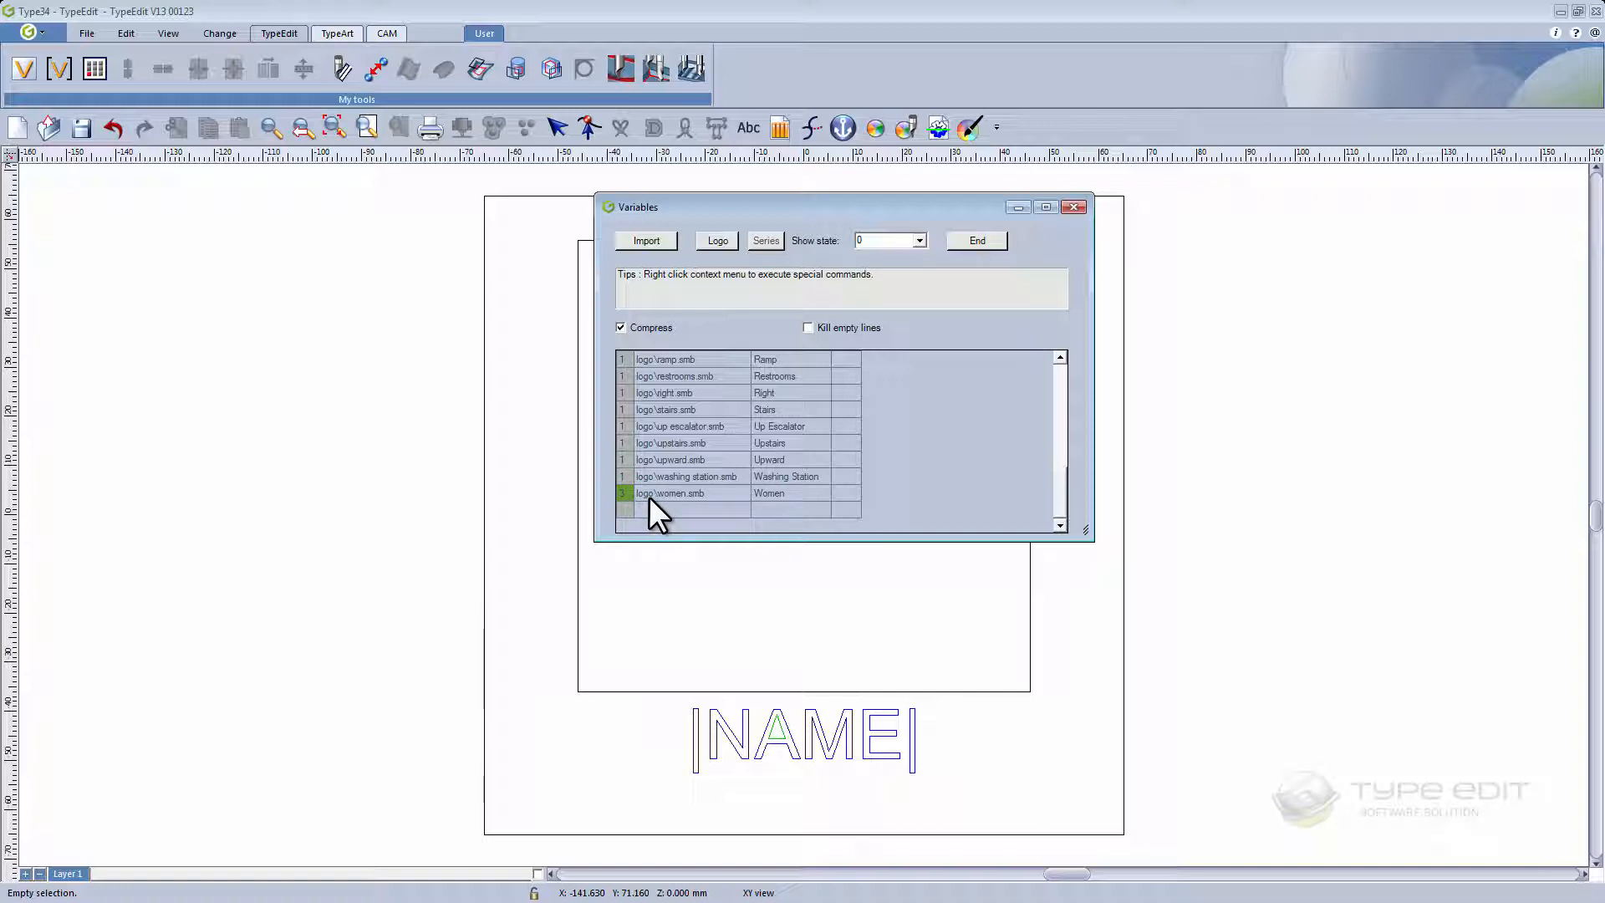
{"action": "mouse_move", "coordinate": [891, 420]}
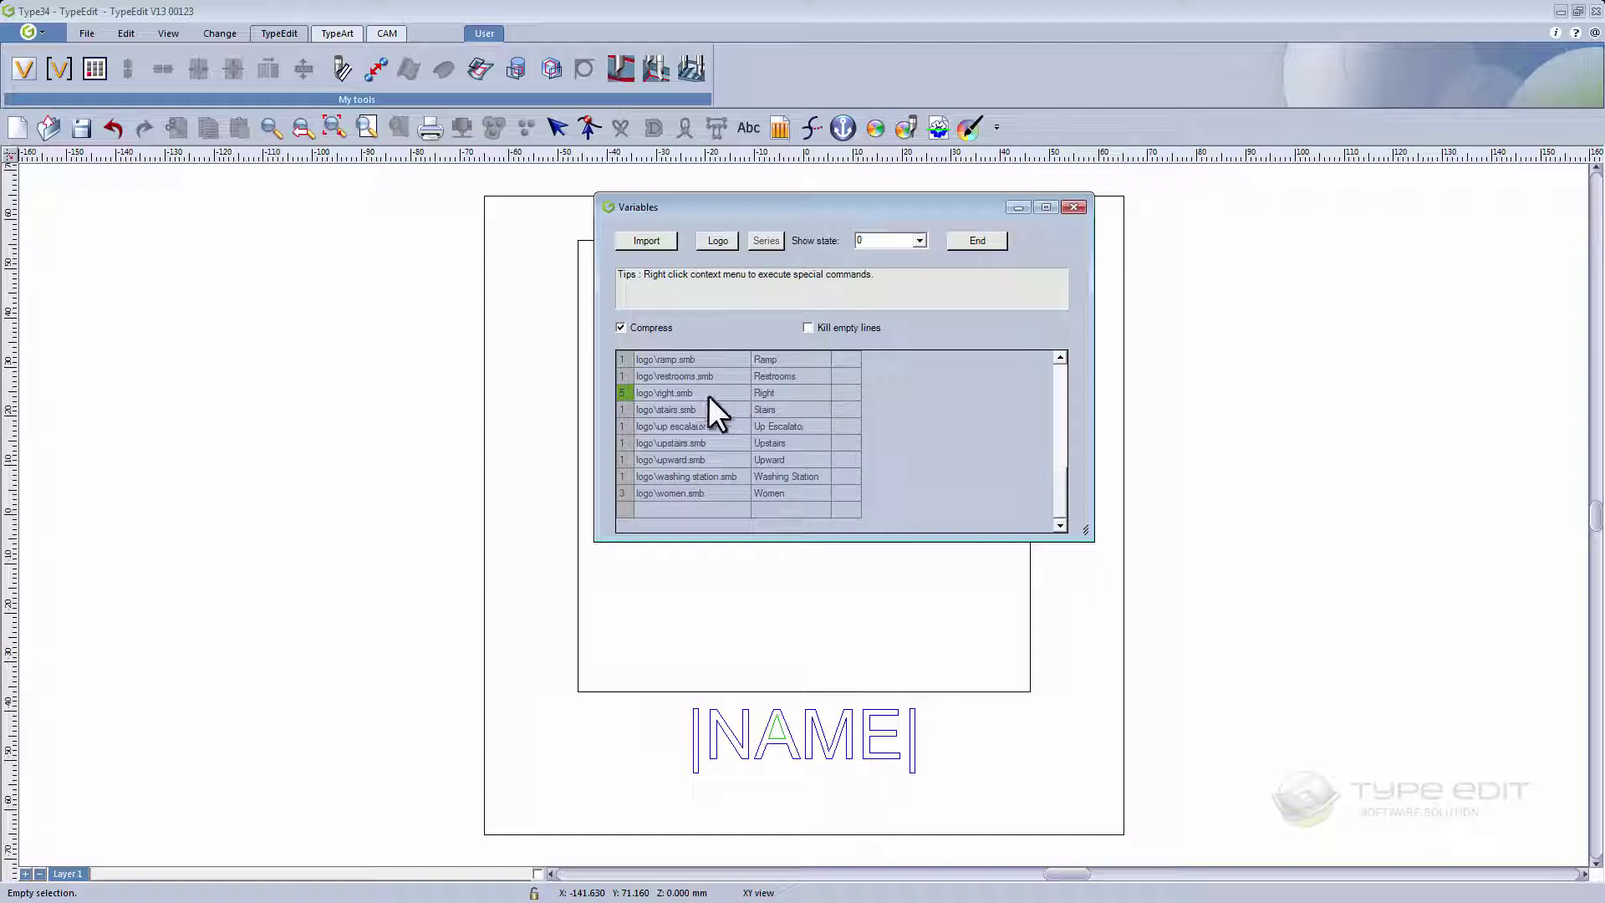
{"action": "mouse_move", "coordinate": [696, 410]}
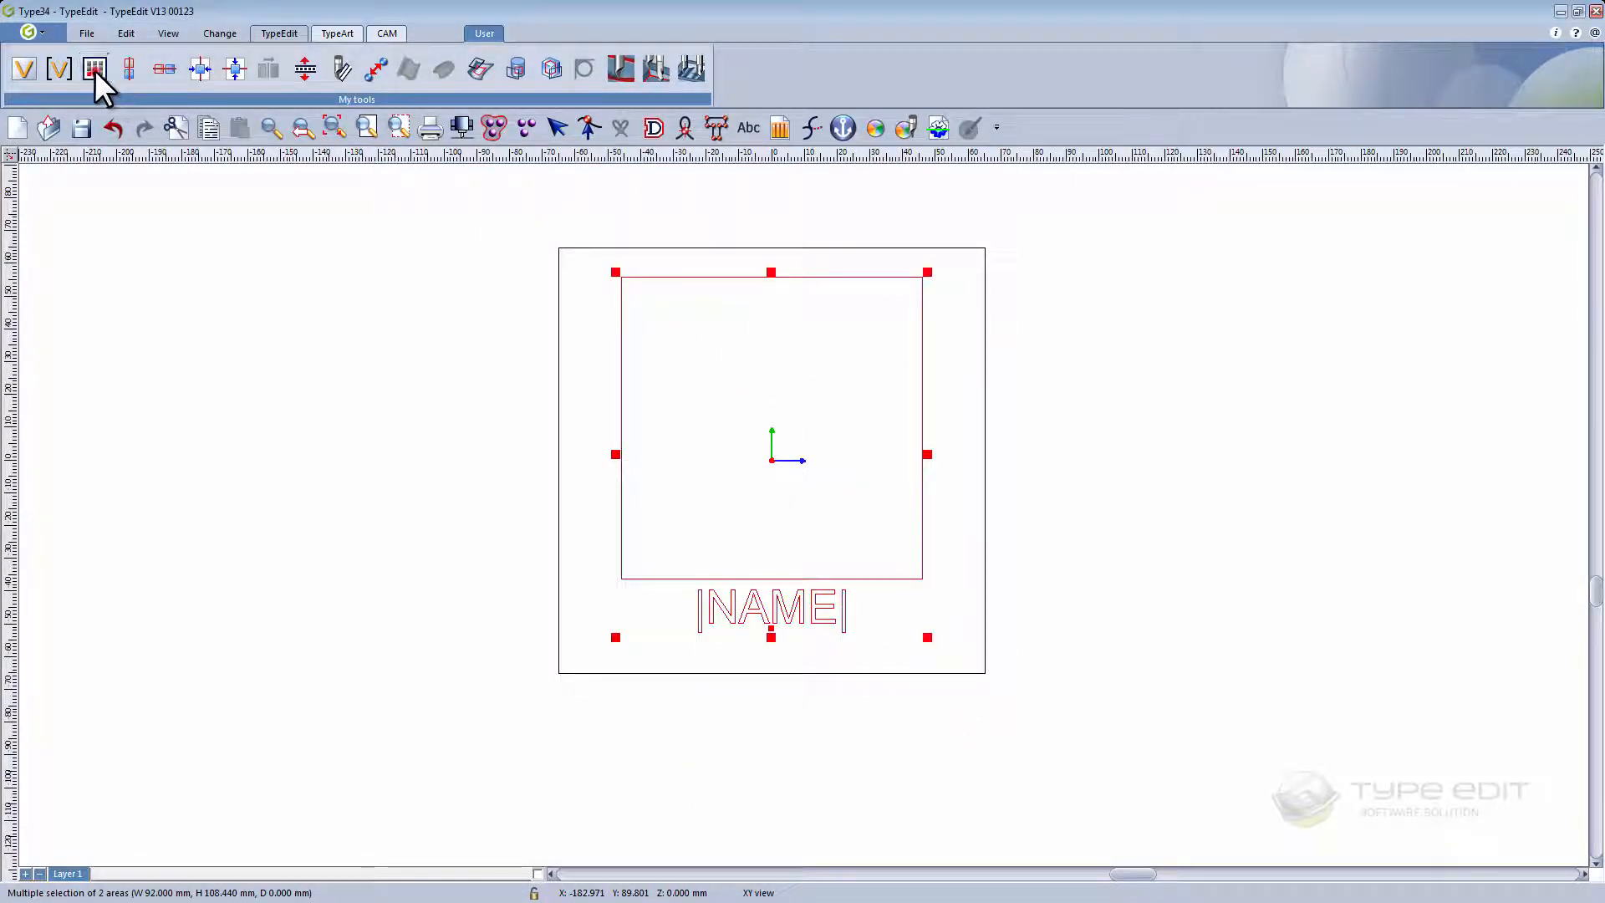
- In Multicopy, limit copies to the variable data with cutting lines and generate the 44 sign layers
{"action": "left_click", "coordinate": [93, 68]}
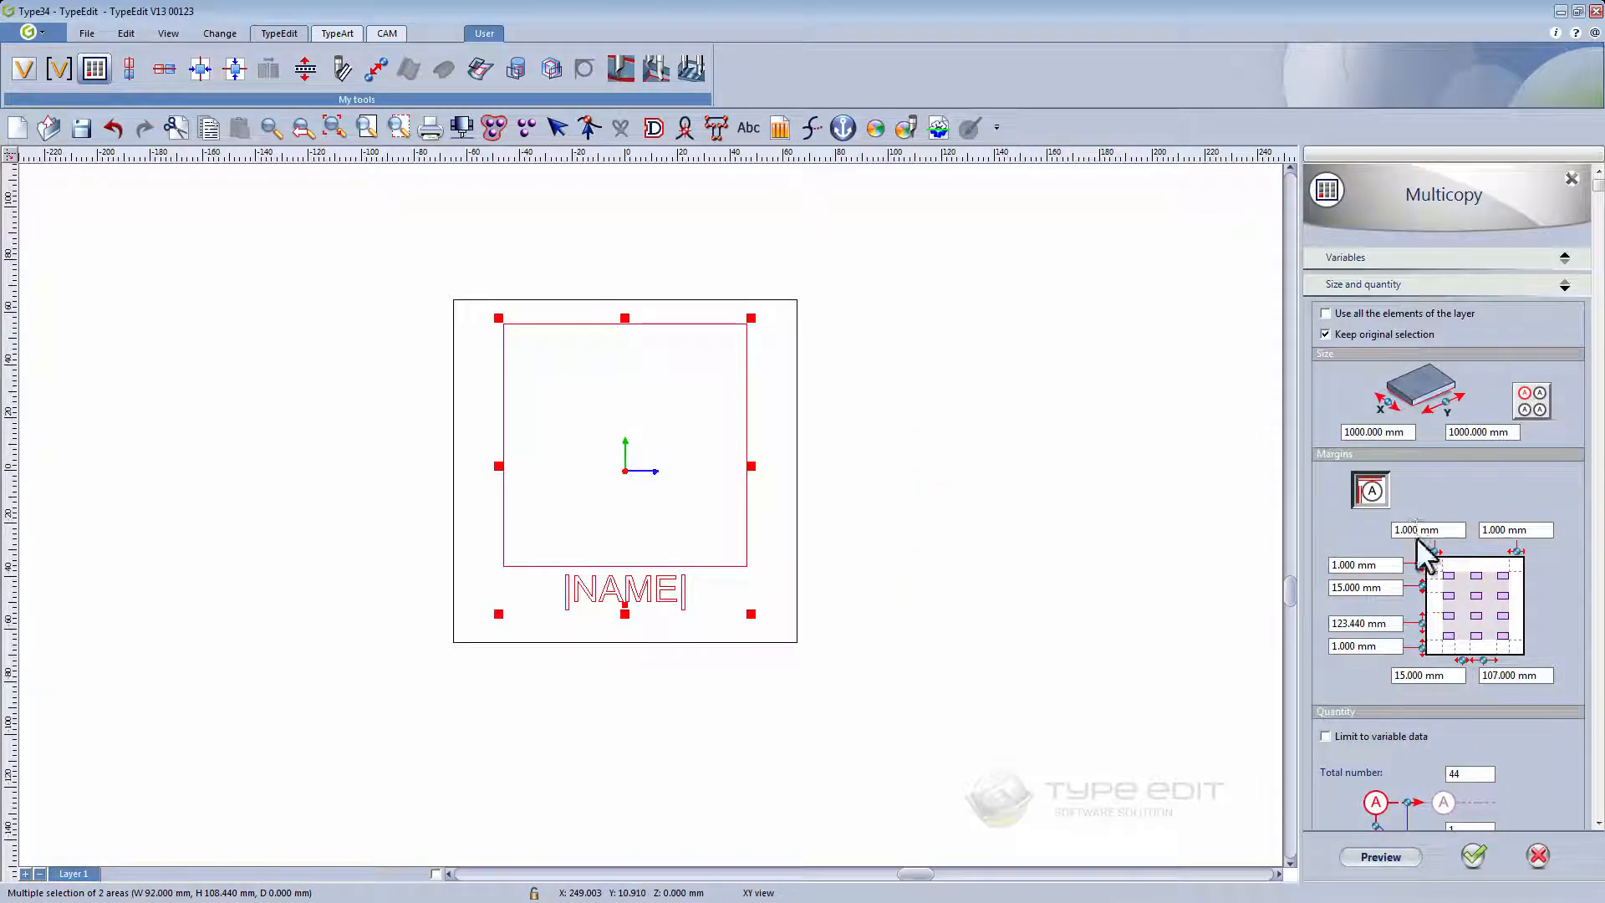
{"action": "mouse_move", "coordinate": [1596, 747]}
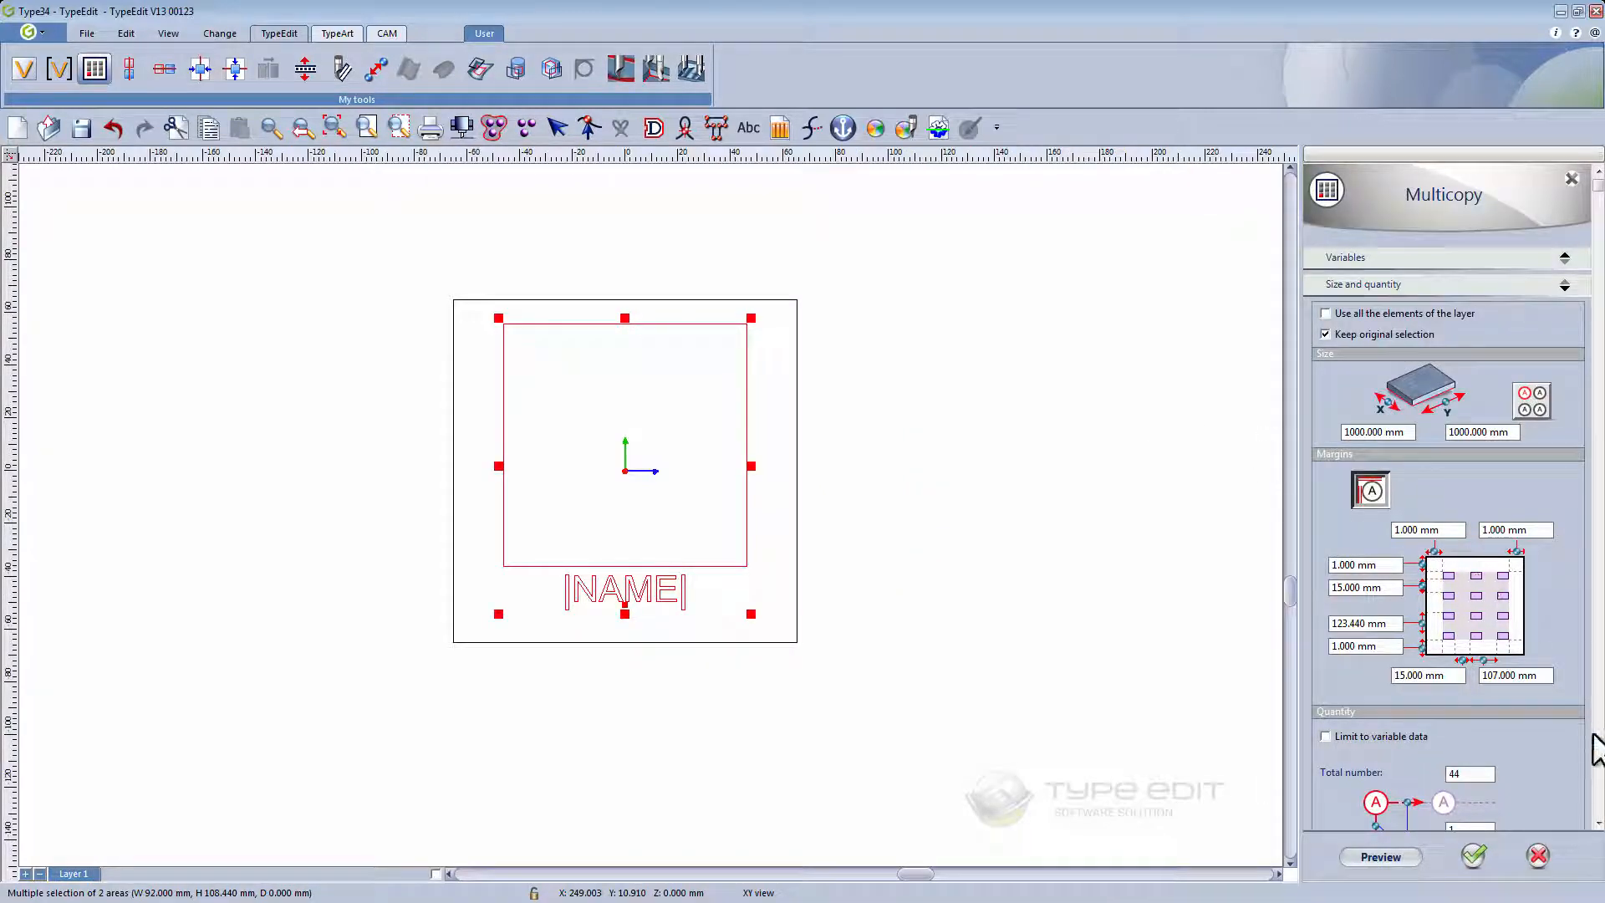
{"action": "scroll", "scroll_direction": "down", "scroll_amount": 3}
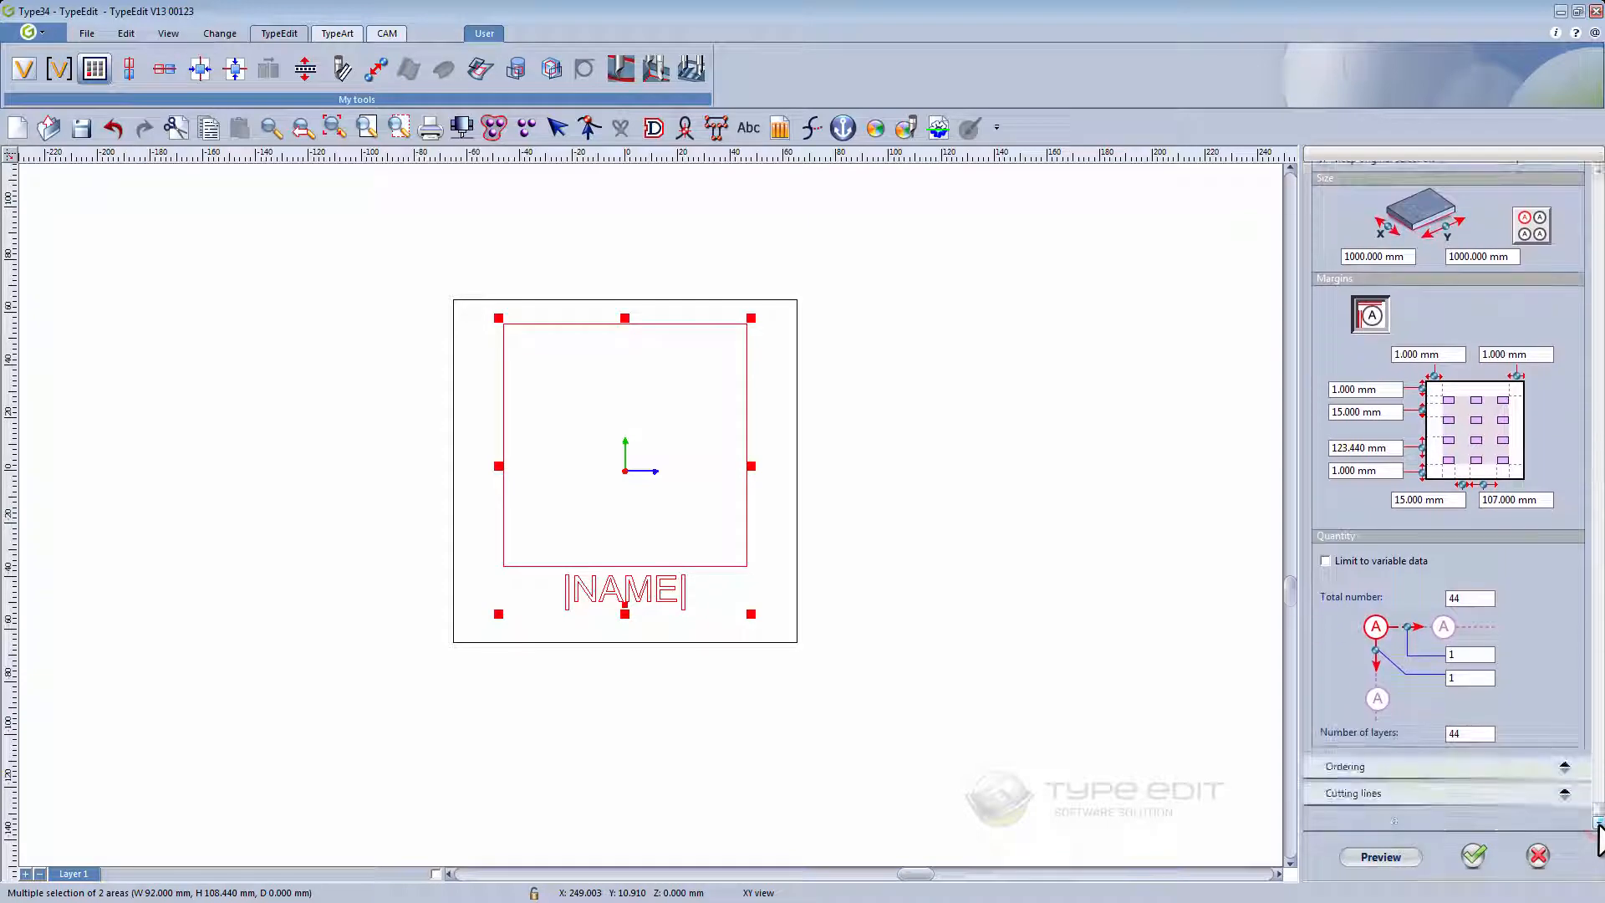
{"action": "left_click", "coordinate": [1324, 560]}
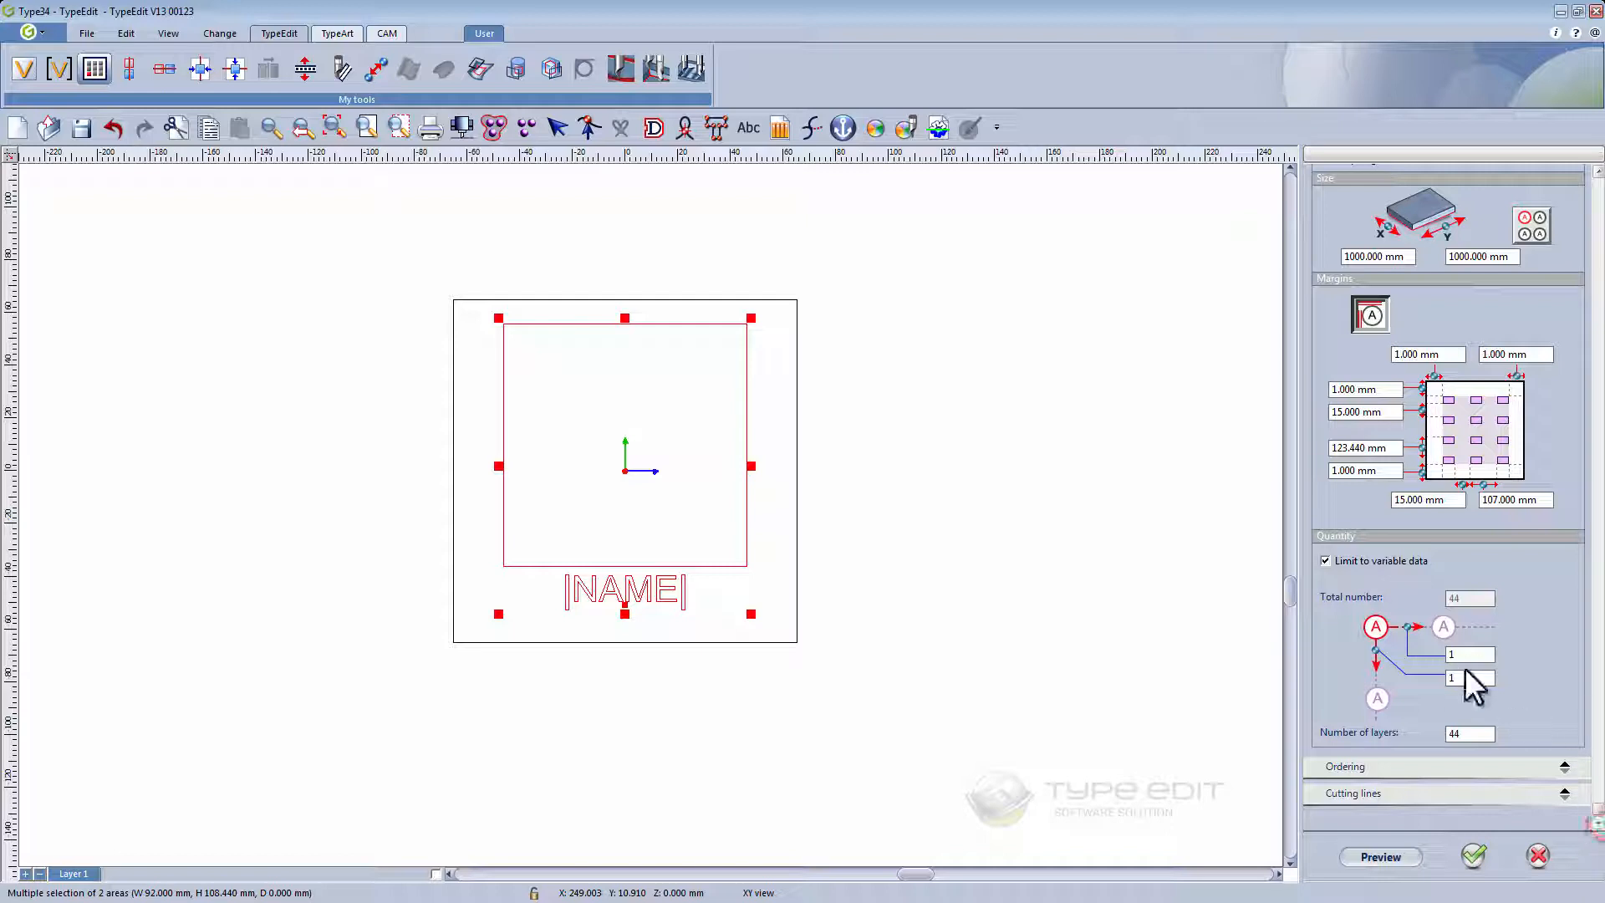
{"action": "mouse_move", "coordinate": [1522, 781]}
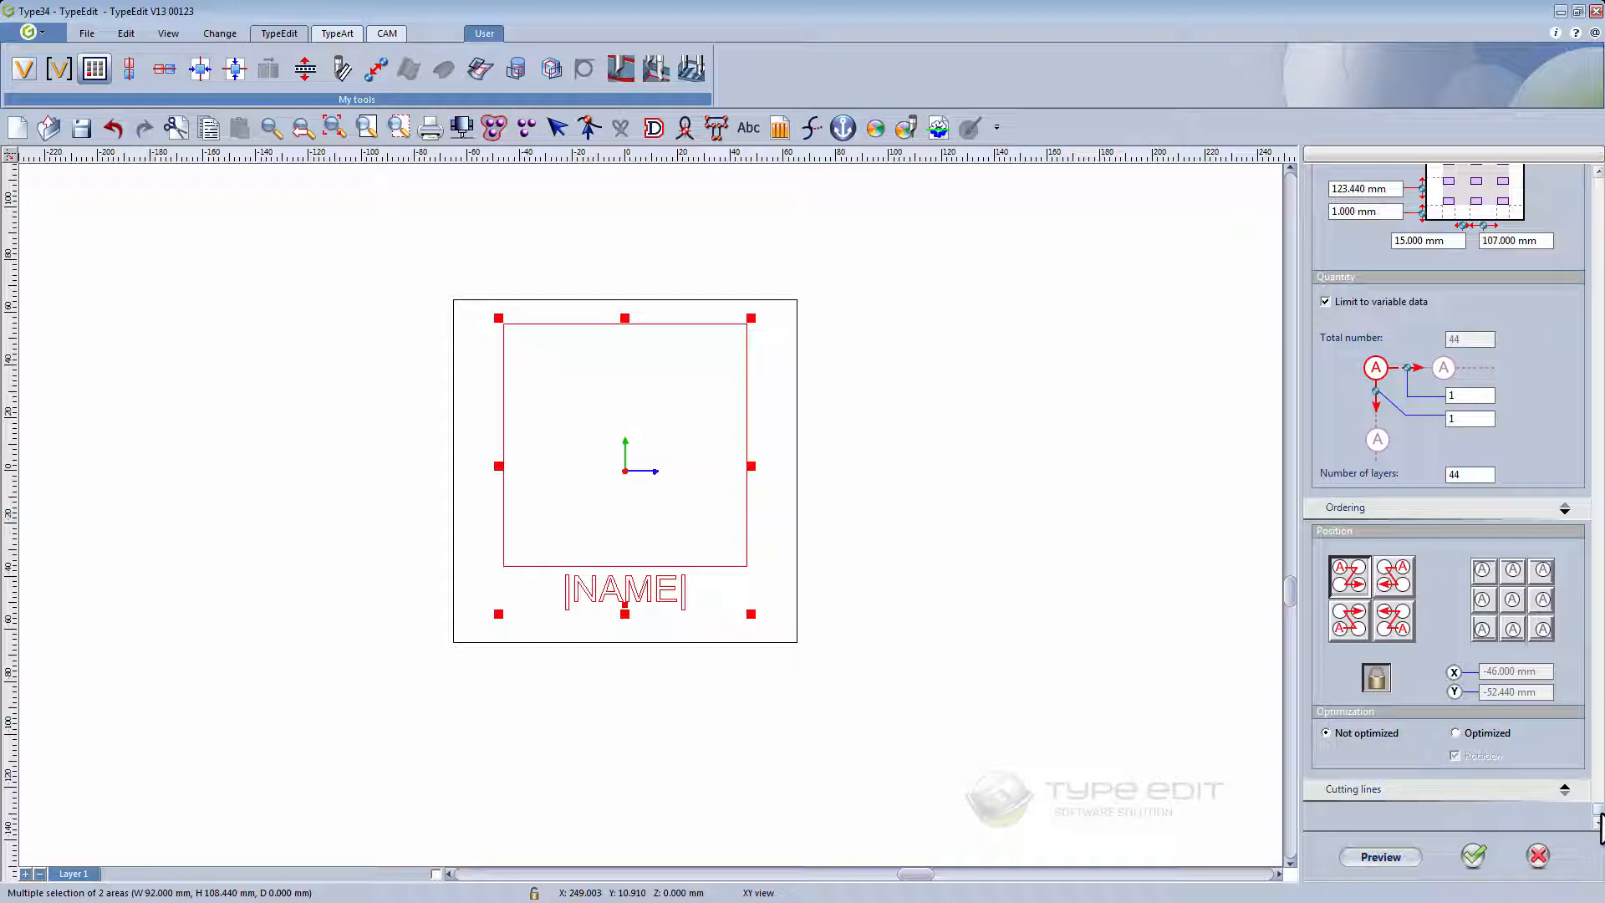
{"action": "scroll", "scroll_direction": "down", "scroll_amount": 3}
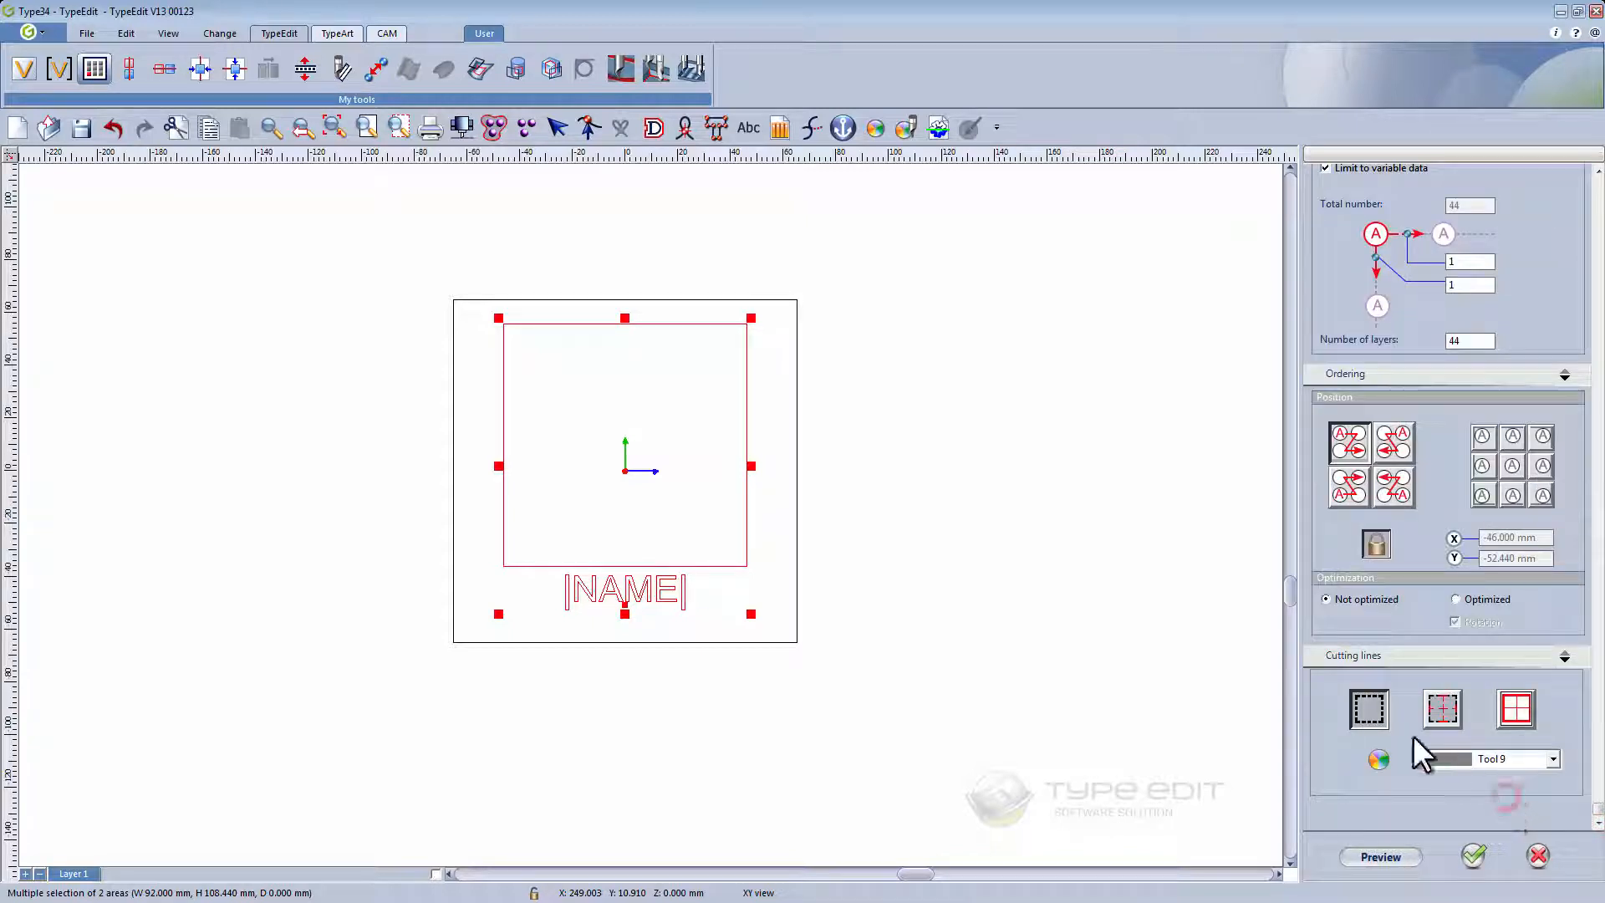
{"action": "mouse_move", "coordinate": [1369, 709]}
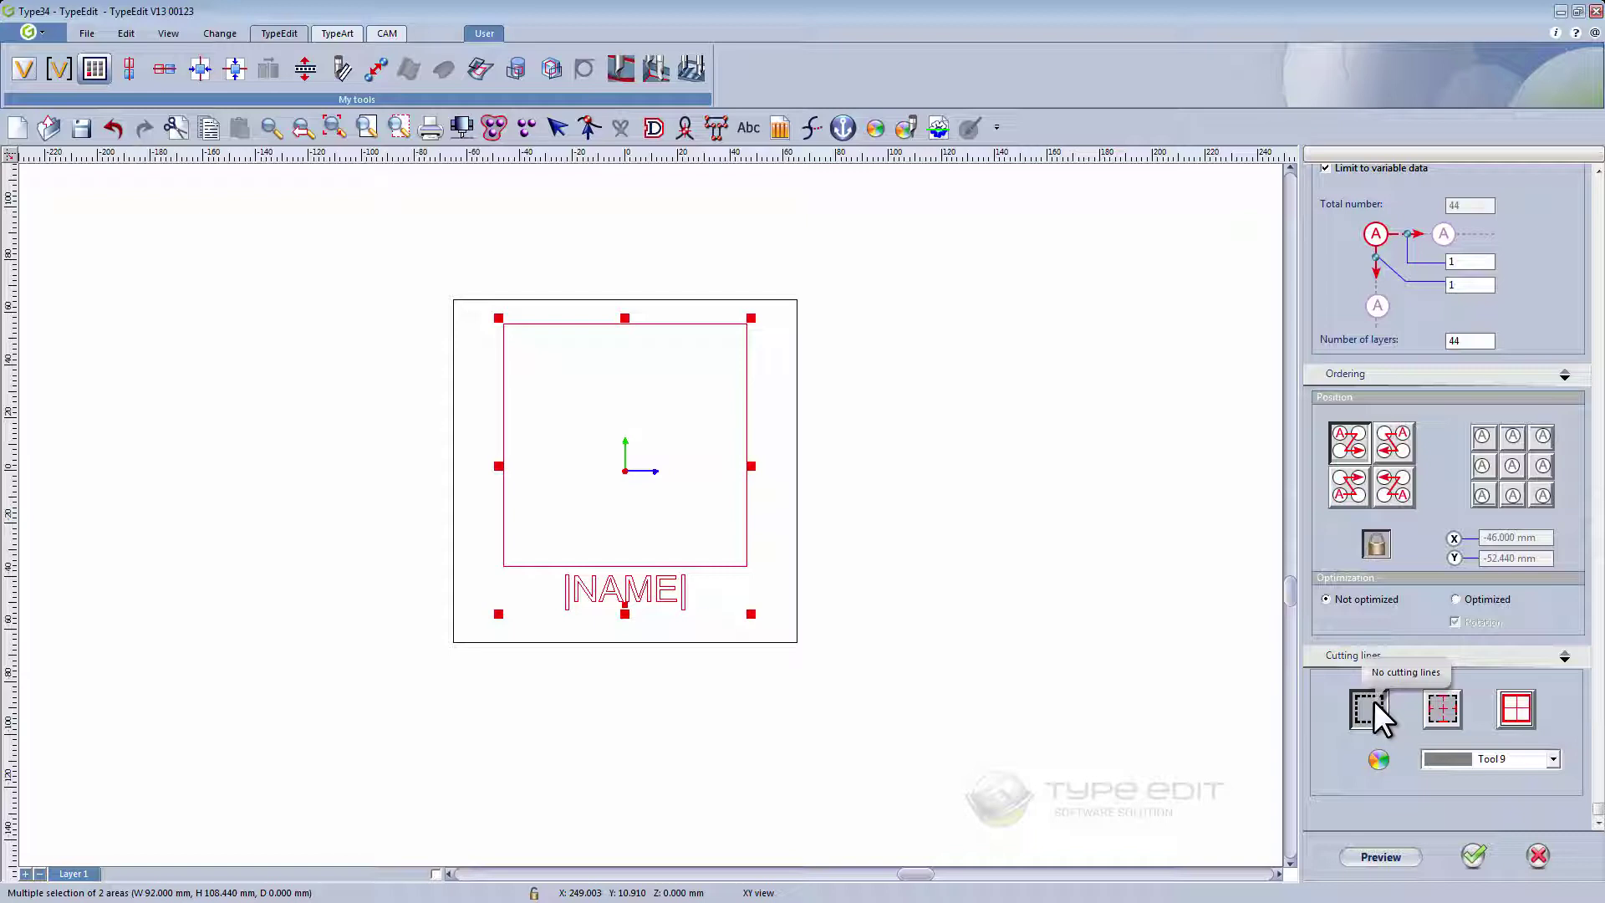
{"action": "mouse_move", "coordinate": [1403, 743]}
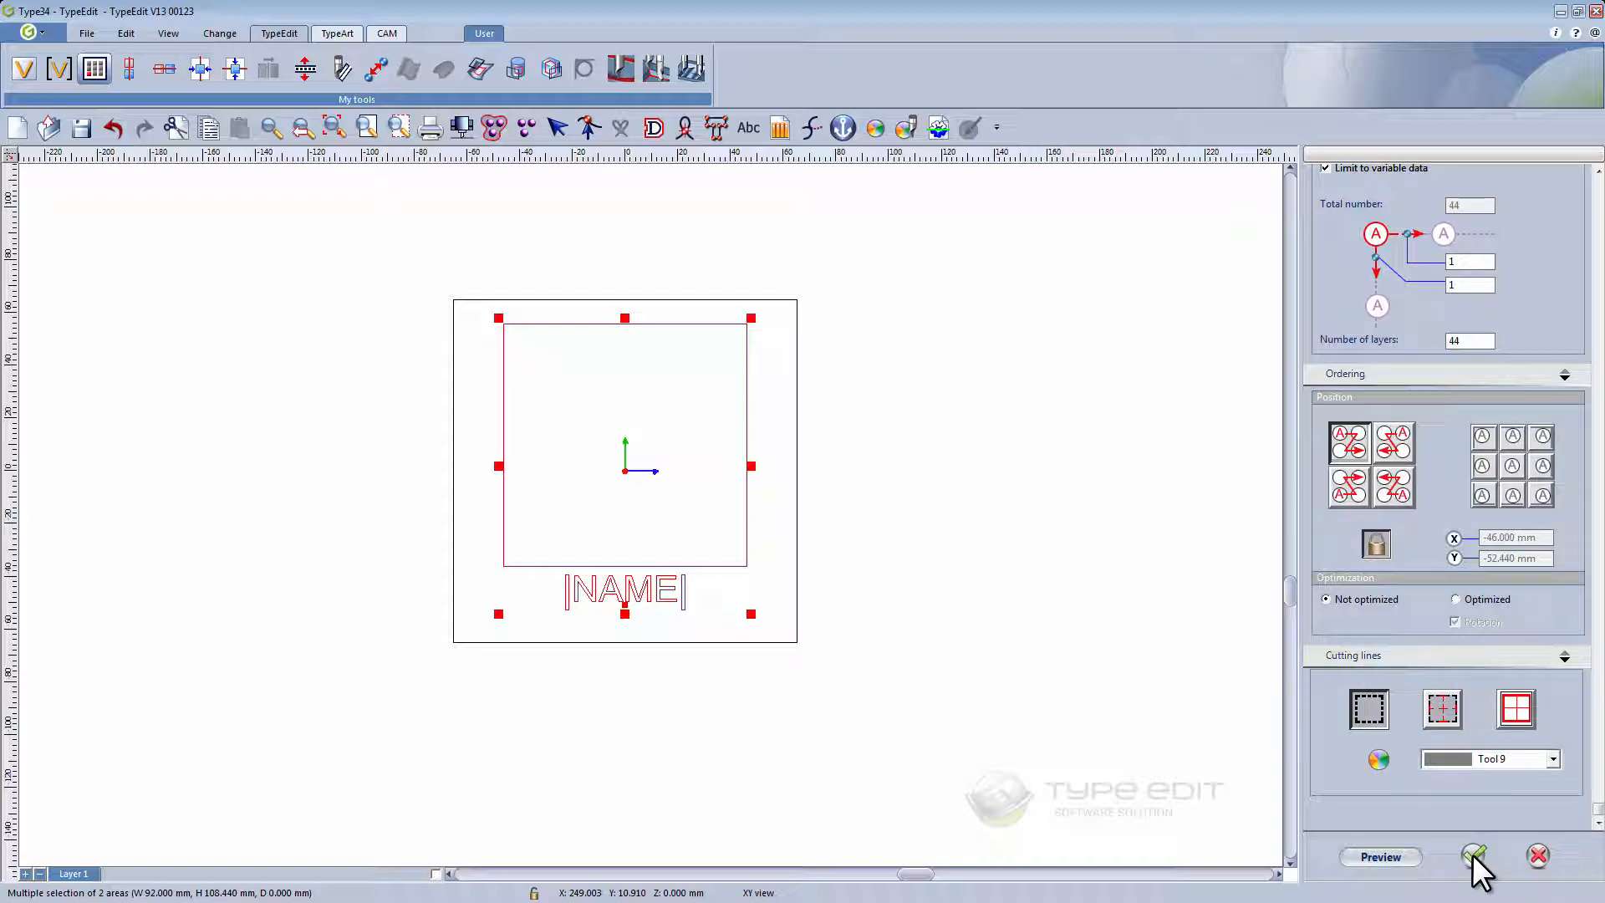
{"action": "mouse_move", "coordinate": [1585, 824]}
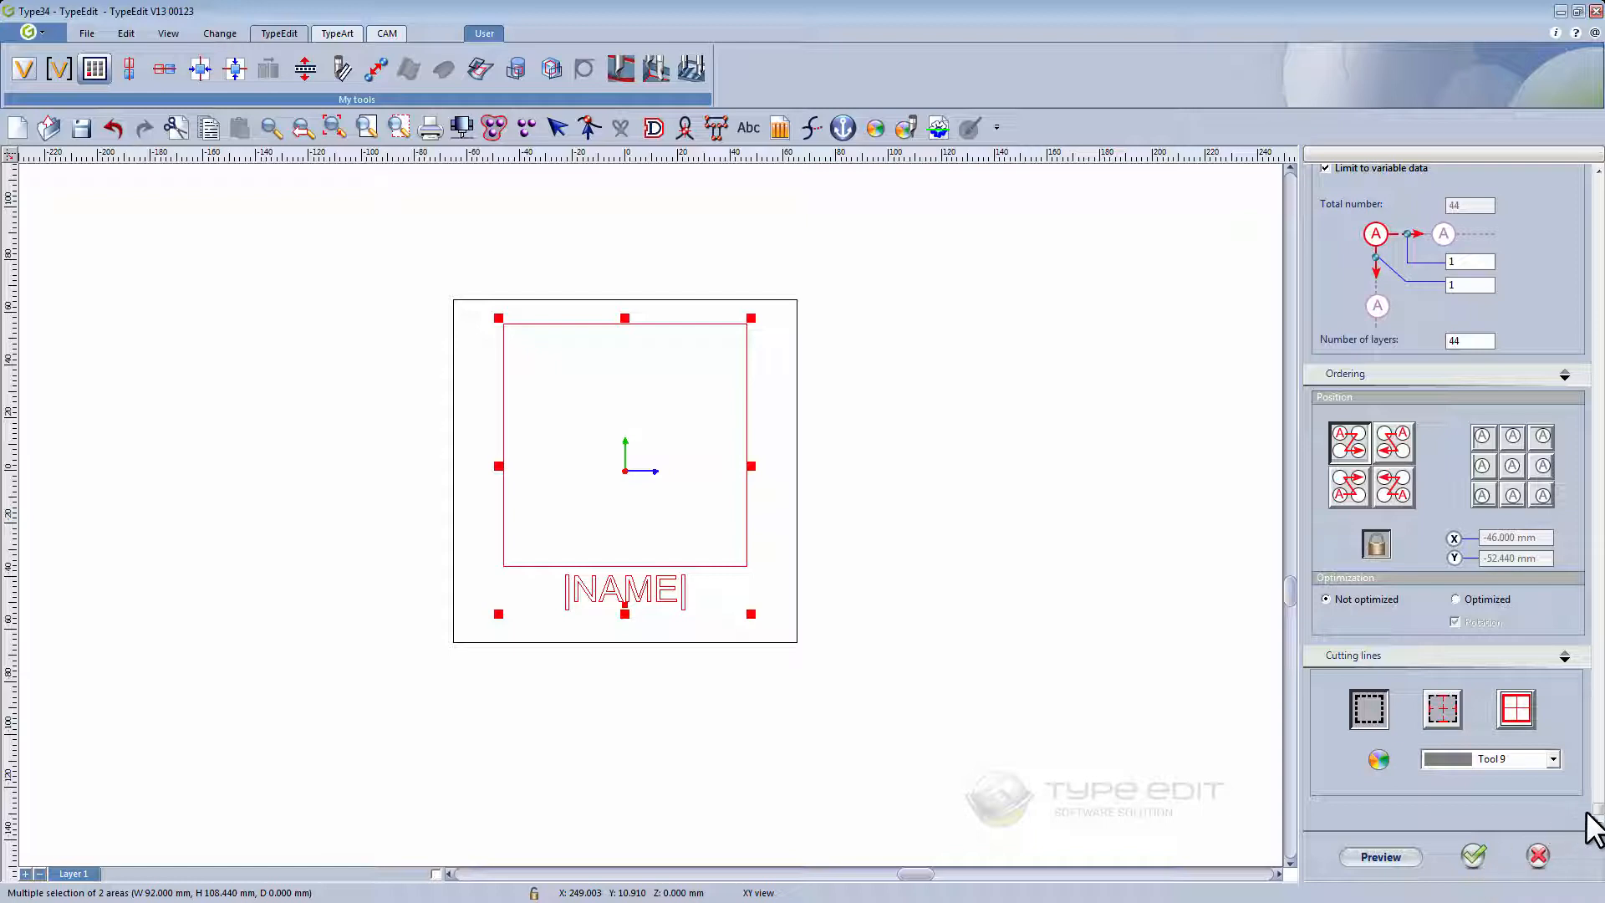
{"action": "left_click", "coordinate": [1471, 856]}
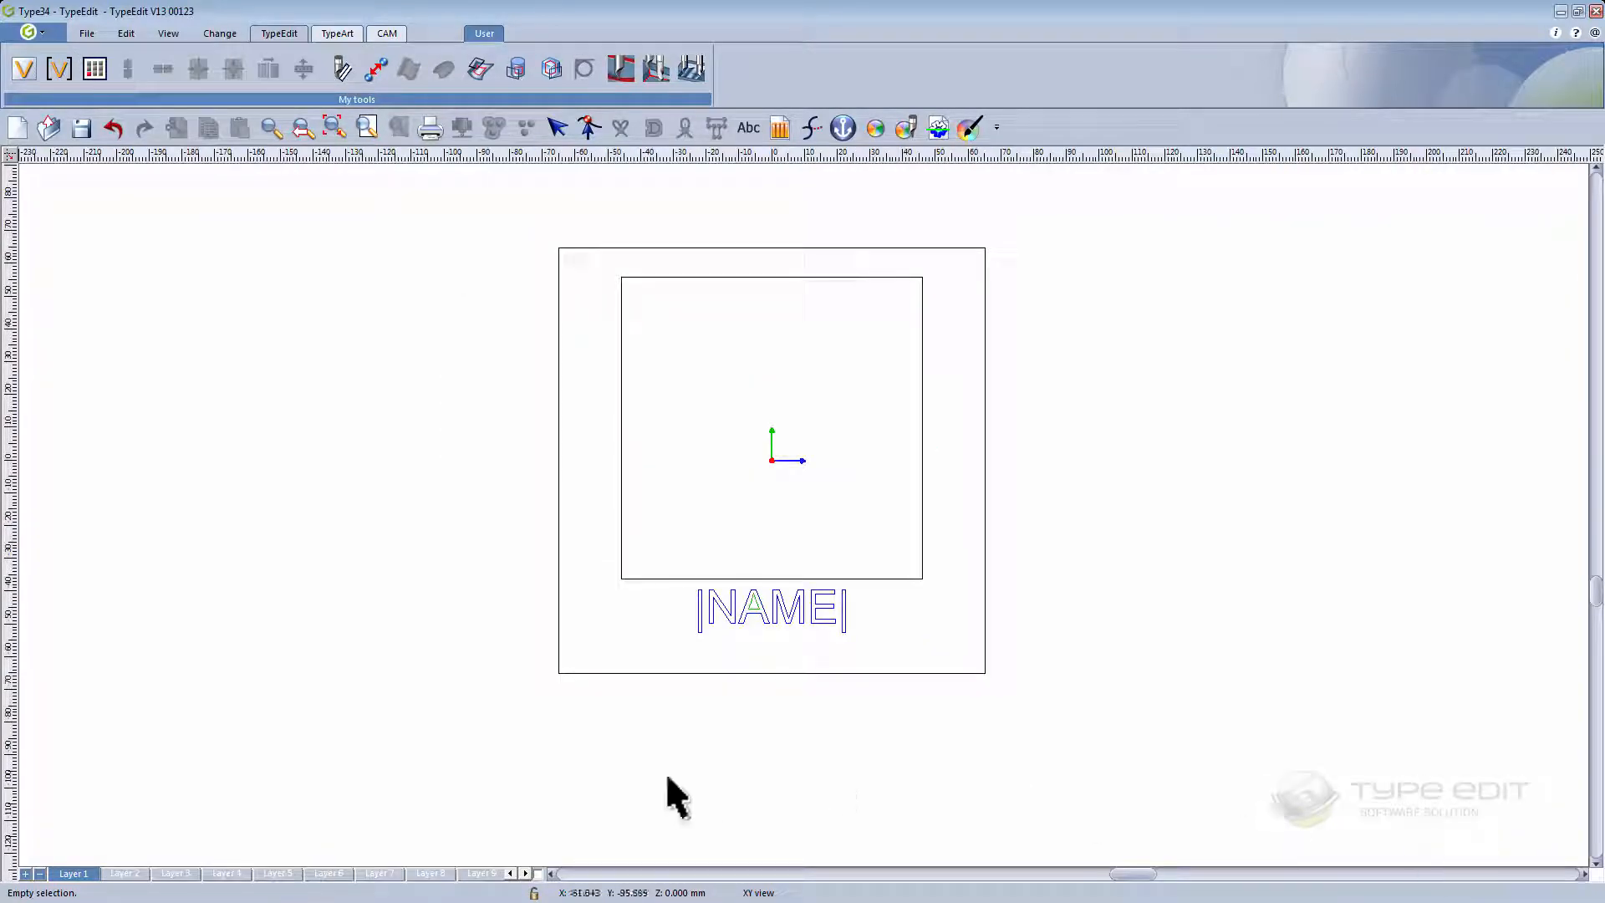
- Browse the Baby Table, Cystoscopy, Down Escalator, Down and Elevators sign layers
{"action": "left_click", "coordinate": [125, 873]}
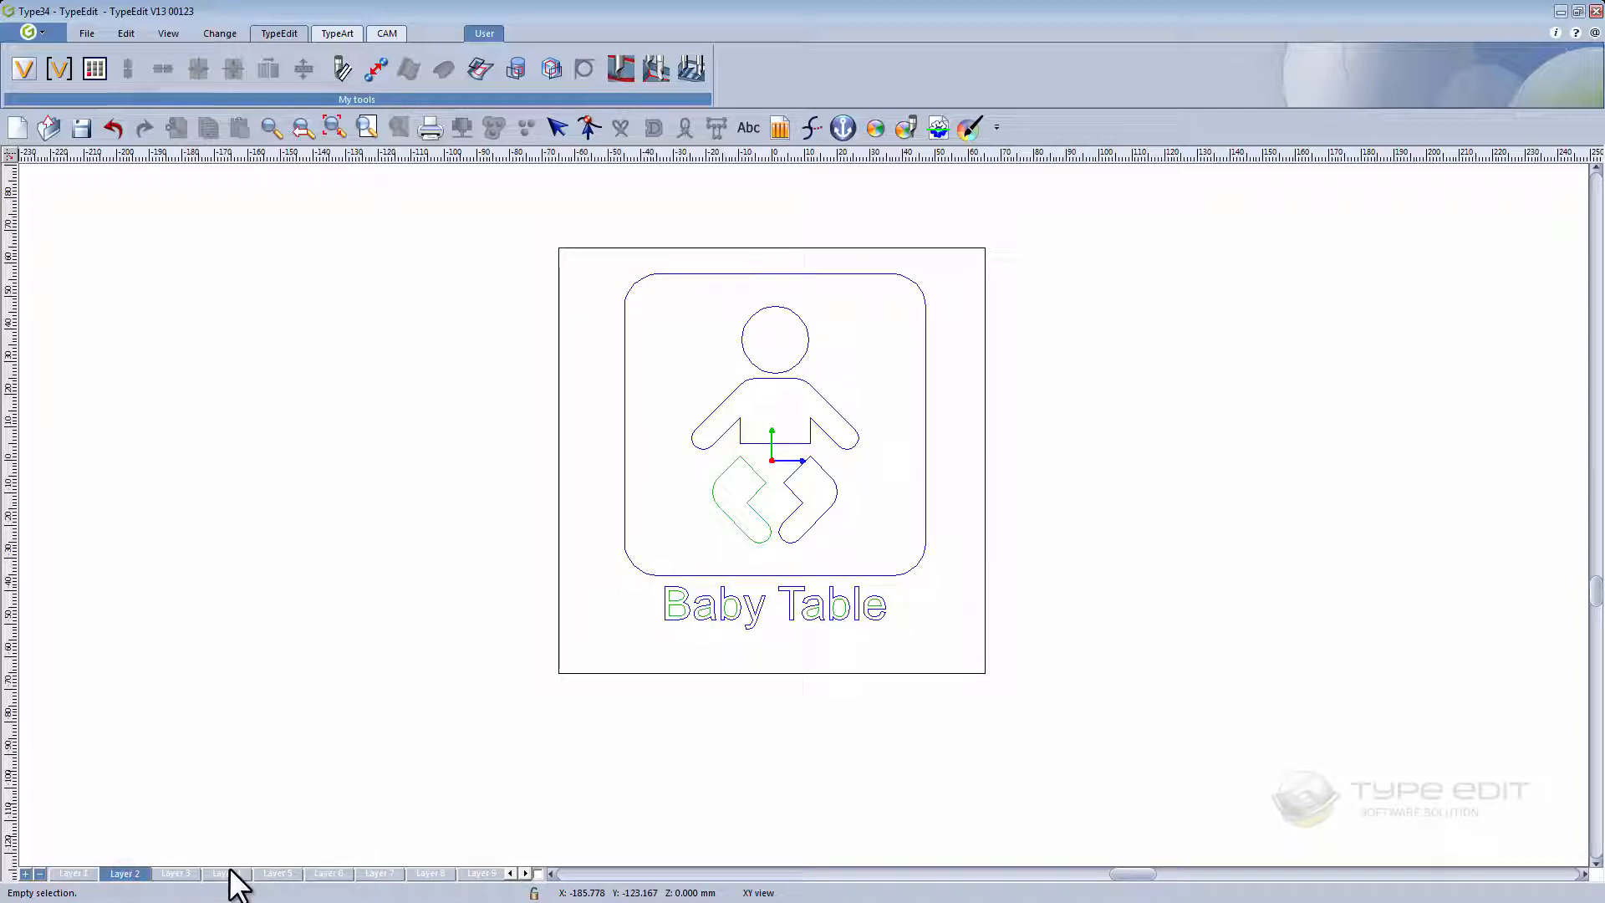
{"action": "left_click", "coordinate": [224, 873]}
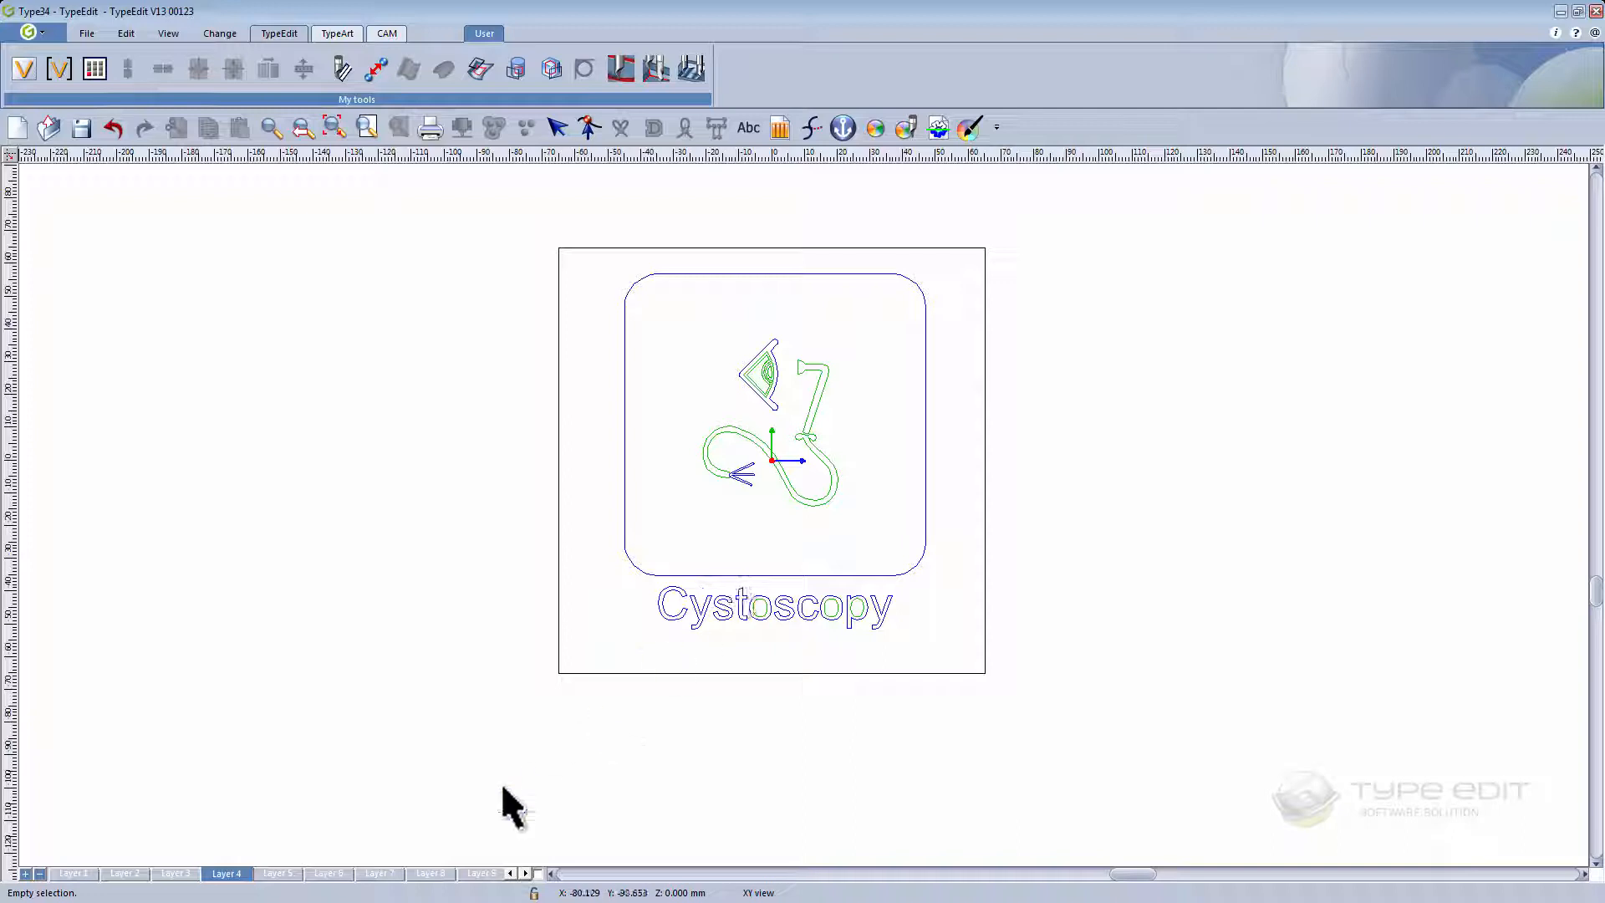
{"action": "left_click", "coordinate": [382, 873]}
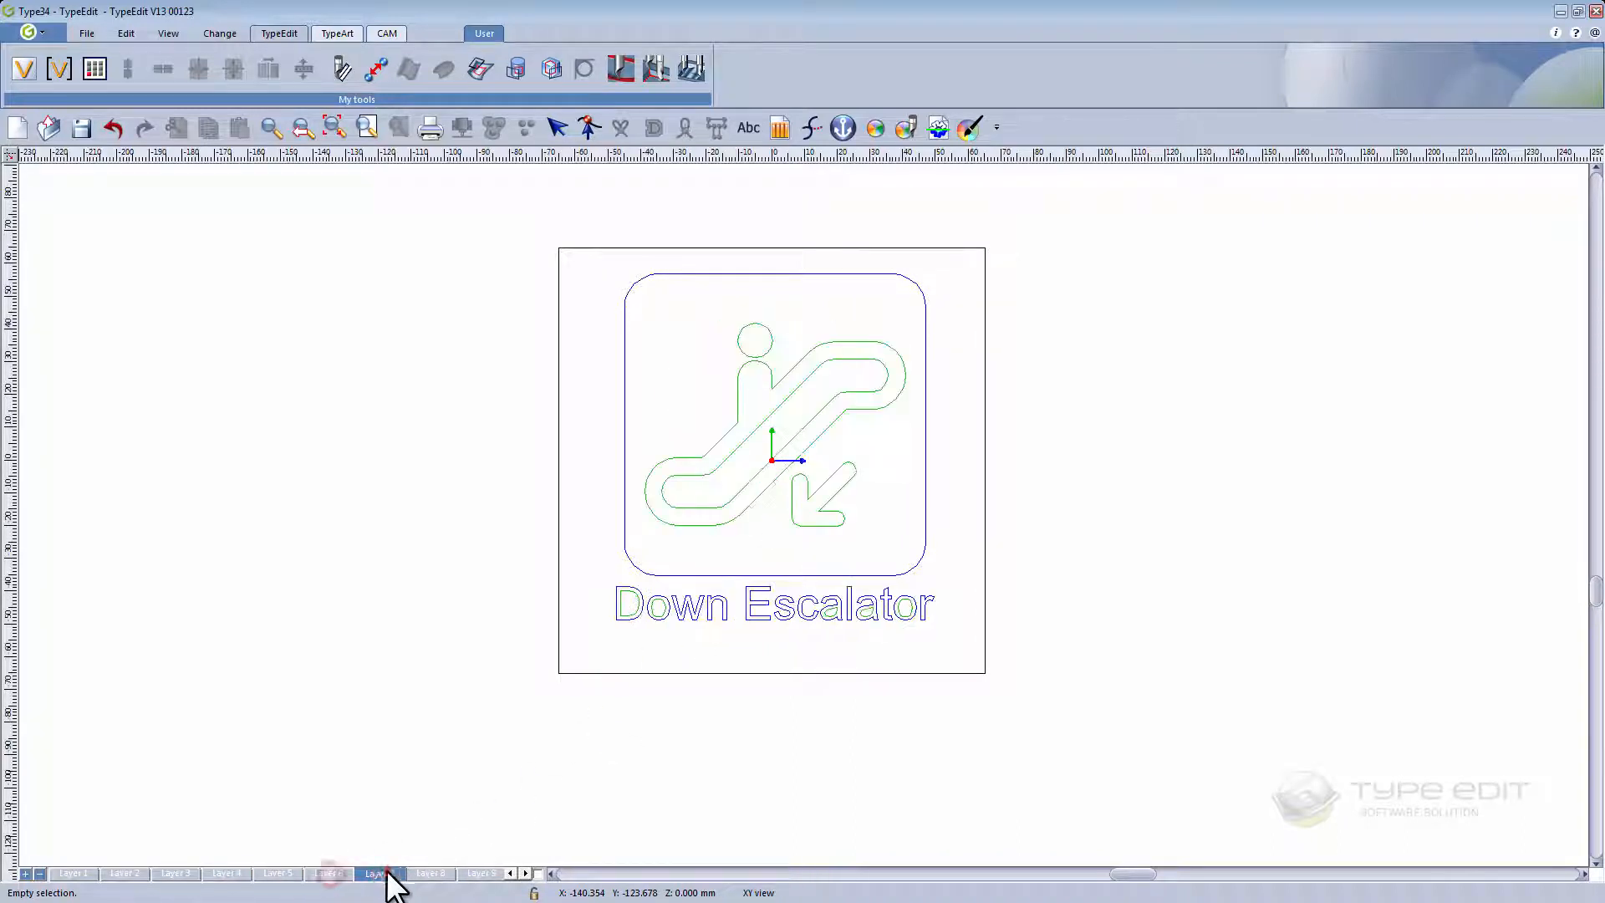
{"action": "left_click", "coordinate": [430, 873]}
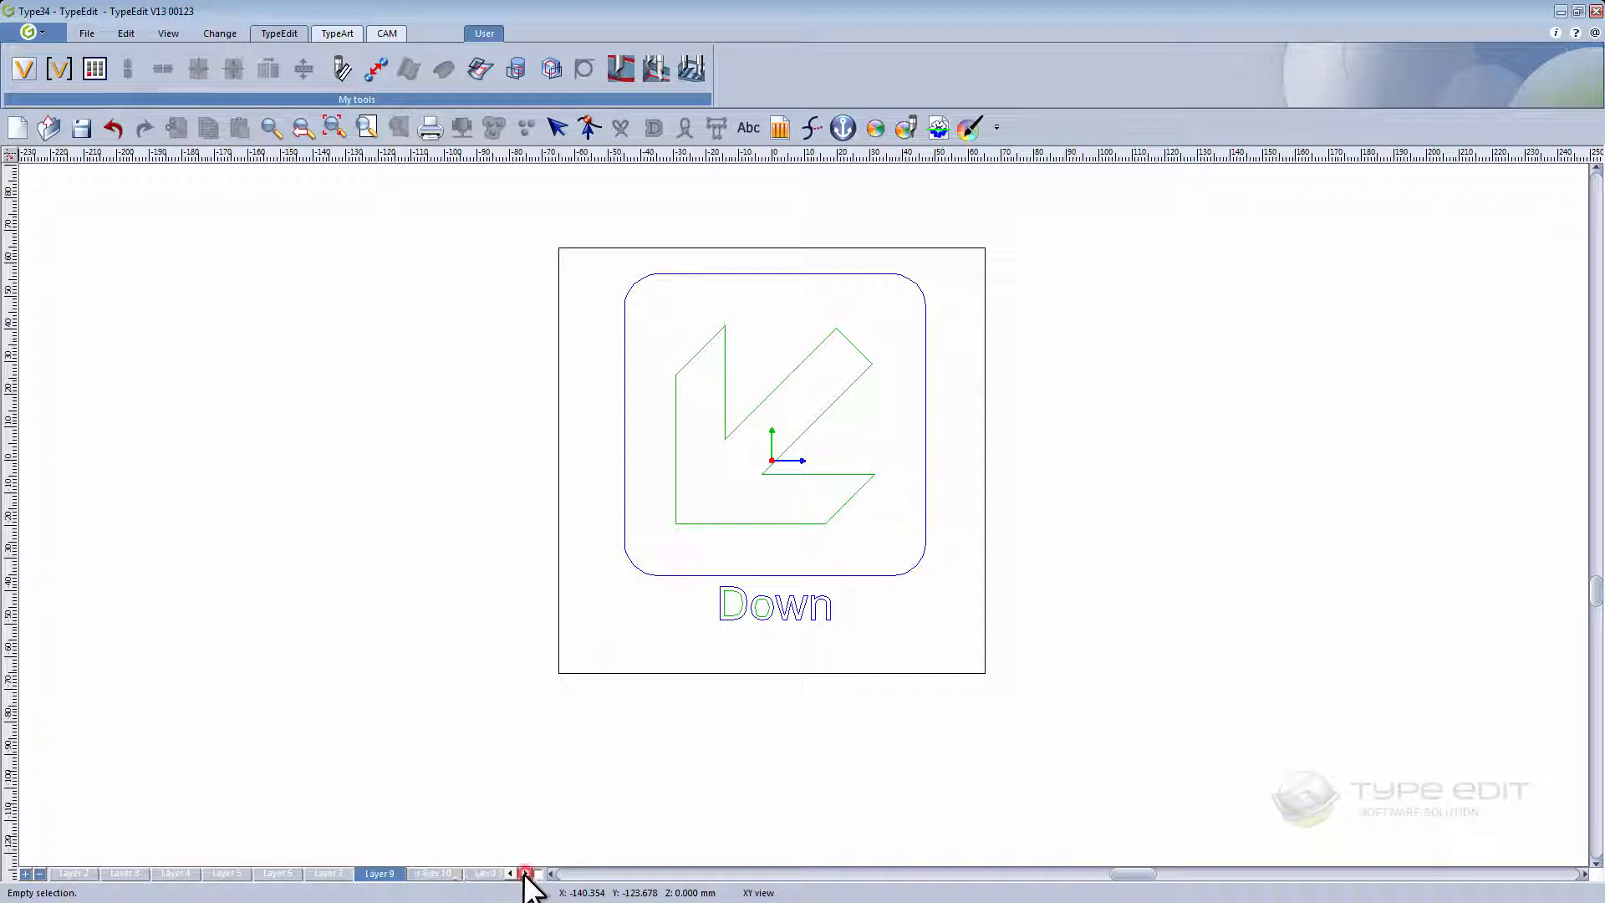
{"action": "left_click", "coordinate": [527, 872]}
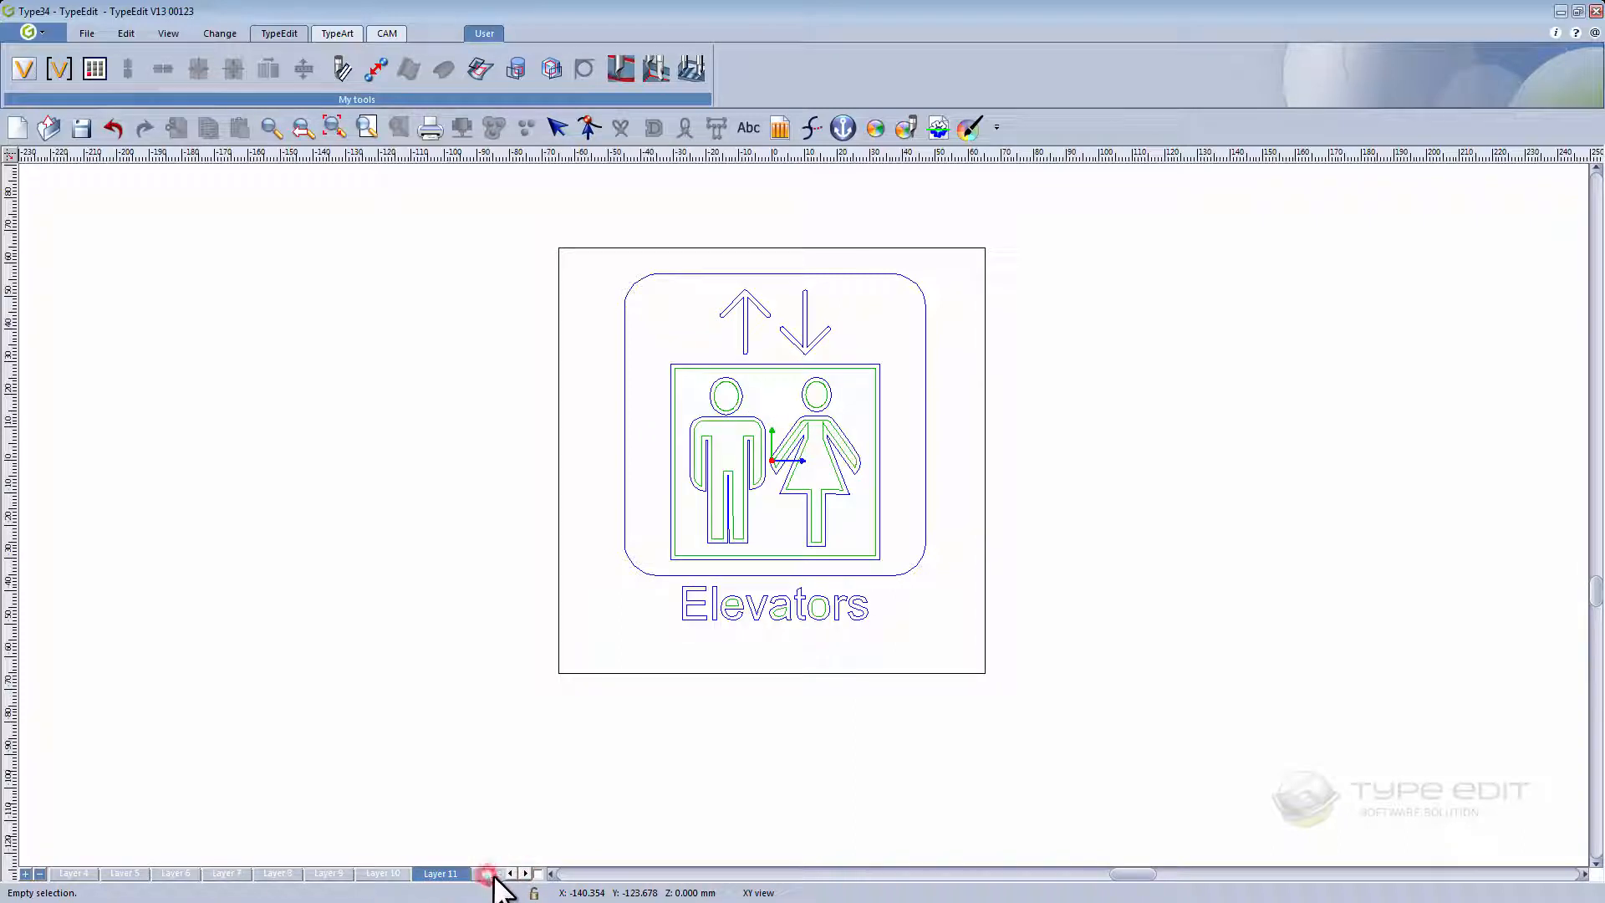
- Revisit the Down layers and end on the Handicap Exit sign layer
{"action": "left_click", "coordinate": [329, 873]}
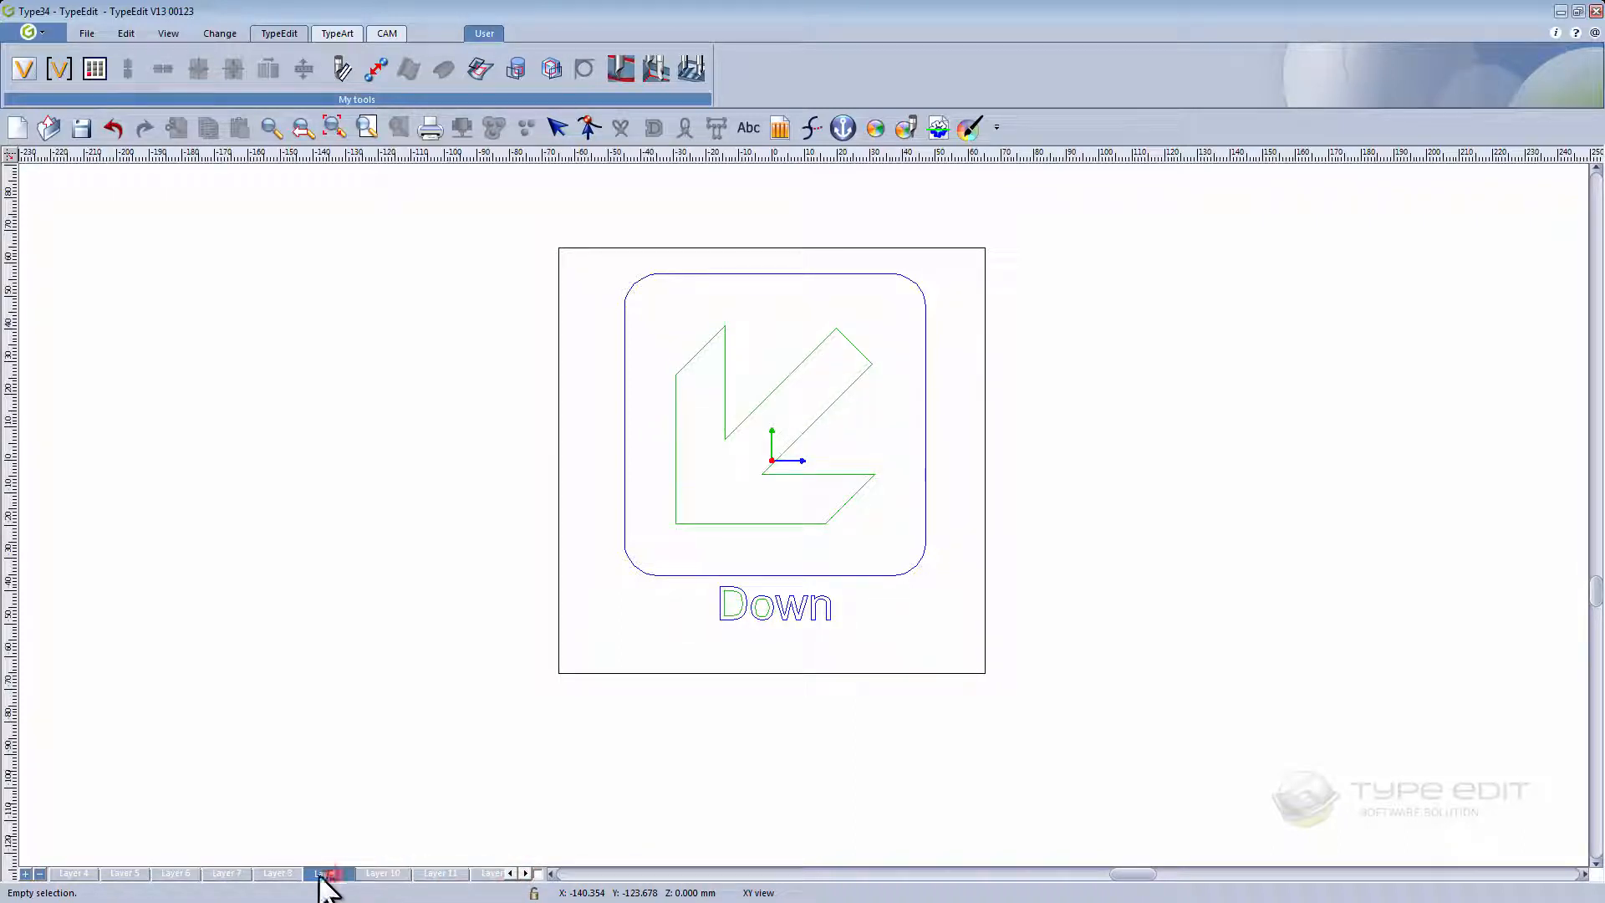
{"action": "left_click", "coordinate": [278, 873]}
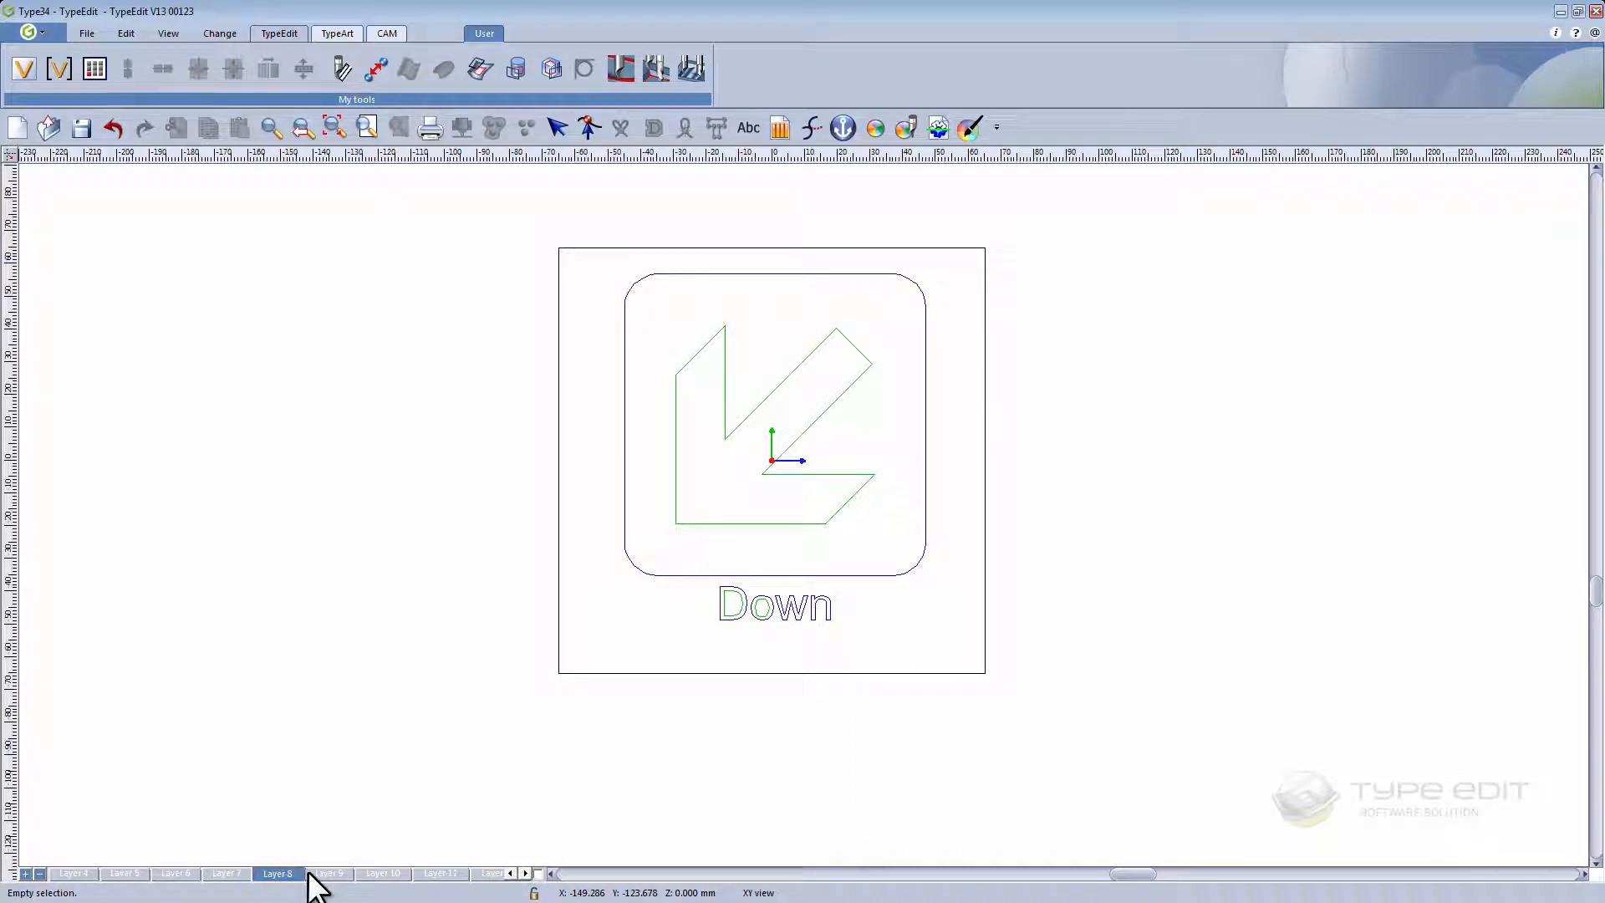
{"action": "left_click", "coordinate": [327, 873]}
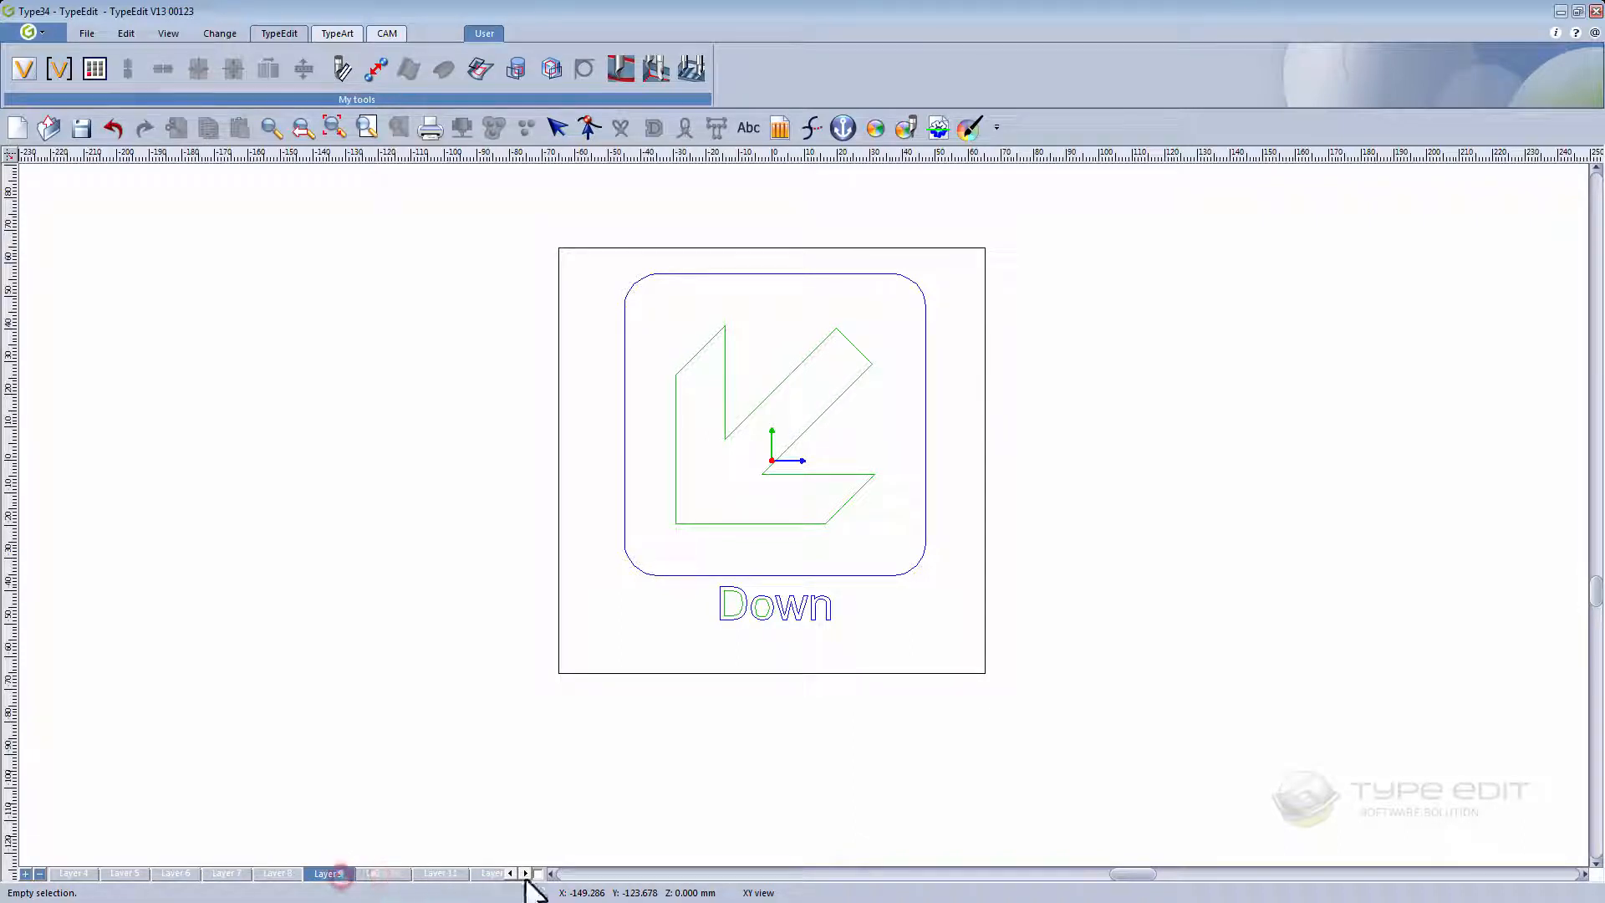
{"action": "left_click", "coordinate": [523, 873]}
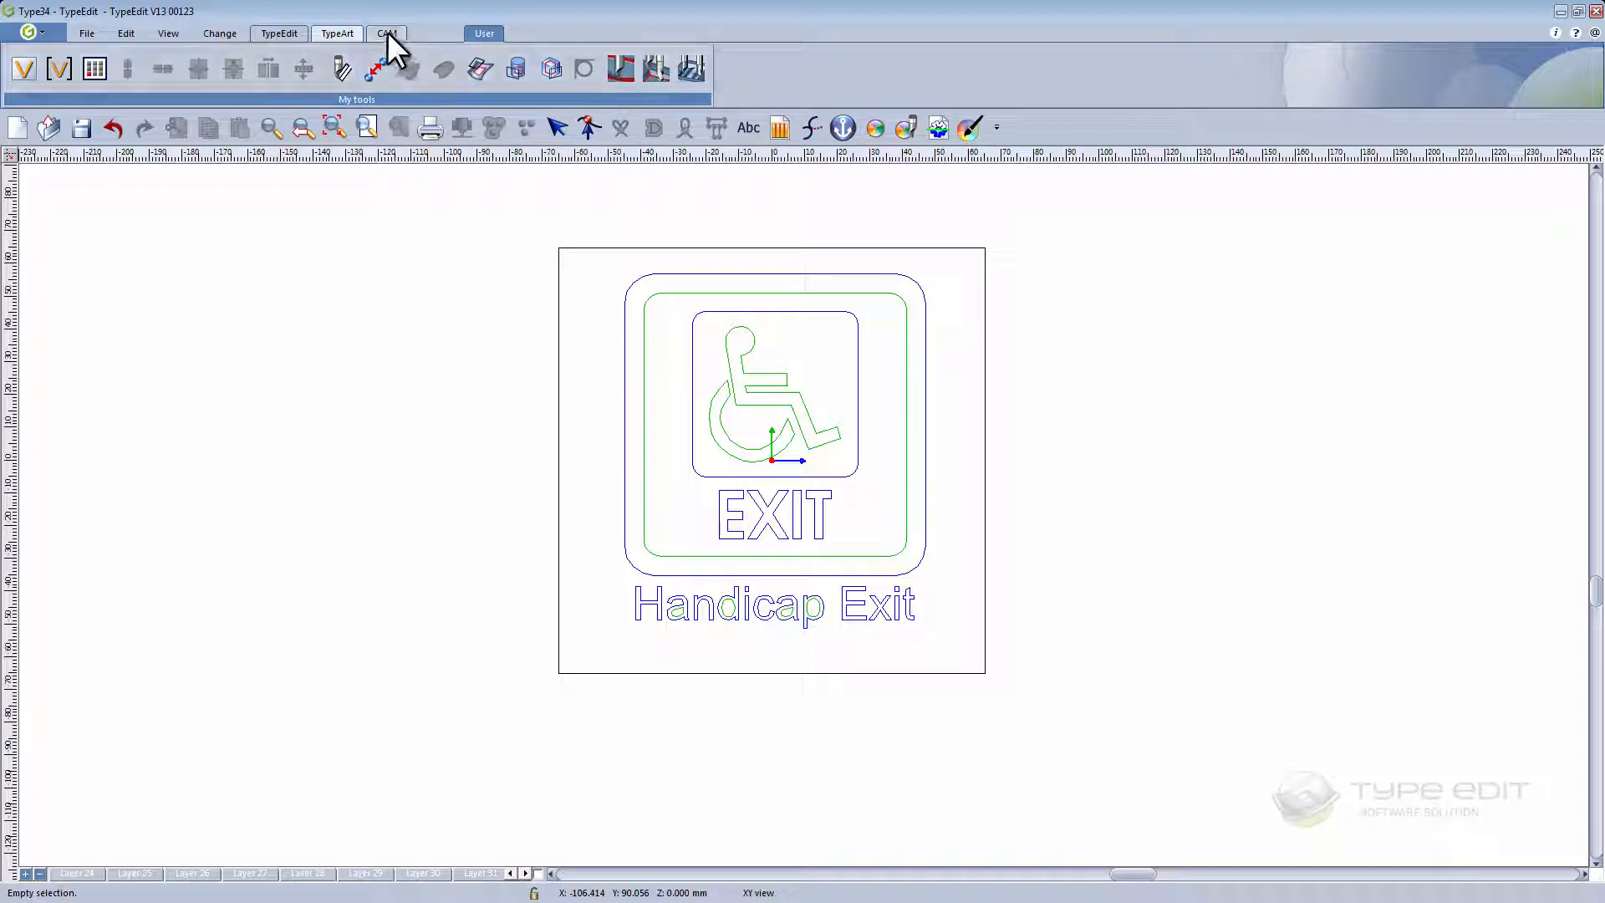
- Start machining, compute engraving on all layers and save the drawing as LOGO VARIABLE
{"action": "left_click", "coordinate": [386, 33]}
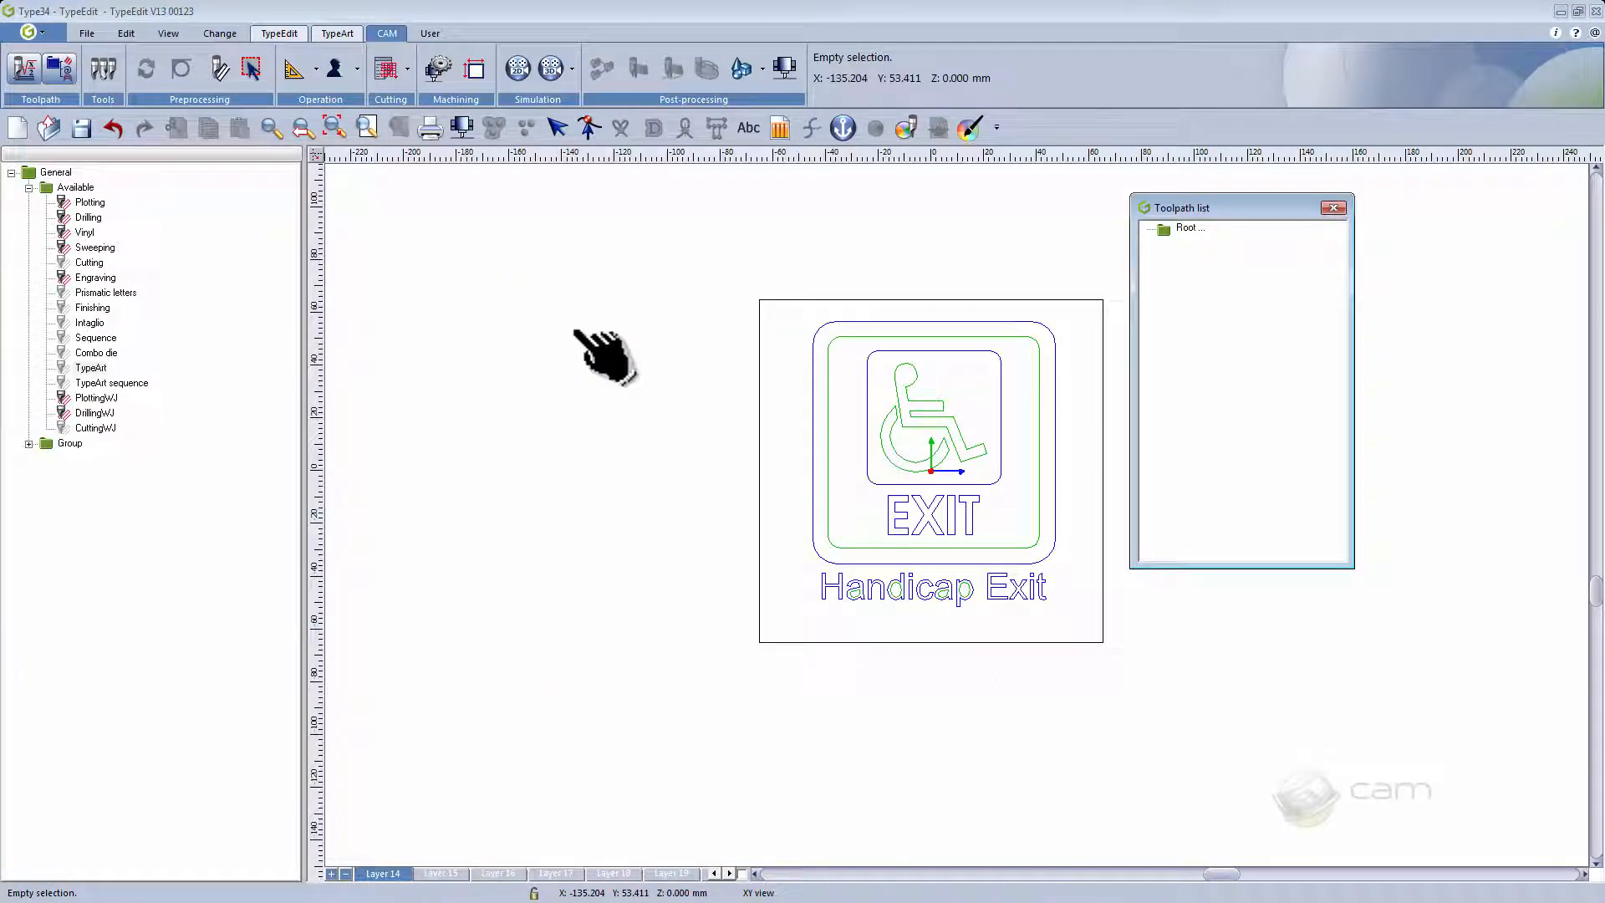
{"action": "mouse_move", "coordinate": [96, 278]}
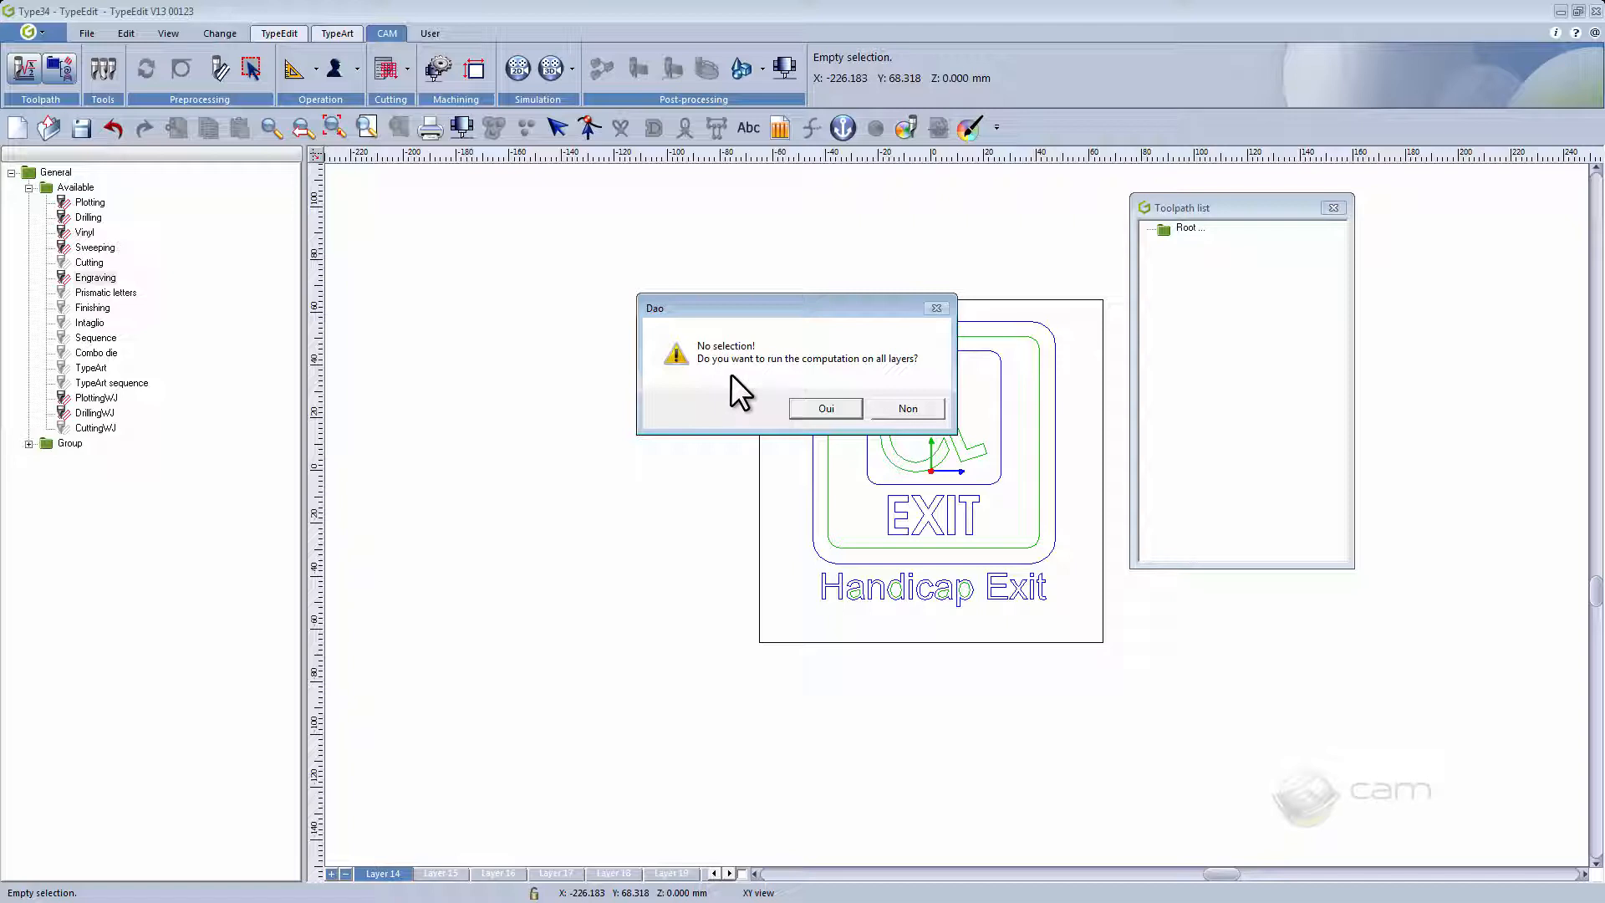
{"action": "mouse_move", "coordinate": [883, 379]}
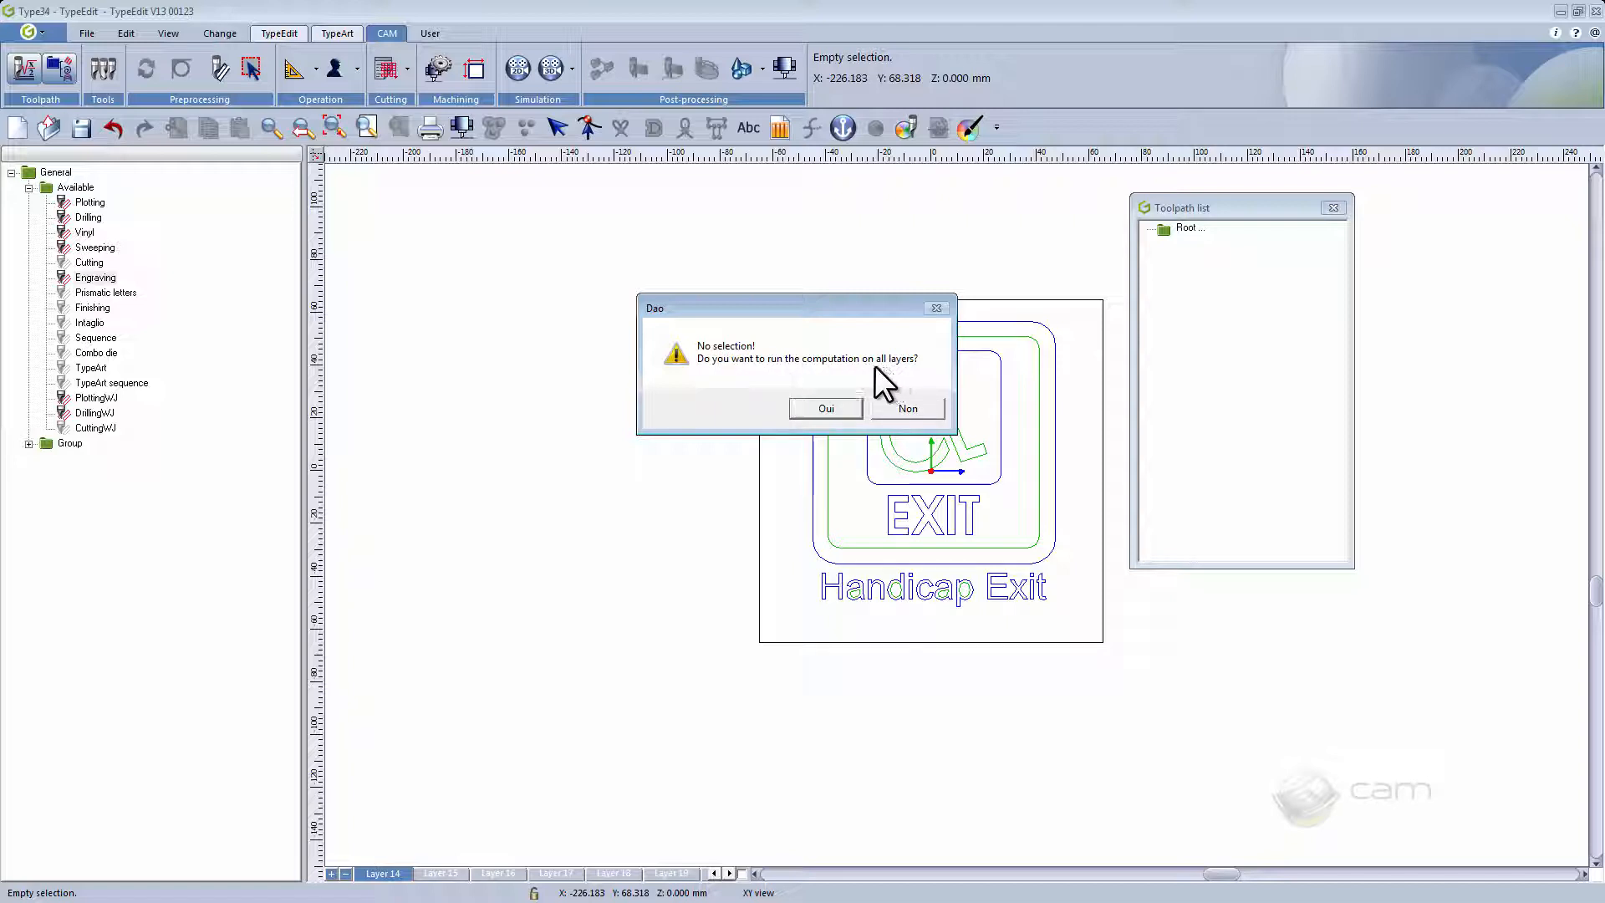
{"action": "left_click", "coordinate": [824, 408]}
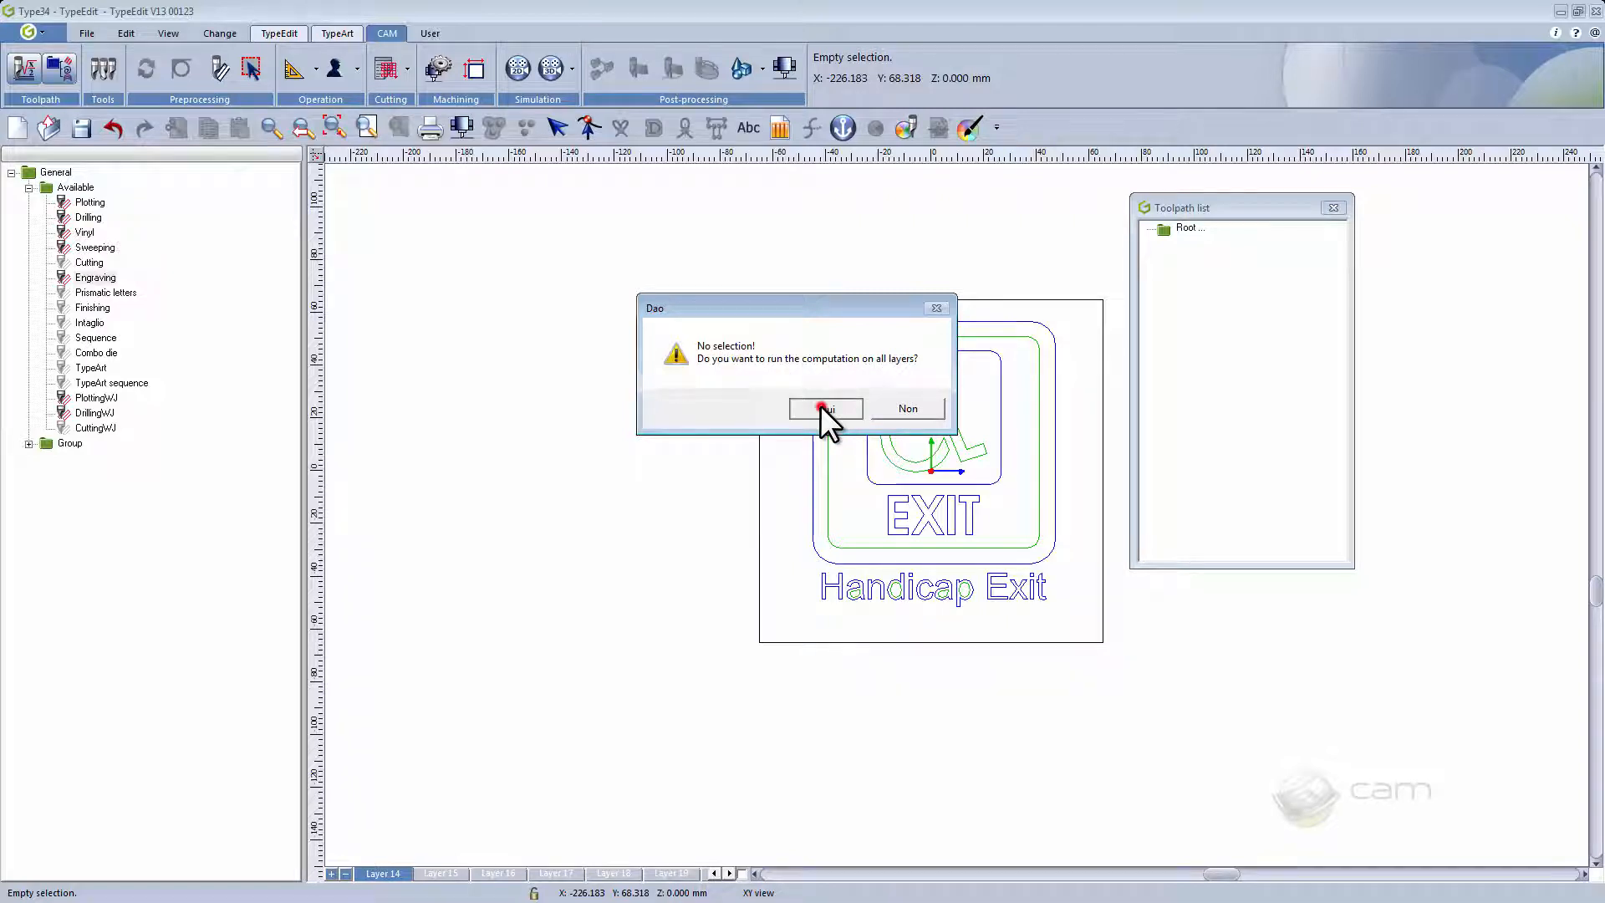
{"action": "left_click", "coordinate": [824, 408]}
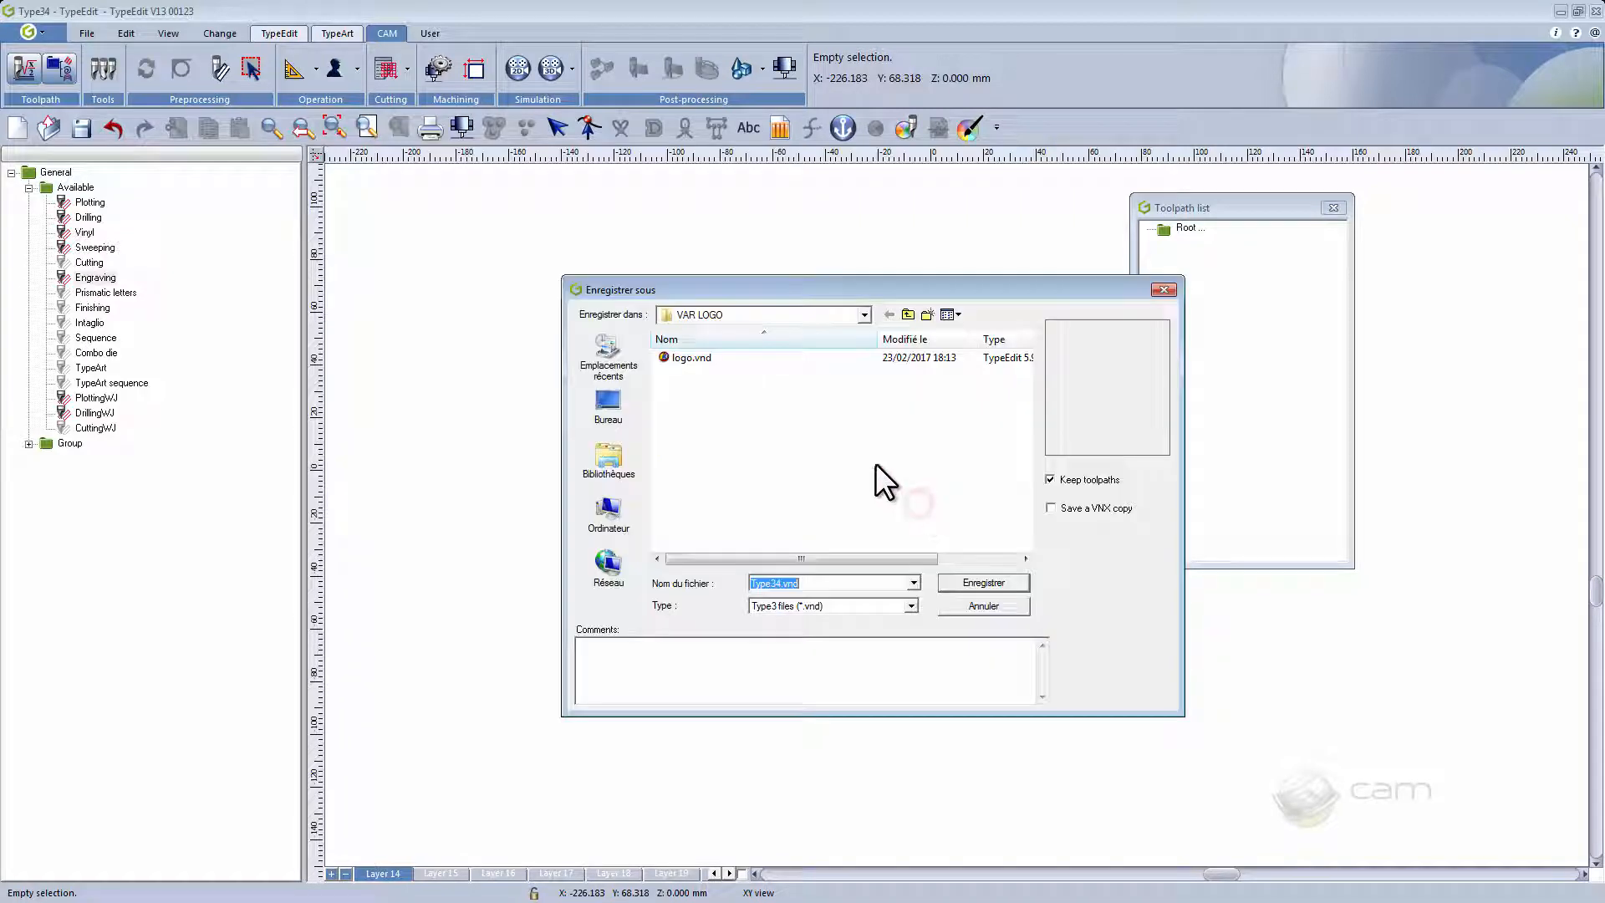
{"action": "type", "text": "LOGO V"}
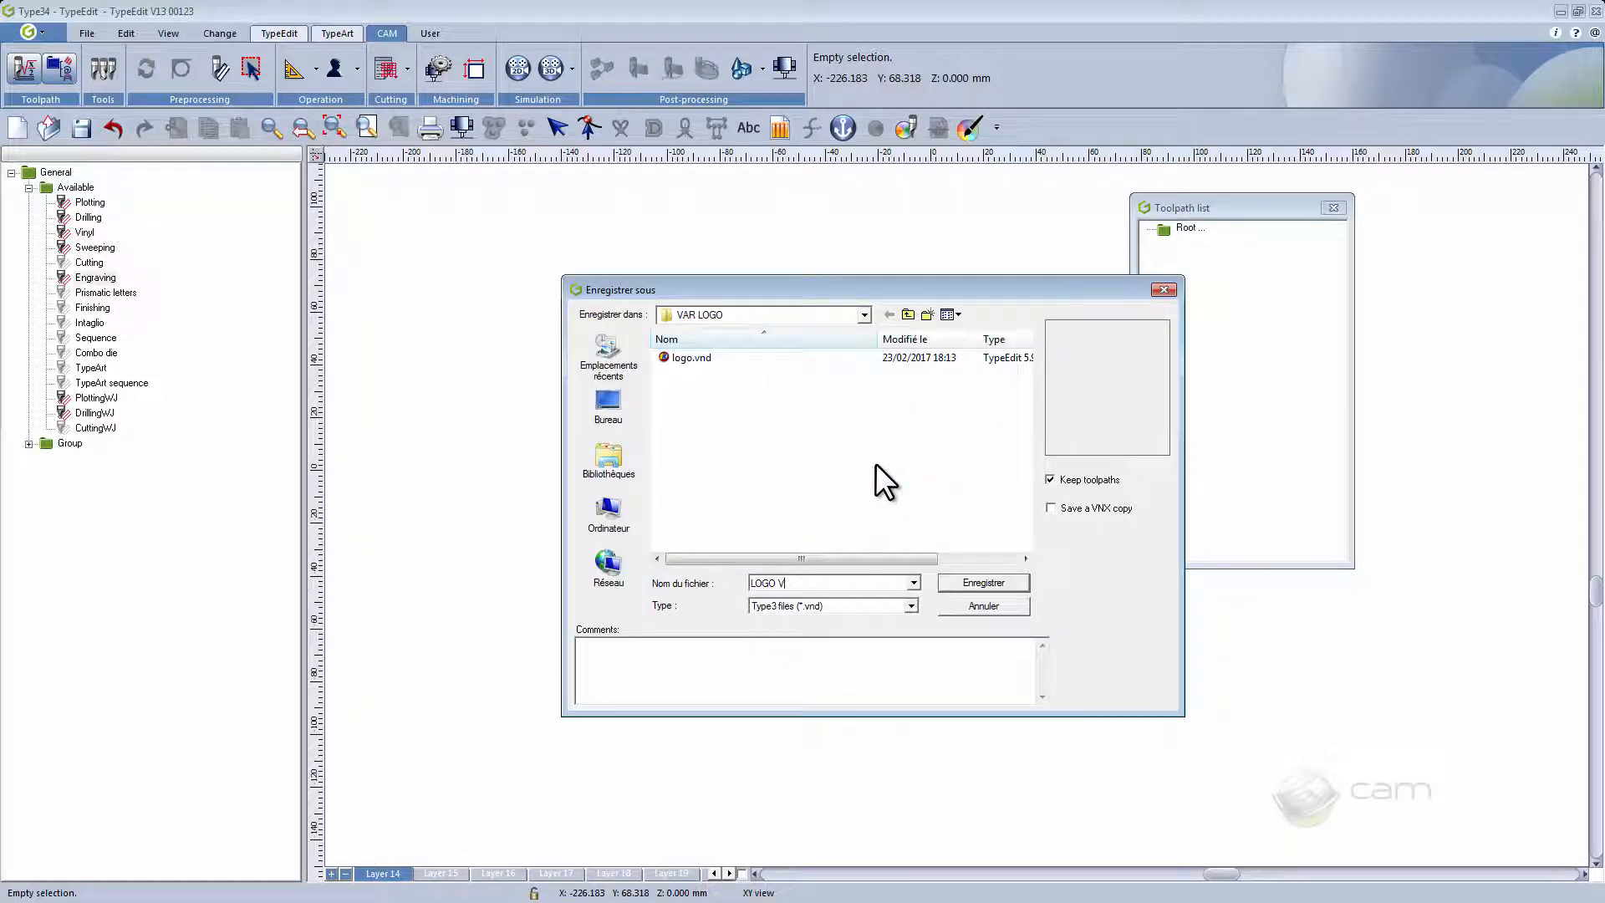
{"action": "type", "text": "ARIABLE"}
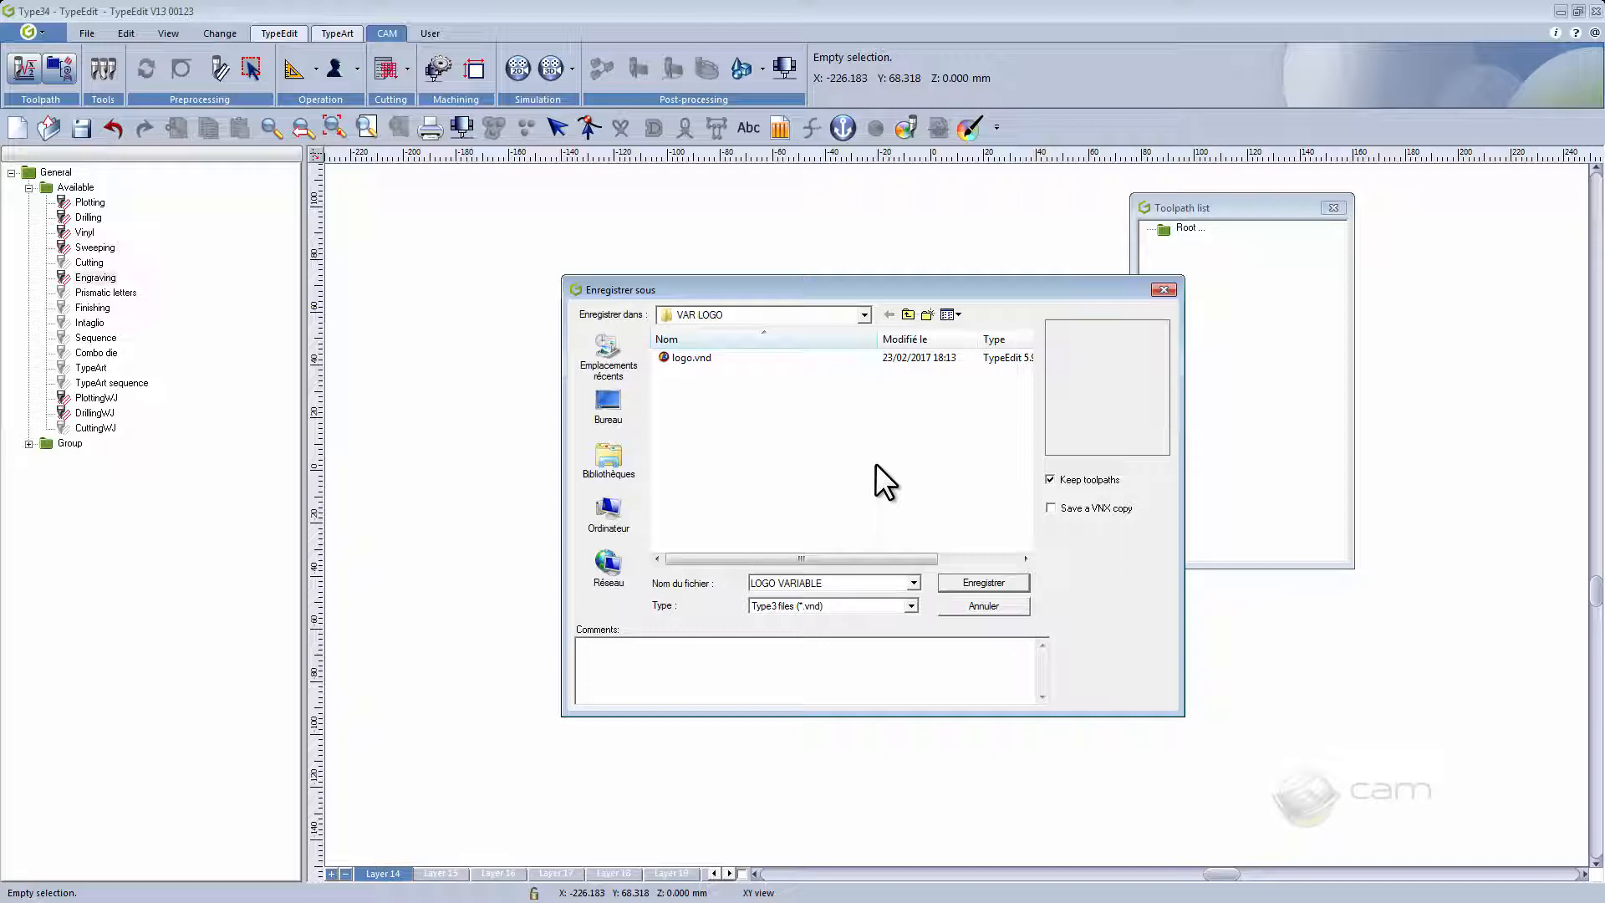
{"action": "left_click", "coordinate": [981, 582]}
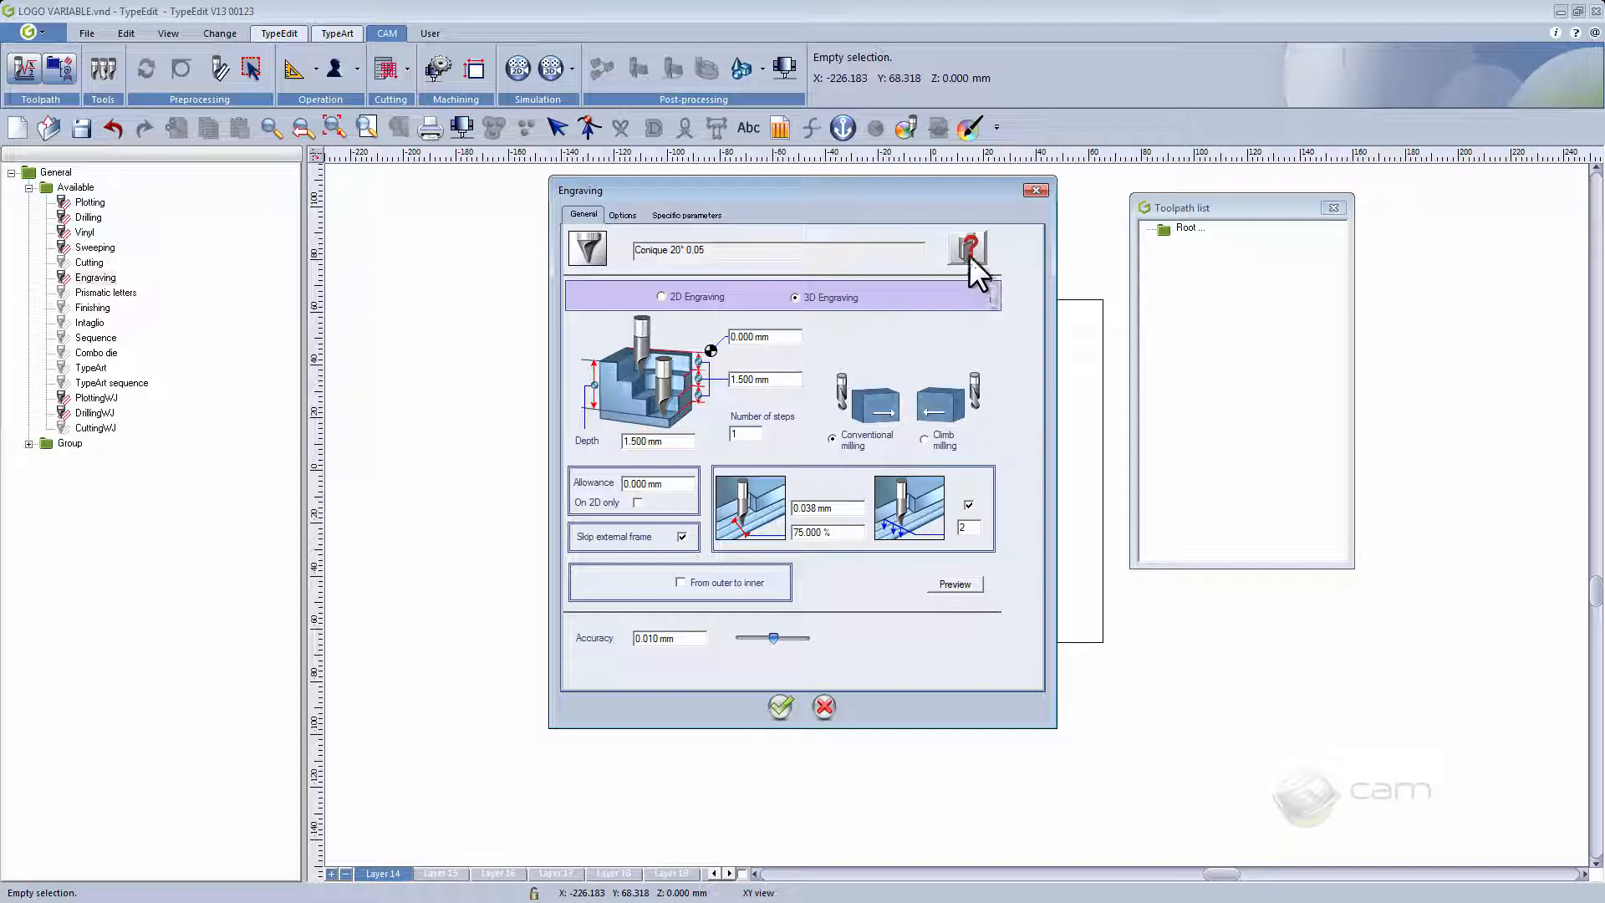
- Engrave with the Conique 20° Tr 0.2 tool, 0.150 mm pass overlap, skipping the external frame
{"action": "left_click", "coordinate": [965, 247]}
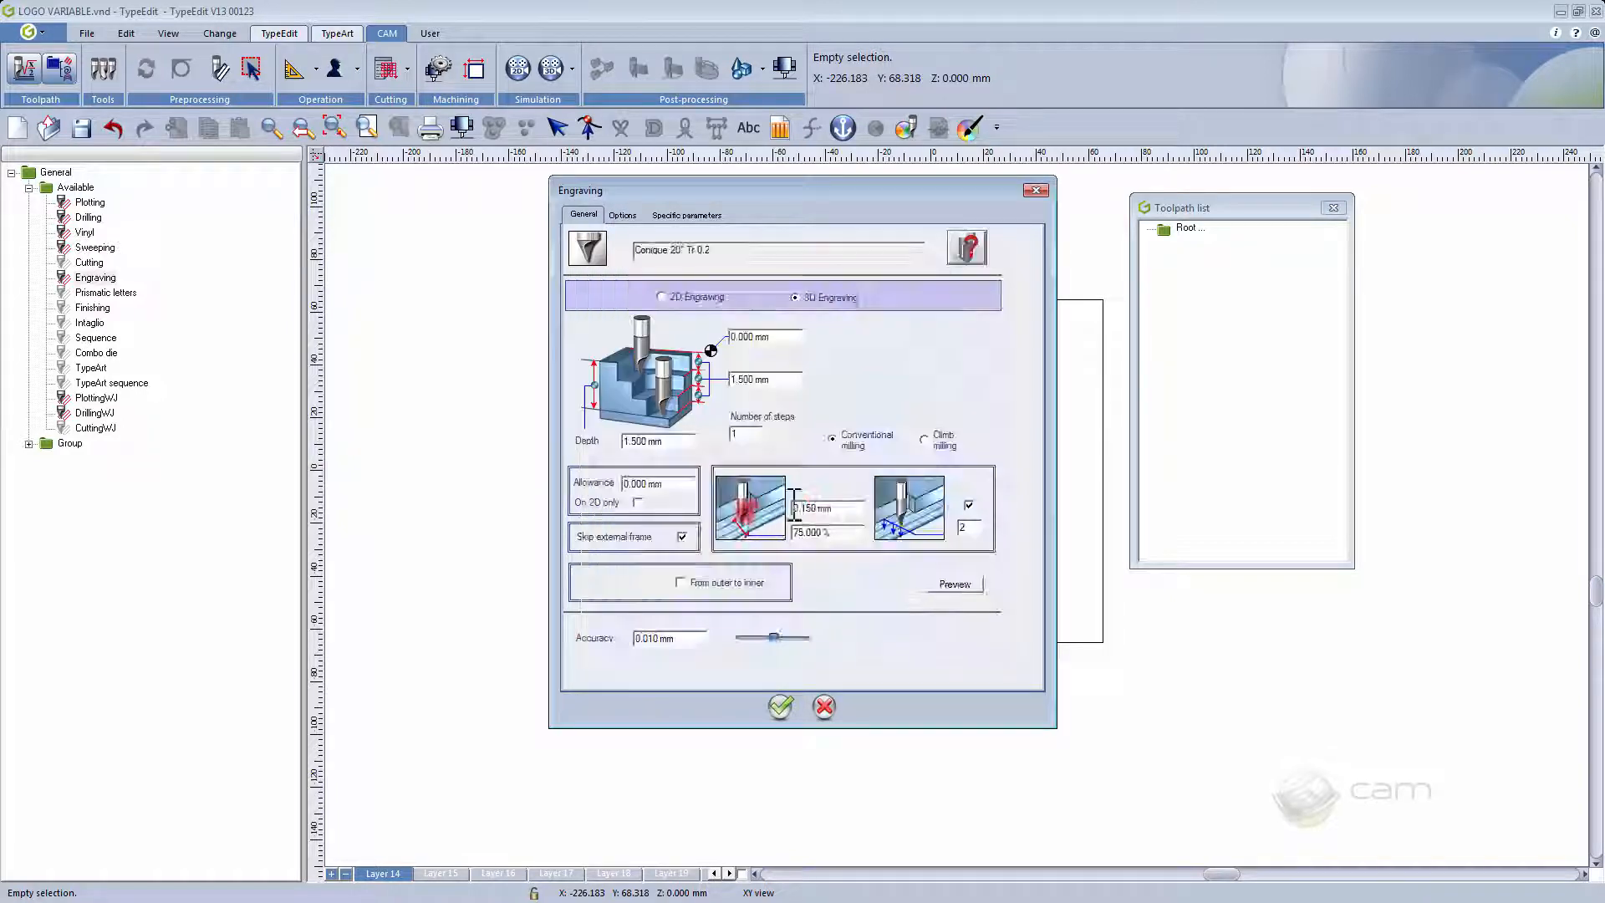
{"action": "triple_click", "coordinate": [655, 440]}
{"action": "type", "text": "1.000"}
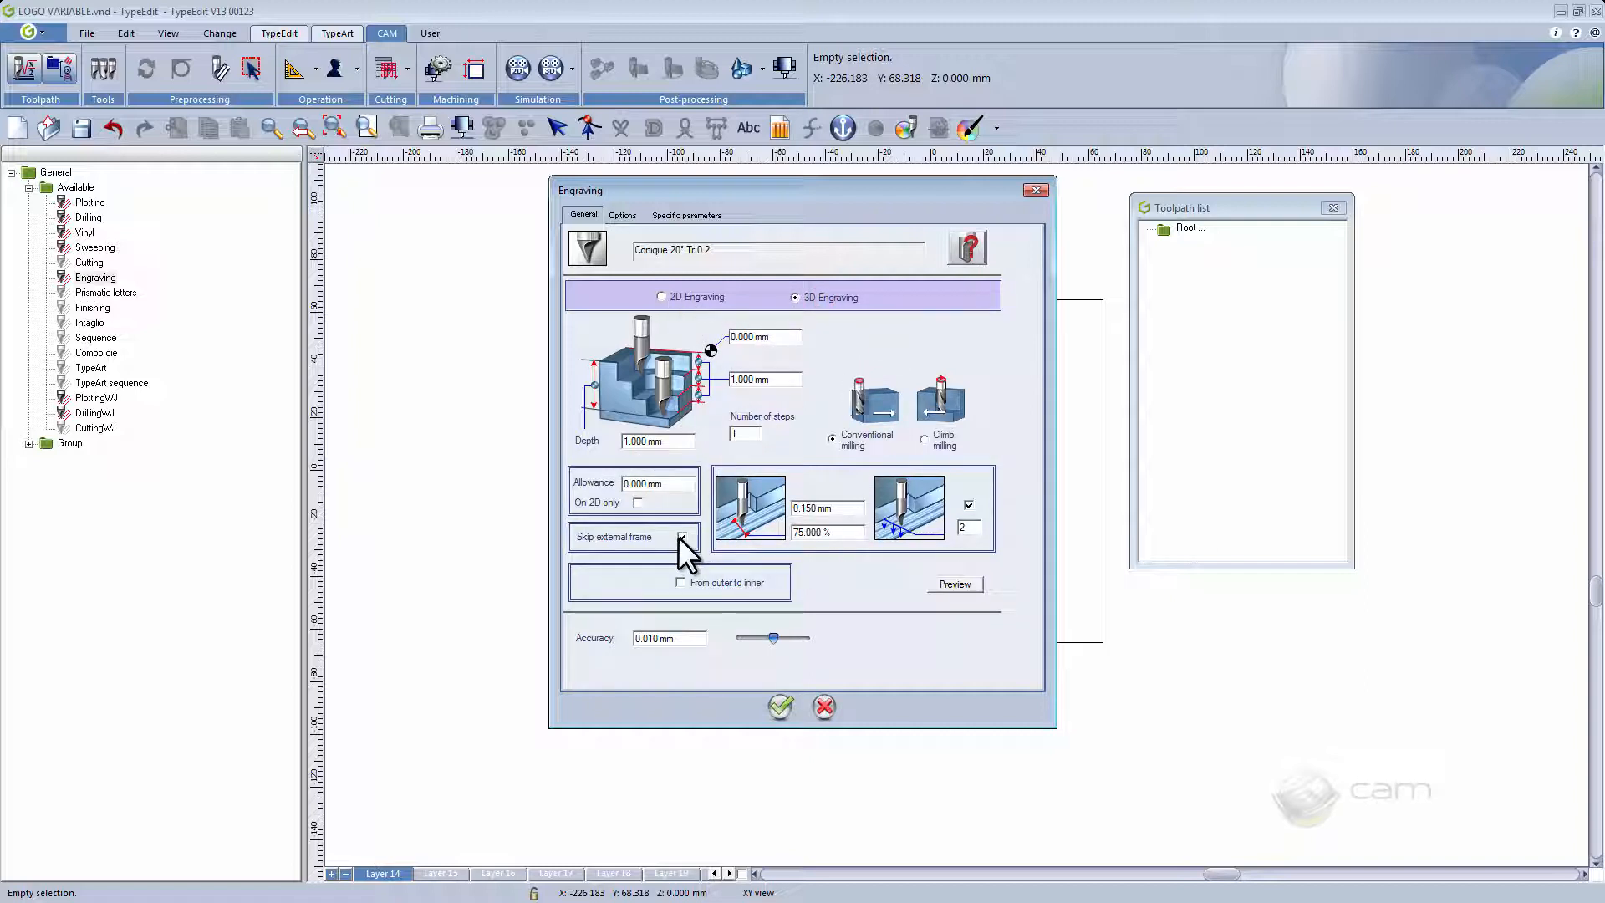
{"action": "left_click", "coordinate": [968, 505]}
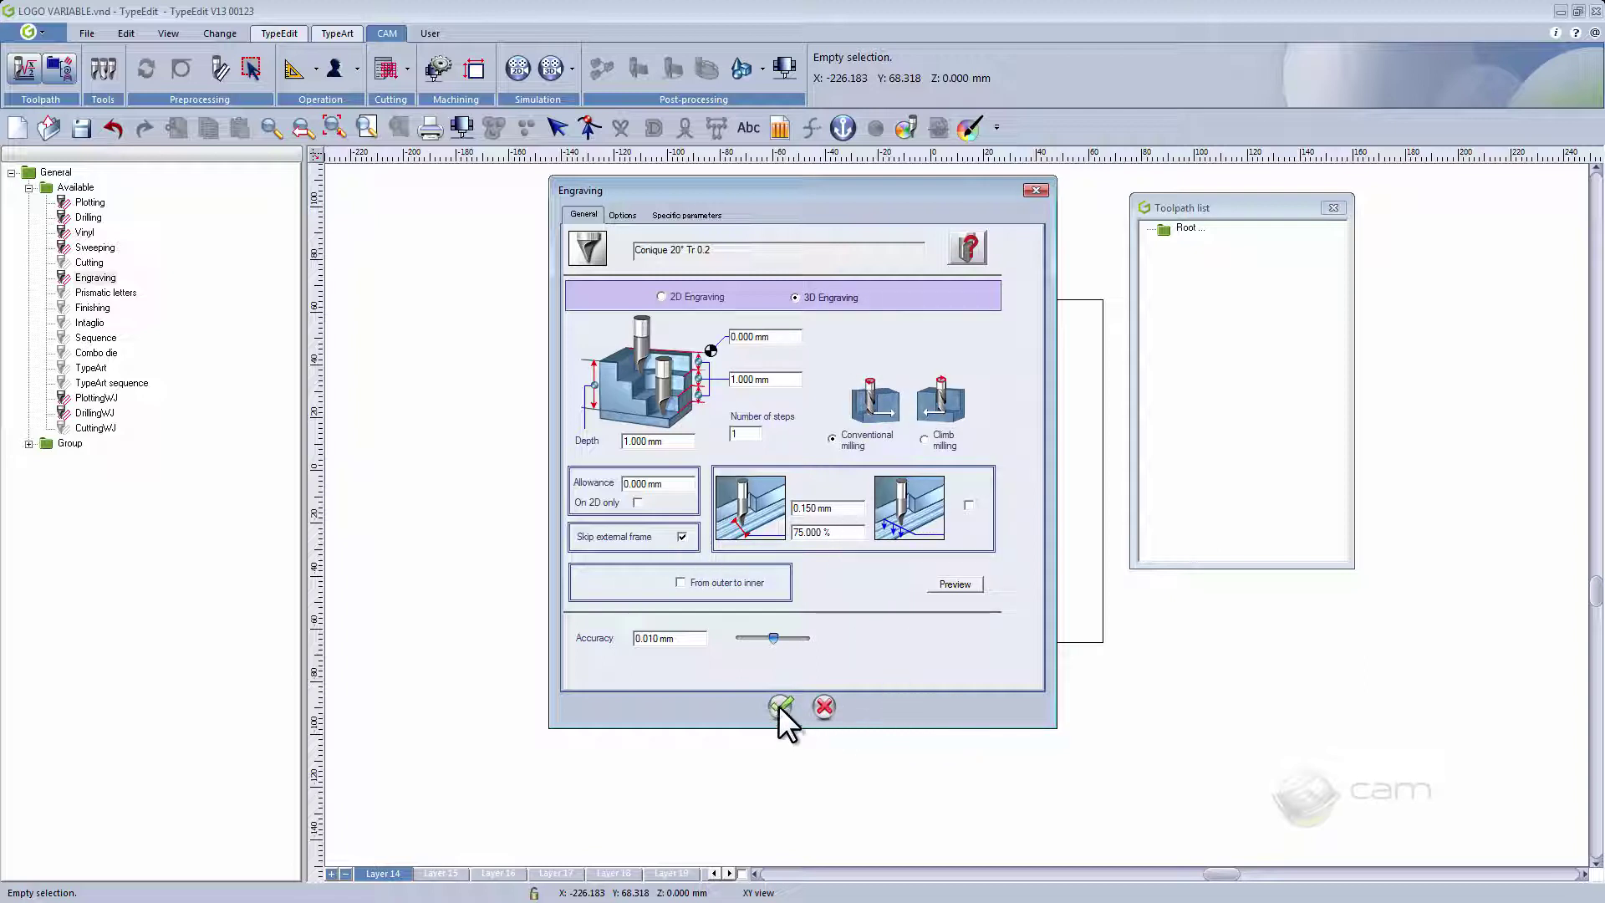
{"action": "left_click", "coordinate": [781, 705]}
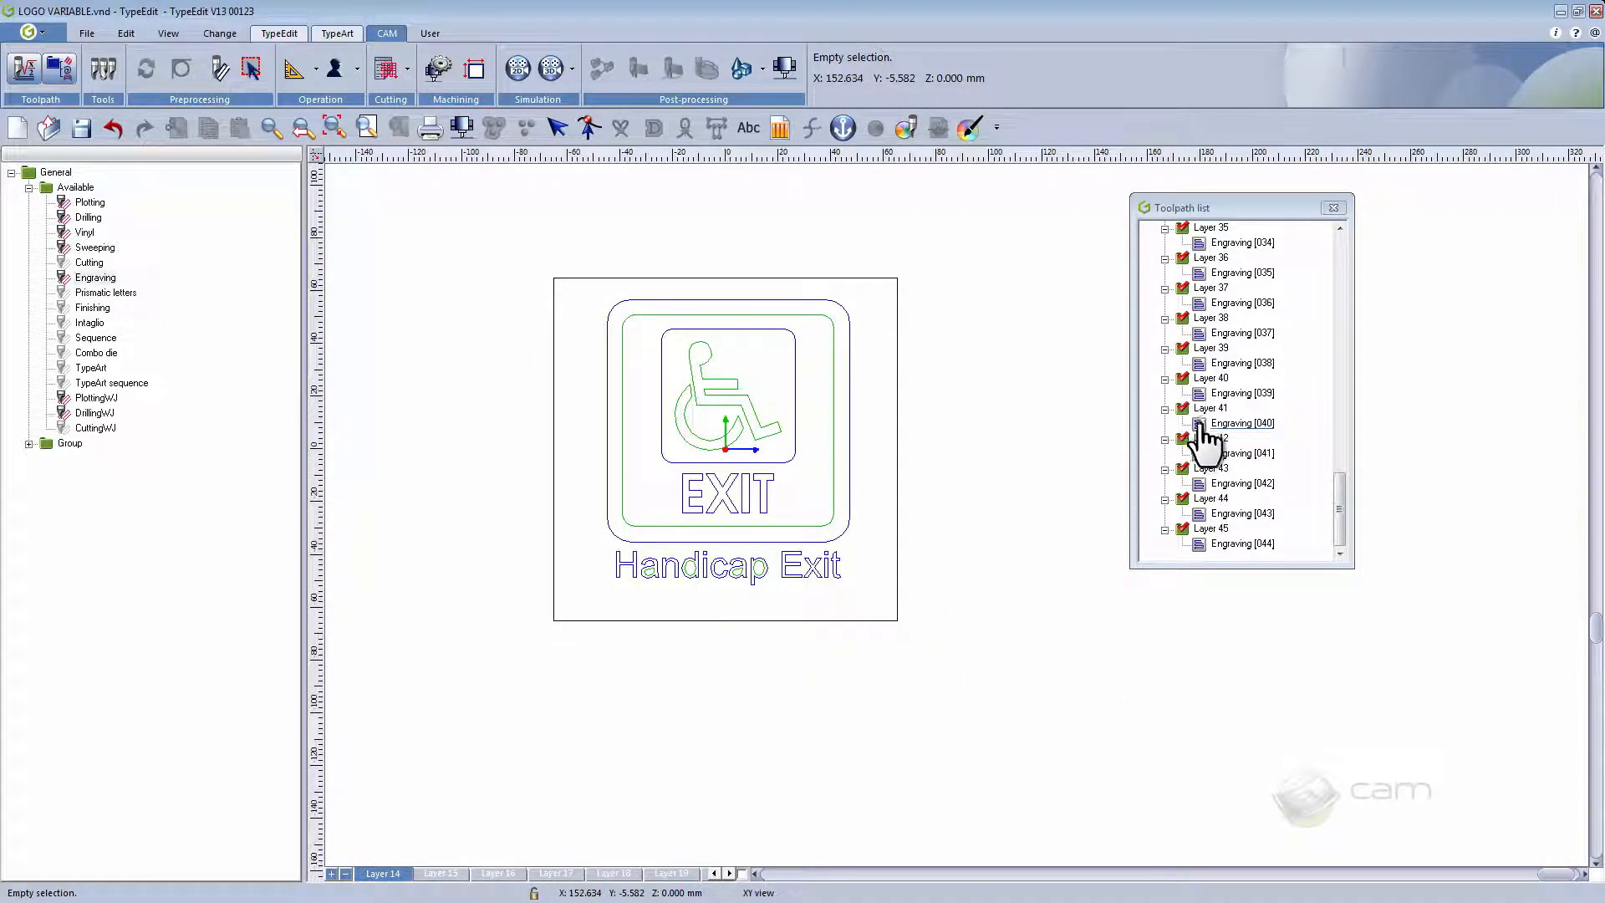
- Preview the Layer 41, Upward and Women sign engraving toolpaths
{"action": "left_click", "coordinate": [1239, 423]}
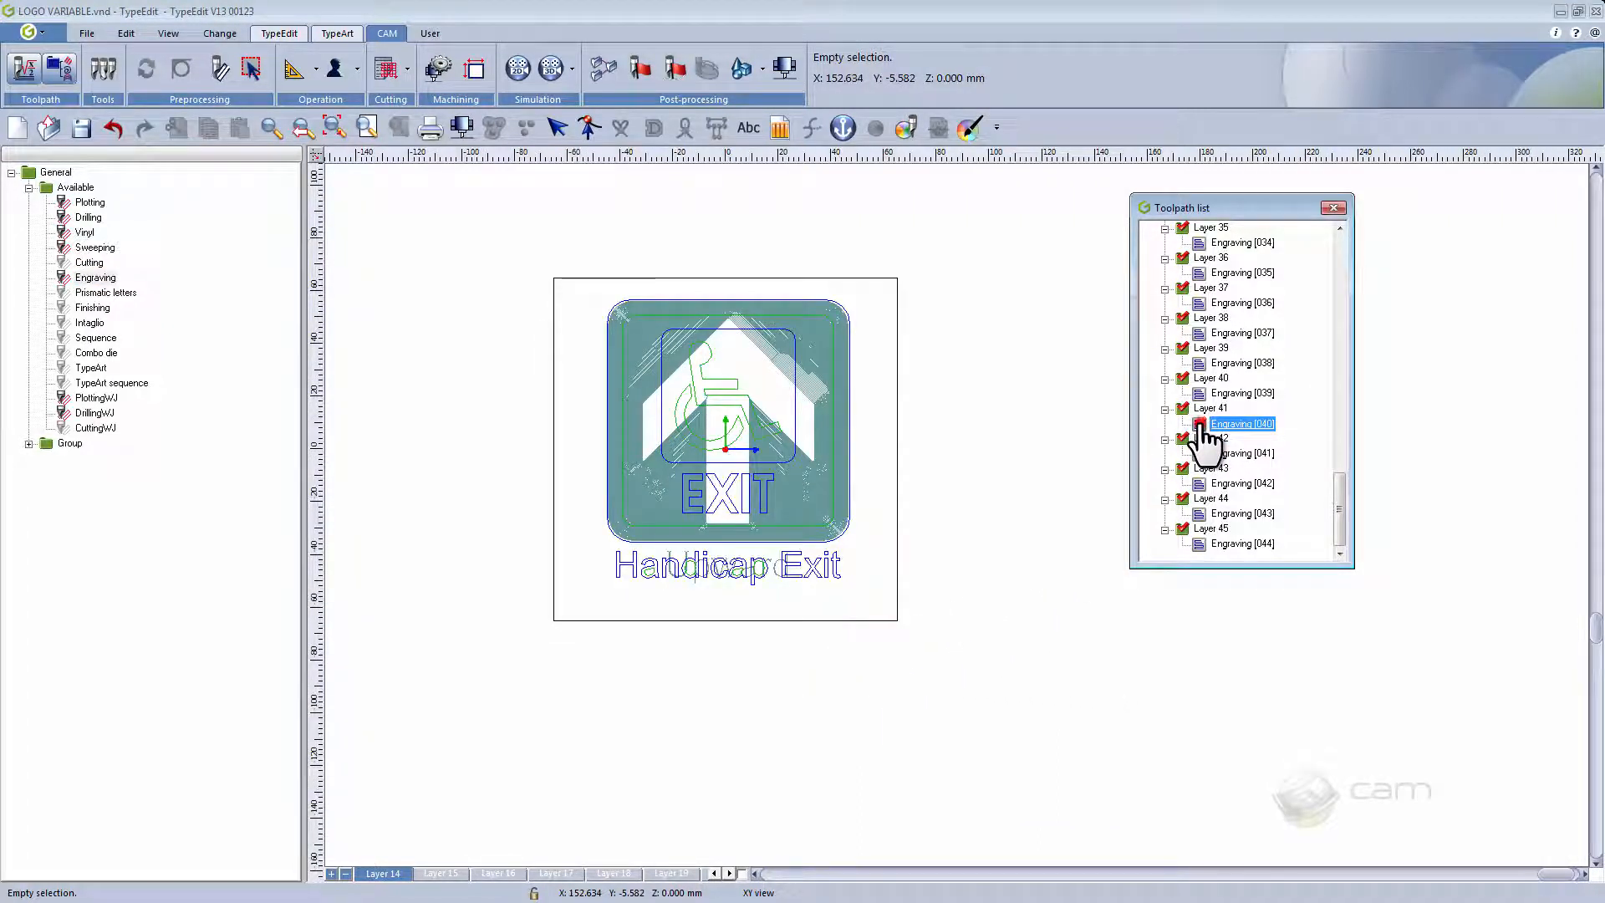
{"action": "left_click", "coordinate": [732, 872]}
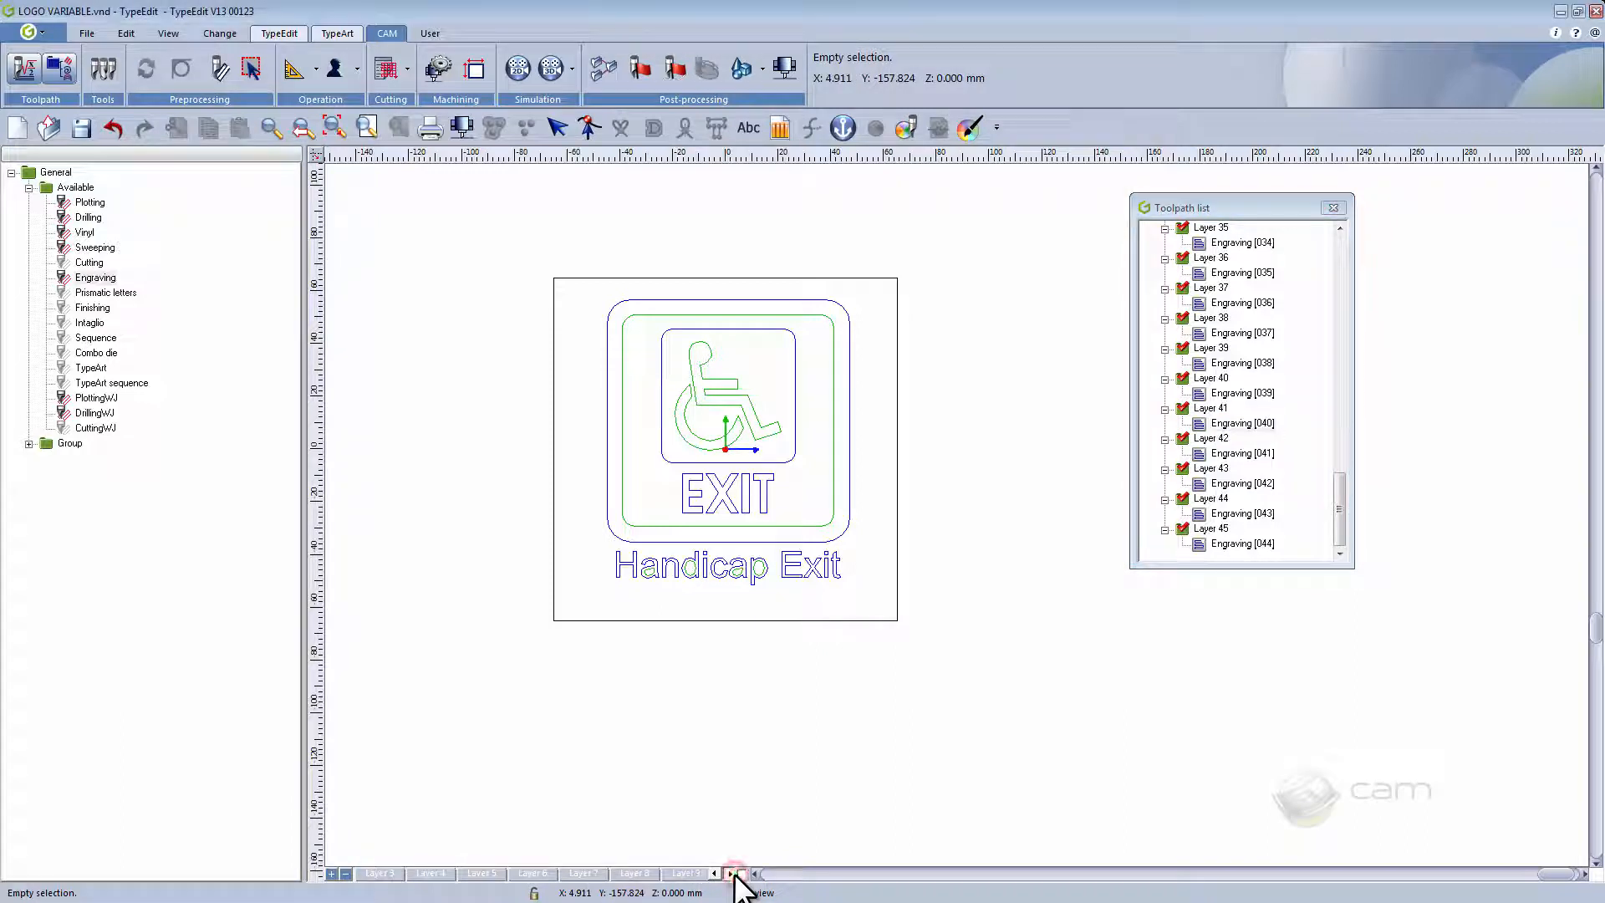
{"action": "left_click", "coordinate": [733, 872]}
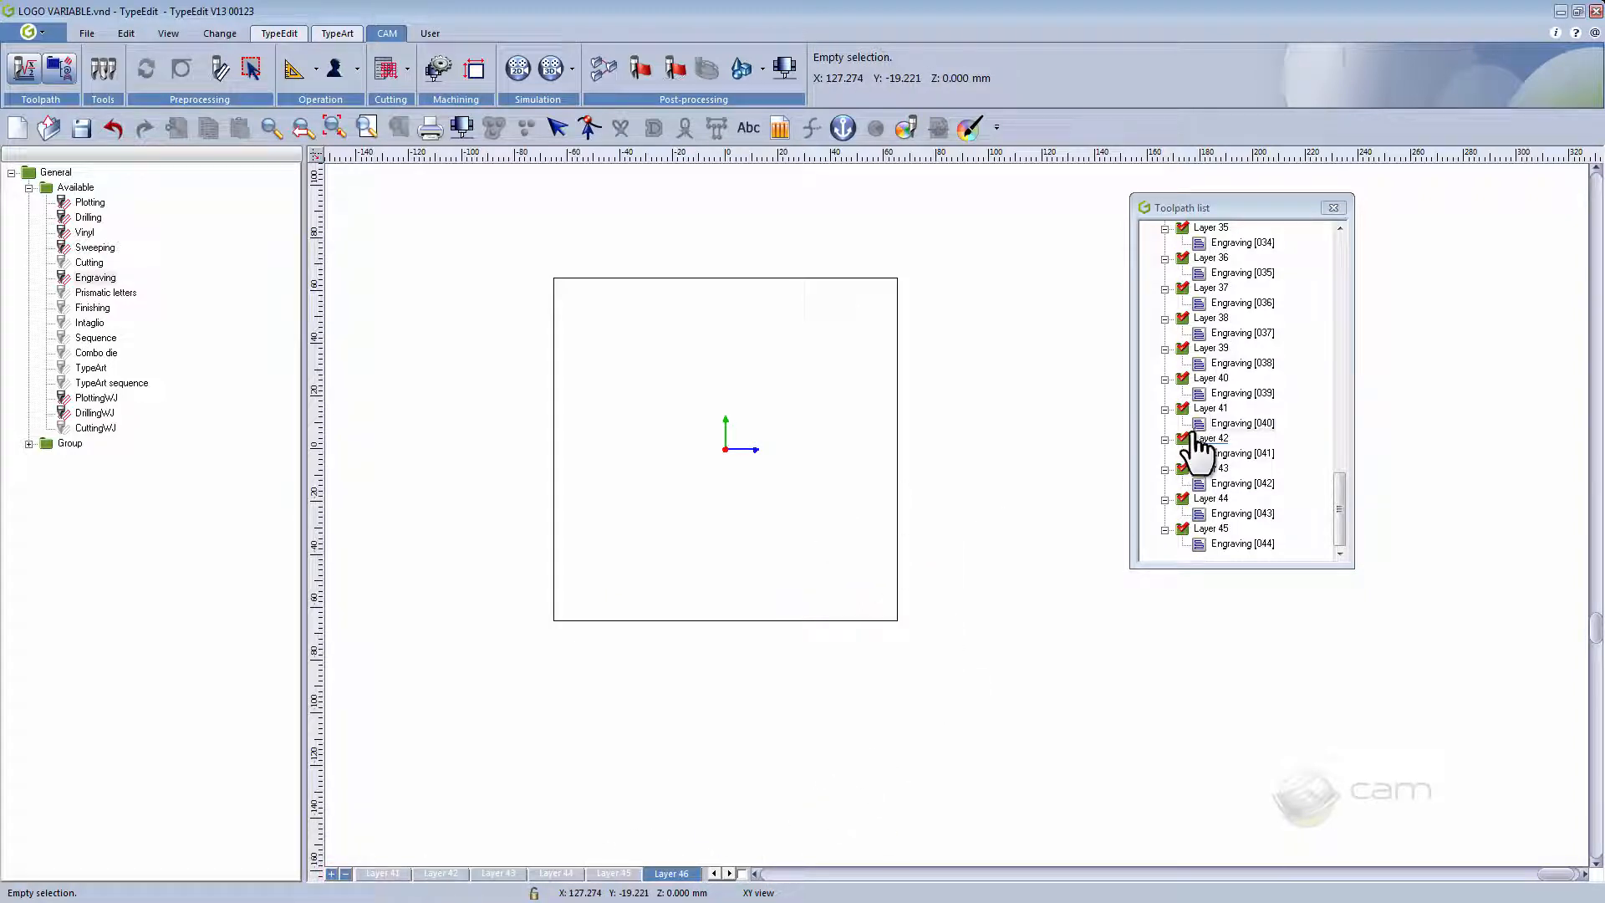
{"action": "left_click", "coordinate": [1242, 423]}
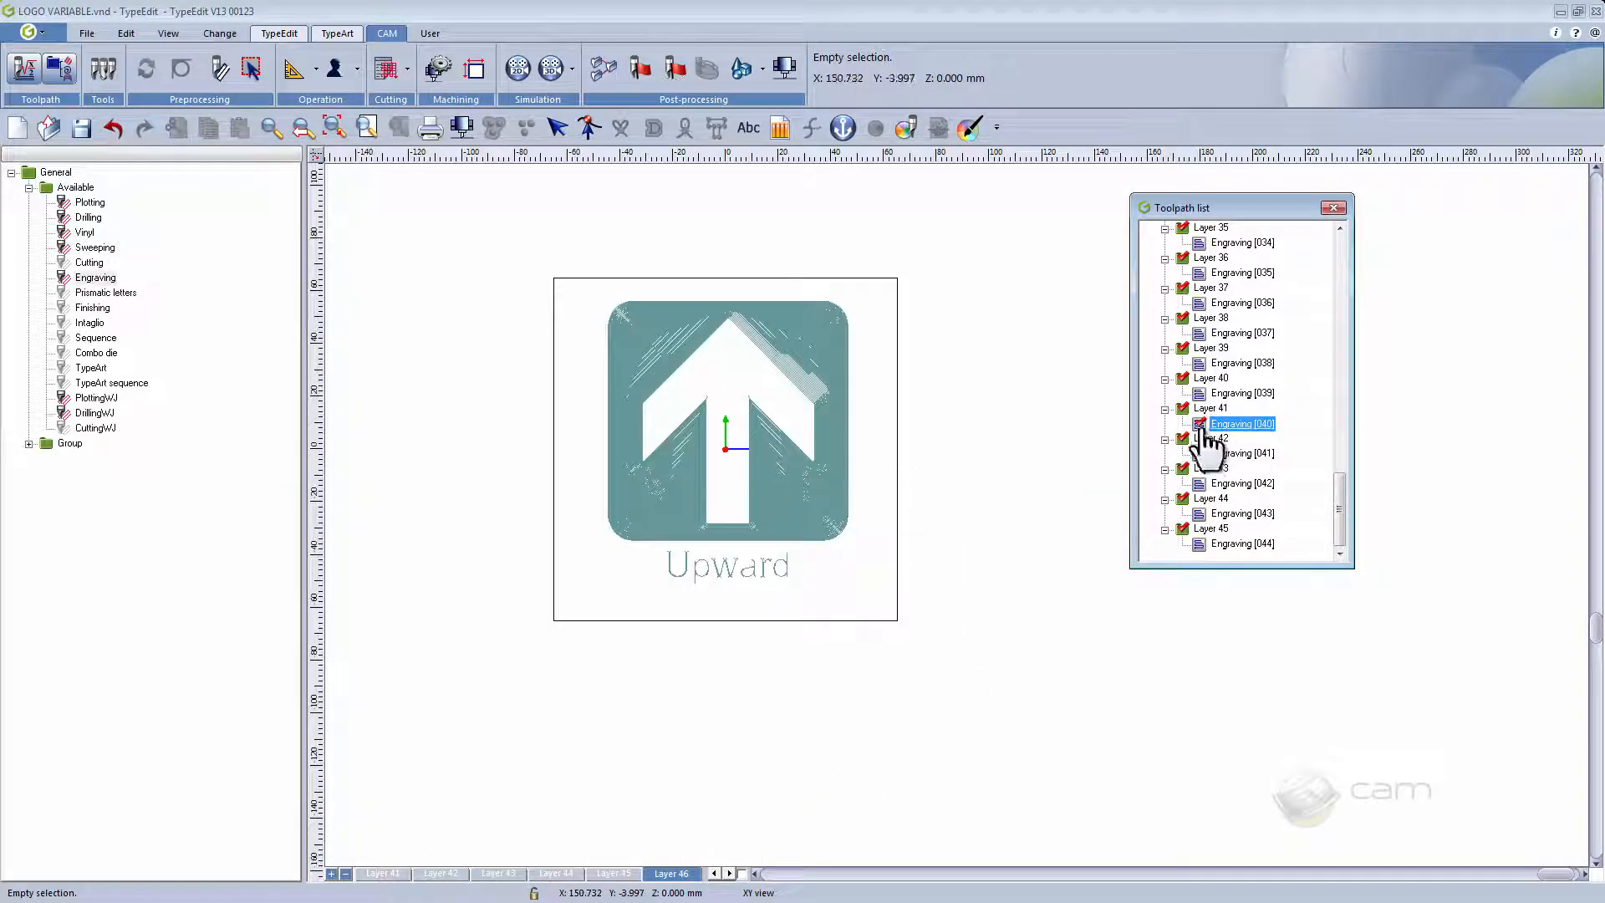
{"action": "left_click", "coordinate": [1242, 483]}
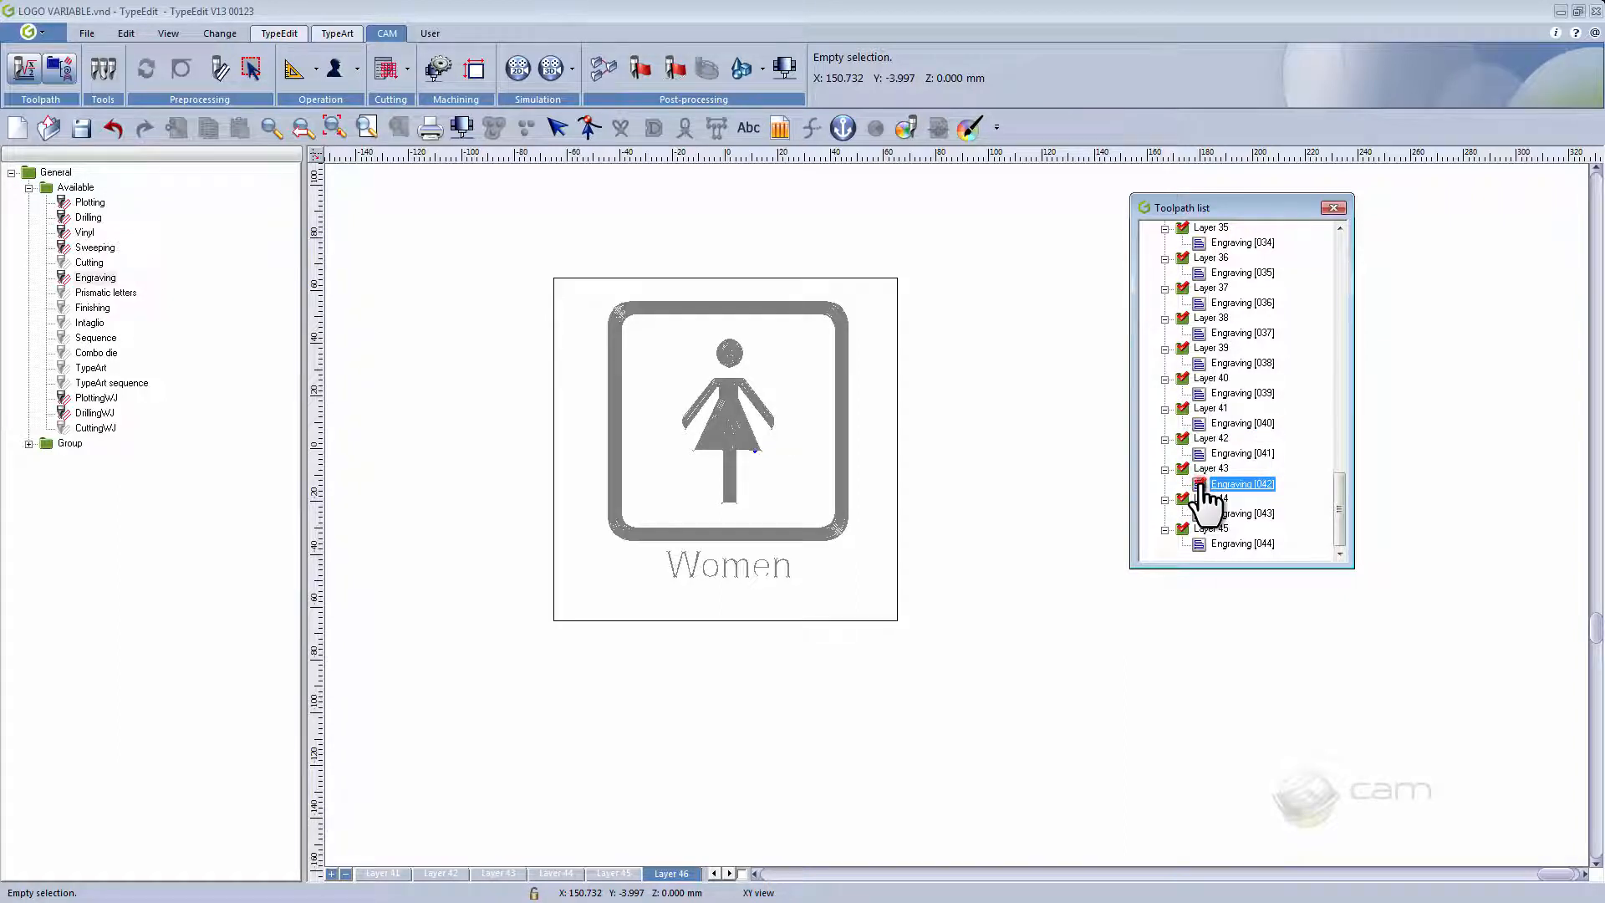
{"action": "left_click", "coordinate": [1241, 513]}
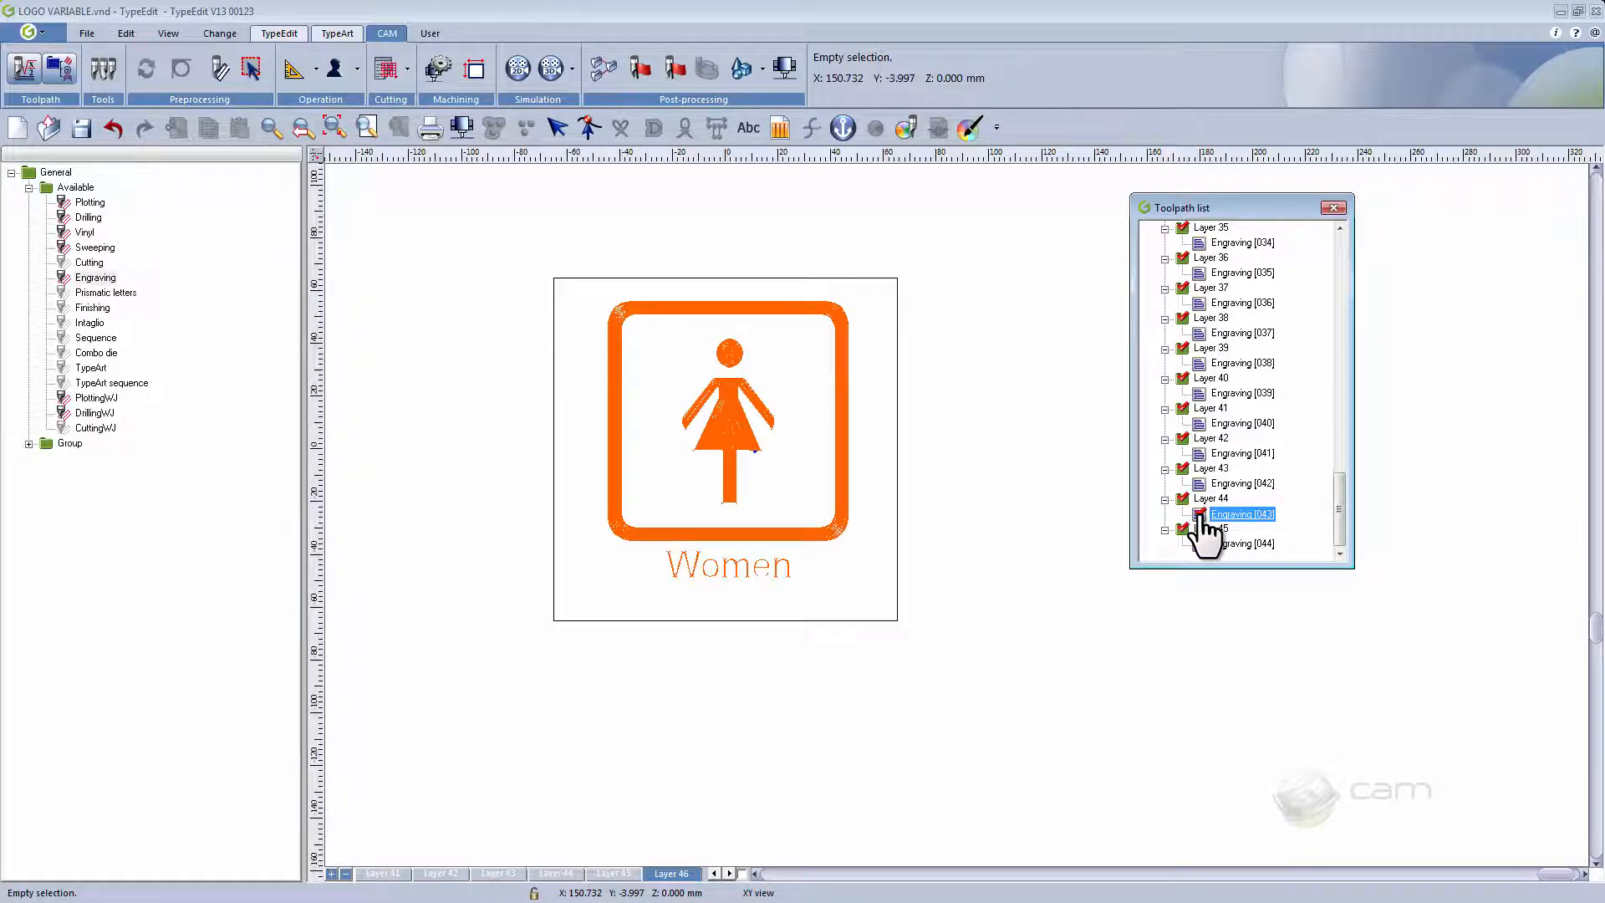
- Preview the Right sign and Layer 25 toolpaths, scrolling the list back to Layer 1
{"action": "left_click", "coordinate": [1242, 302]}
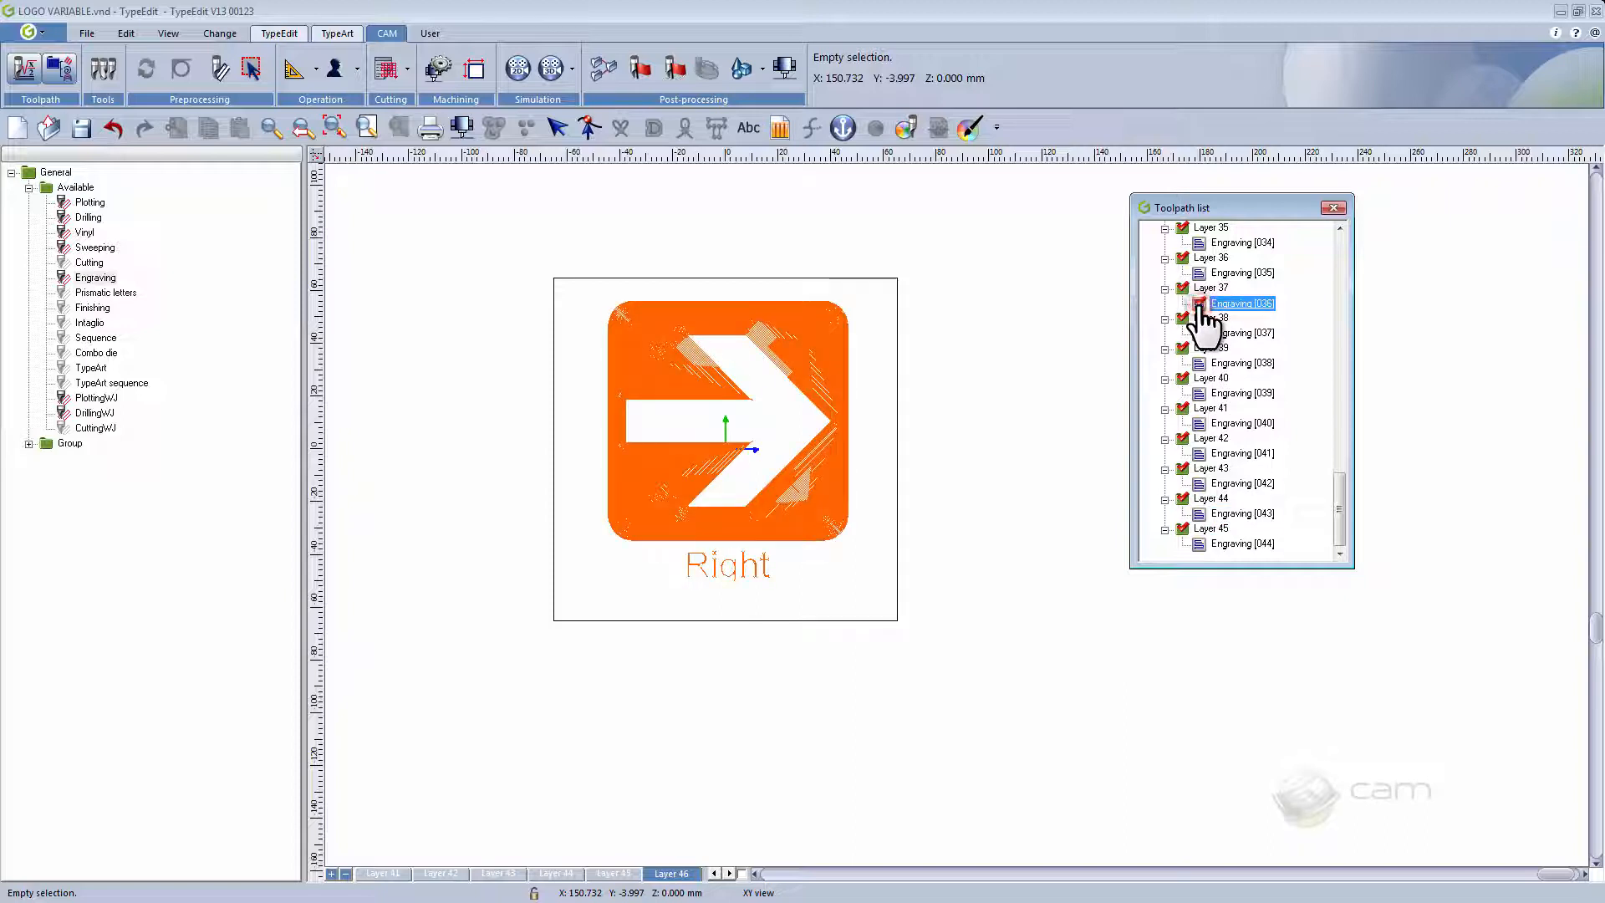
{"action": "left_click", "coordinate": [1243, 242]}
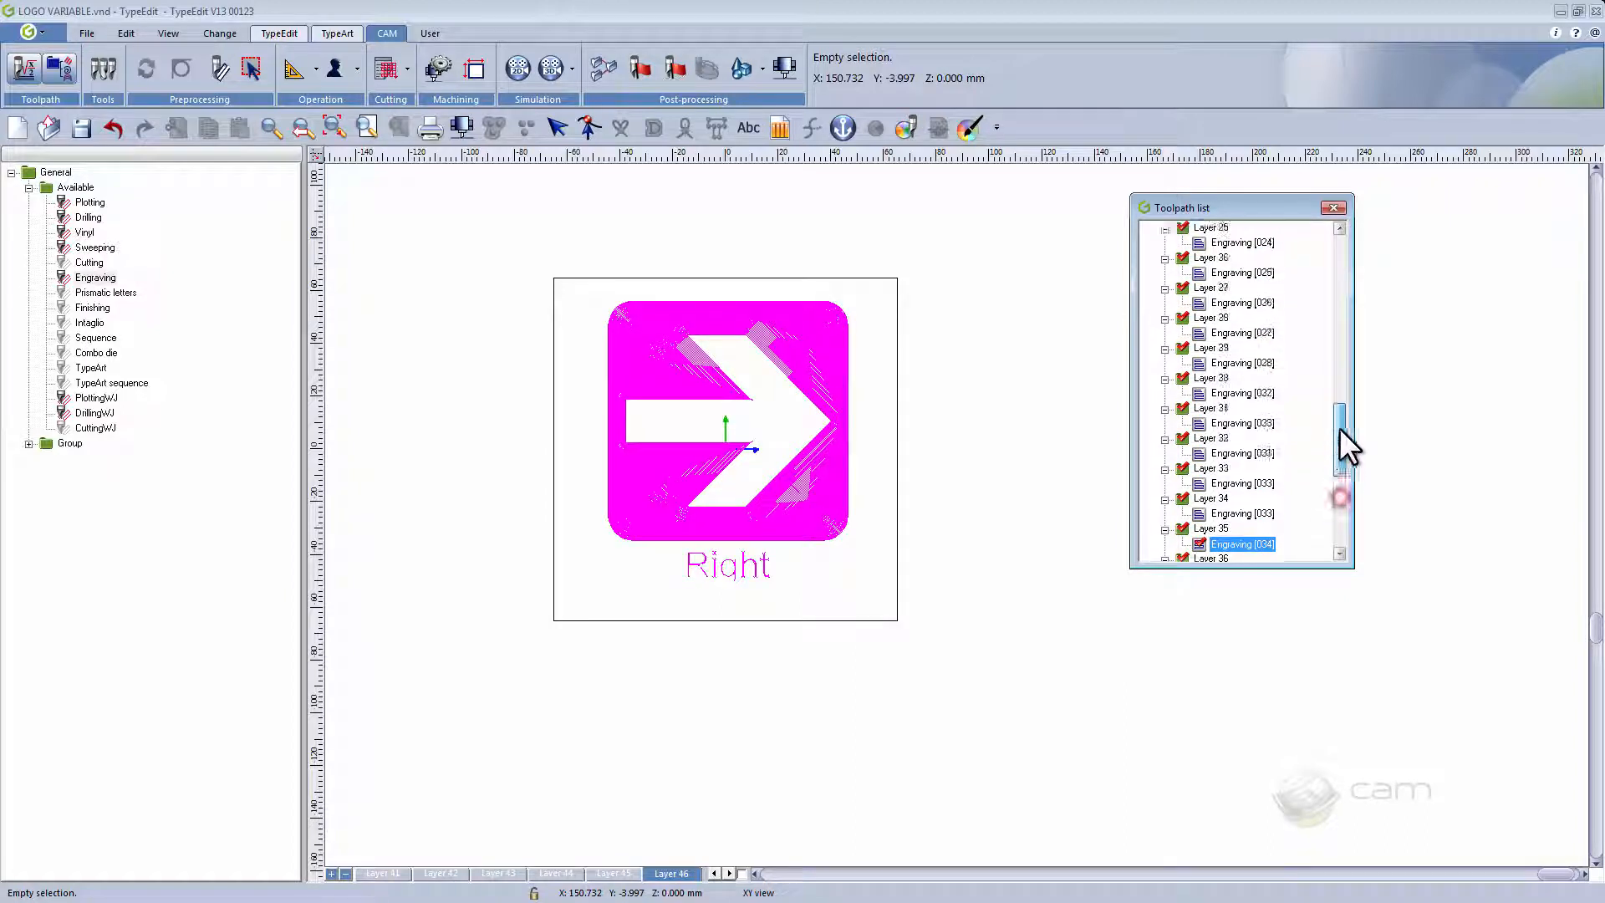
{"action": "scroll", "scroll_direction": "up", "scroll_amount": 3}
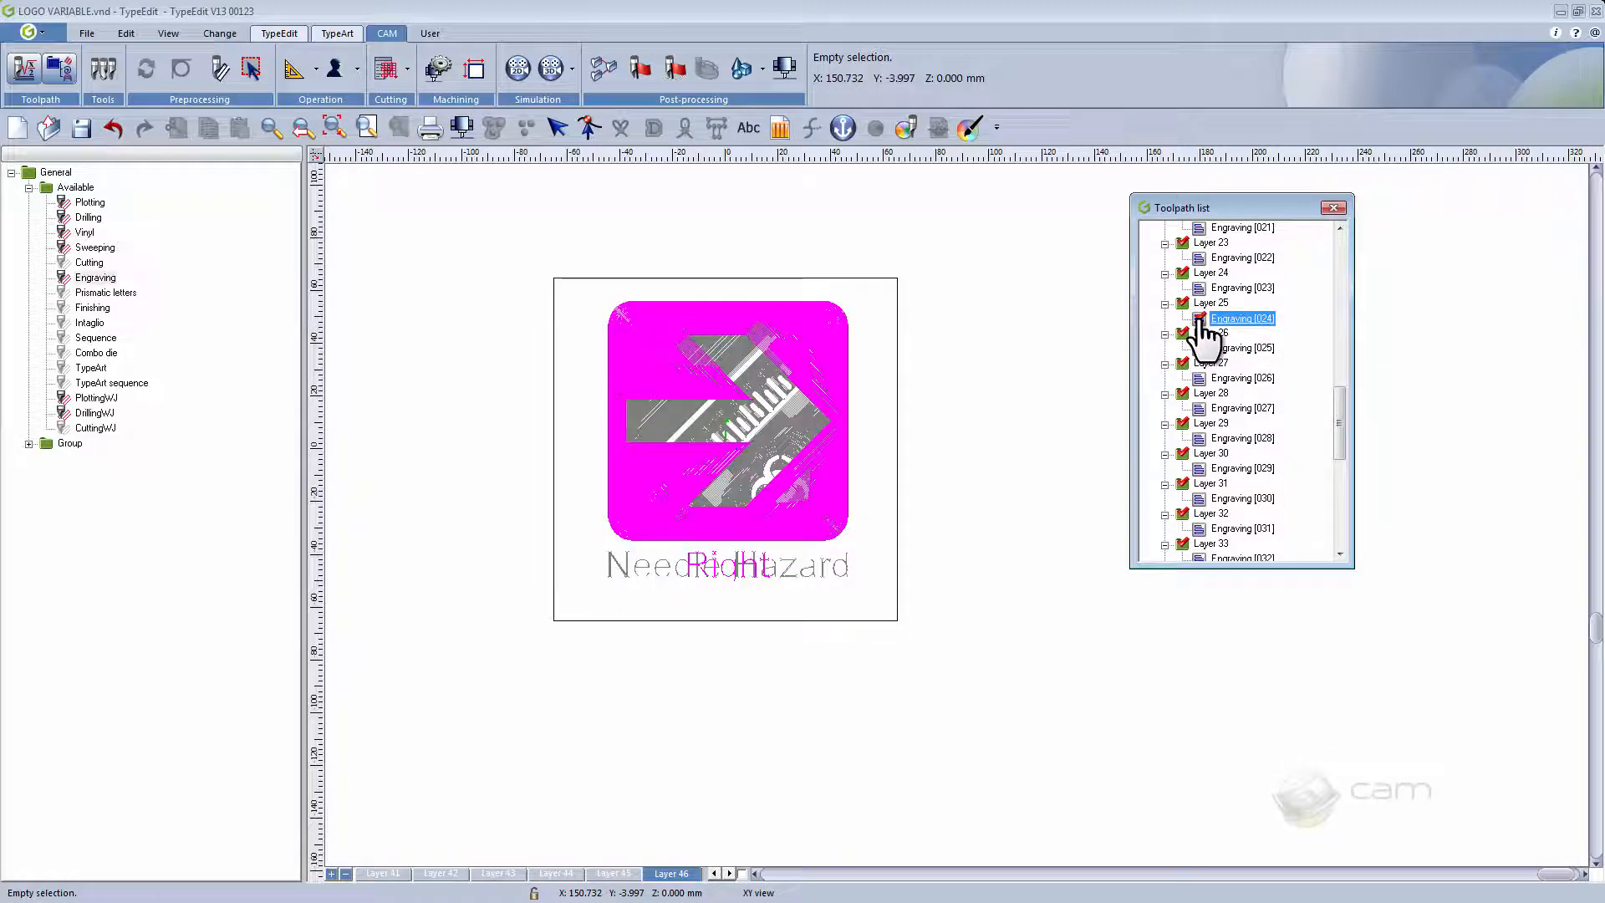
{"action": "scroll", "scroll_direction": "down", "scroll_amount": 3}
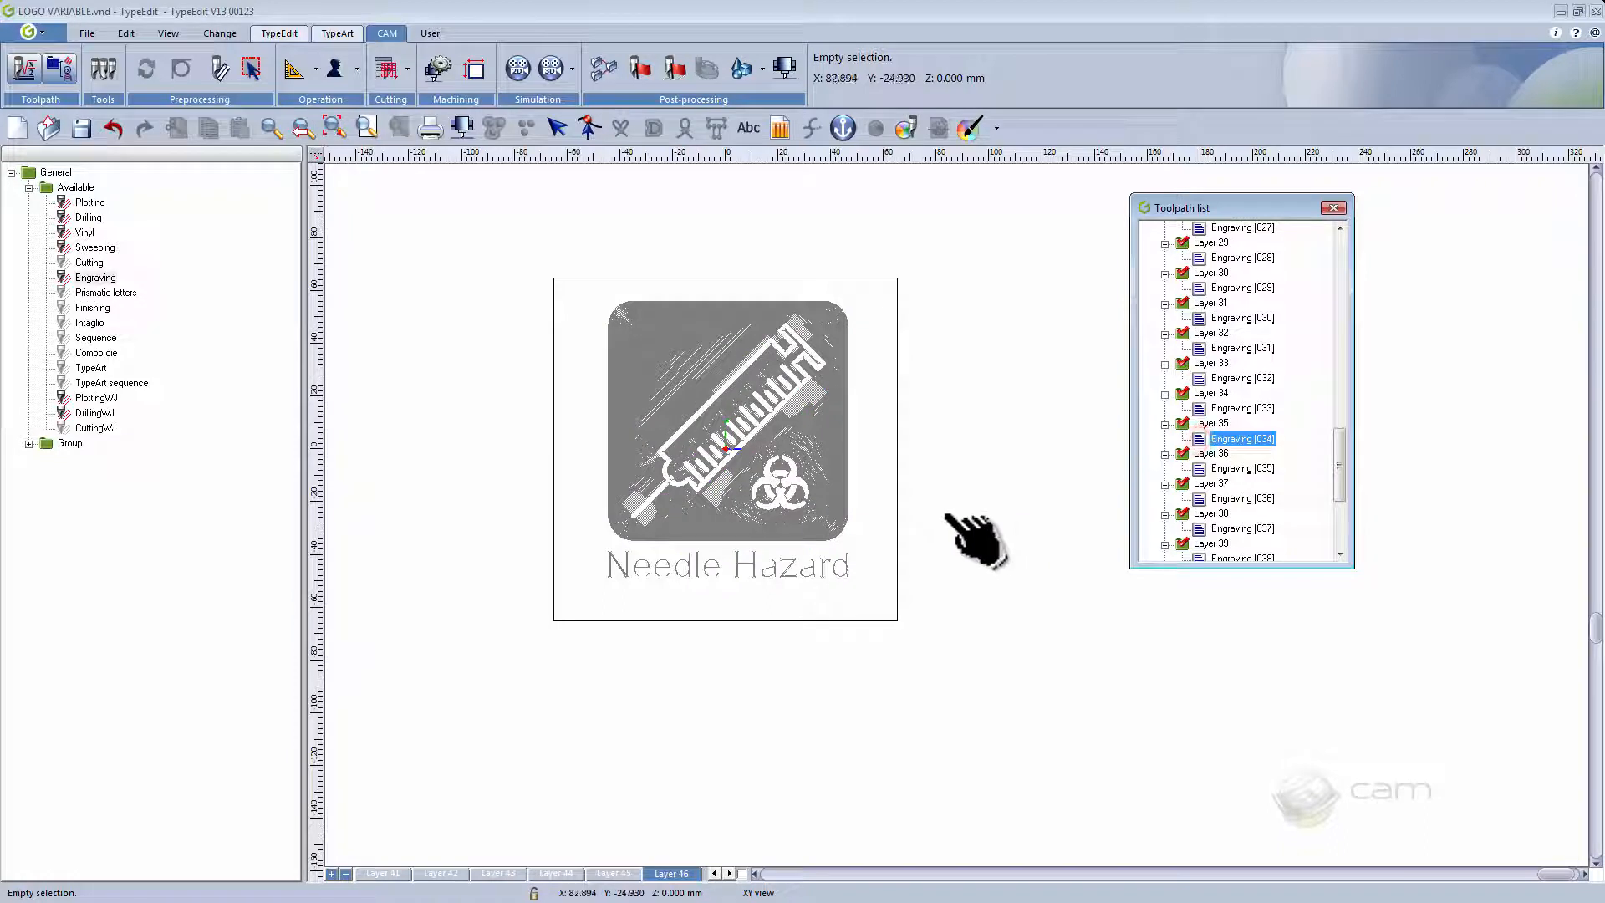
{"action": "scroll", "scroll_direction": "up", "scroll_amount": 3}
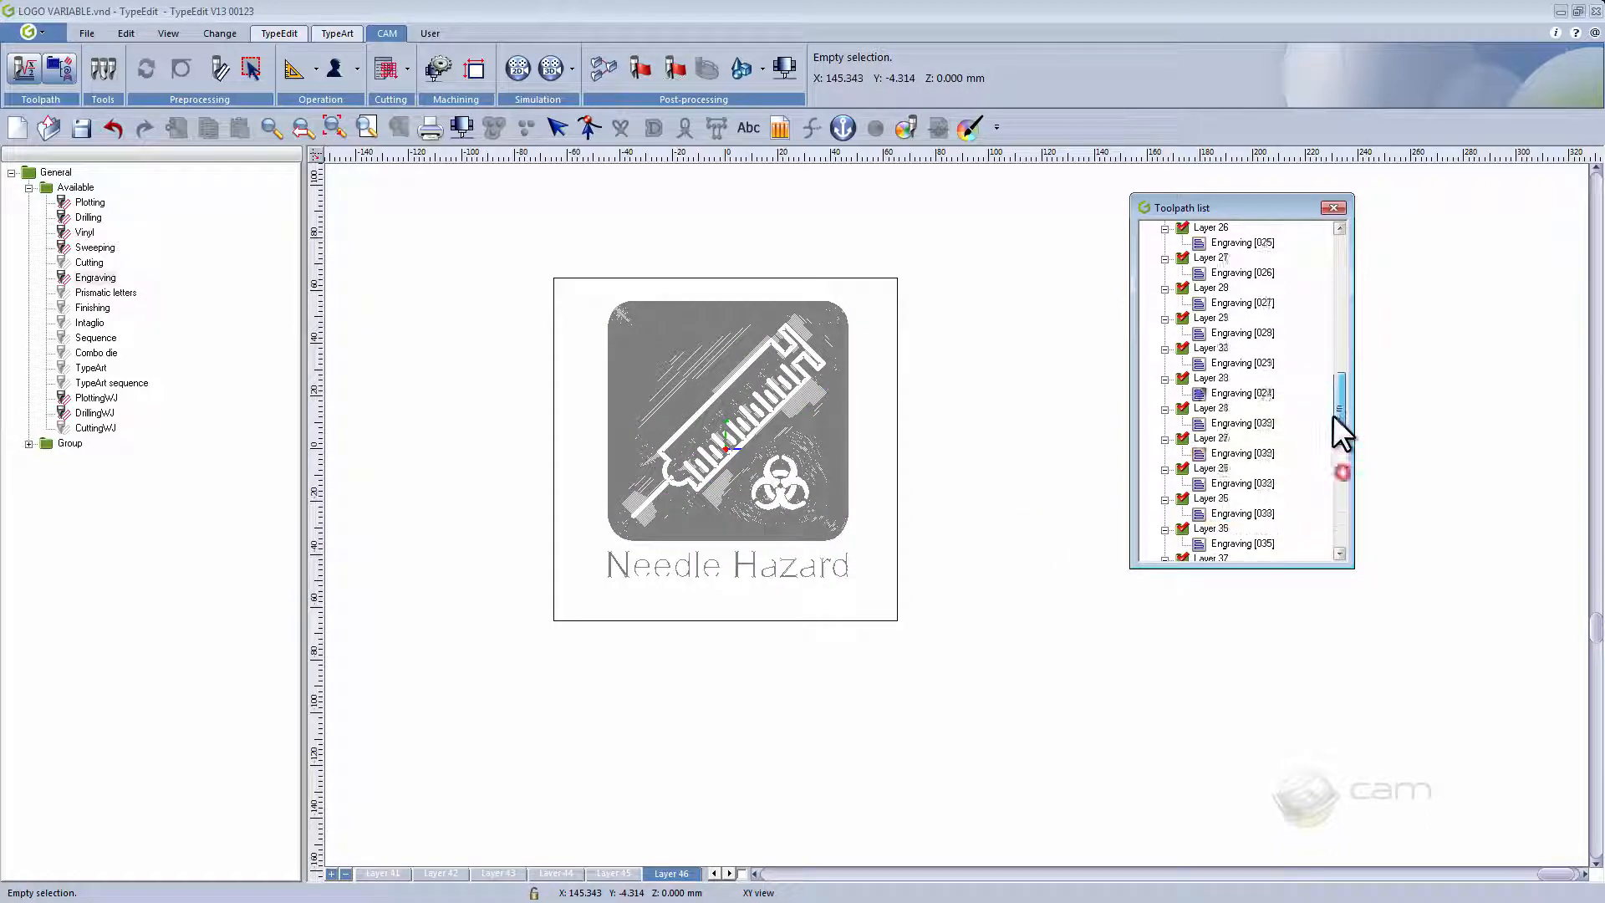
{"action": "scroll", "scroll_direction": "up", "scroll_amount": 3}
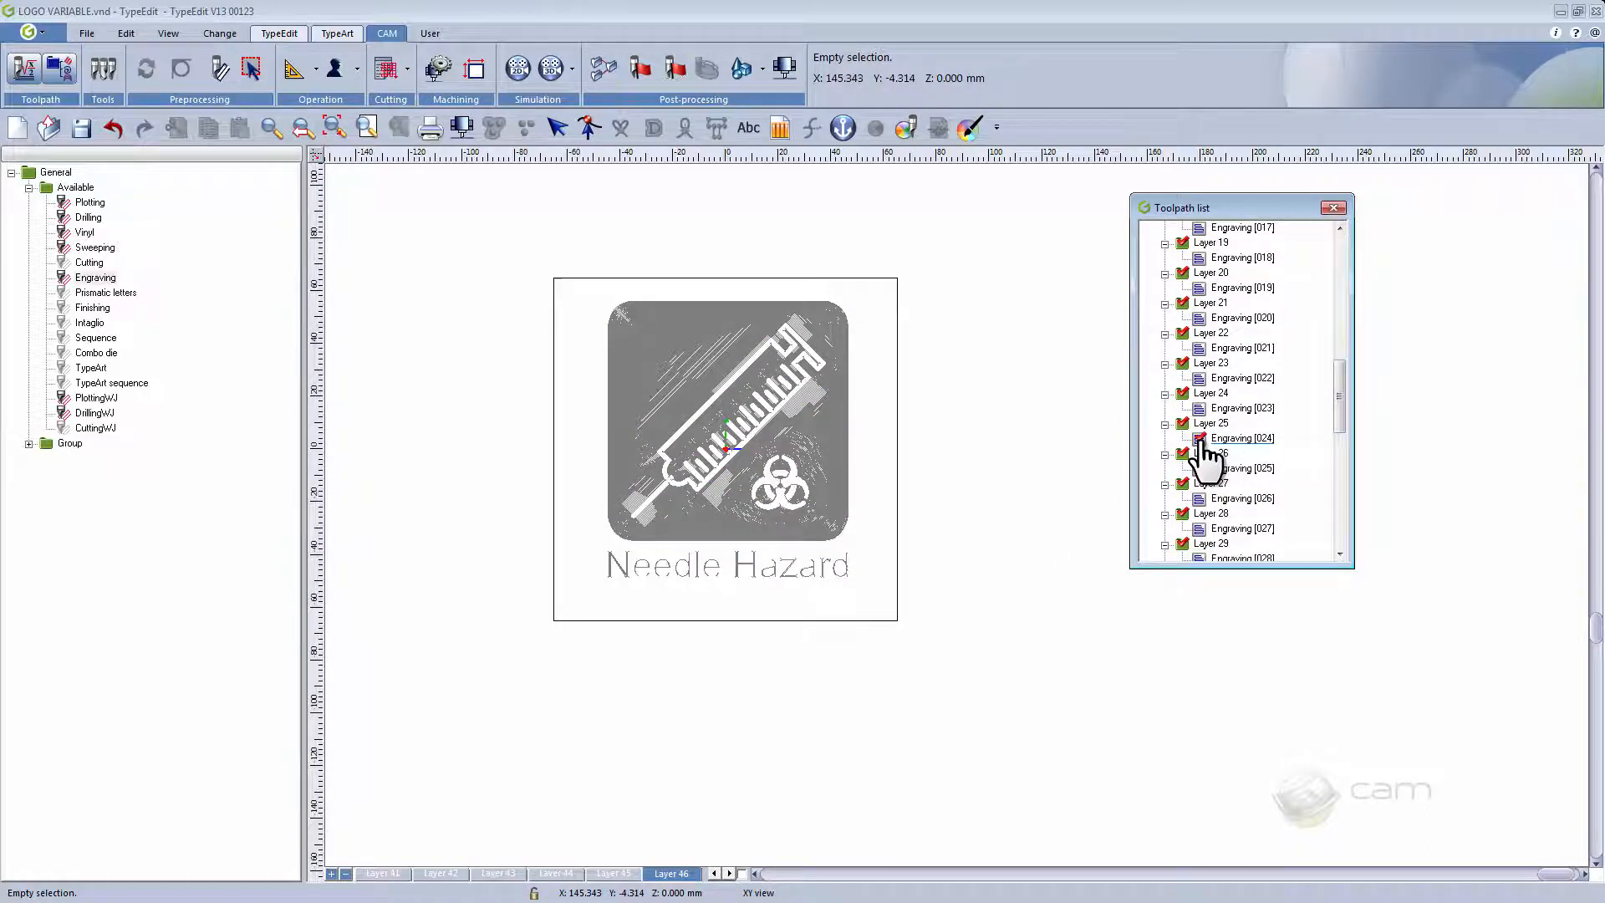
{"action": "left_click", "coordinate": [1242, 438]}
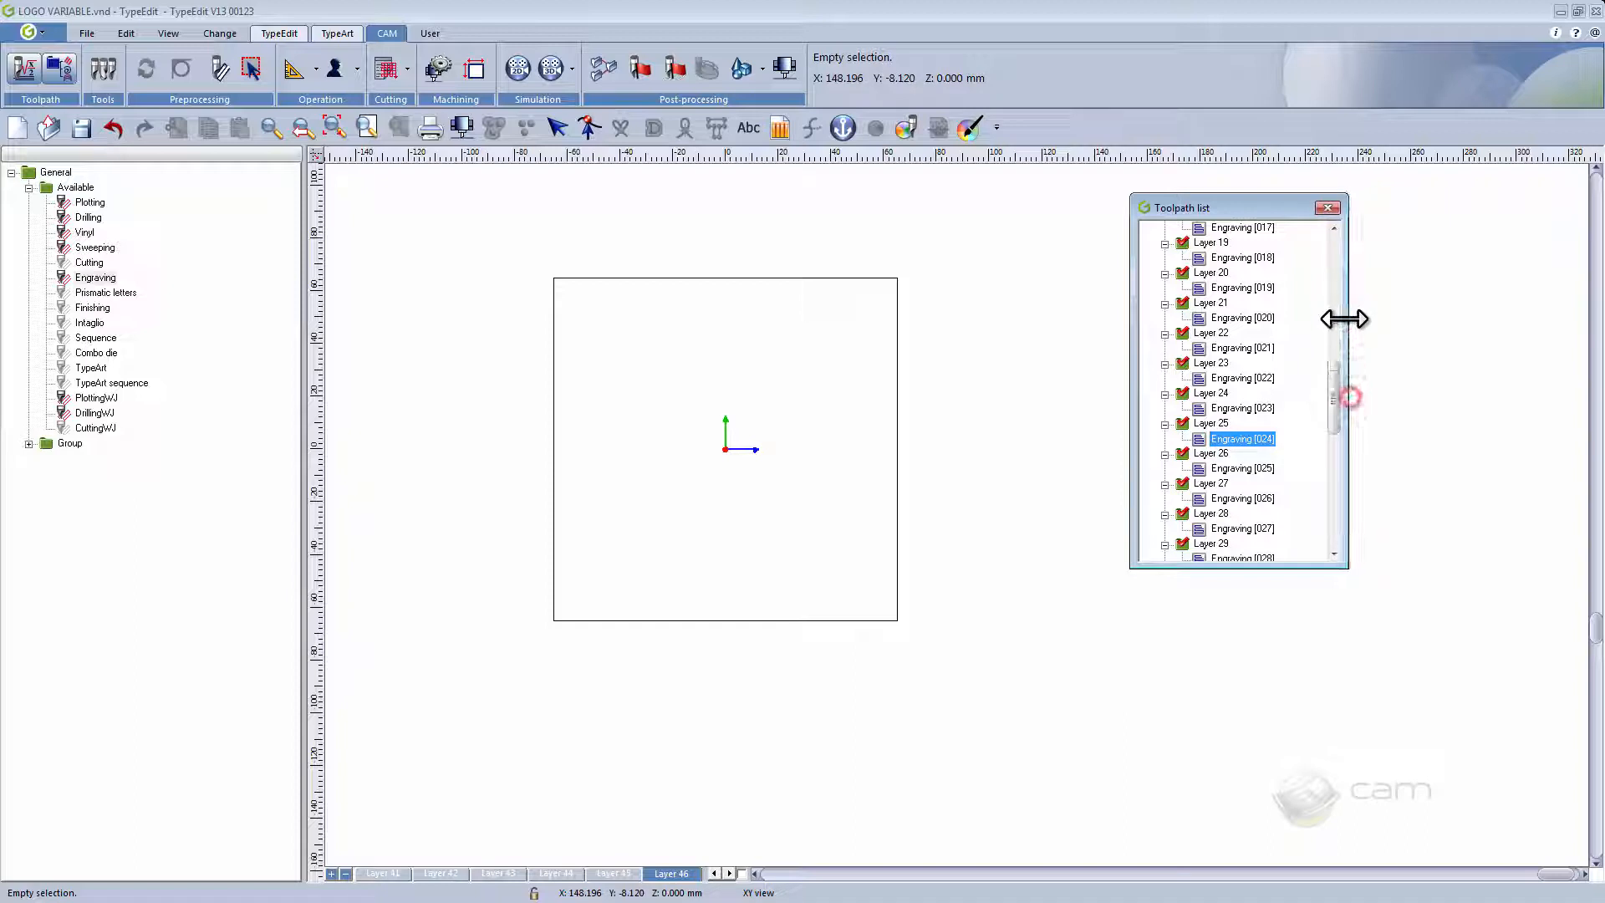
{"action": "scroll", "scroll_direction": "up", "scroll_amount": 3}
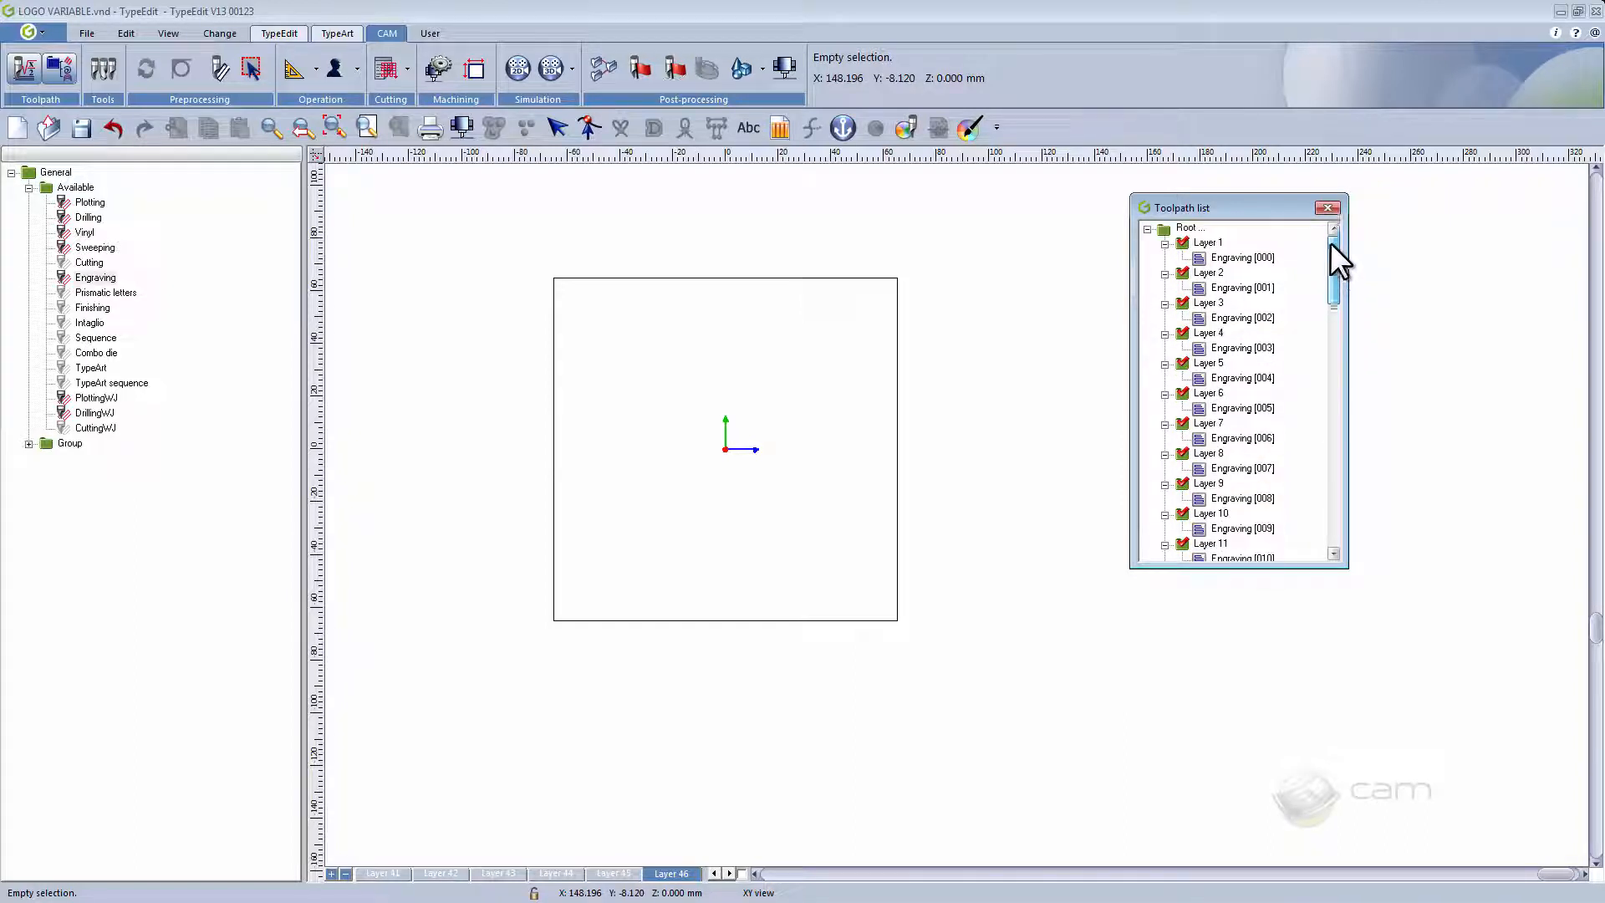
{"action": "right_click", "coordinate": [1187, 228]}
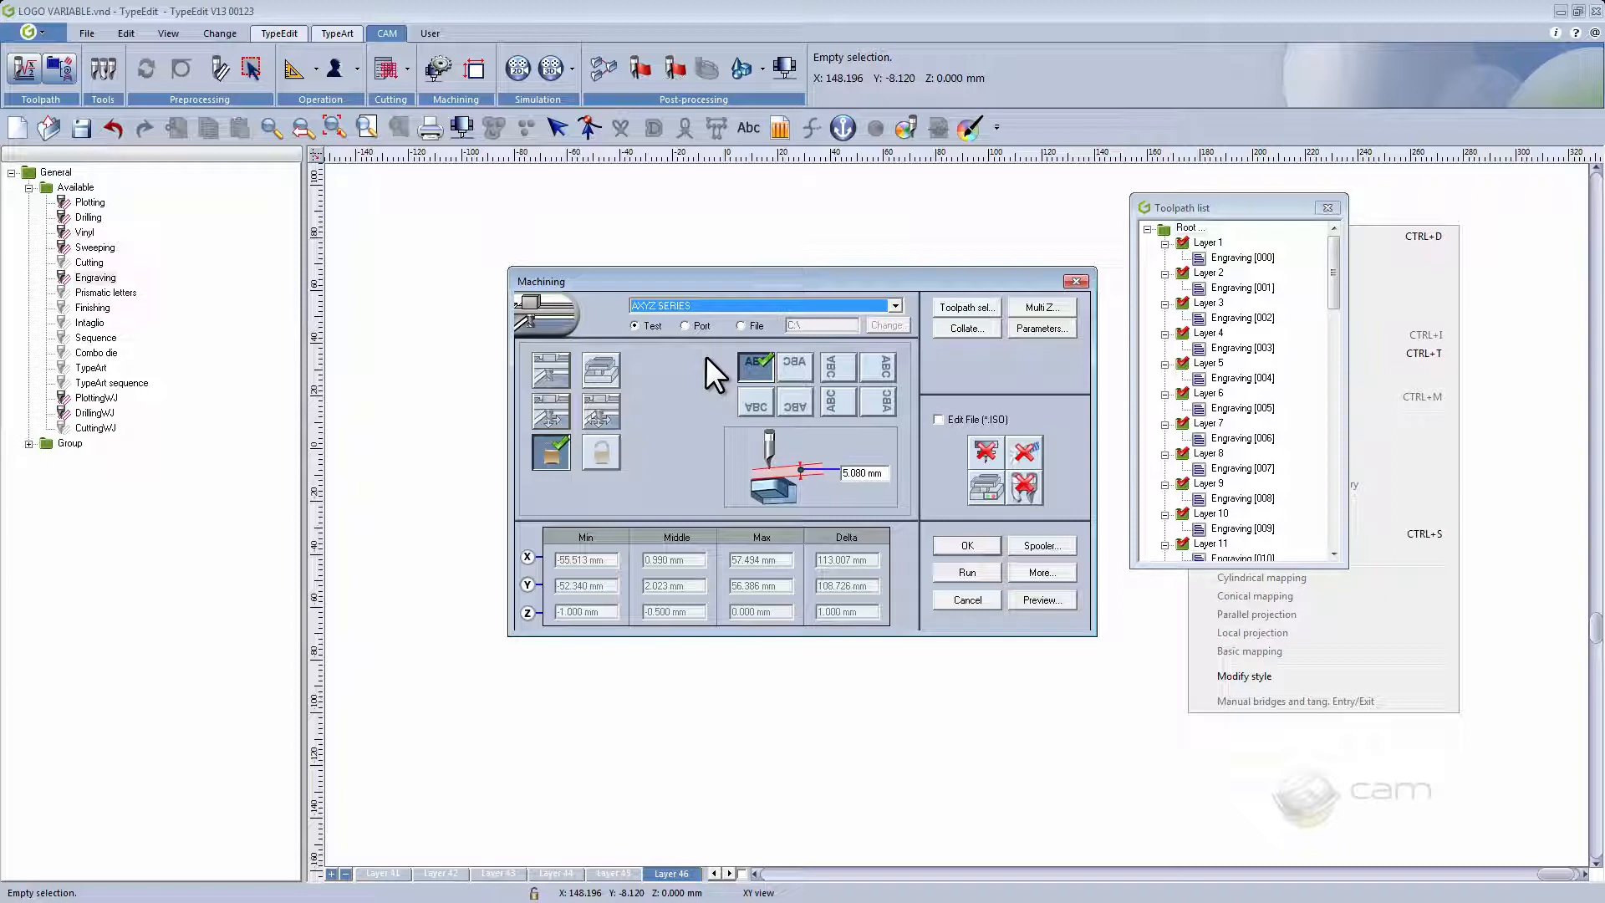
{"action": "mouse_move", "coordinate": [1269, 420]}
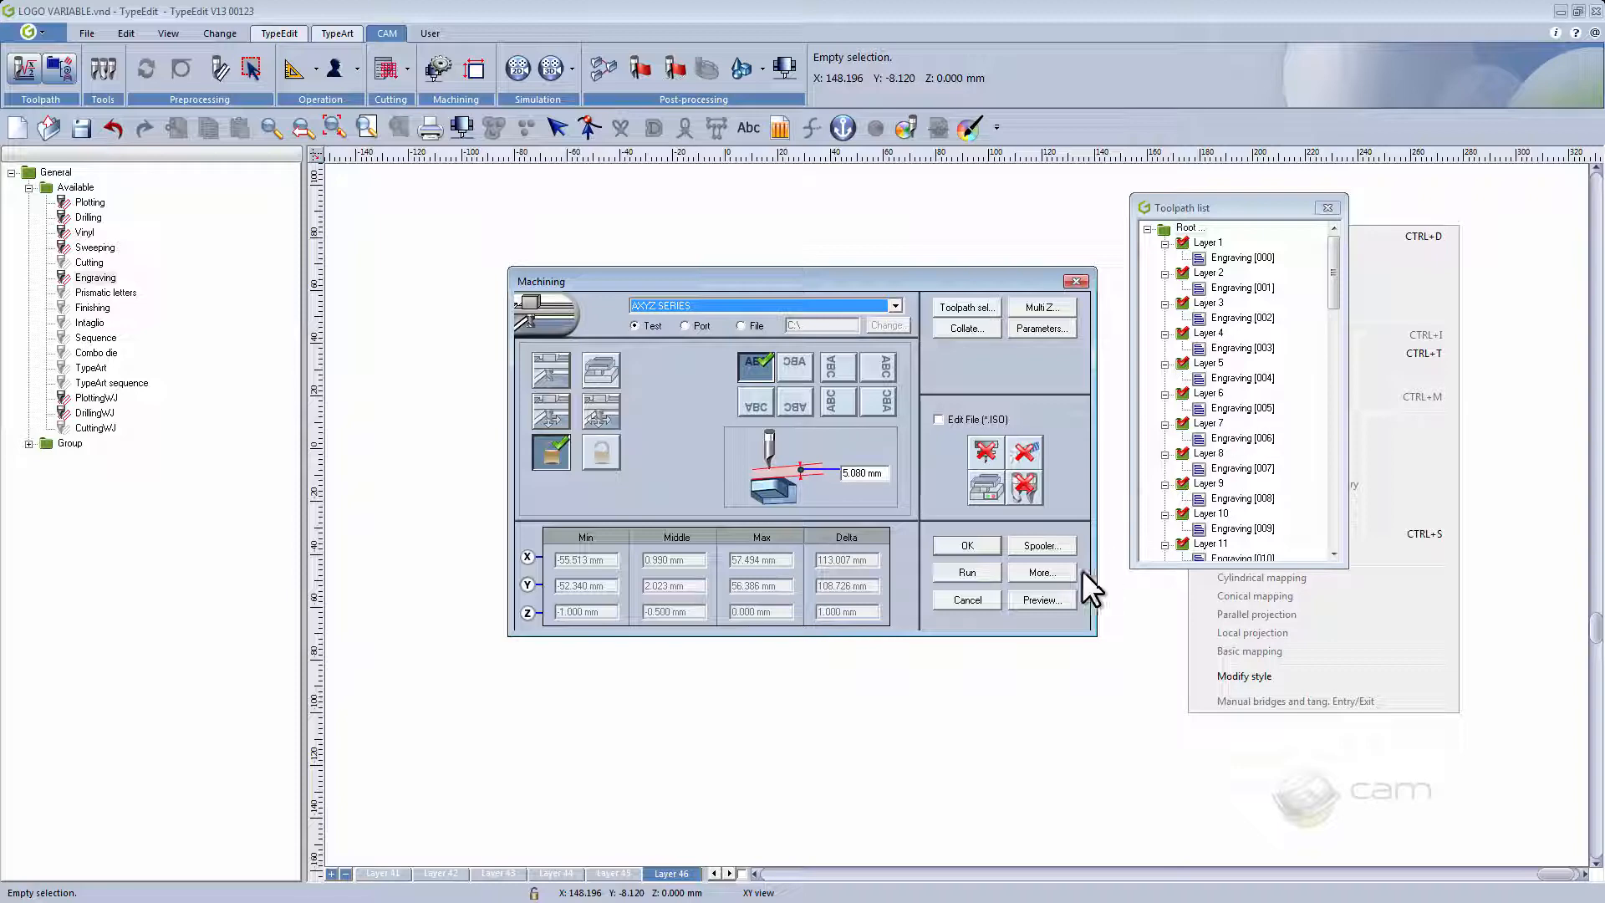
{"action": "left_click", "coordinate": [965, 600]}
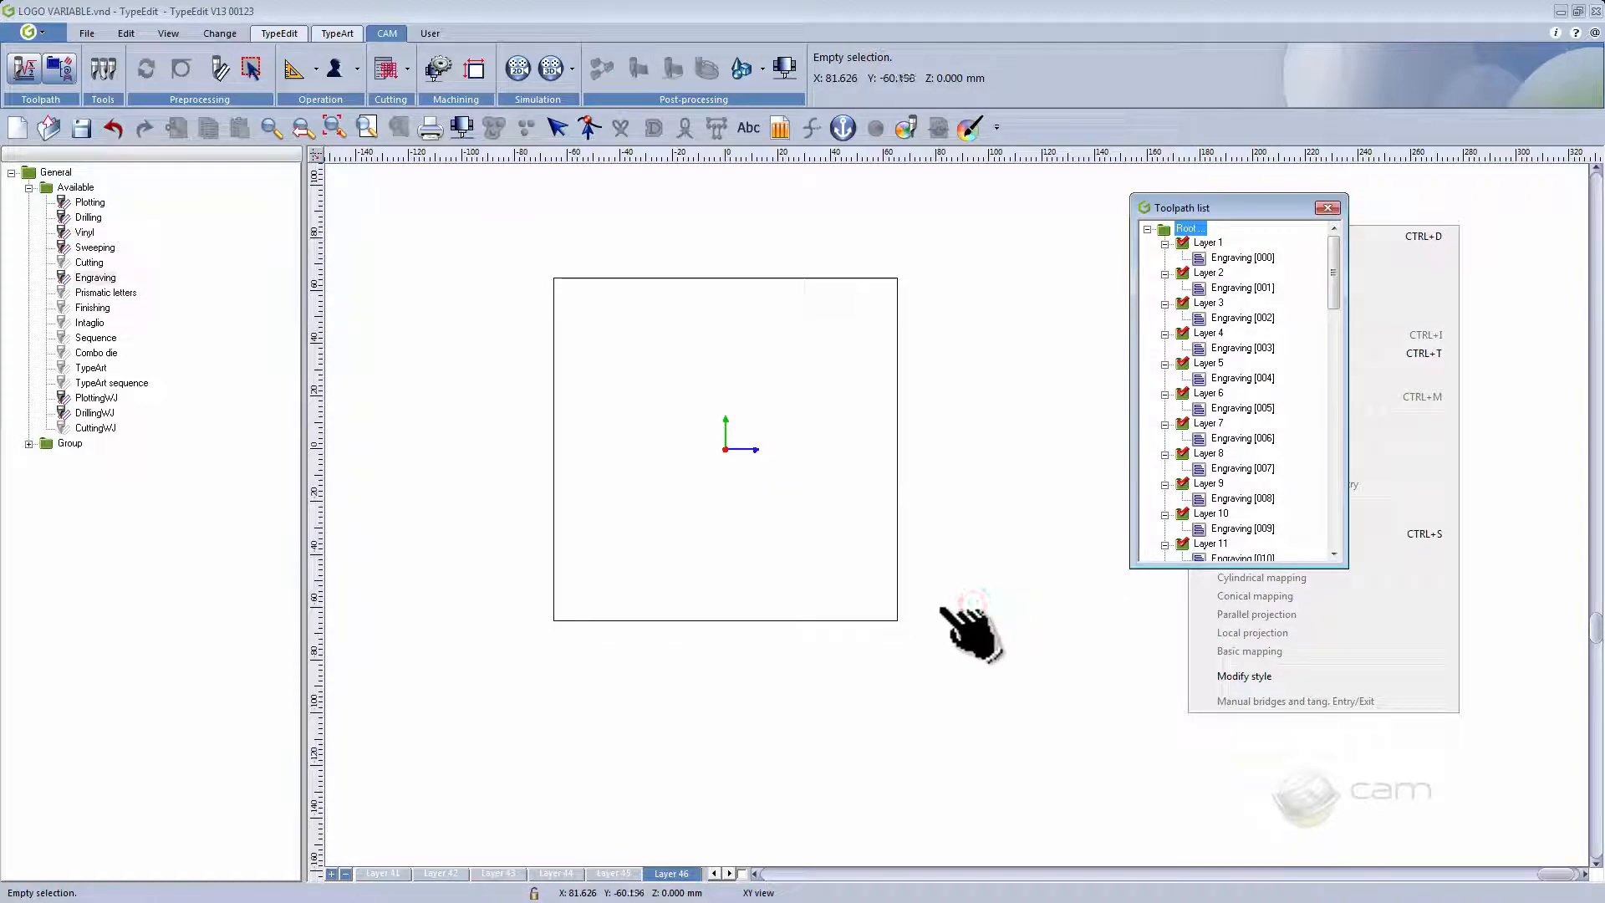